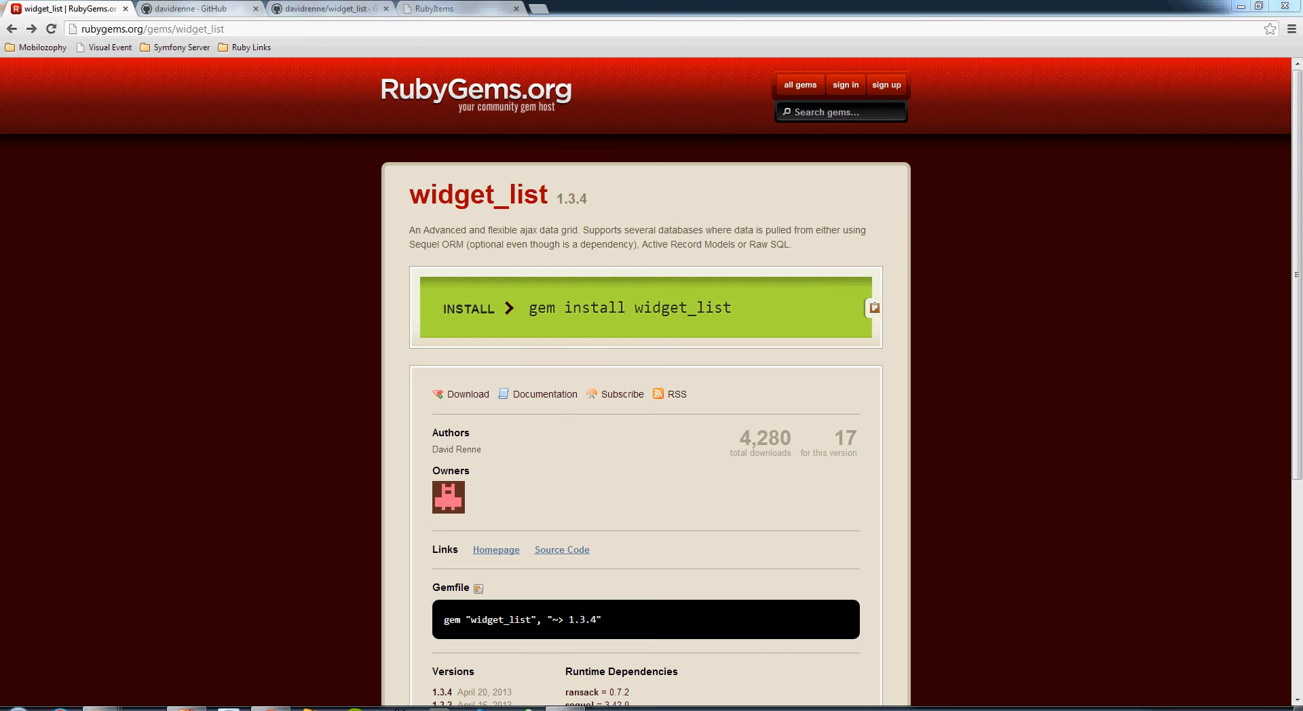
Switch to the author's GitHub profile listing the widget_list and widget_list_example repositories.
{"action": "left_click", "coordinate": [199, 8]}
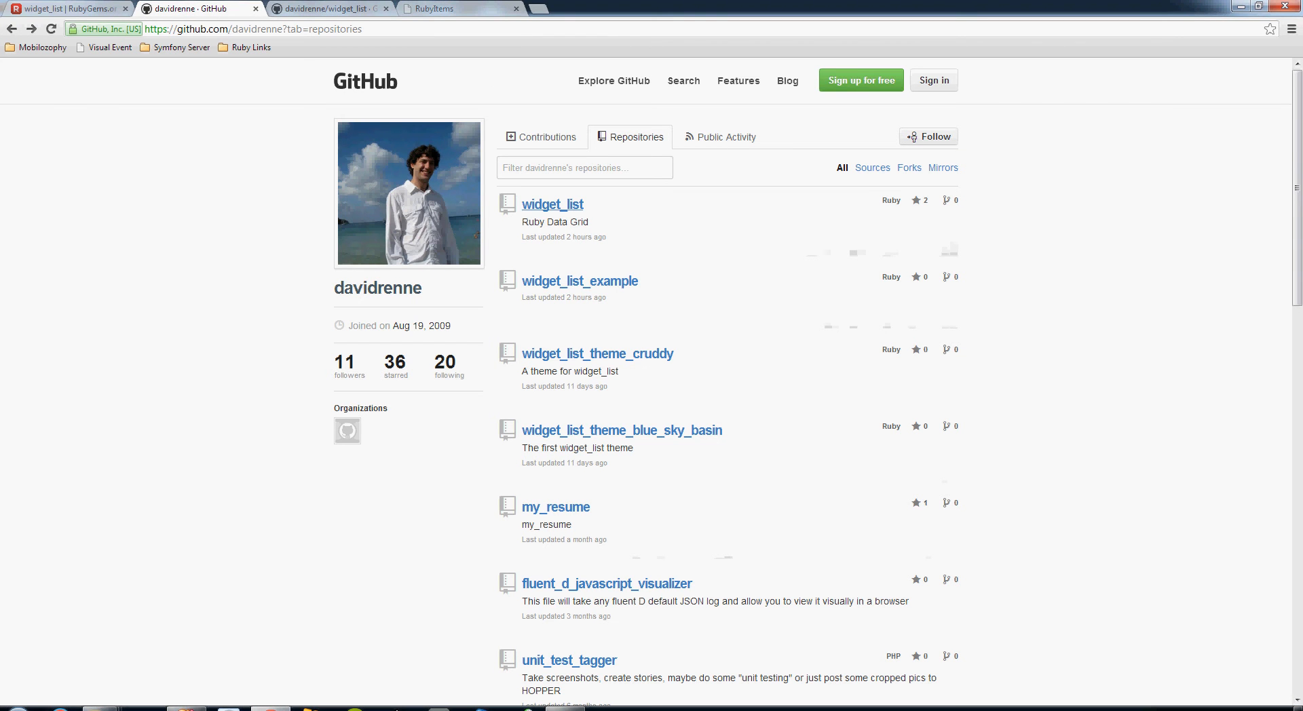
{"action": "mouse_move", "coordinate": [552, 204]}
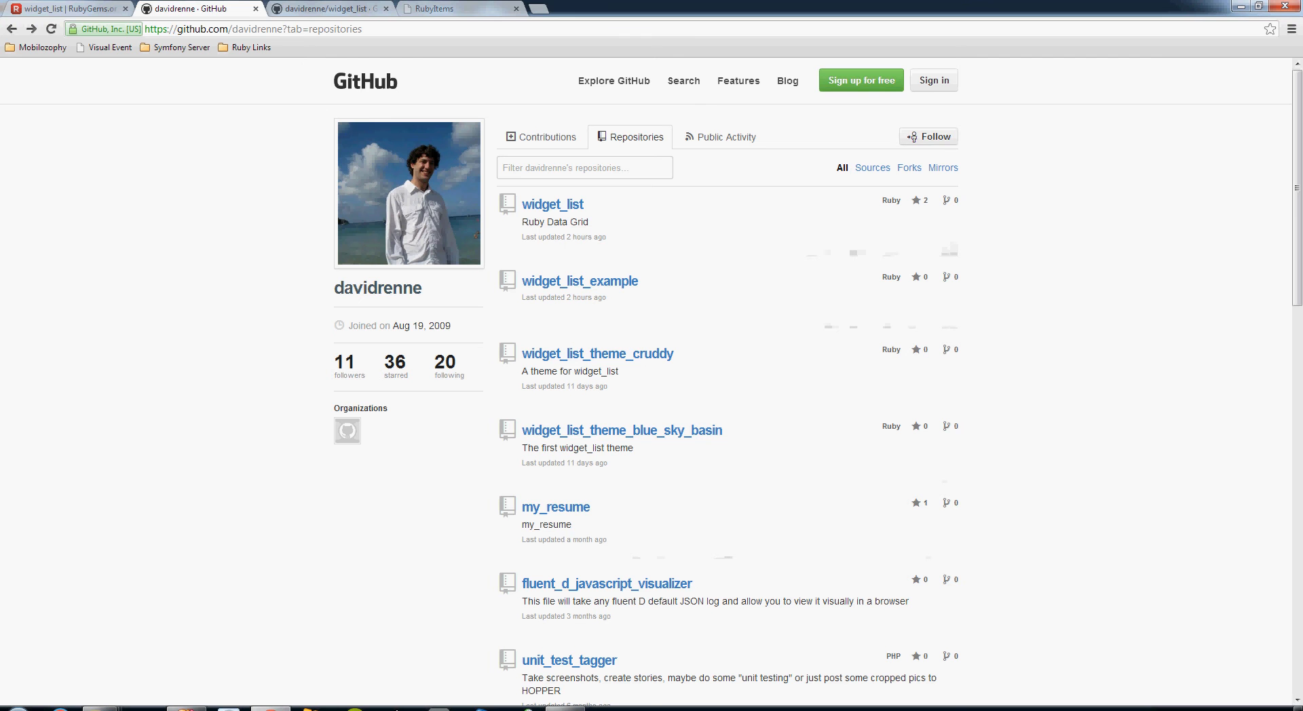
{"action": "mouse_move", "coordinate": [579, 281]}
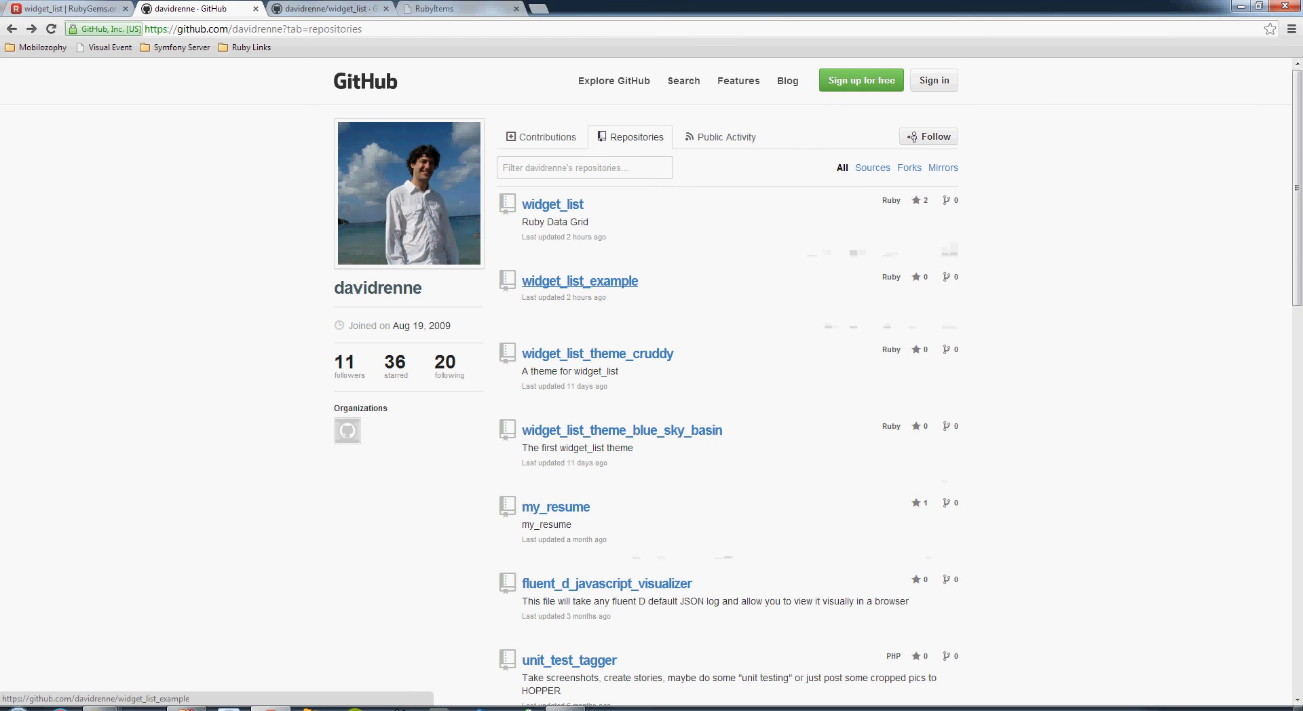
Open config/widget-list.yml in the widget_list_example repository.
{"action": "left_click", "coordinate": [579, 281]}
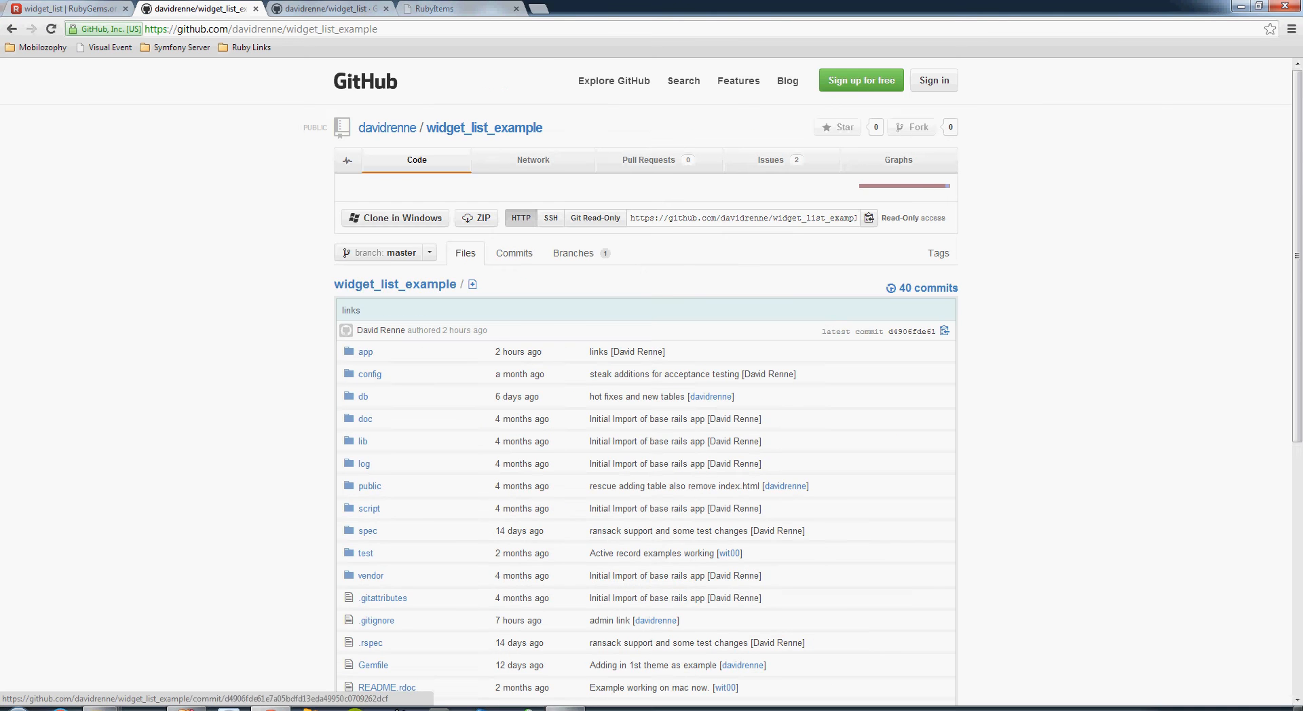
{"action": "scroll", "scroll_direction": "down", "scroll_amount": 3}
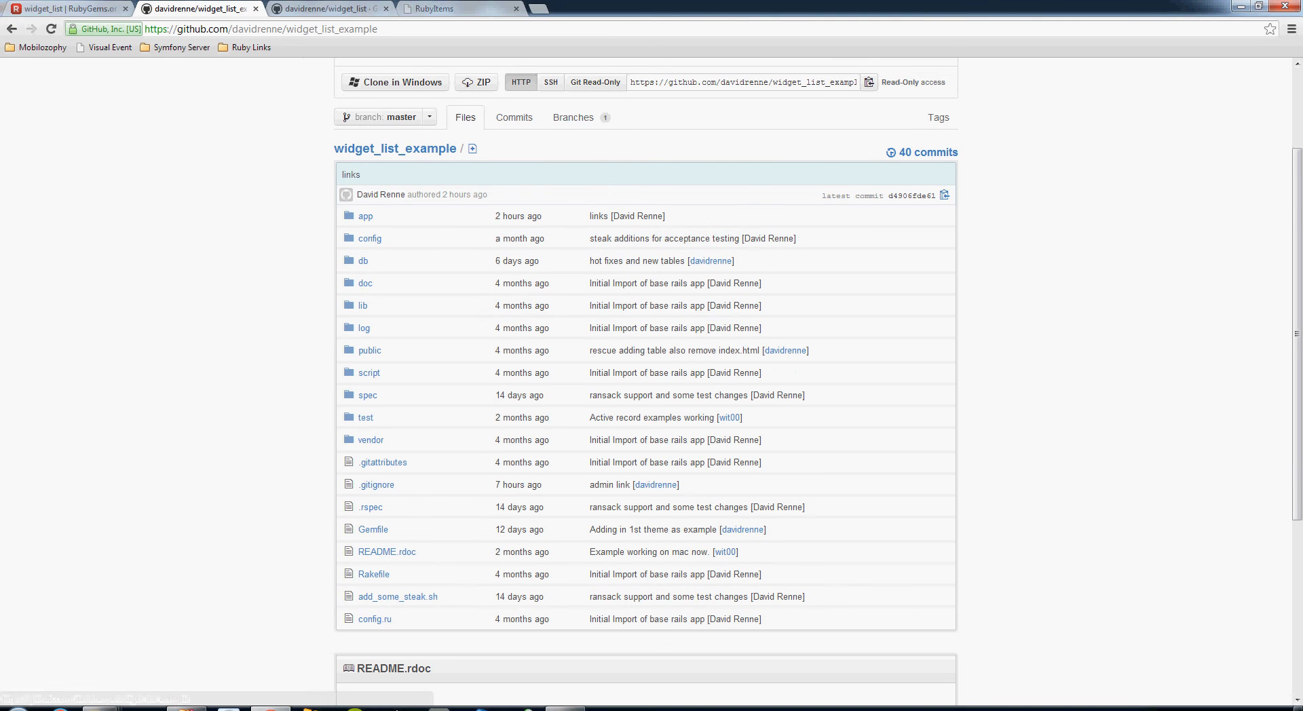
{"action": "left_click", "coordinate": [369, 238]}
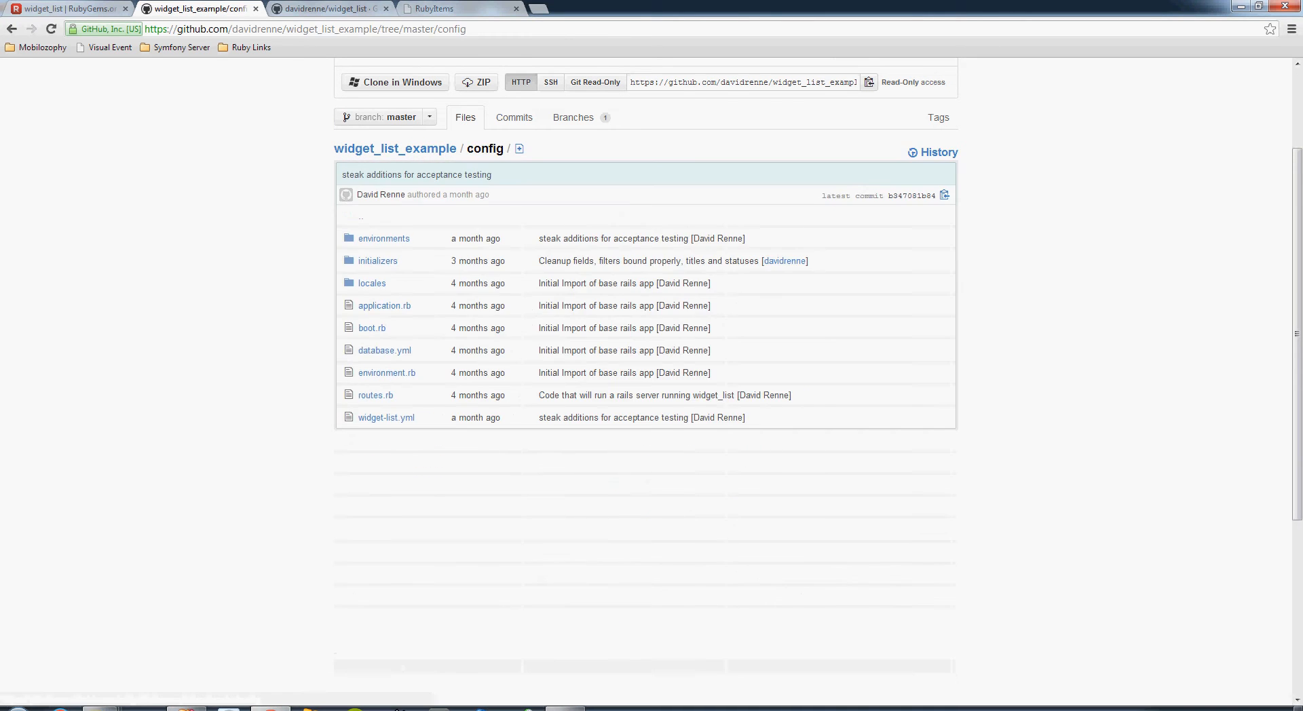
{"action": "left_click", "coordinate": [385, 417]}
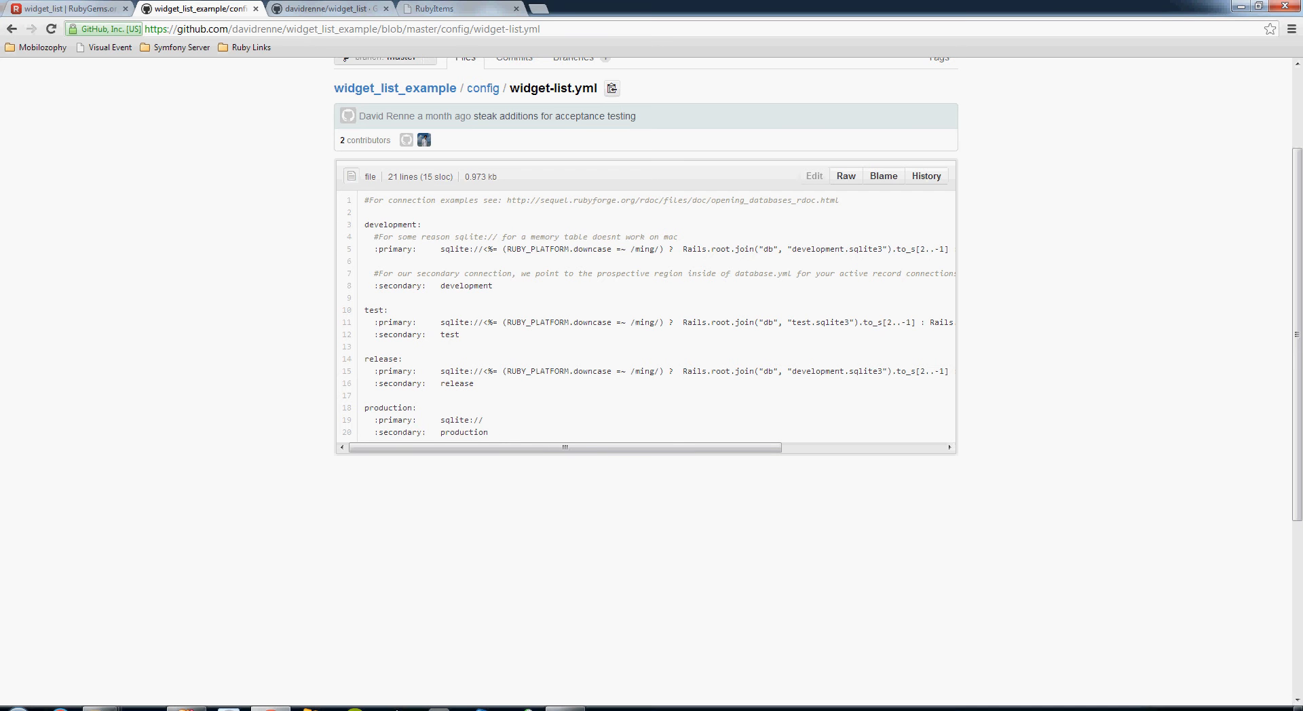
Highlight the word 'sqlite' on line 5 of widget-list.yml.
{"action": "double_click", "coordinate": [460, 249]}
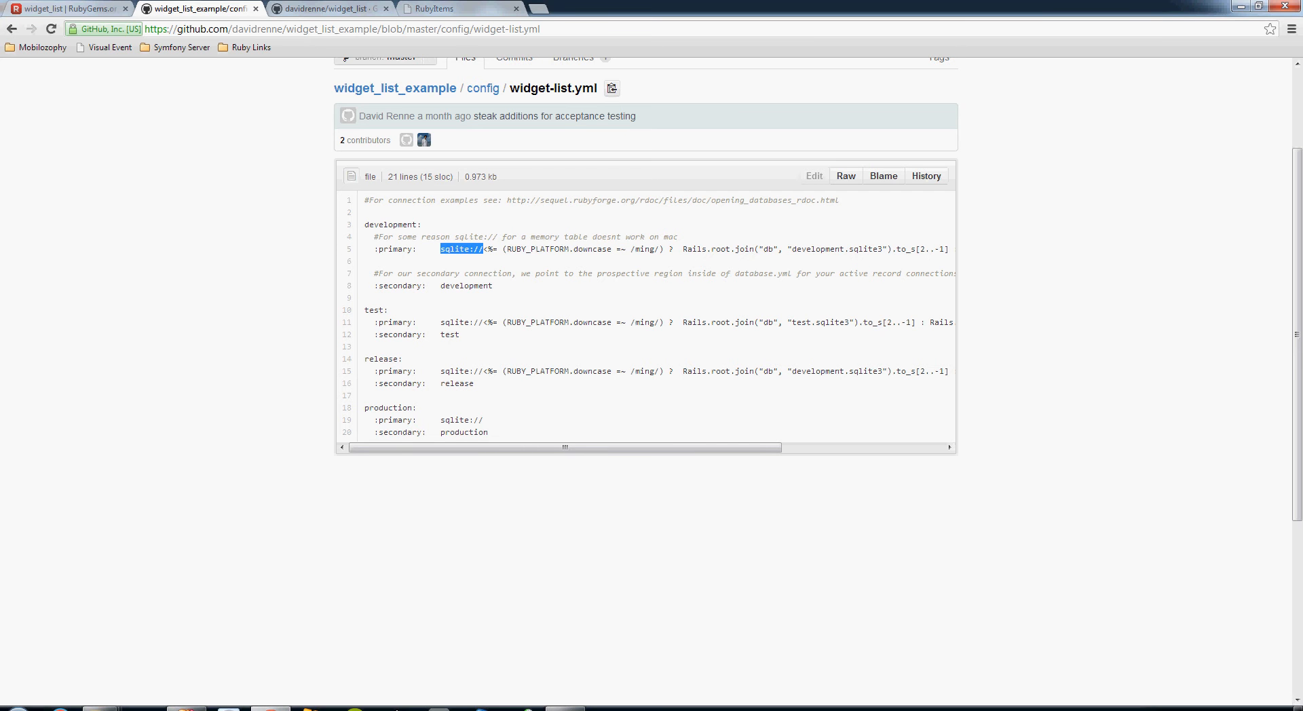
{"action": "double_click", "coordinate": [393, 250]}
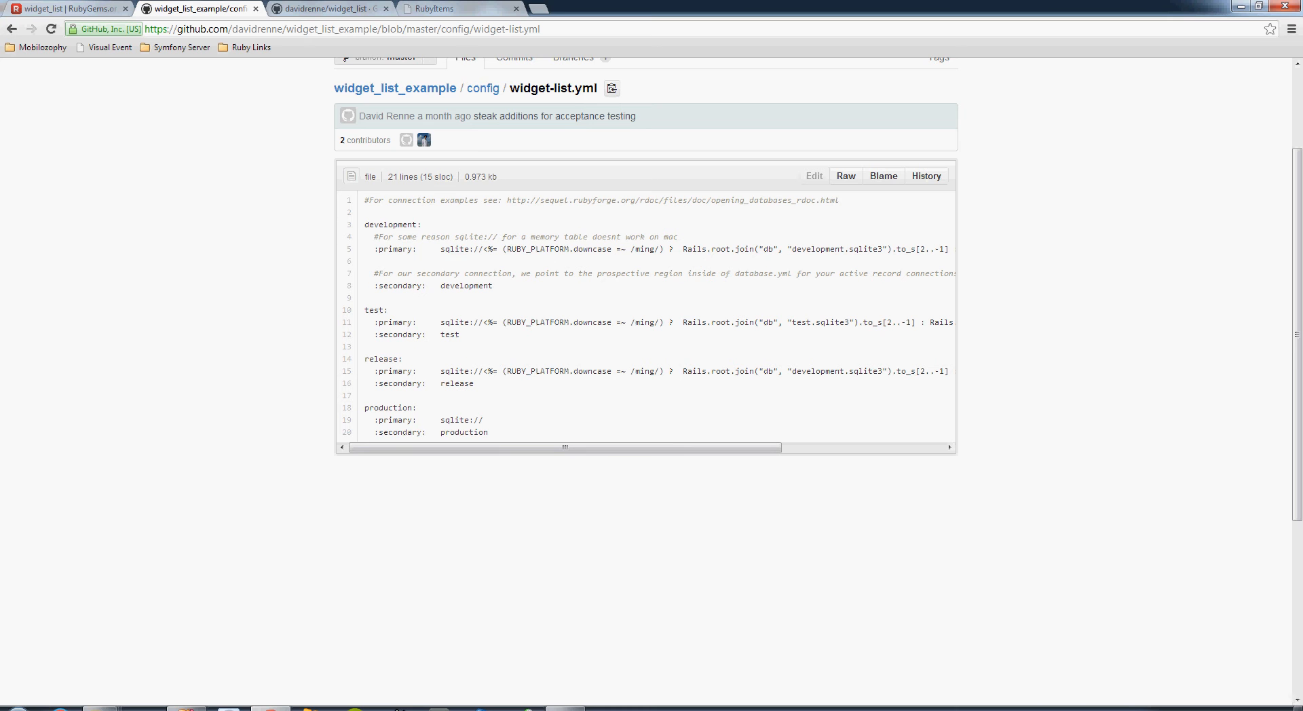
{"action": "double_click", "coordinate": [453, 249]}
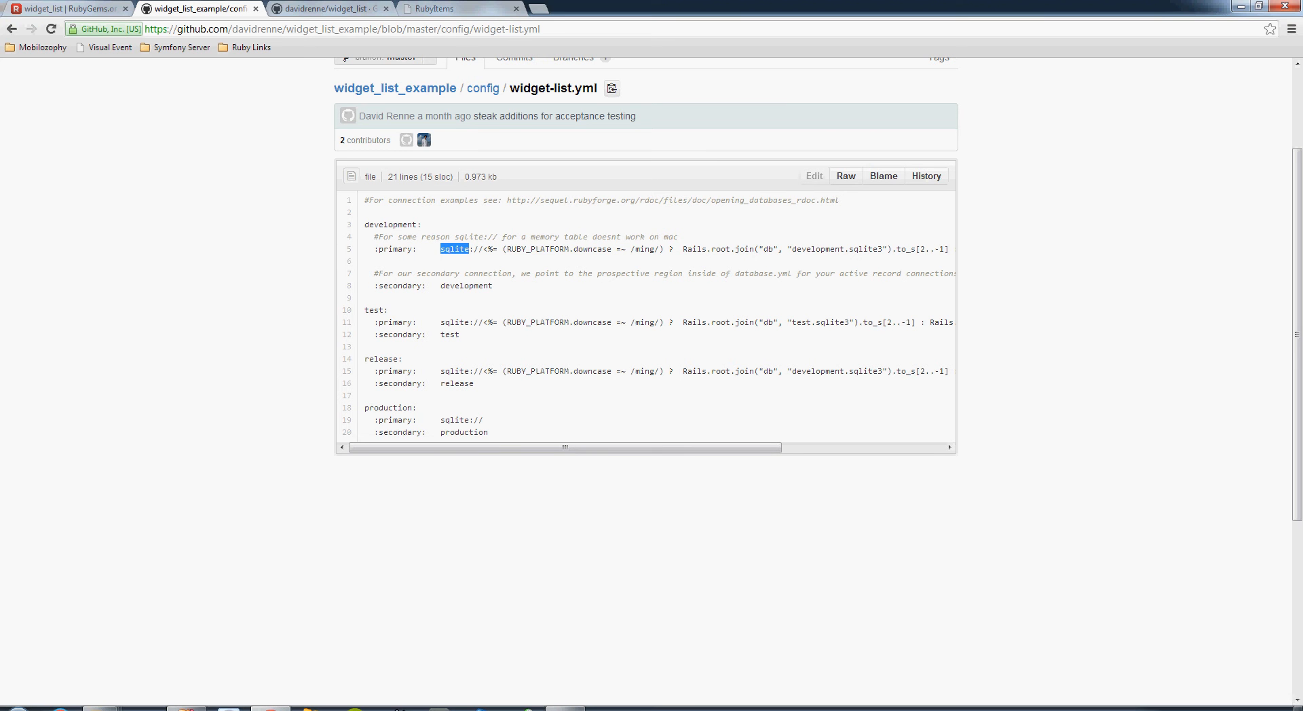
{"action": "left_click", "coordinate": [66, 8]}
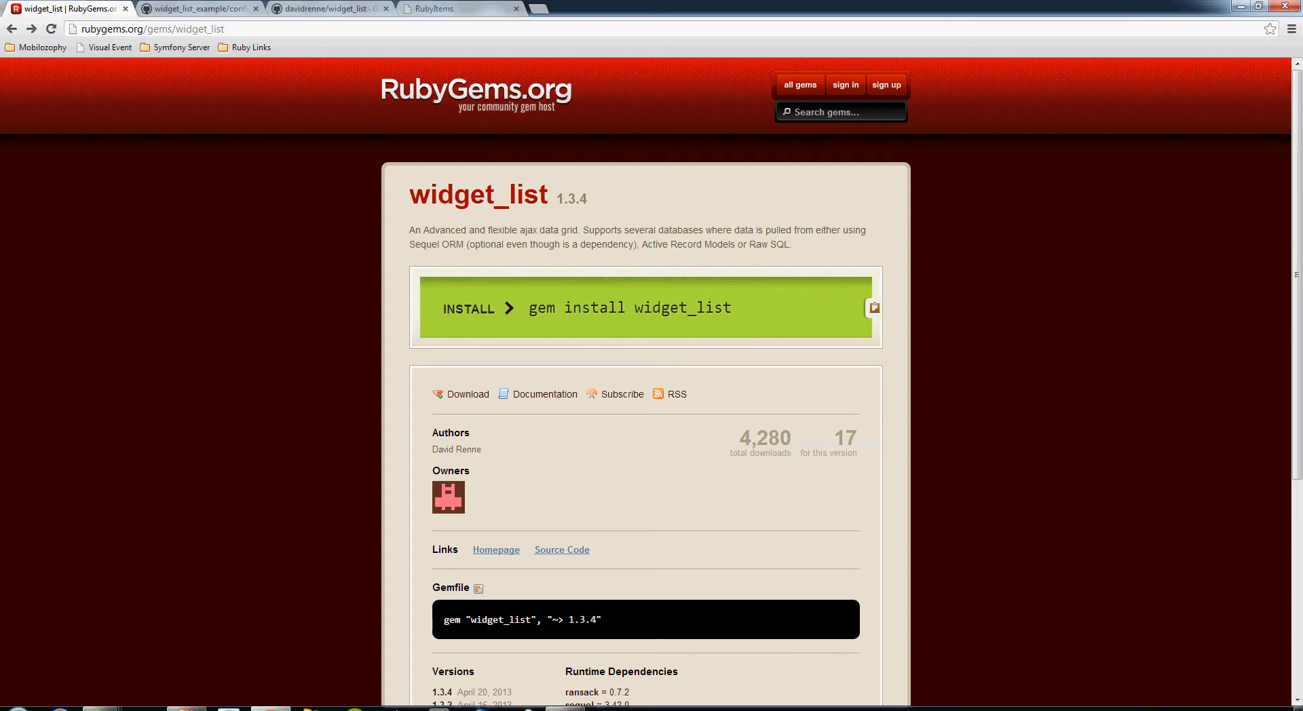
{"action": "scroll", "scroll_direction": "down", "scroll_amount": 3}
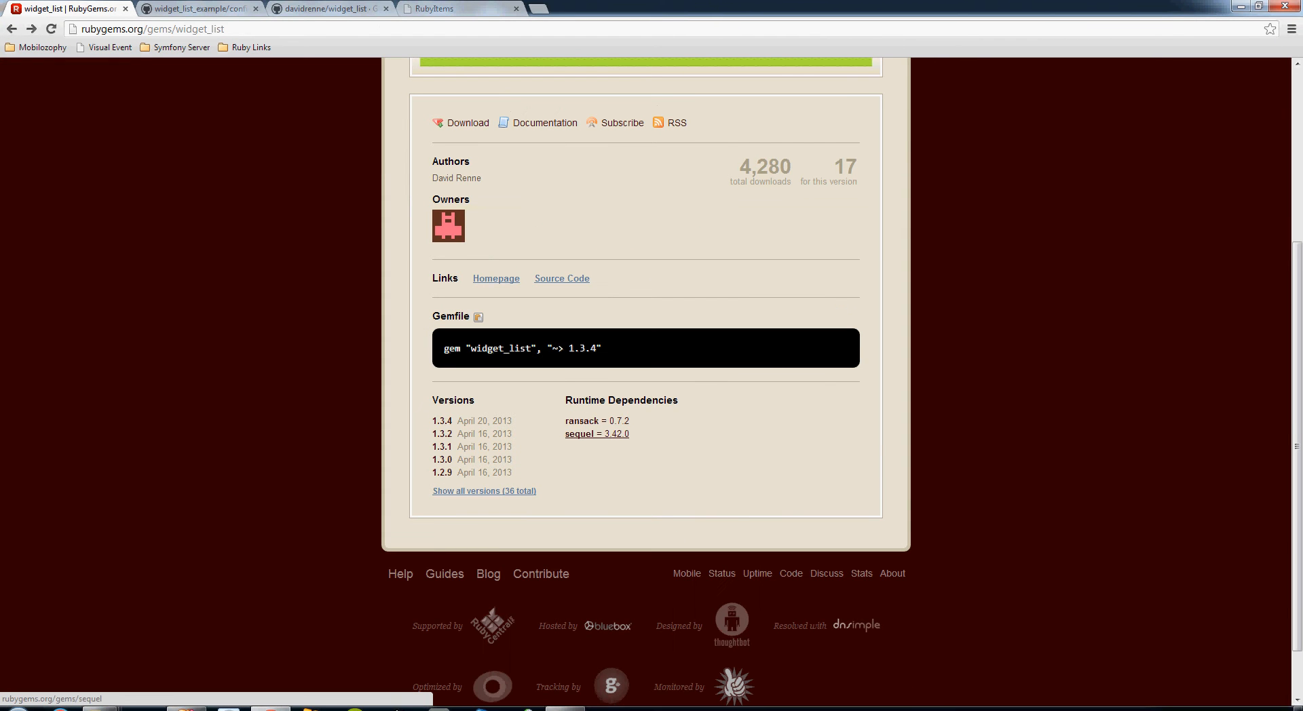
{"action": "mouse_move", "coordinate": [596, 432]}
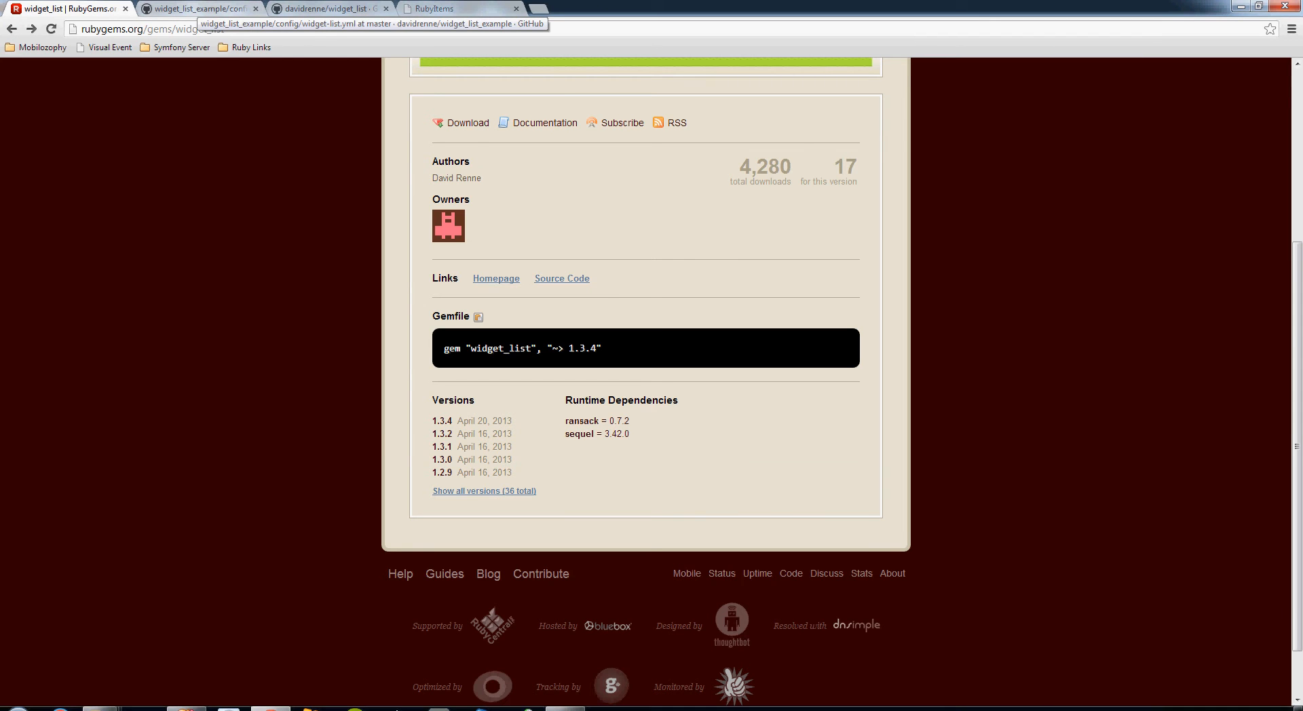
{"action": "left_click", "coordinate": [200, 8]}
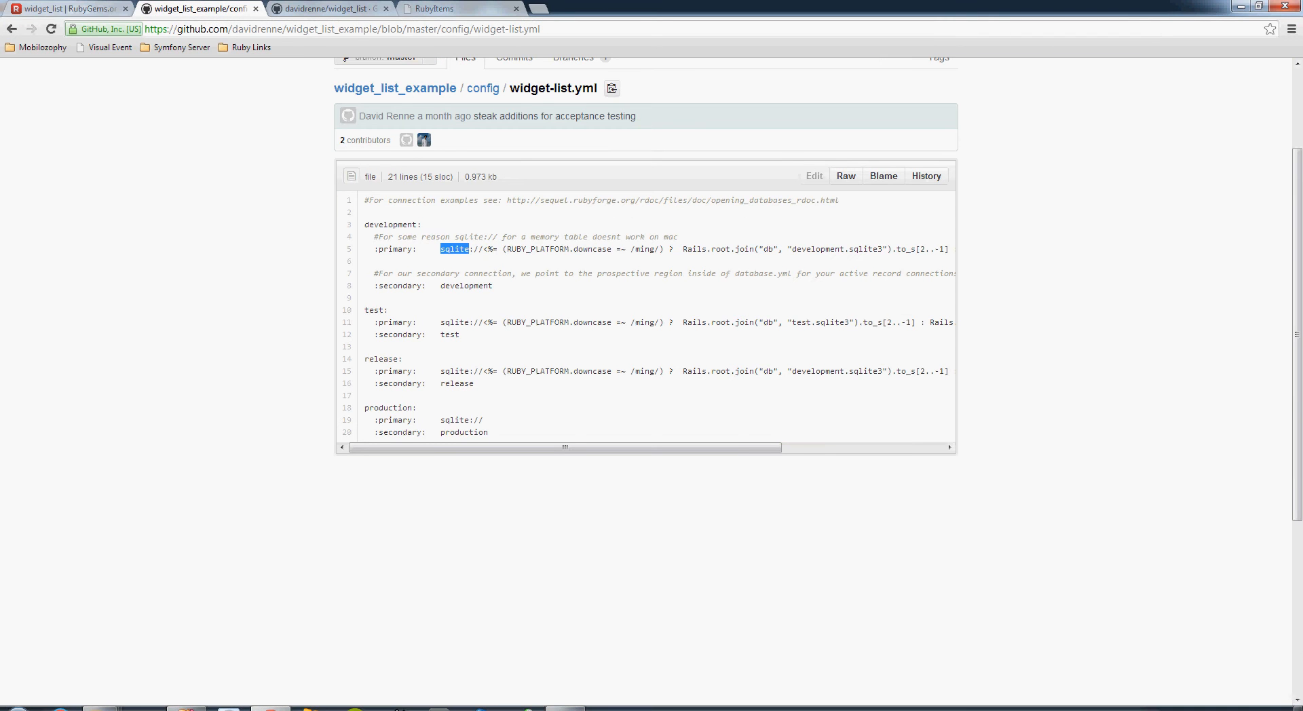
{"action": "mouse_move", "coordinate": [67, 9]}
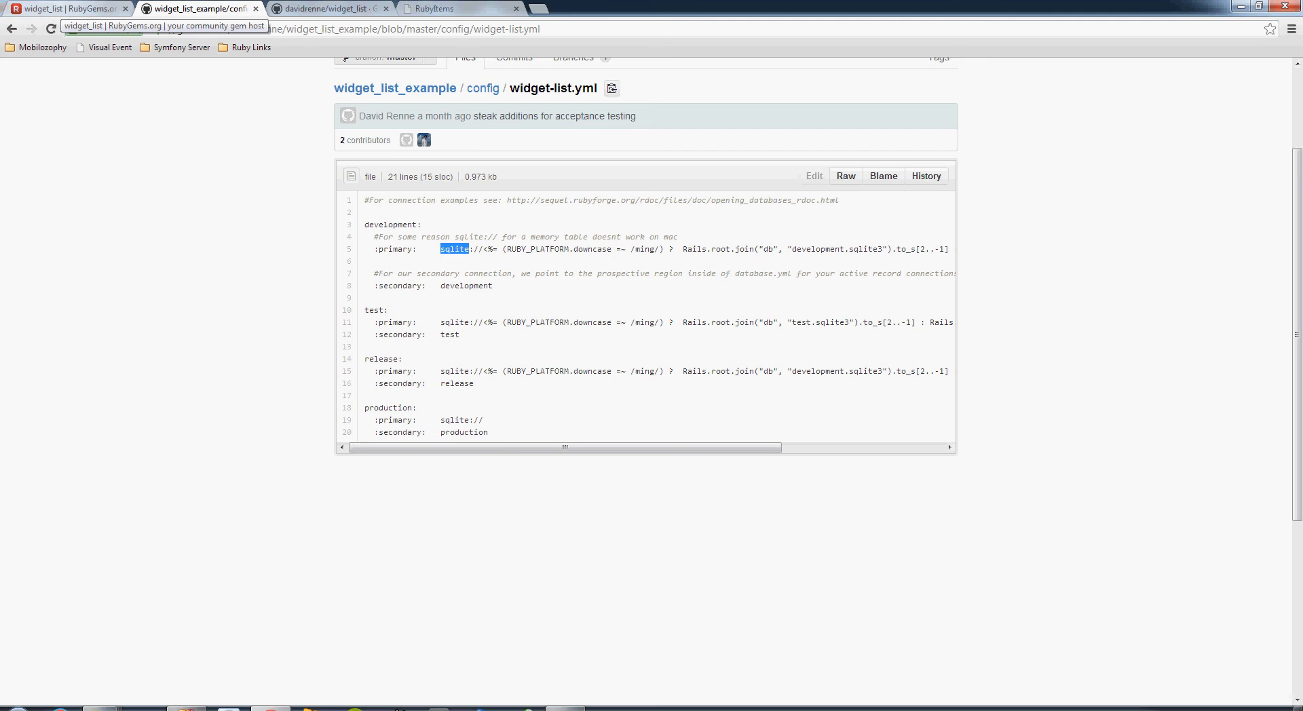
{"action": "left_click", "coordinate": [66, 8]}
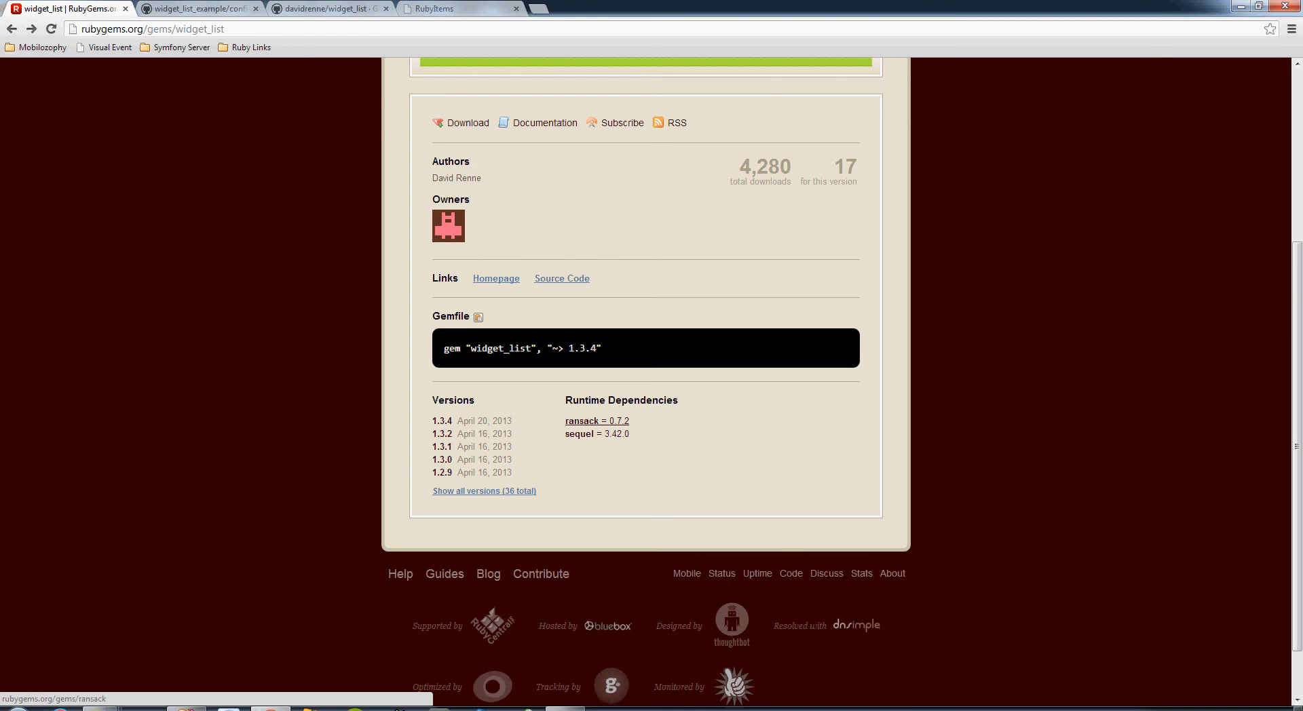
{"action": "mouse_move", "coordinate": [596, 420]}
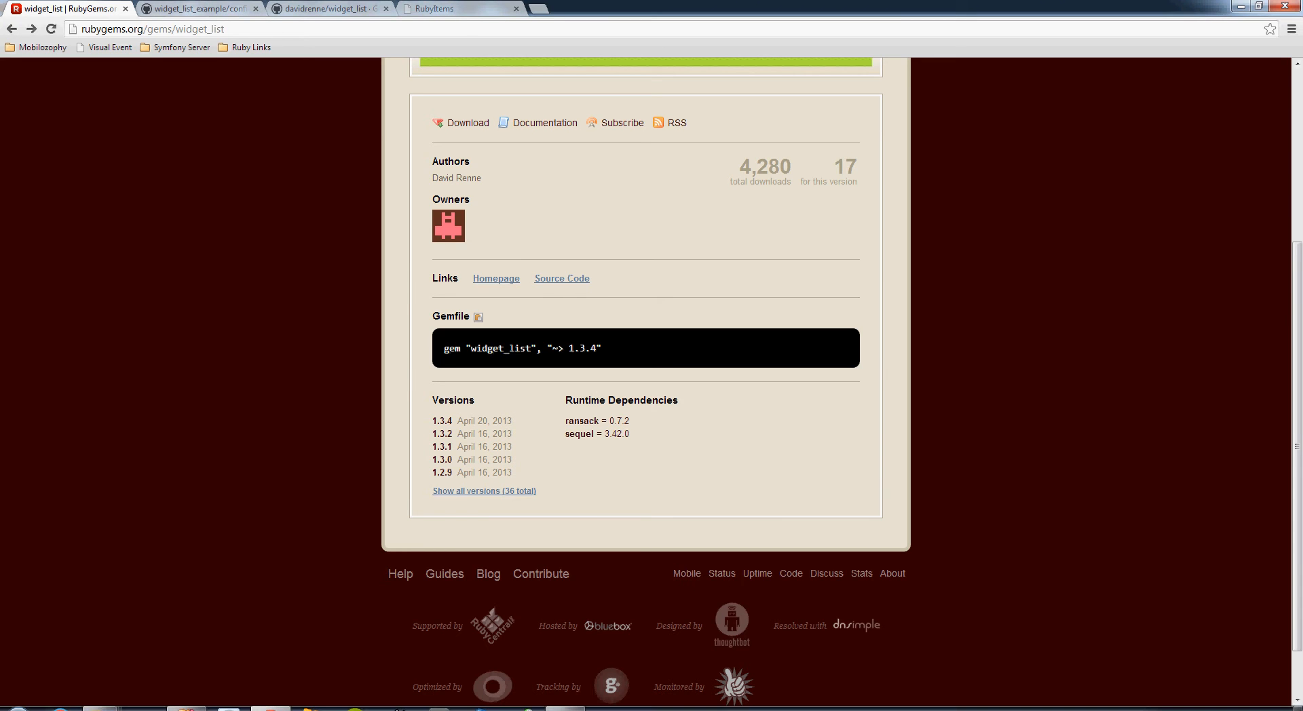
{"action": "left_click", "coordinate": [196, 8]}
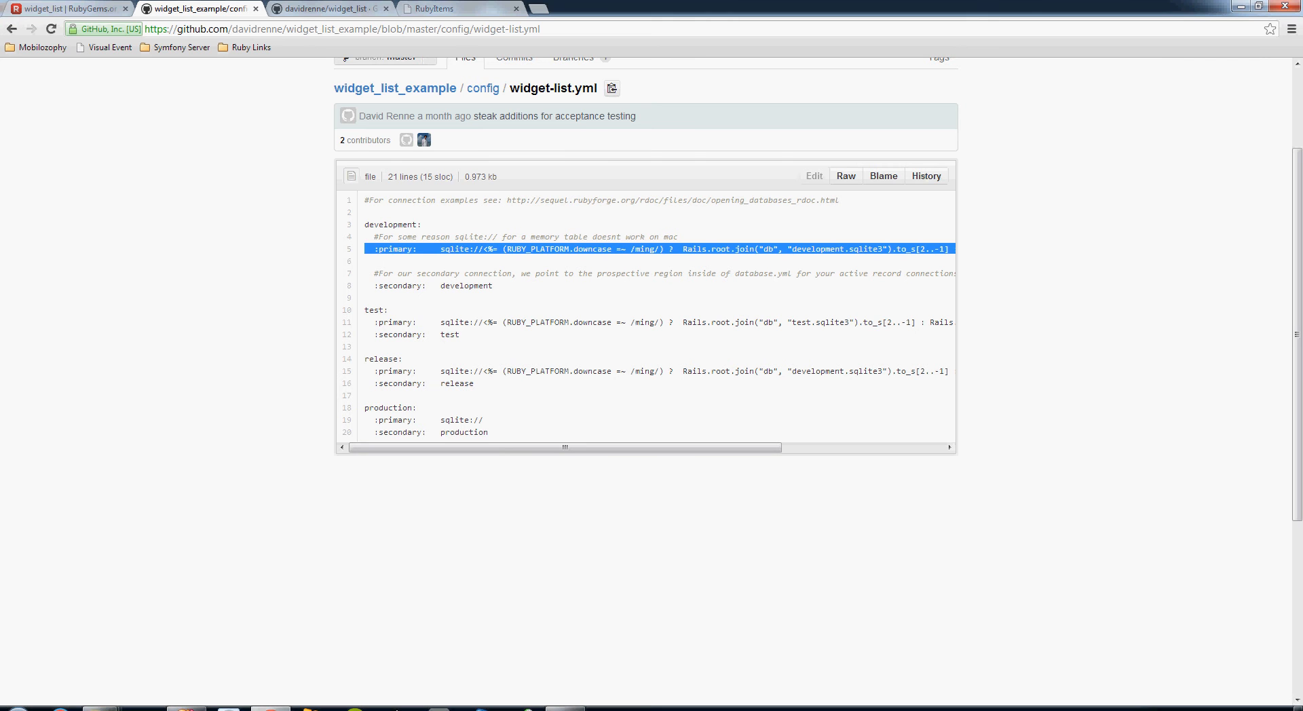
Highlight 'sqlite', revisit widget-list.yml, then open database.yml from the config folder.
{"action": "double_click", "coordinate": [454, 249]}
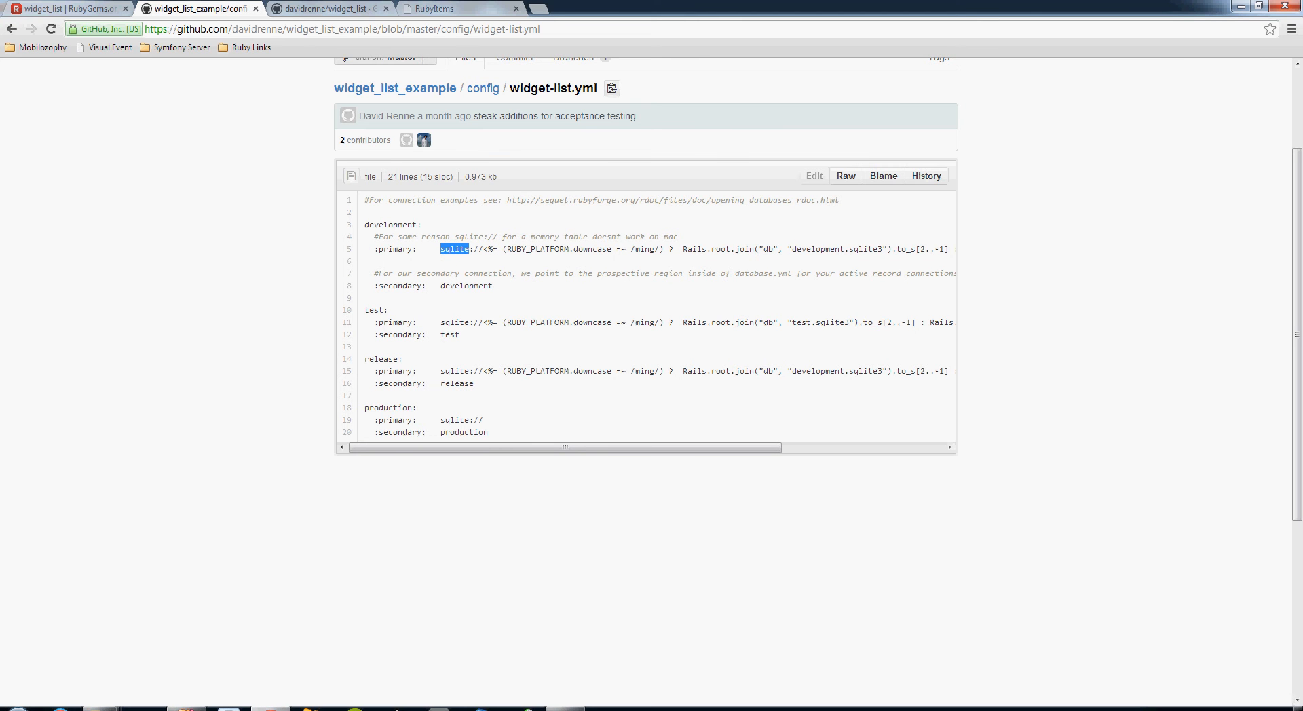
{"action": "left_click", "coordinate": [11, 28]}
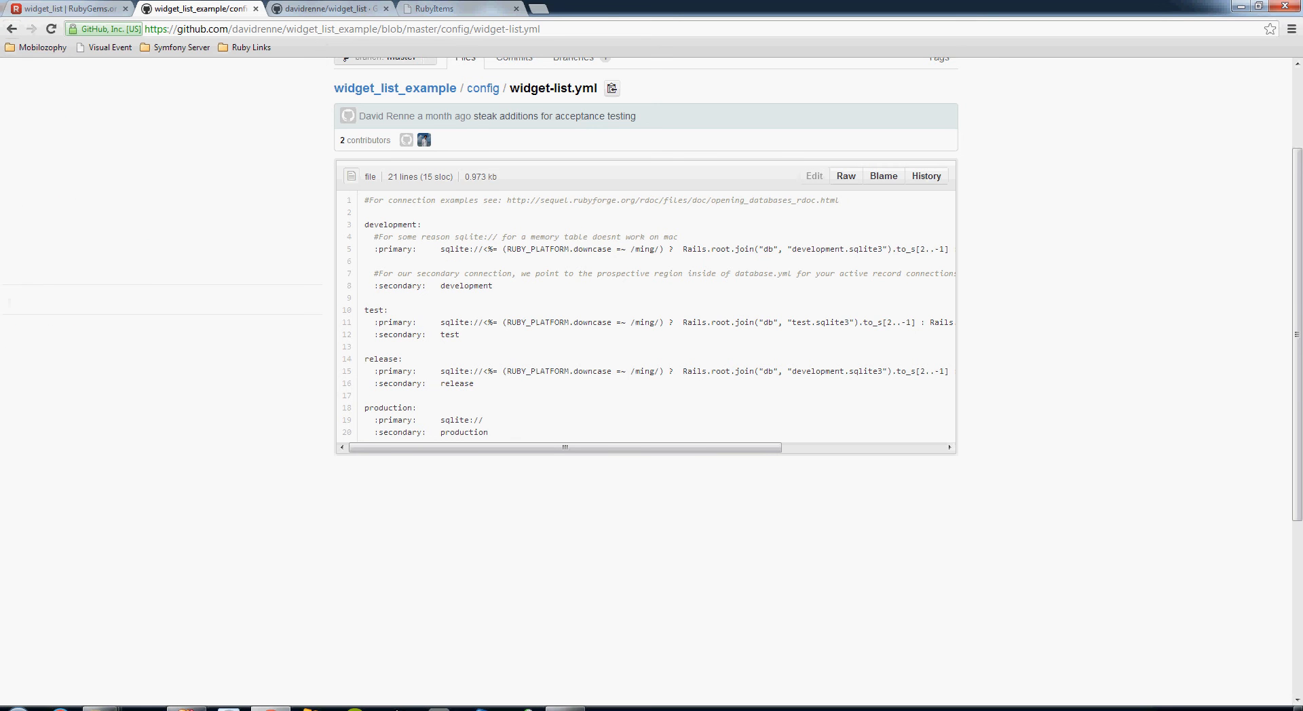
{"action": "left_click", "coordinate": [482, 89]}
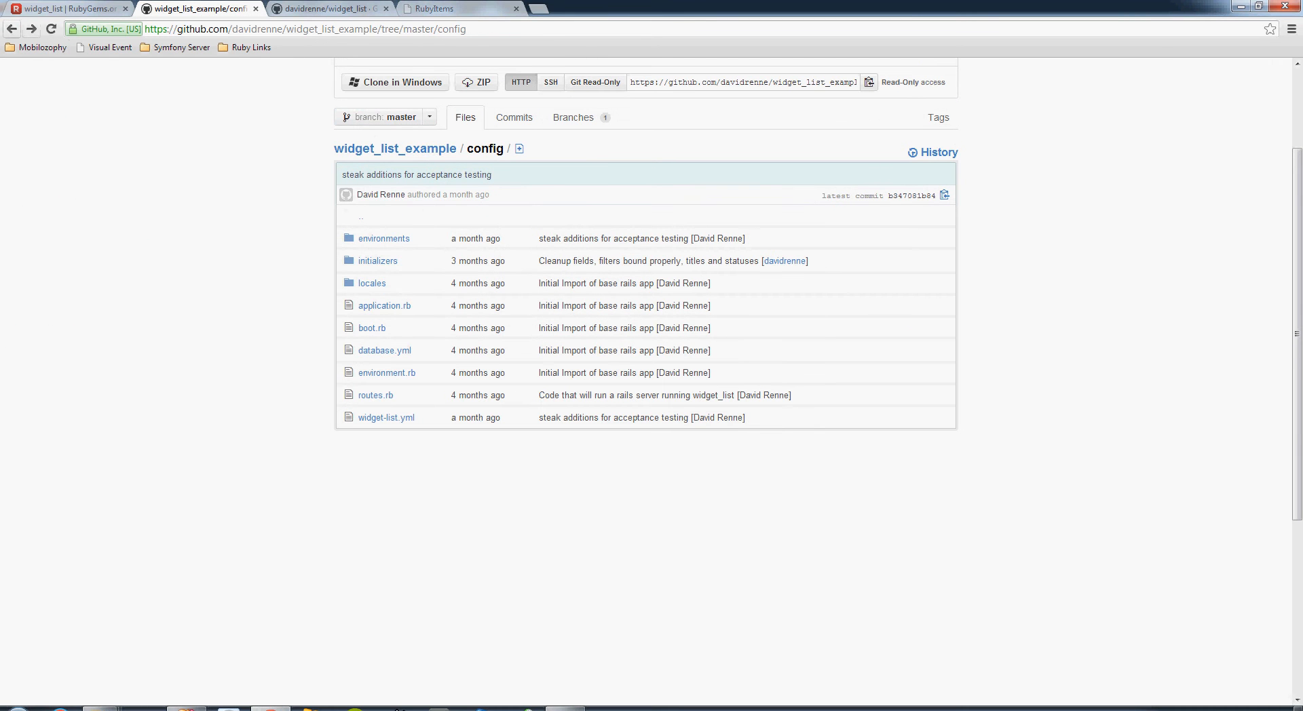
{"action": "left_click", "coordinate": [385, 417]}
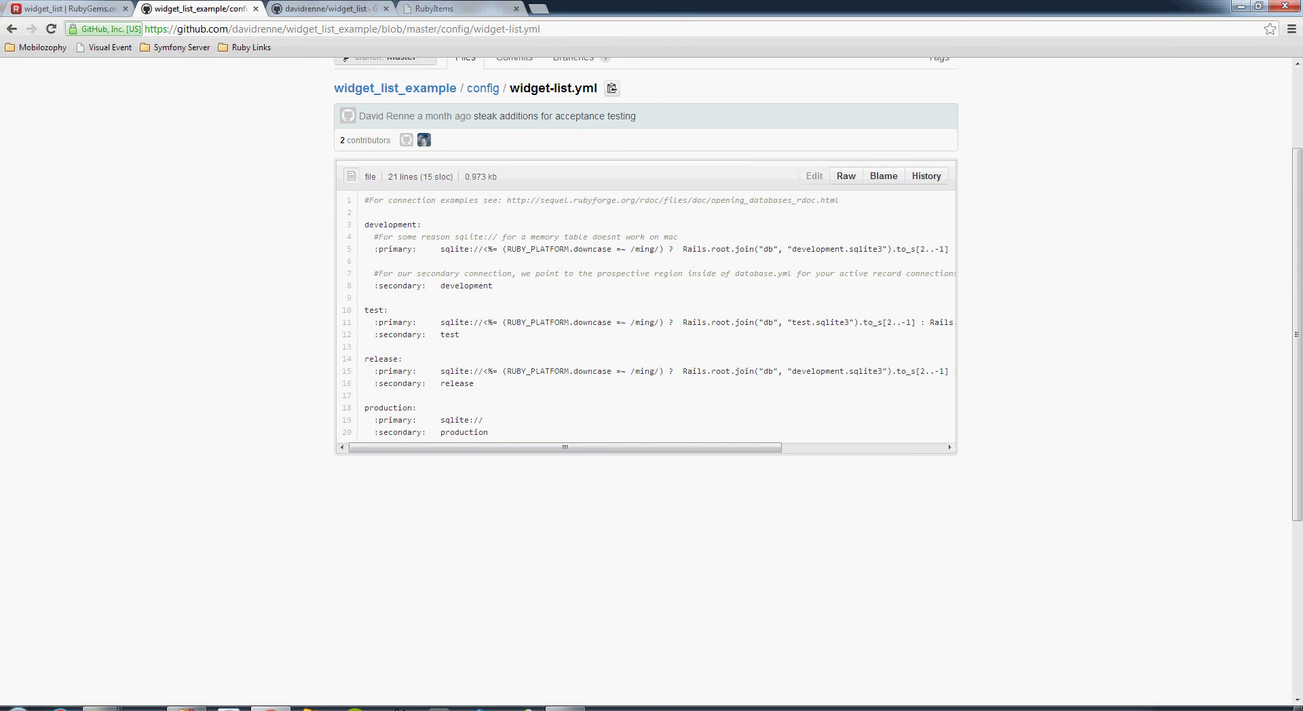
{"action": "left_click", "coordinate": [482, 88]}
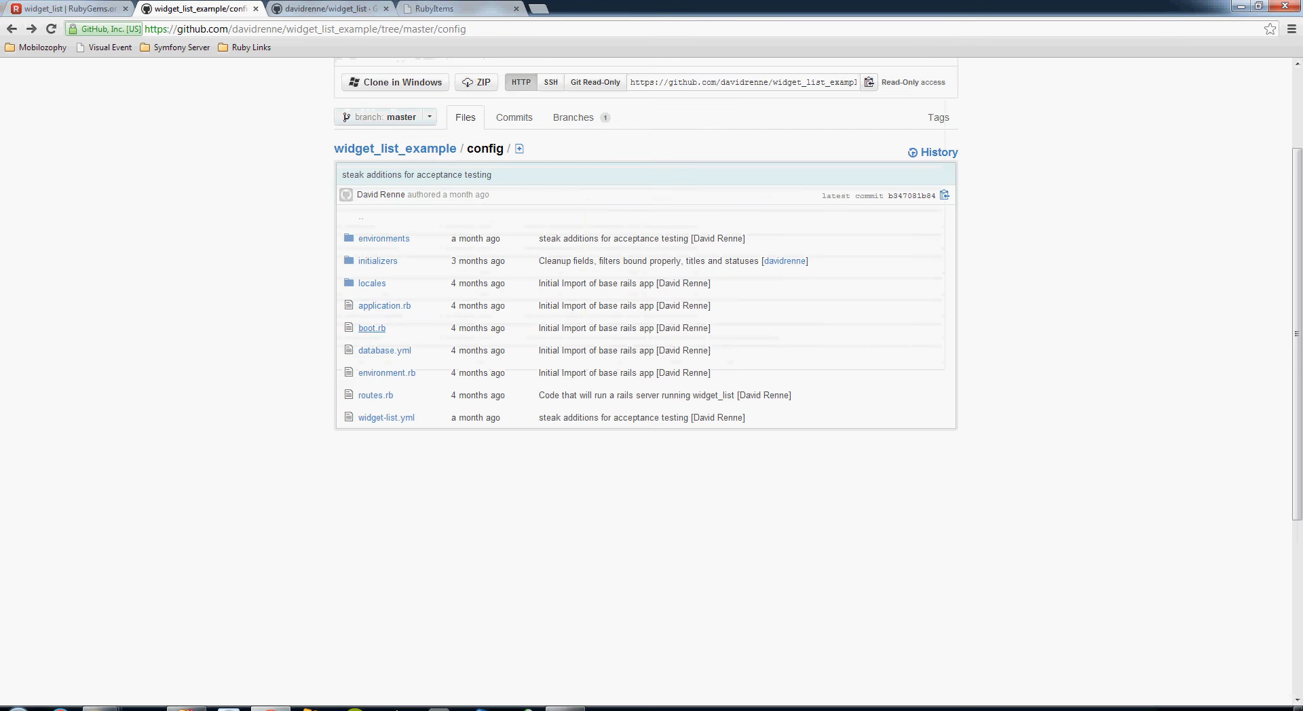
{"action": "left_click", "coordinate": [384, 349]}
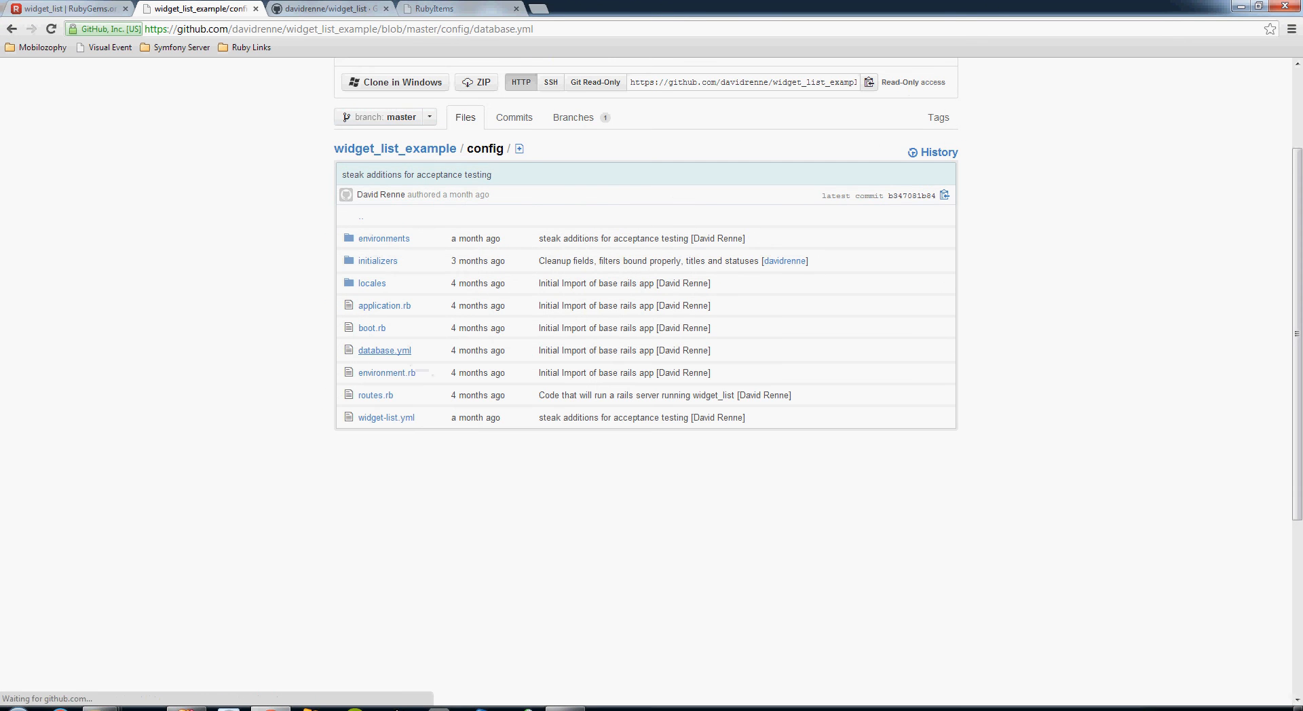
Review database.yml's development database path, then go to the repository's root file listing.
{"action": "left_click", "coordinate": [384, 350]}
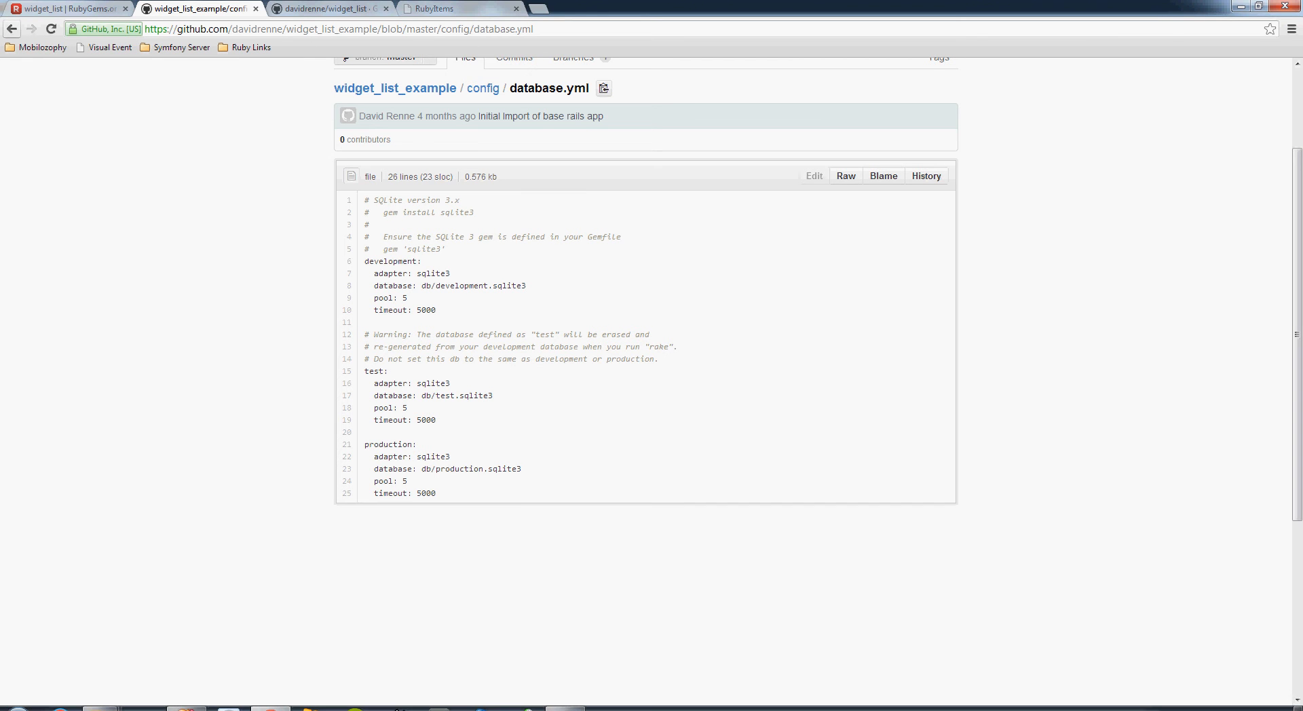
{"action": "mouse_move", "coordinate": [11, 29]}
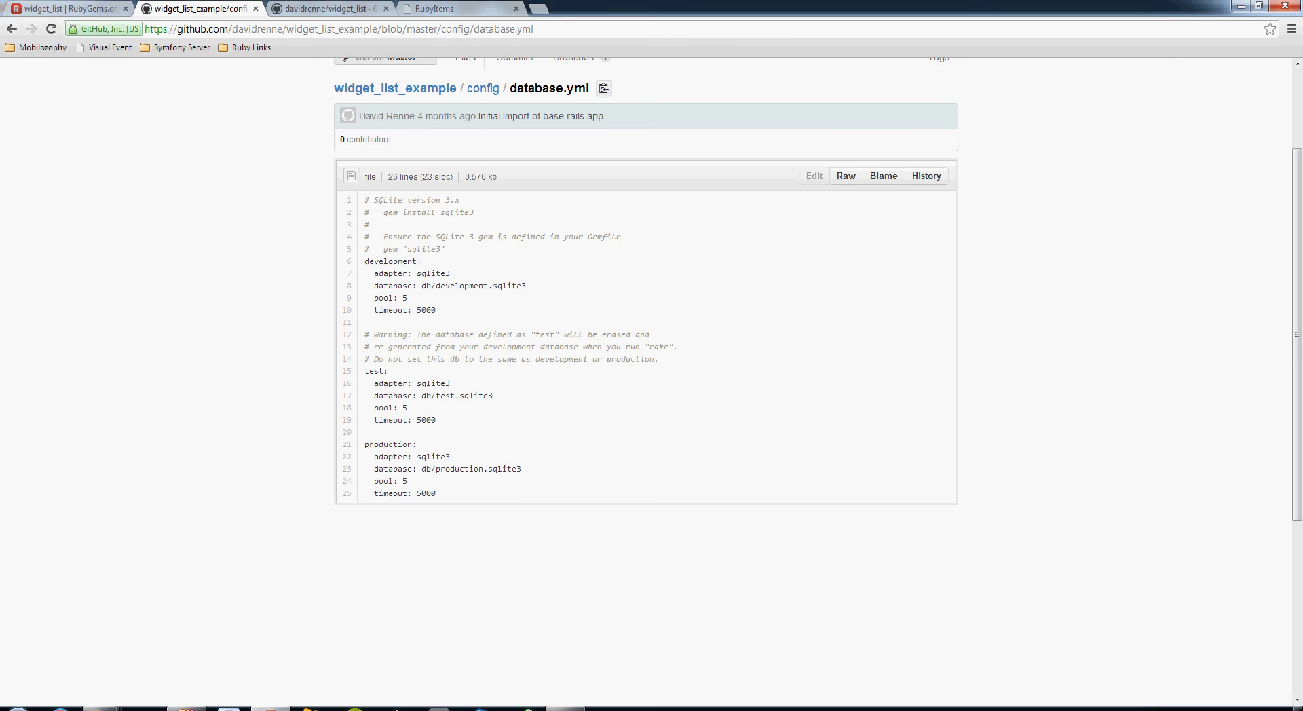
{"action": "left_click", "coordinate": [445, 285]}
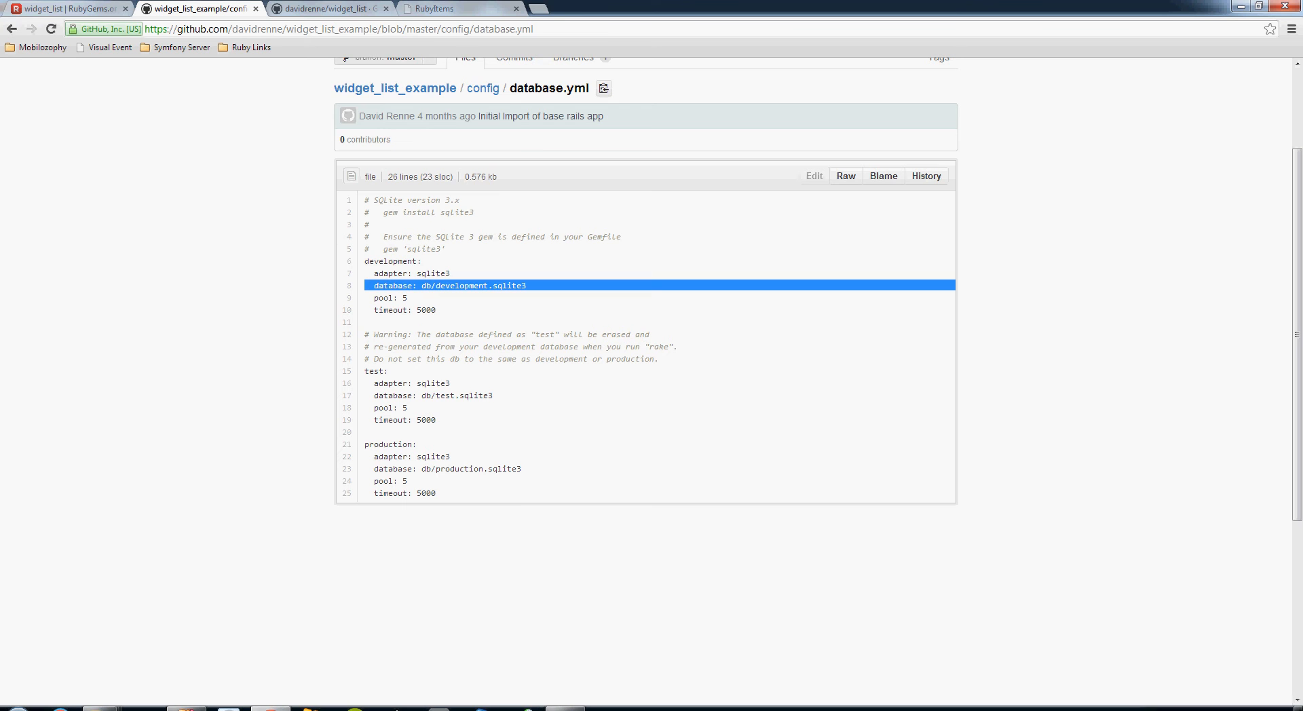
{"action": "left_click", "coordinate": [483, 88]}
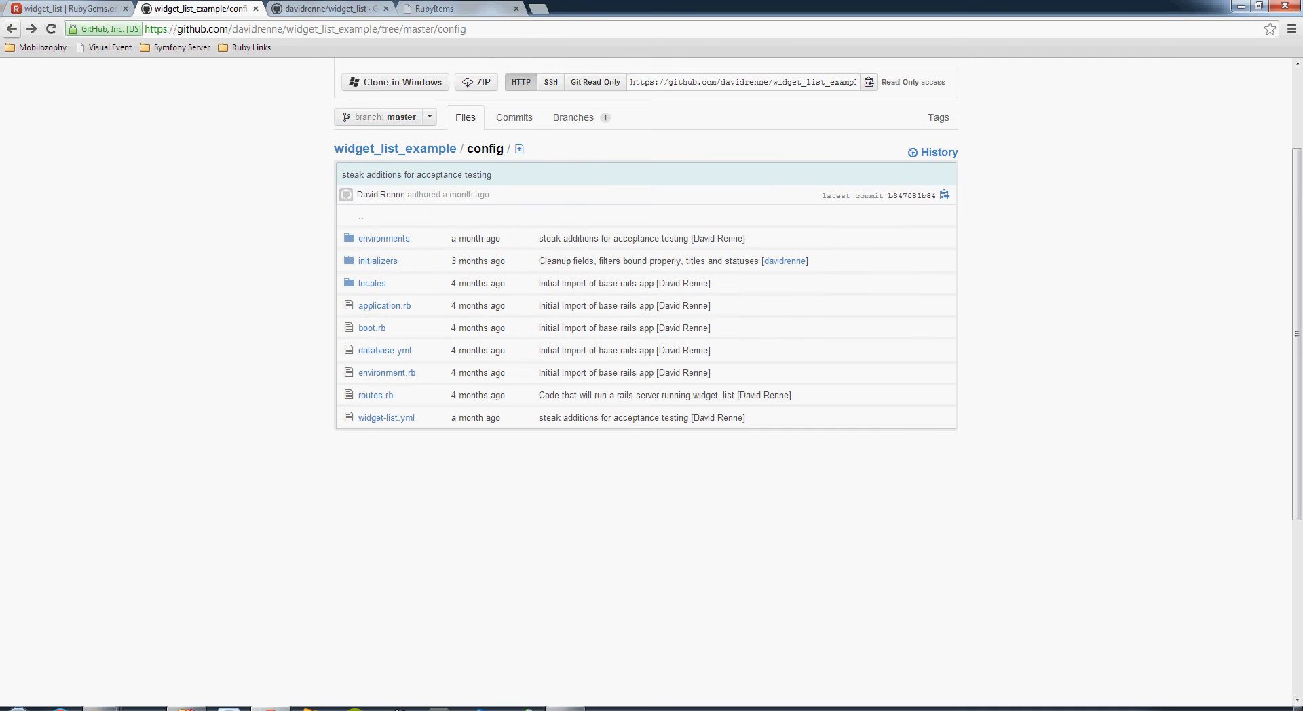
{"action": "left_click", "coordinate": [396, 149]}
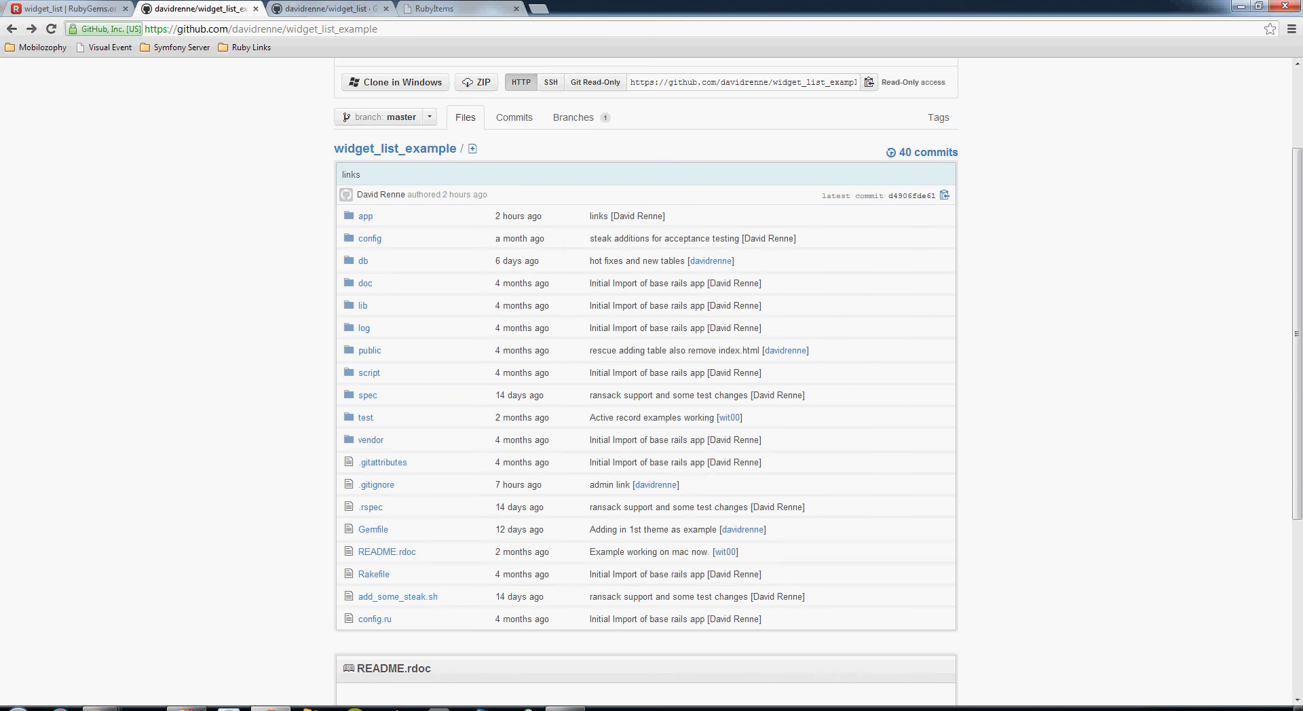
Switch to the widget_list tab and scroll the README up to Introduction and Summary.
{"action": "left_click", "coordinate": [329, 8]}
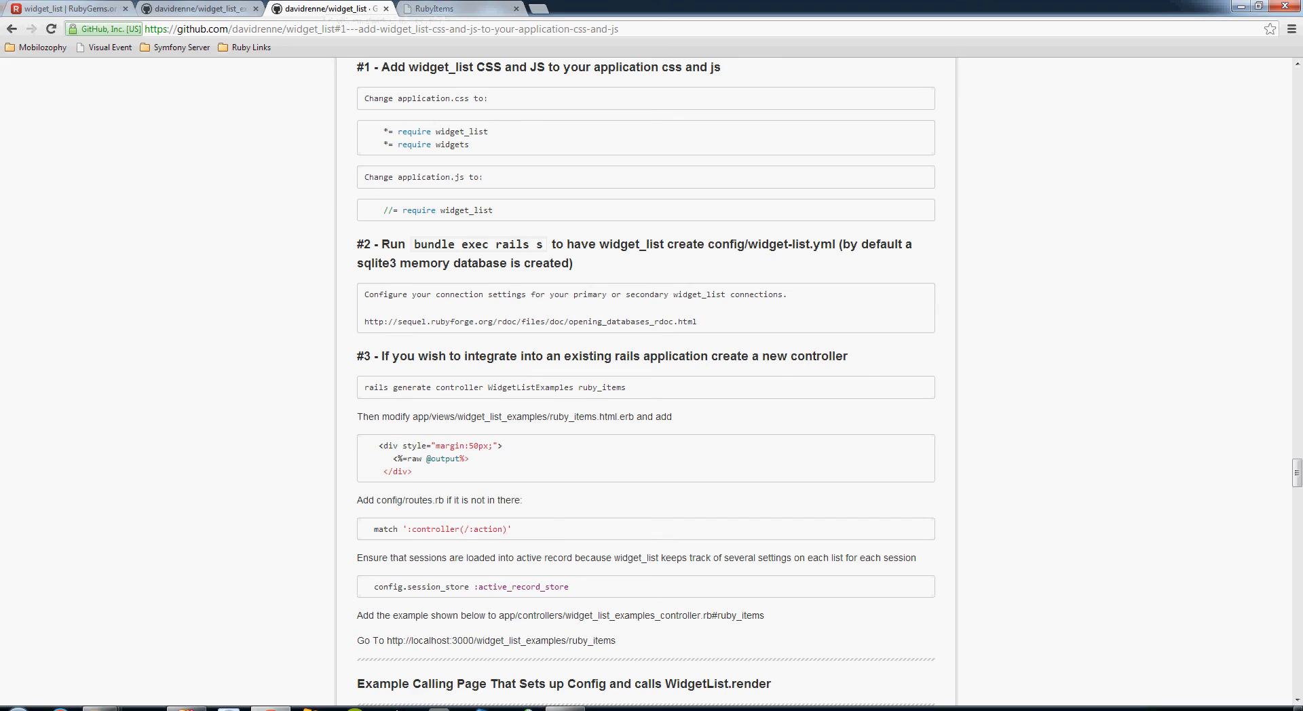
{"action": "scroll", "scroll_direction": "up", "scroll_amount": 3}
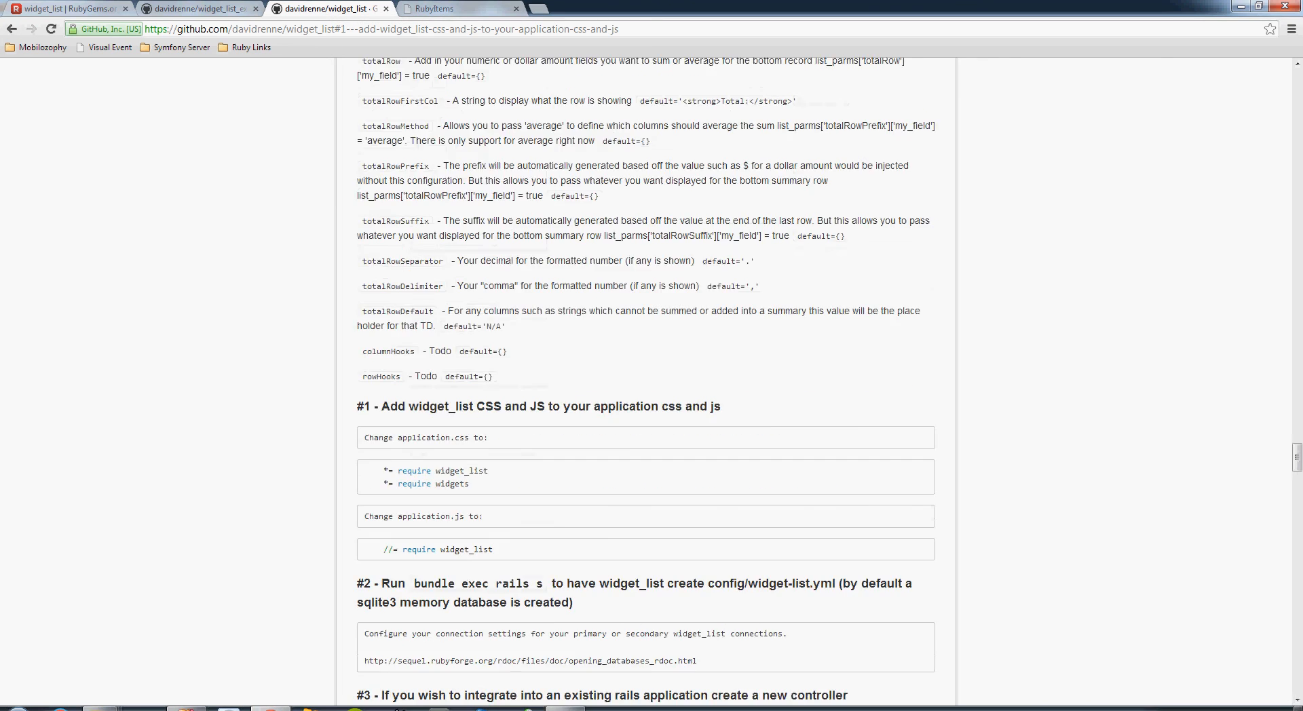
{"action": "scroll", "scroll_direction": "up", "scroll_amount": 3}
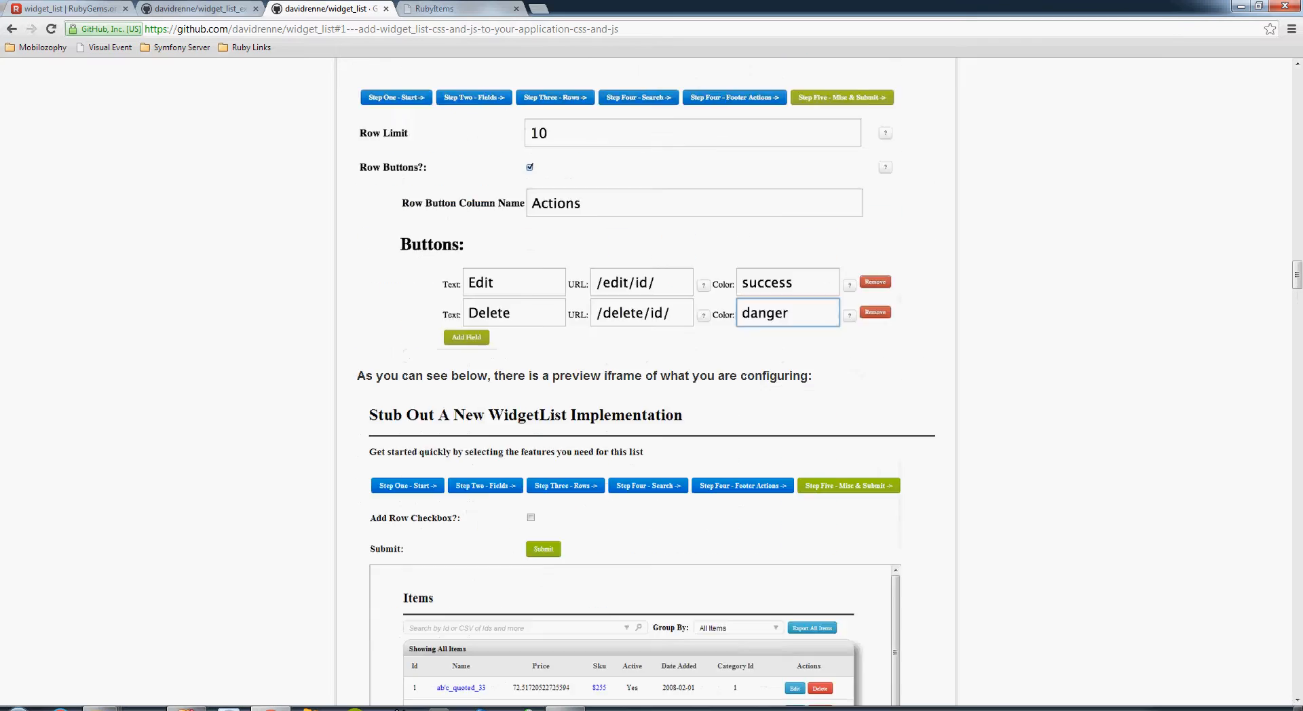
{"action": "scroll", "scroll_direction": "down", "scroll_amount": 3}
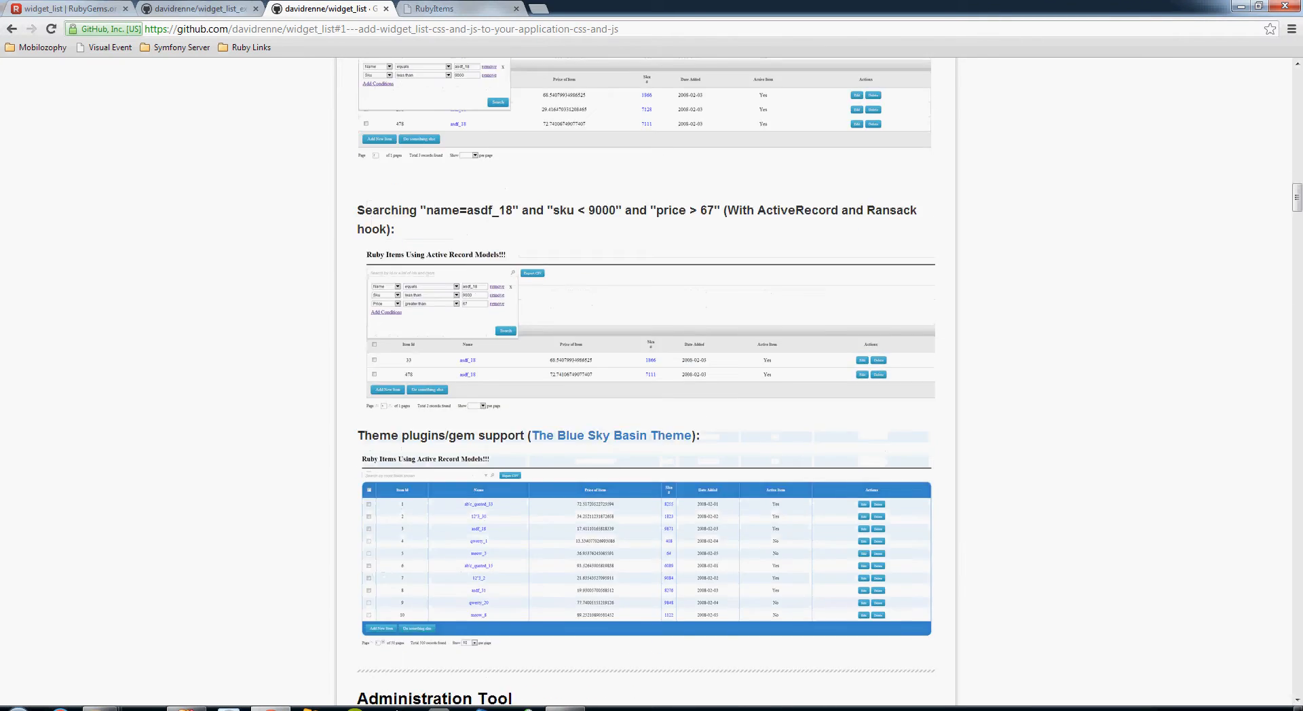
{"action": "scroll", "scroll_direction": "up", "scroll_amount": 3}
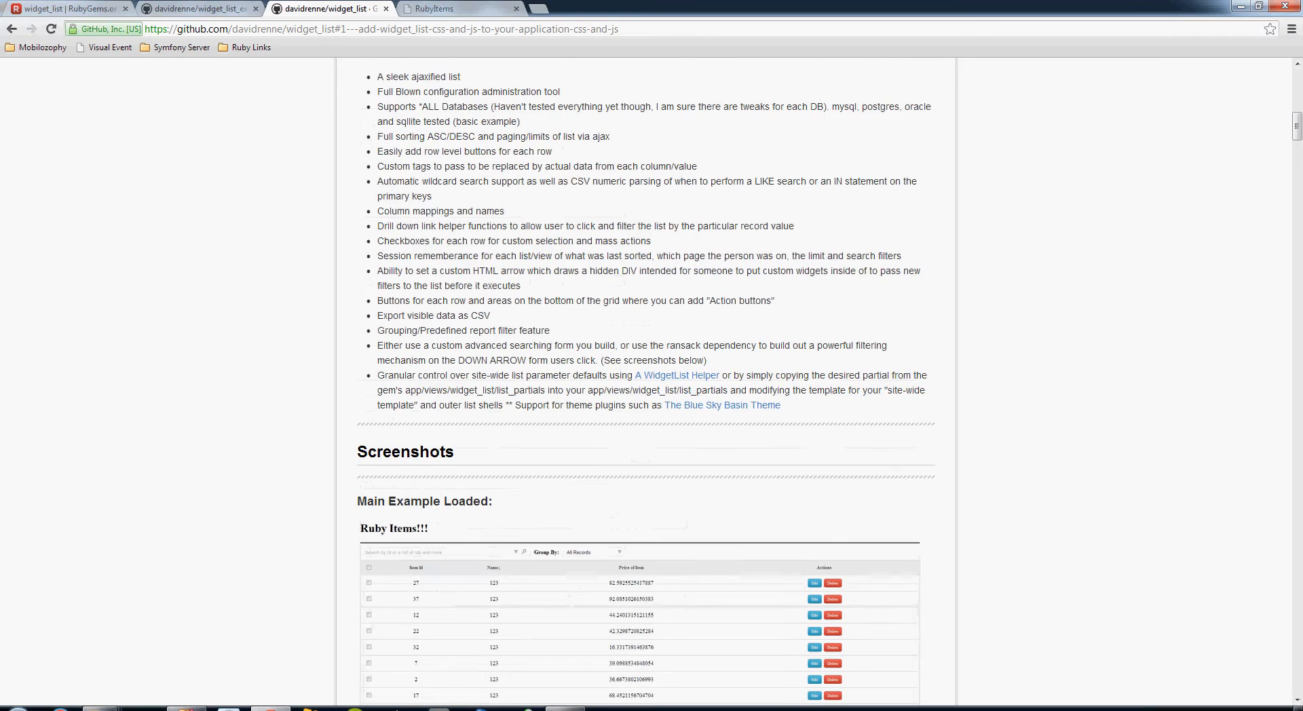
{"action": "scroll", "scroll_direction": "up", "scroll_amount": 3}
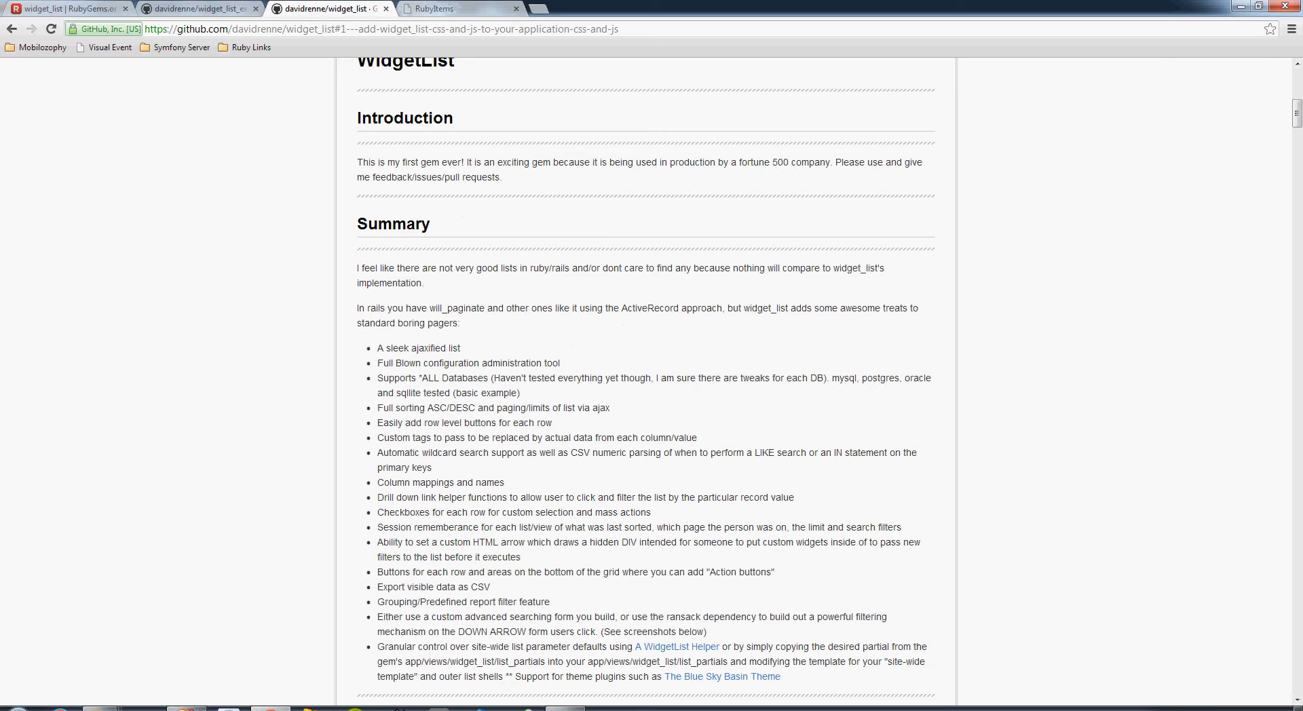
Reload localhost:3000 and open the 500-record Ruby Items Active Record Example.
{"action": "left_click", "coordinate": [459, 8]}
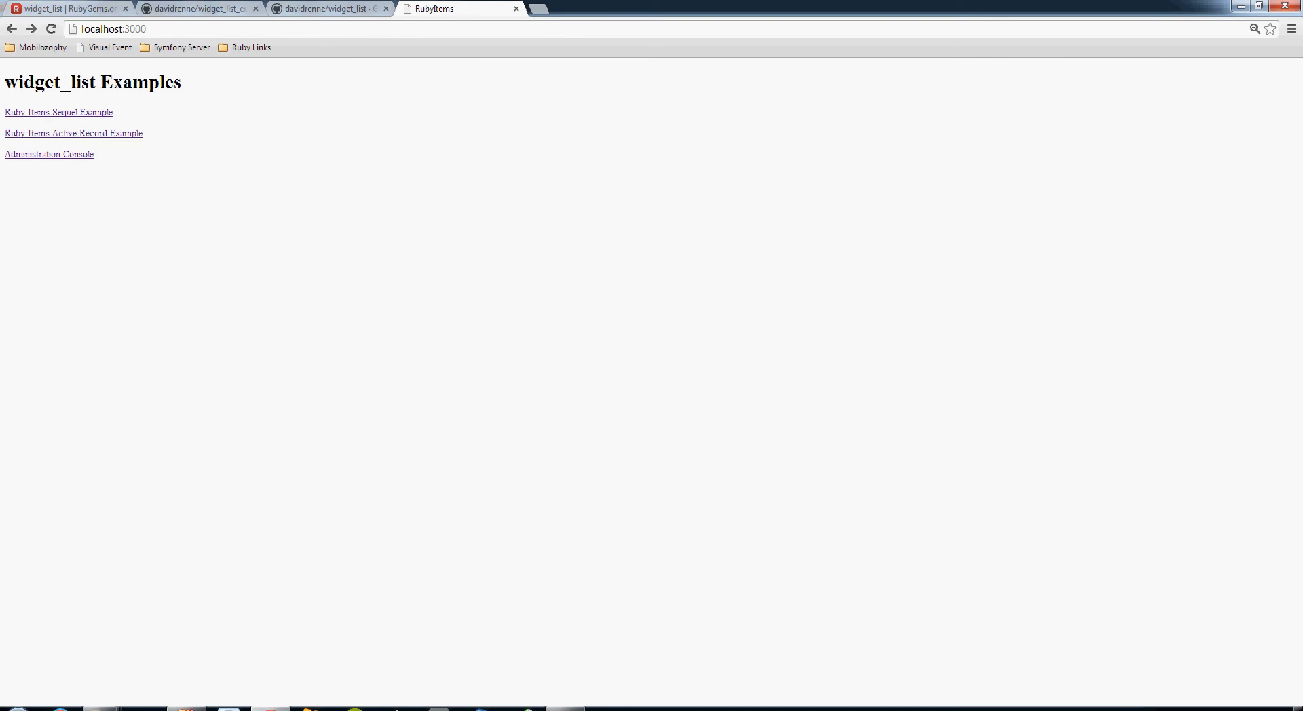
{"action": "left_click", "coordinate": [108, 29]}
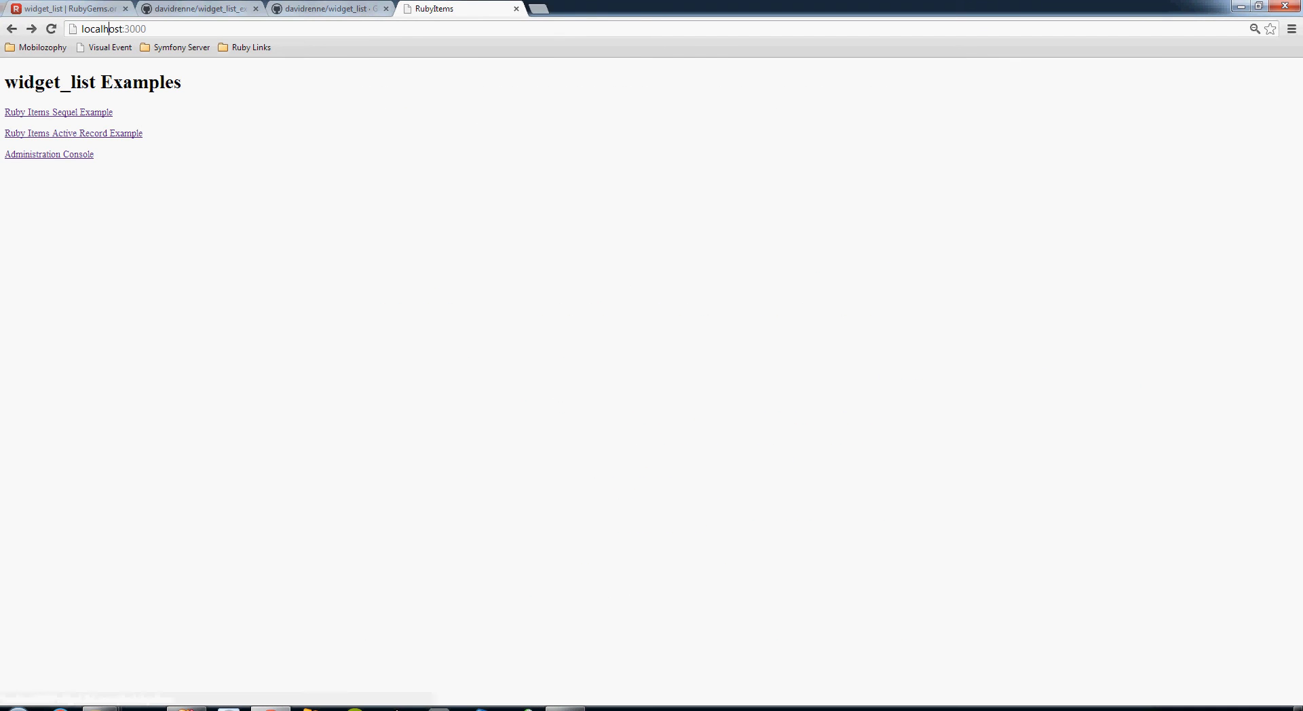
{"action": "left_click", "coordinate": [111, 28]}
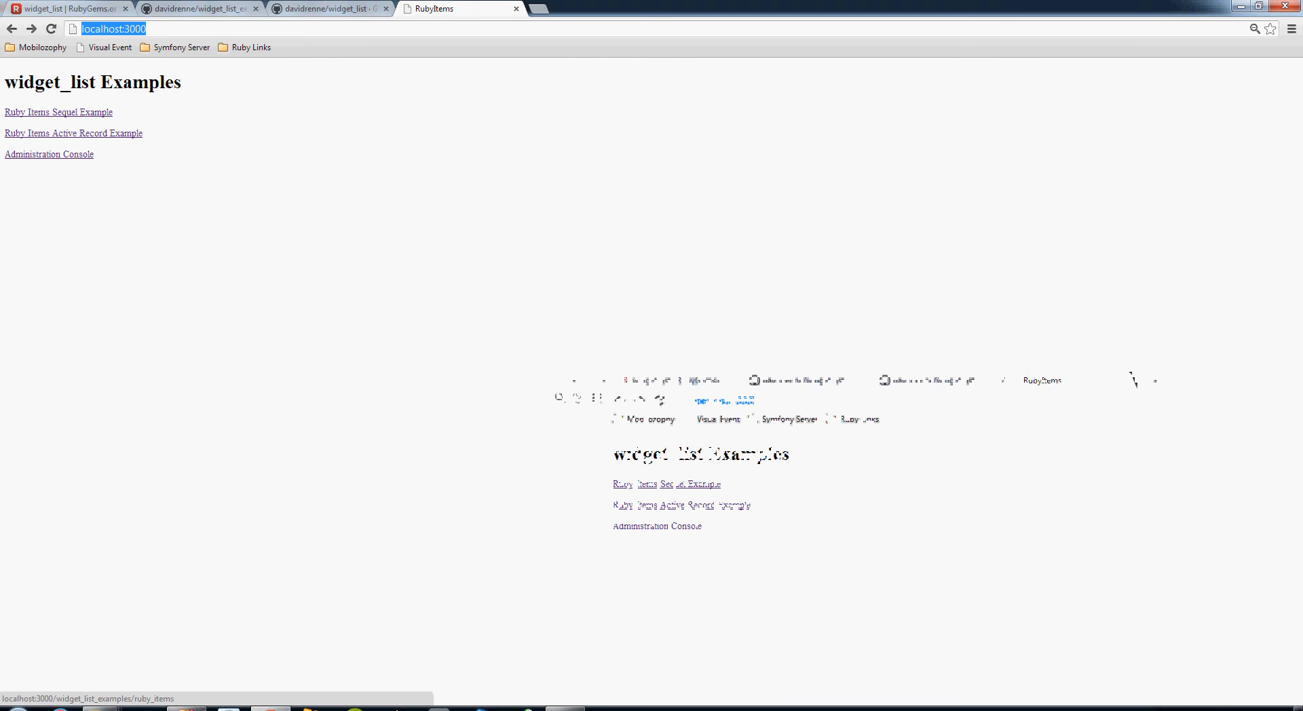
{"action": "mouse_move", "coordinate": [74, 133]}
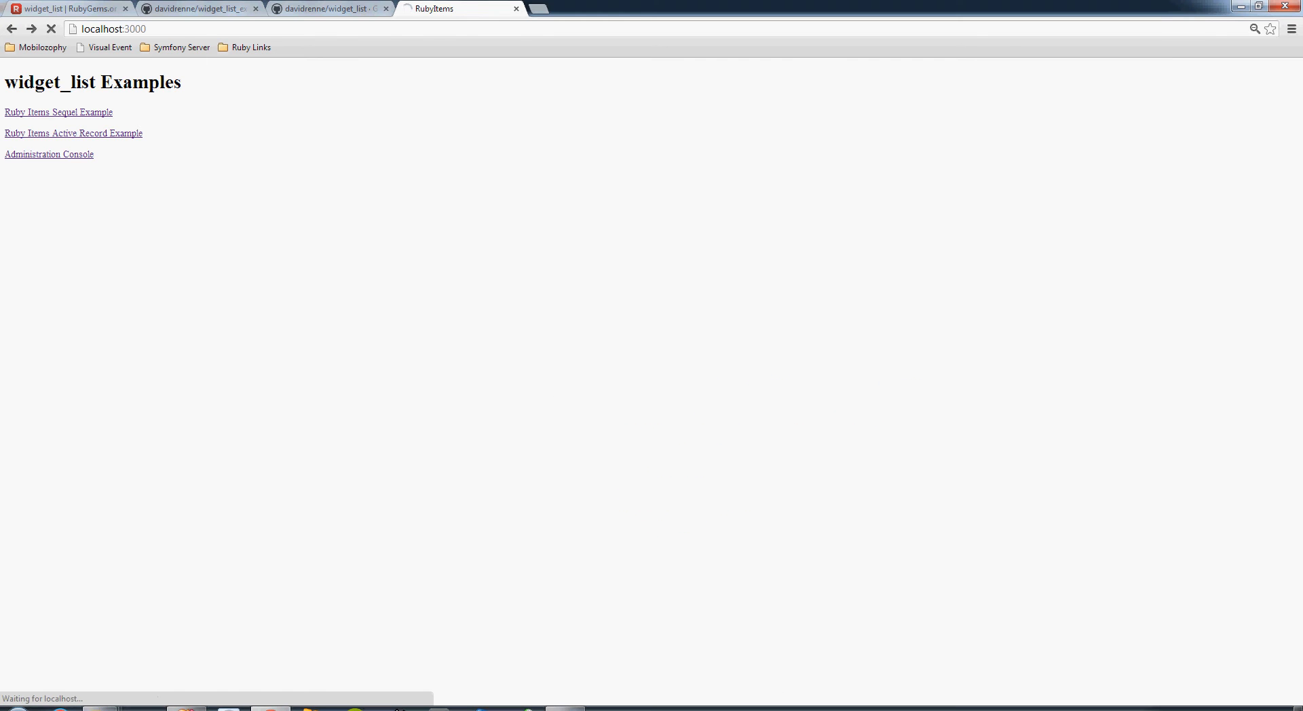
{"action": "left_click", "coordinate": [74, 133]}
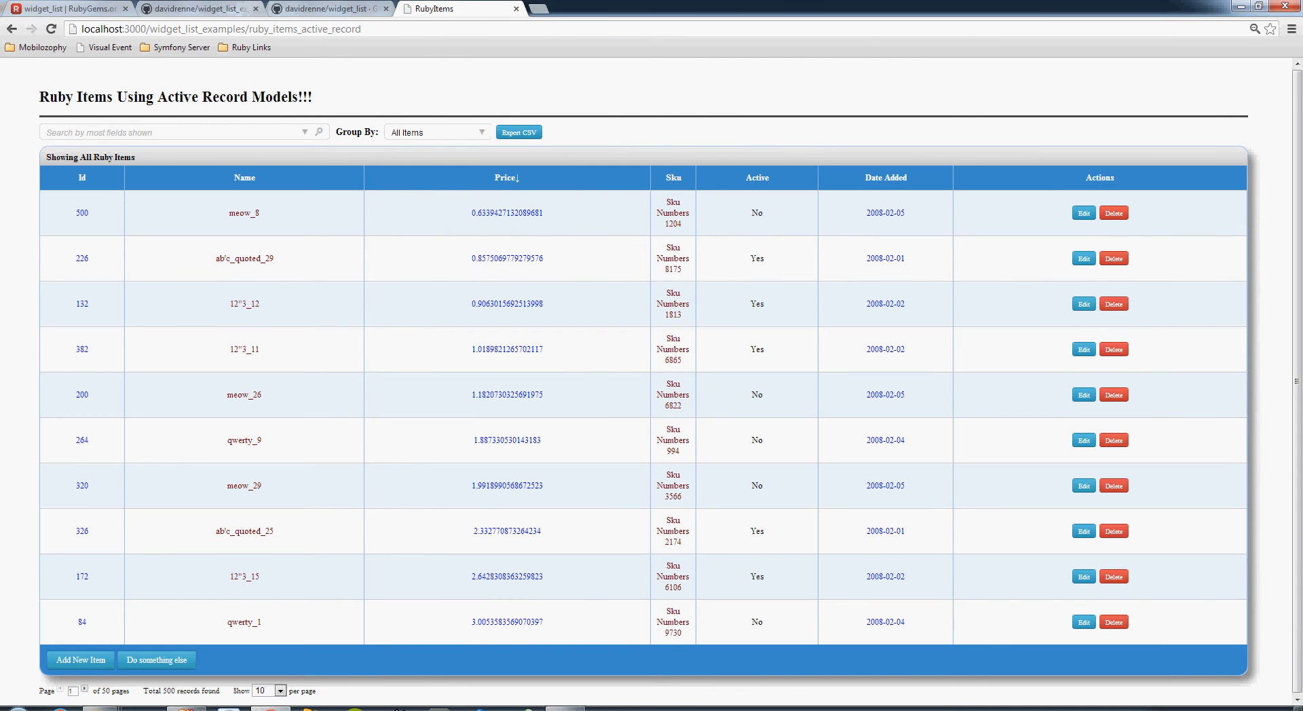
Open lib/widget_list_theme_blue_sky_basin.rb in the widget_list_theme_blue_sky_basin repository.
{"action": "left_click", "coordinate": [324, 8]}
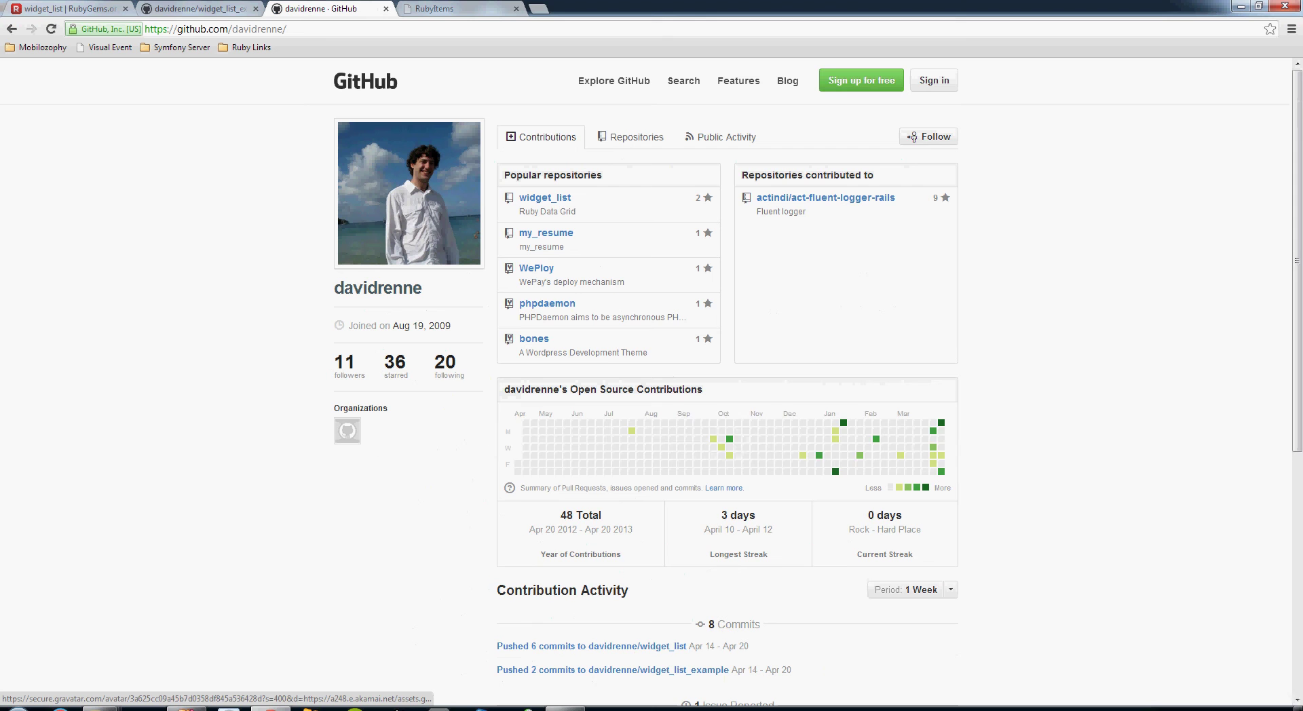
{"action": "left_click", "coordinate": [636, 136]}
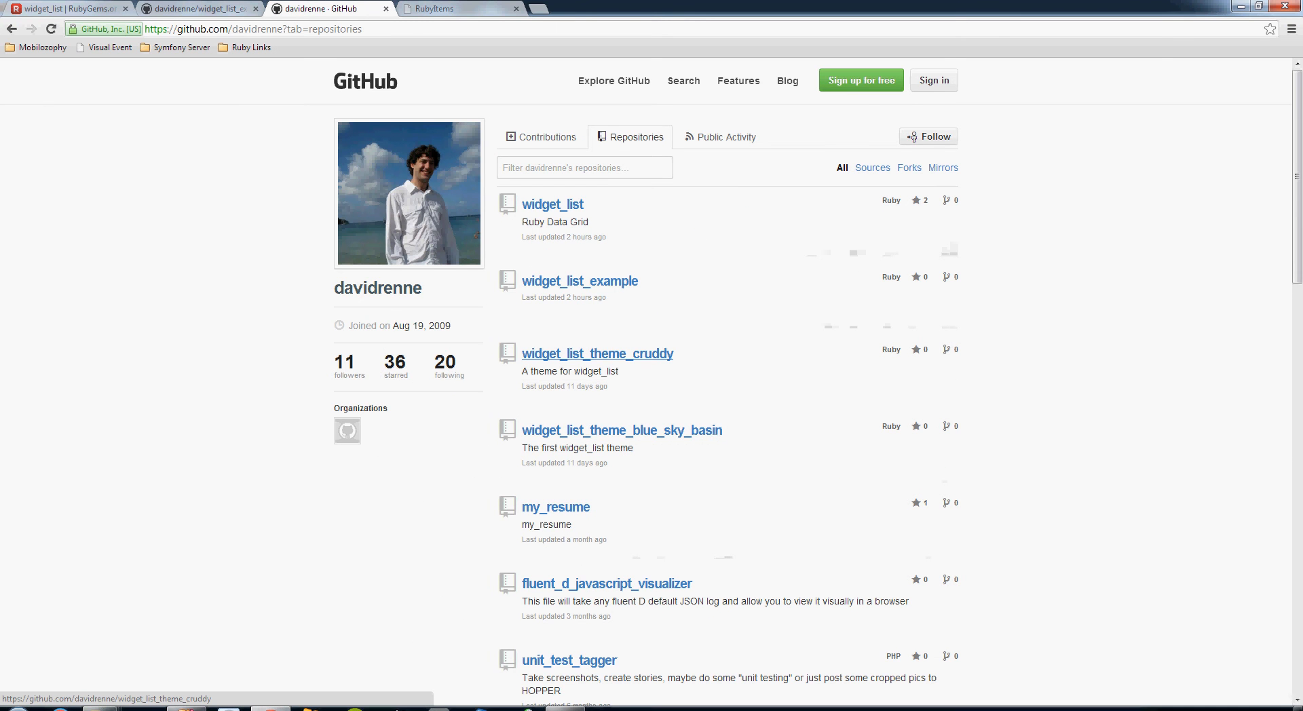
{"action": "left_click", "coordinate": [622, 430]}
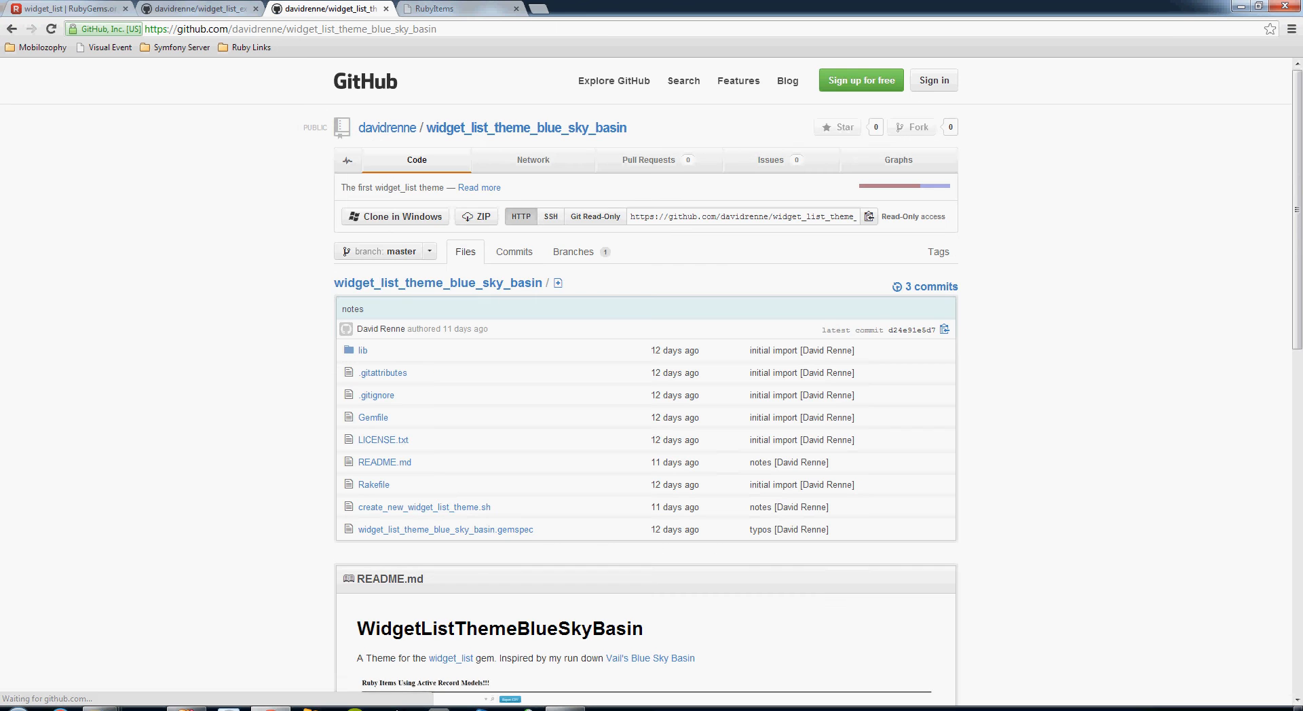
{"action": "left_click", "coordinate": [363, 349]}
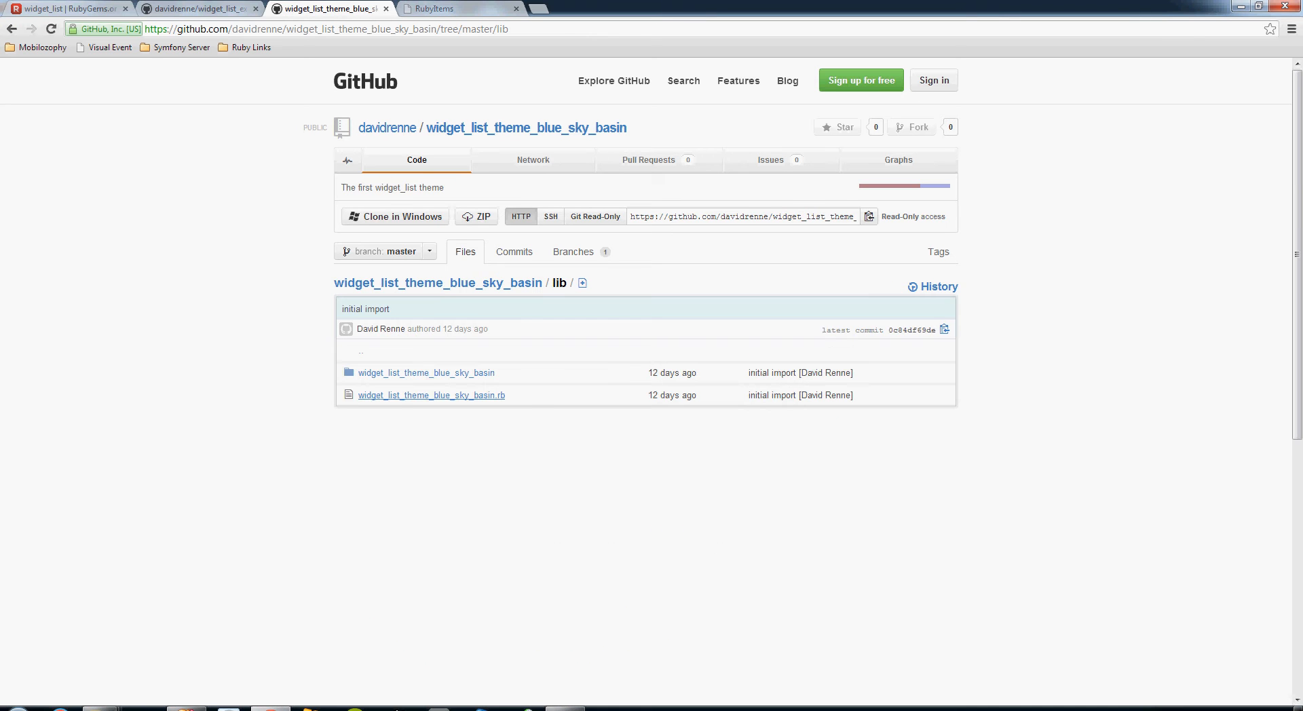
{"action": "left_click", "coordinate": [430, 395]}
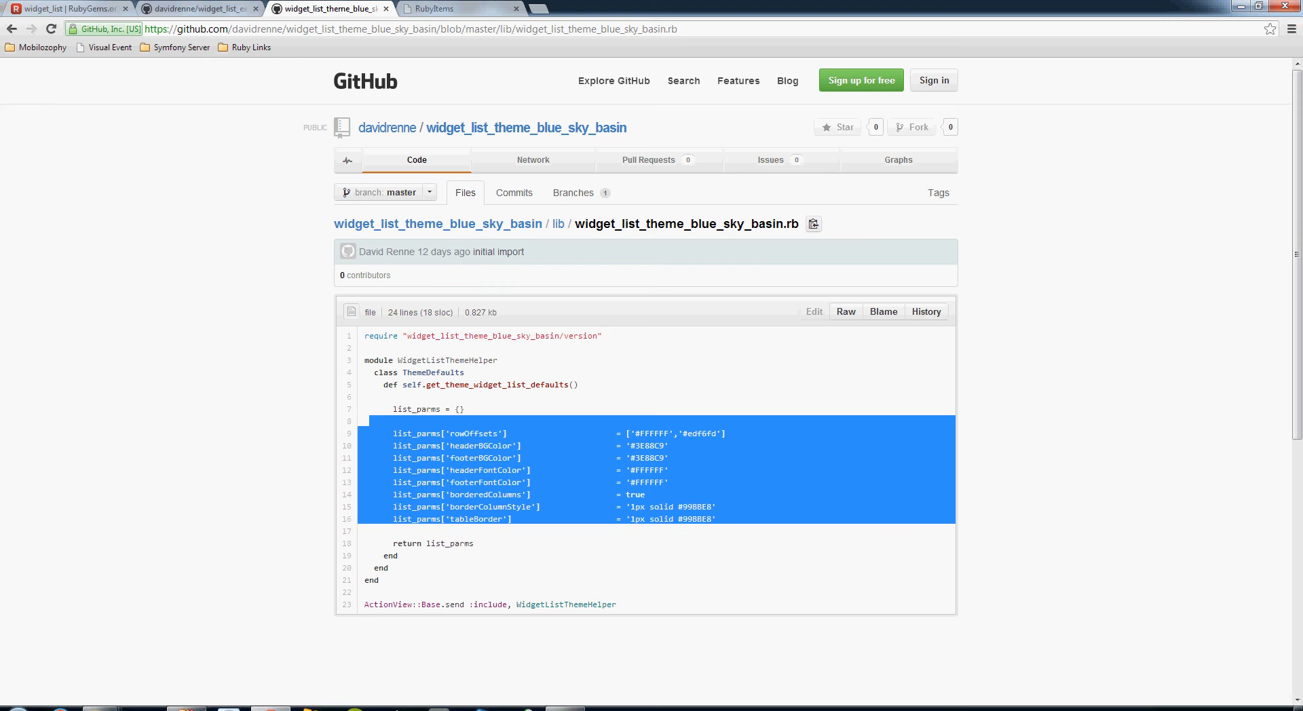
{"action": "mouse_move", "coordinate": [11, 27]}
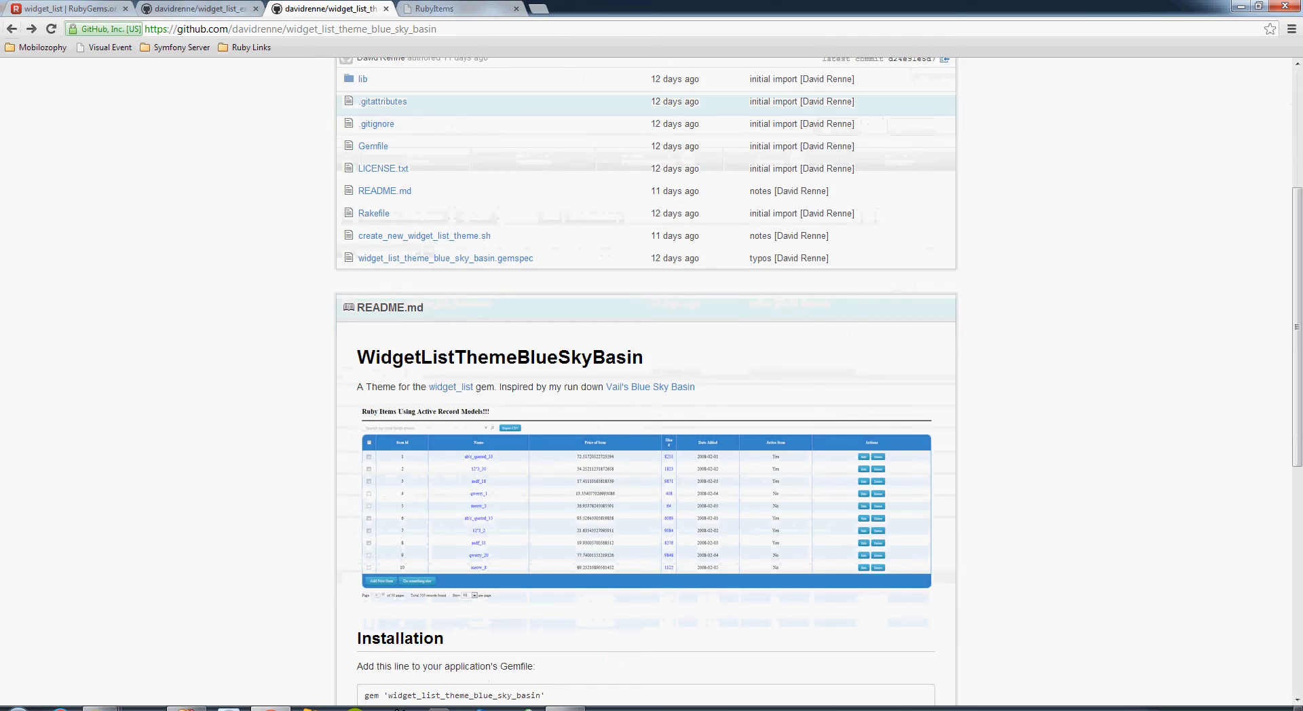
Look through the theme's color defaults and bring up create_new_widget_list_theme.sh.
{"action": "scroll", "scroll_direction": "up", "scroll_amount": 3}
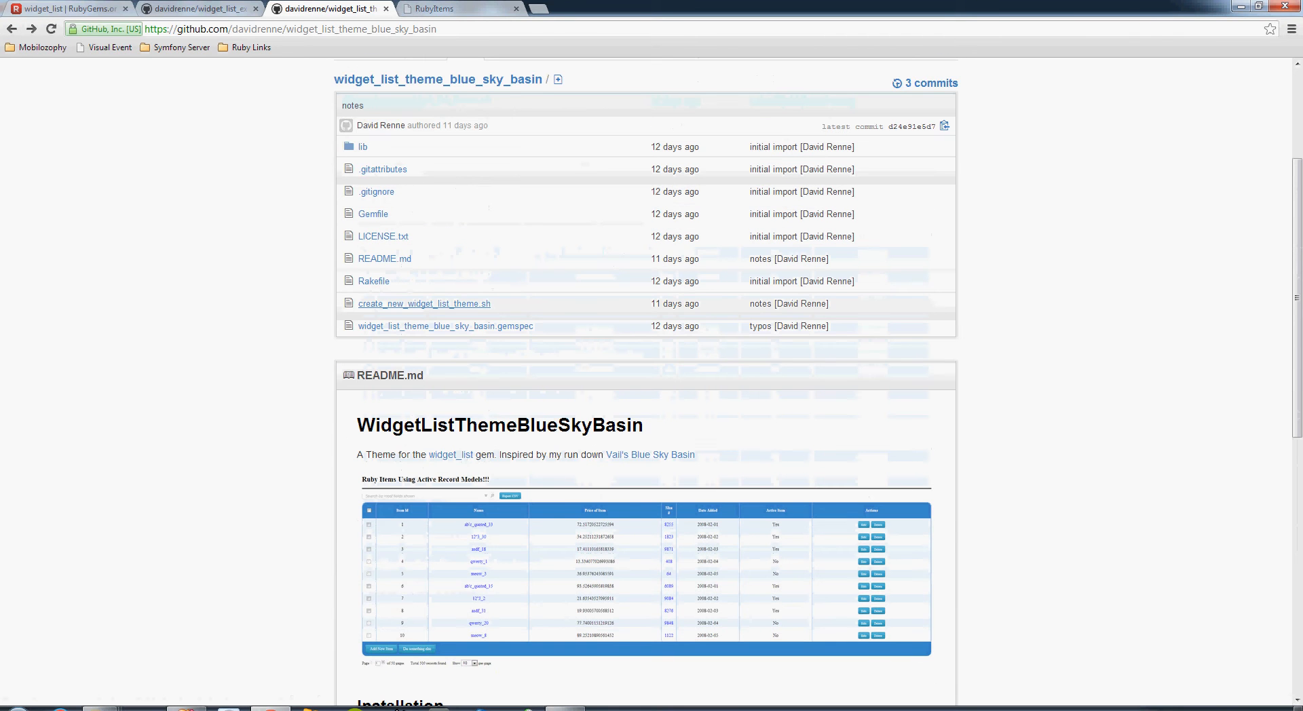
{"action": "left_click", "coordinate": [424, 303]}
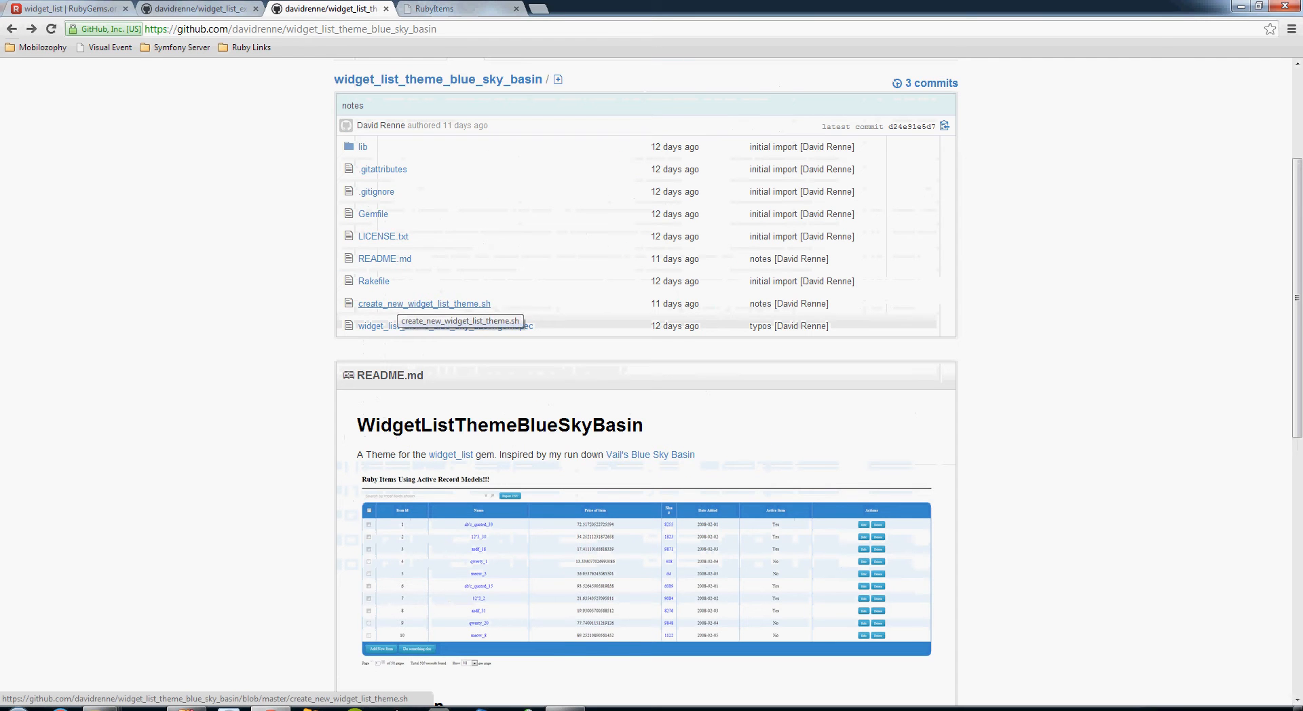
{"action": "left_click", "coordinate": [456, 8]}
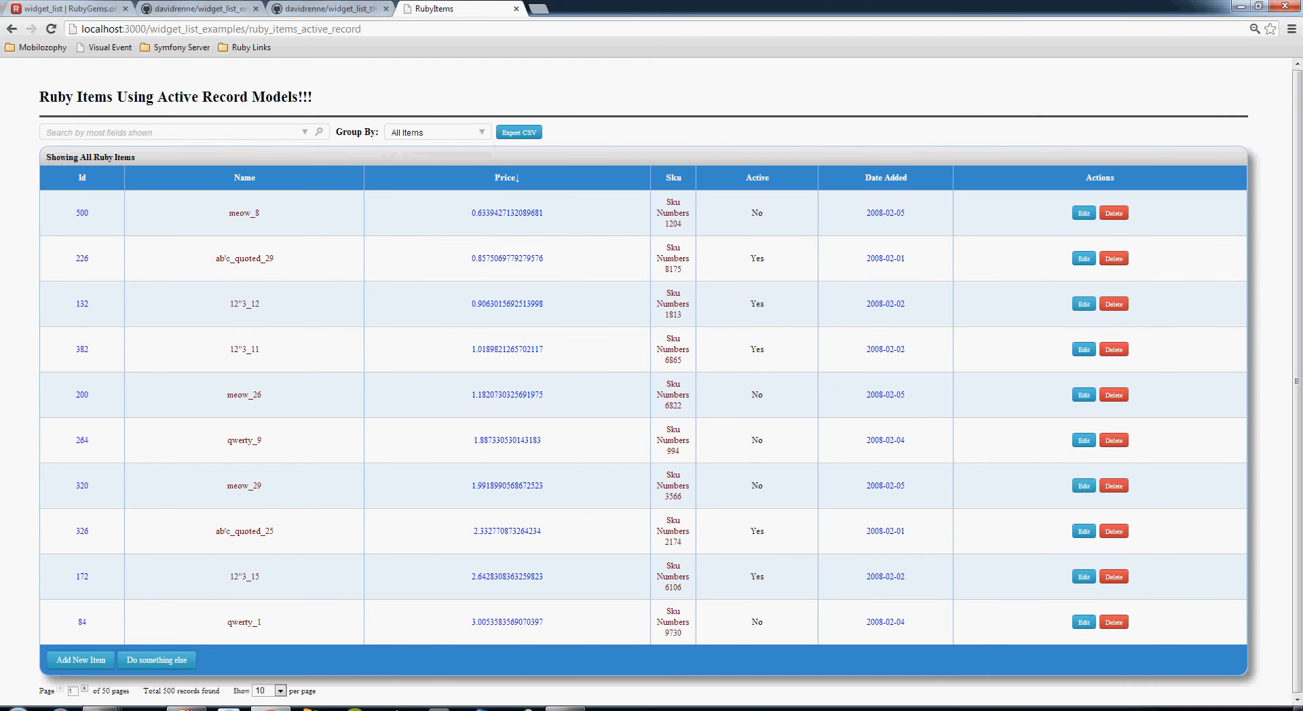
Group the Ruby Items grid by Name and sort the Count column descending.
{"action": "left_click", "coordinate": [436, 132]}
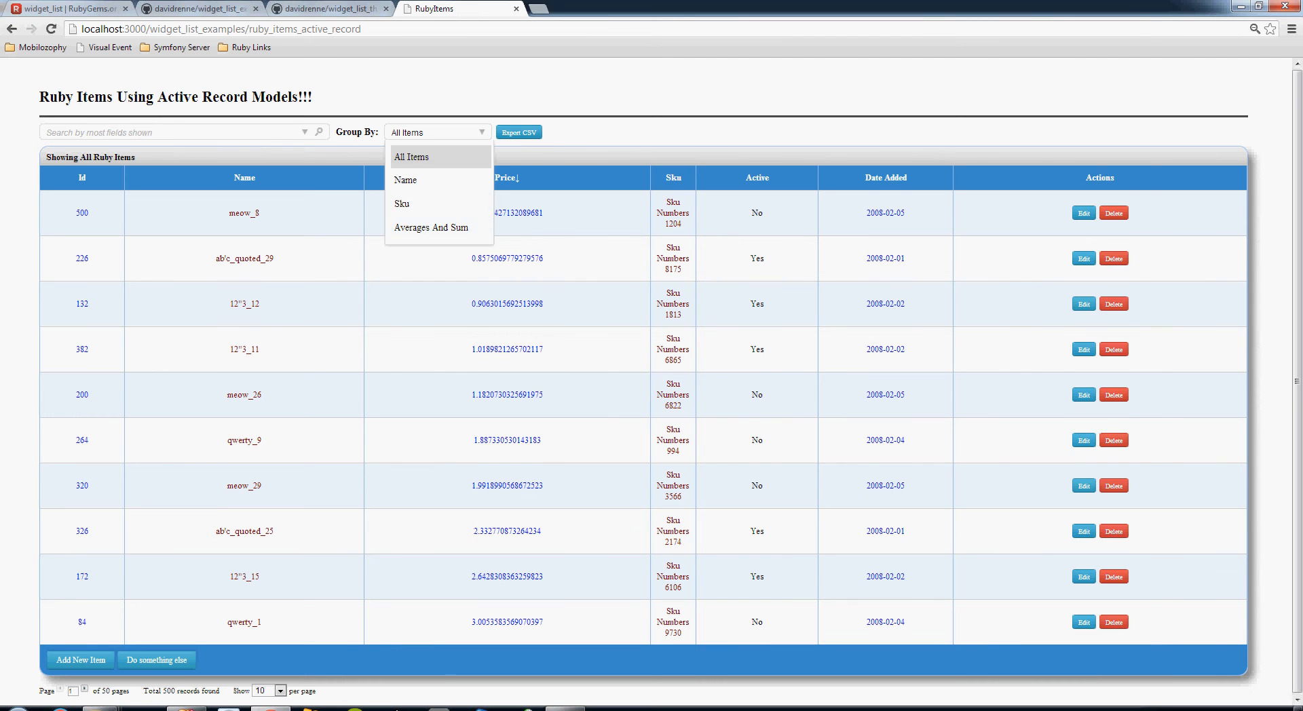
{"action": "mouse_move", "coordinate": [437, 174]}
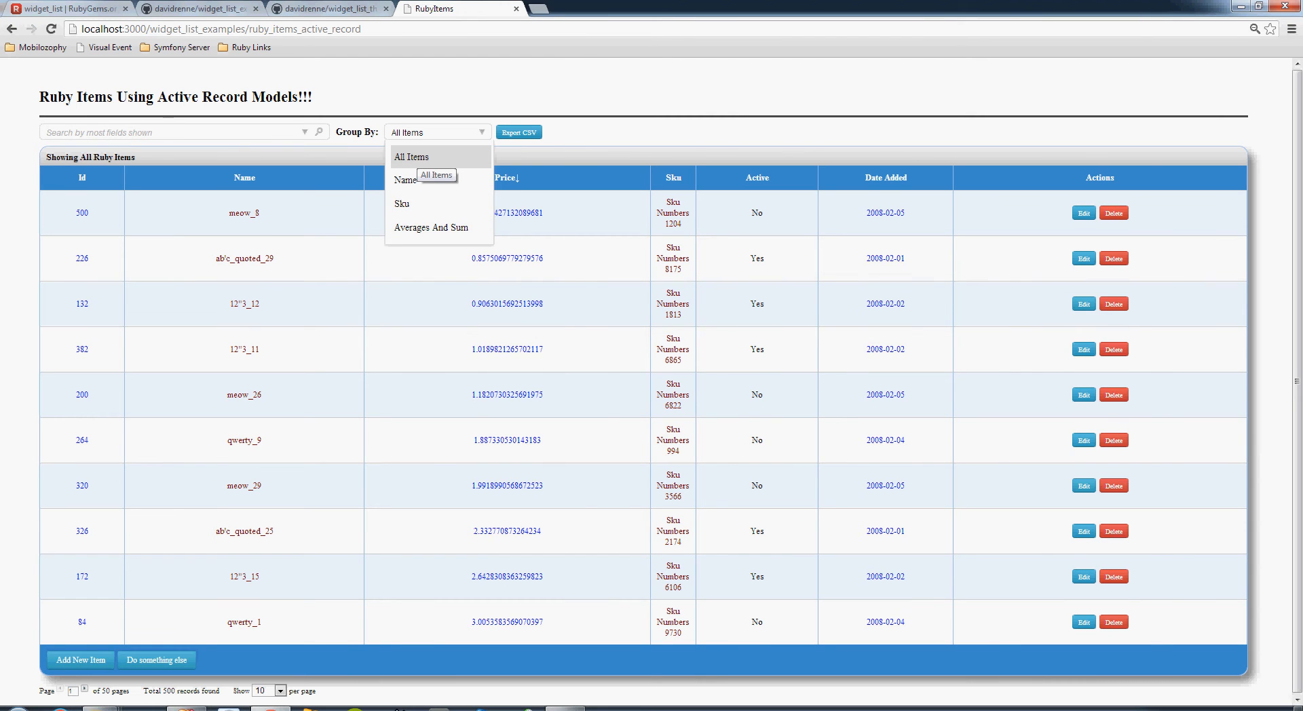
{"action": "mouse_move", "coordinate": [405, 180]}
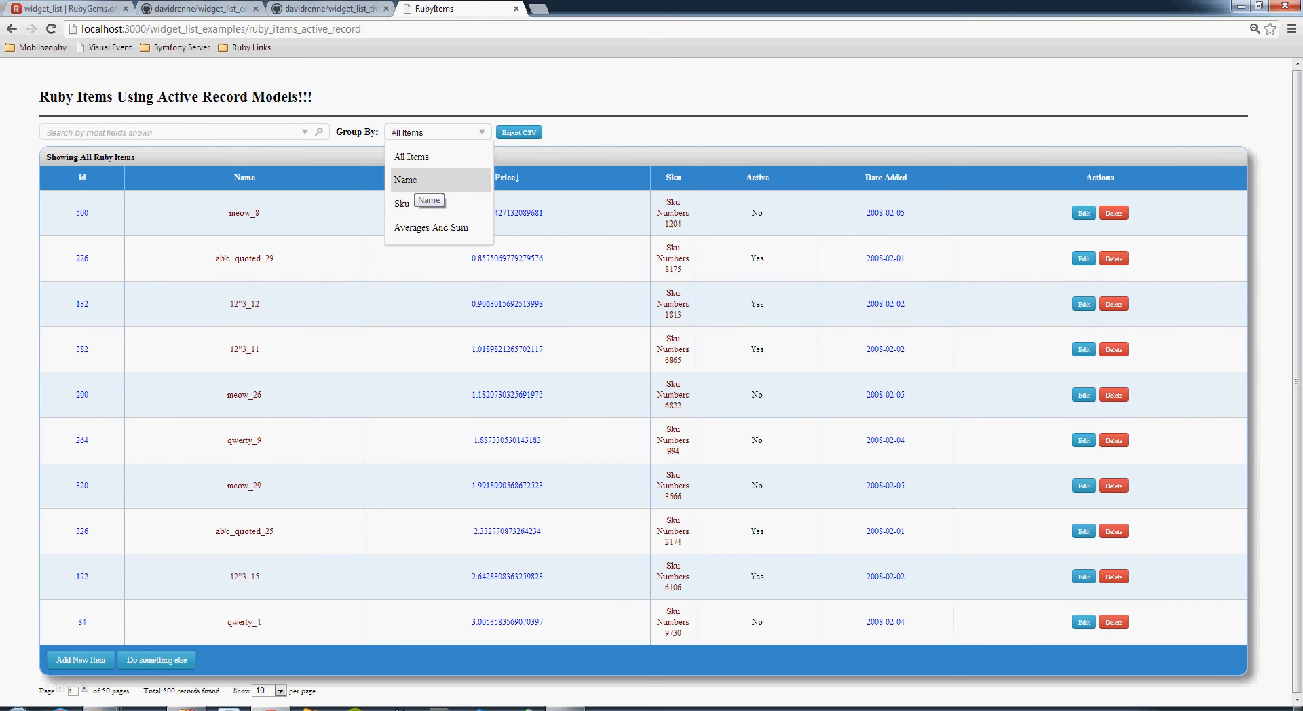
{"action": "mouse_move", "coordinate": [401, 203]}
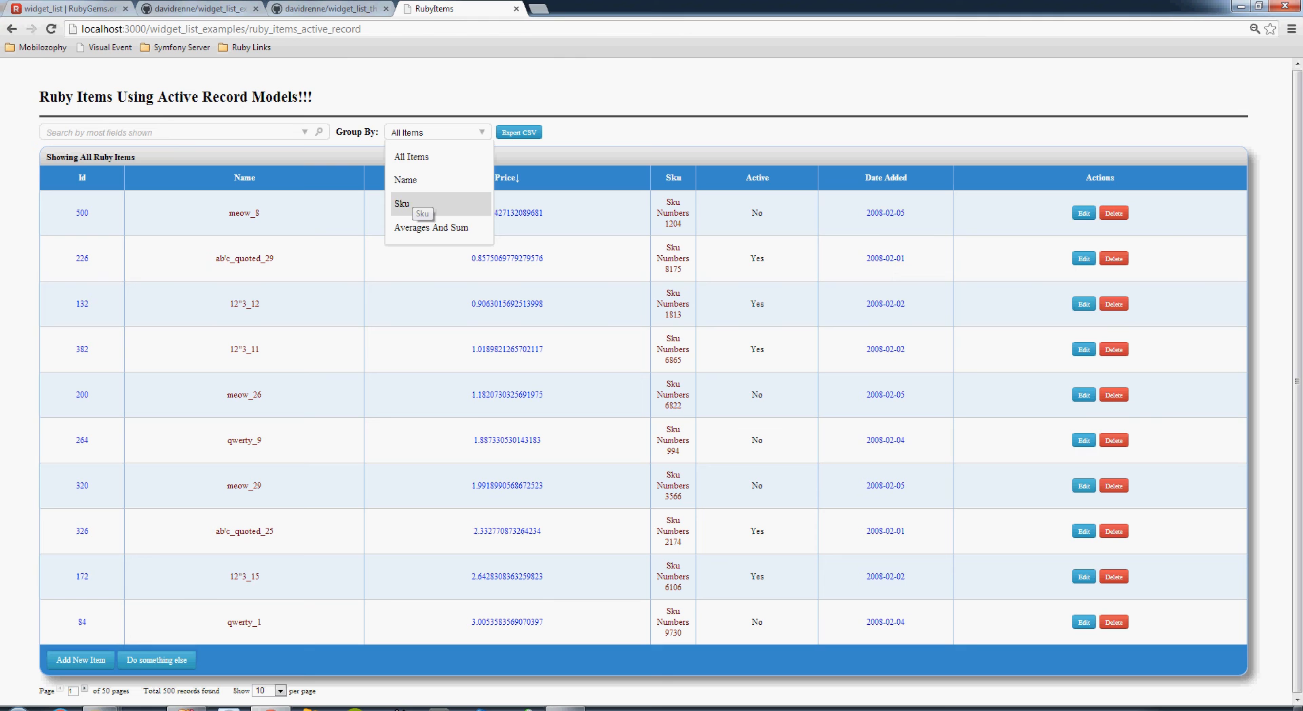
{"action": "mouse_move", "coordinate": [406, 179]}
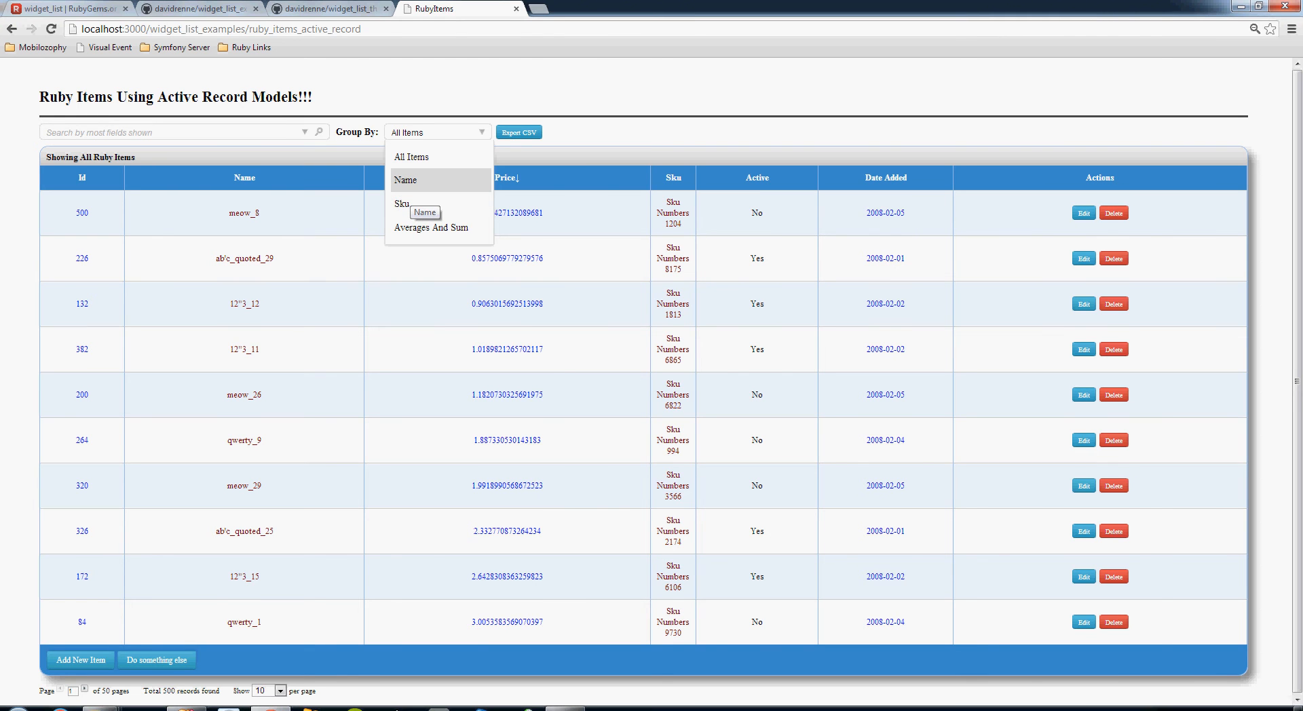
{"action": "mouse_move", "coordinate": [403, 203]}
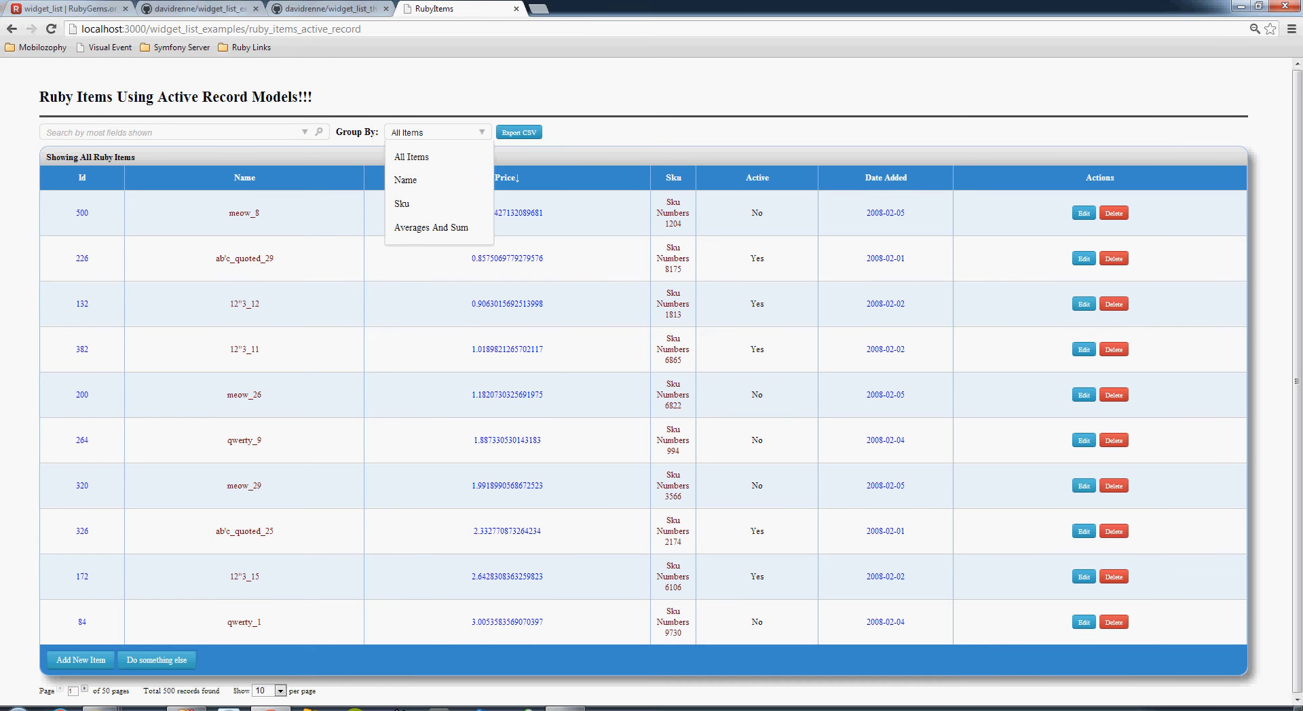
{"action": "mouse_move", "coordinate": [406, 179]}
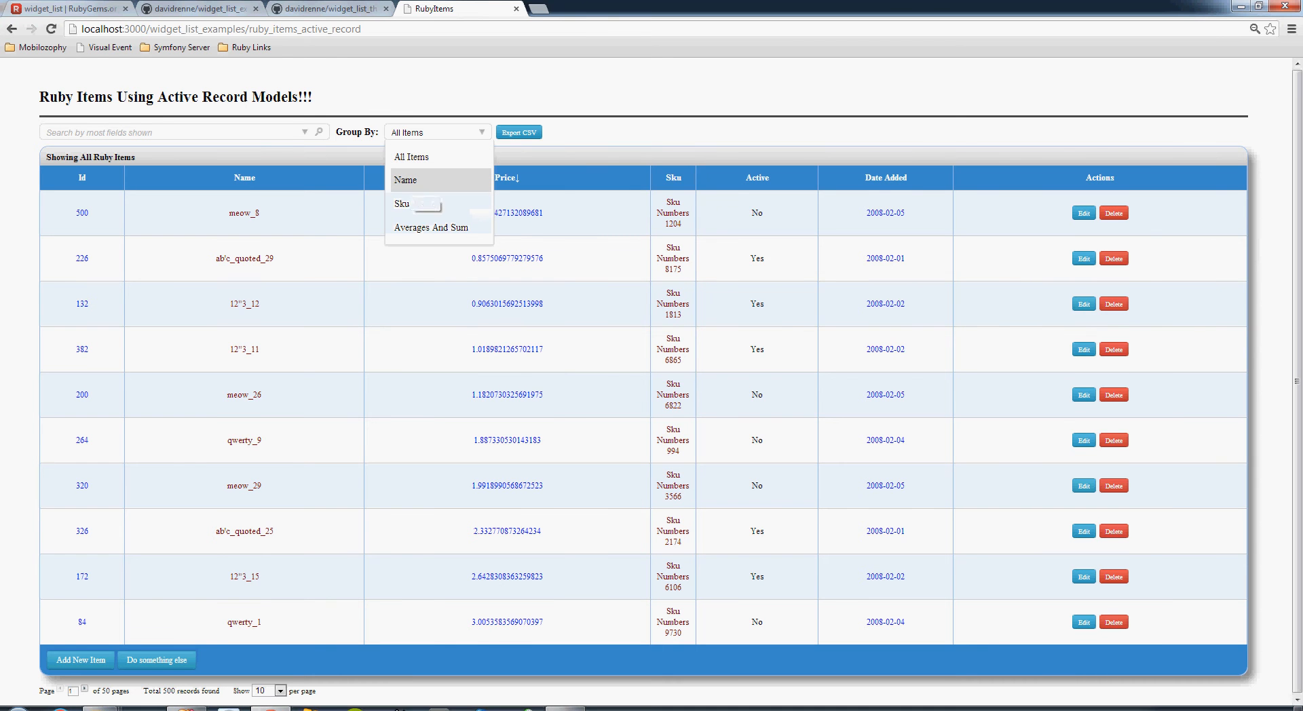
{"action": "left_click", "coordinate": [406, 179]}
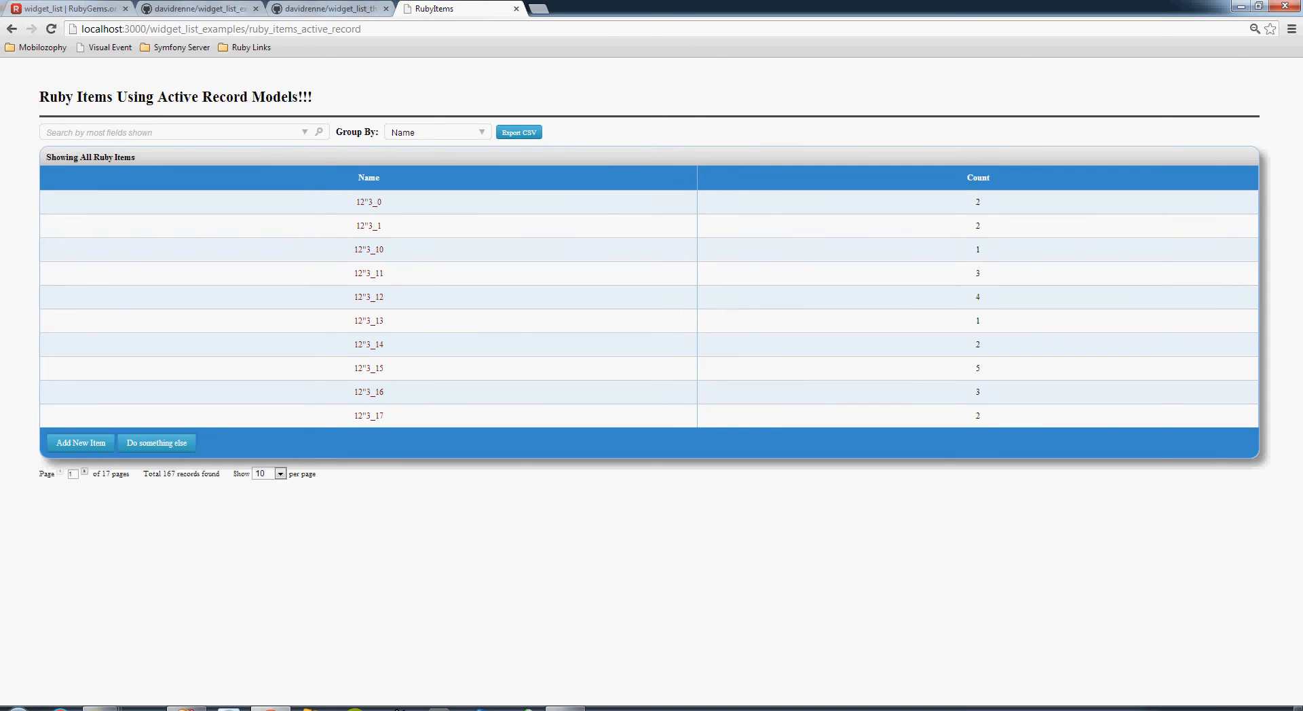
{"action": "mouse_move", "coordinate": [368, 178]}
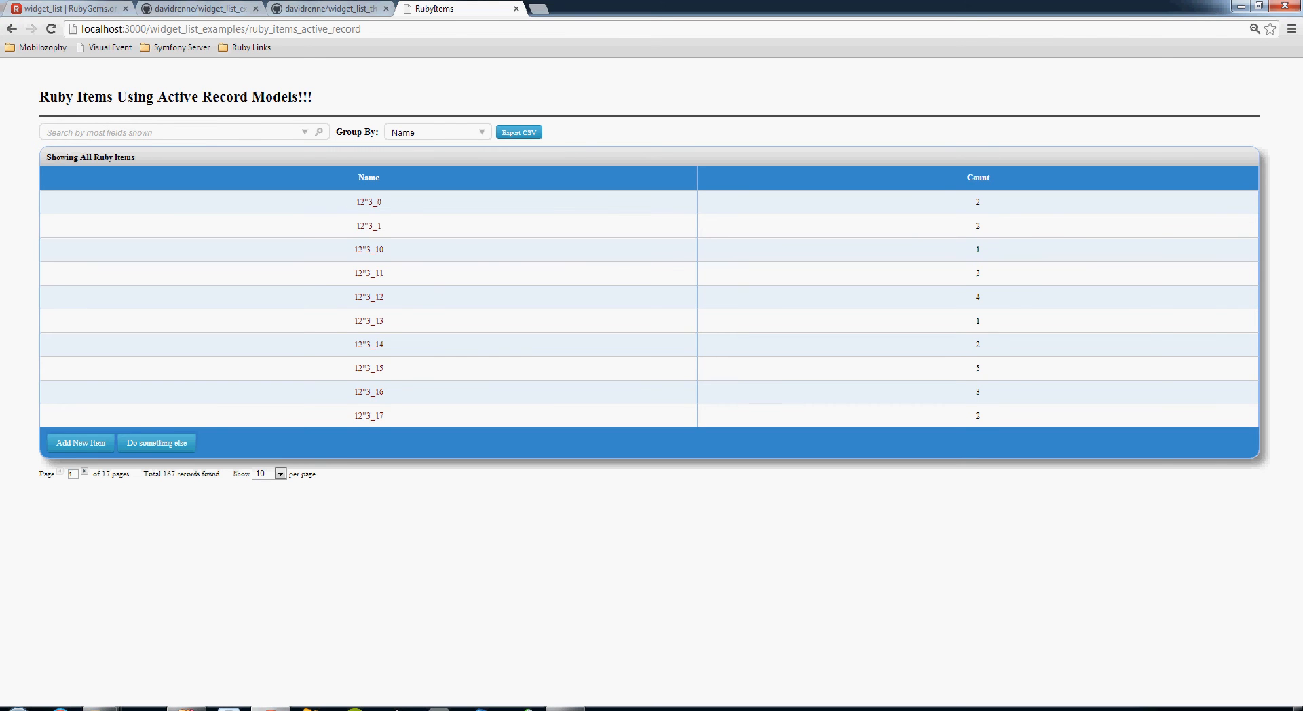
{"action": "left_click", "coordinate": [977, 177]}
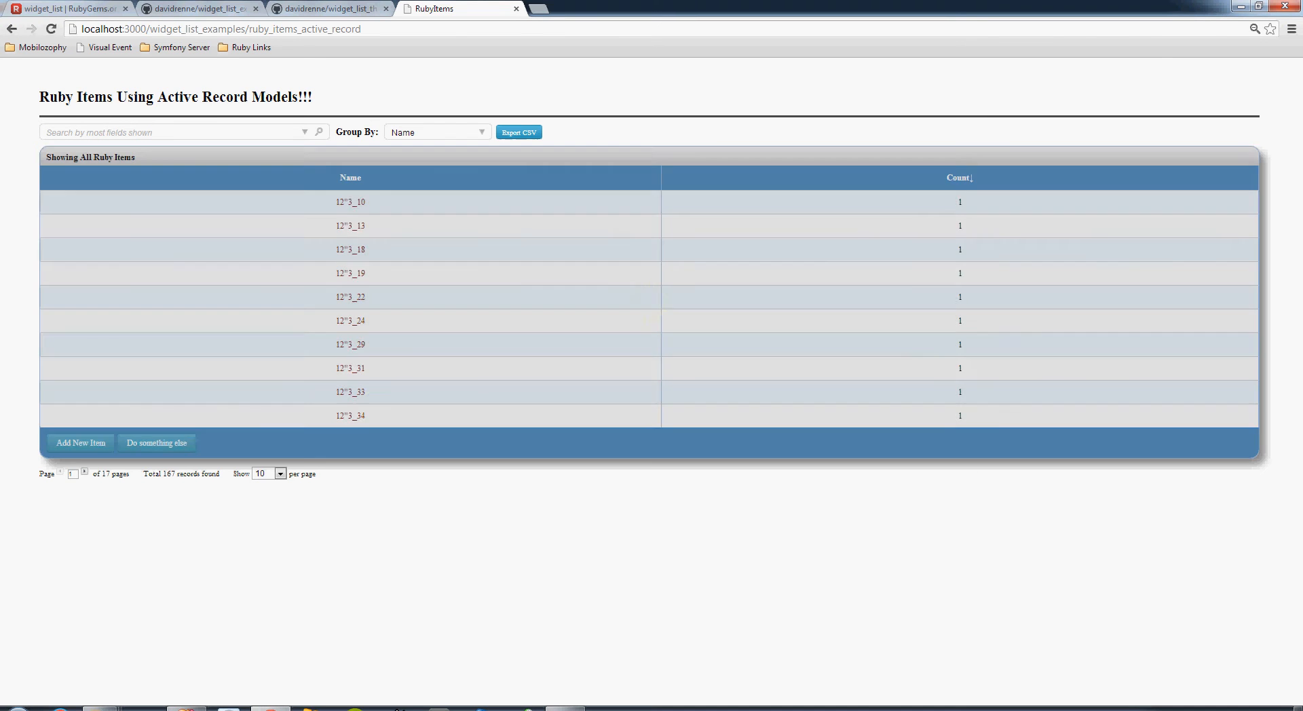
{"action": "left_click", "coordinate": [958, 177]}
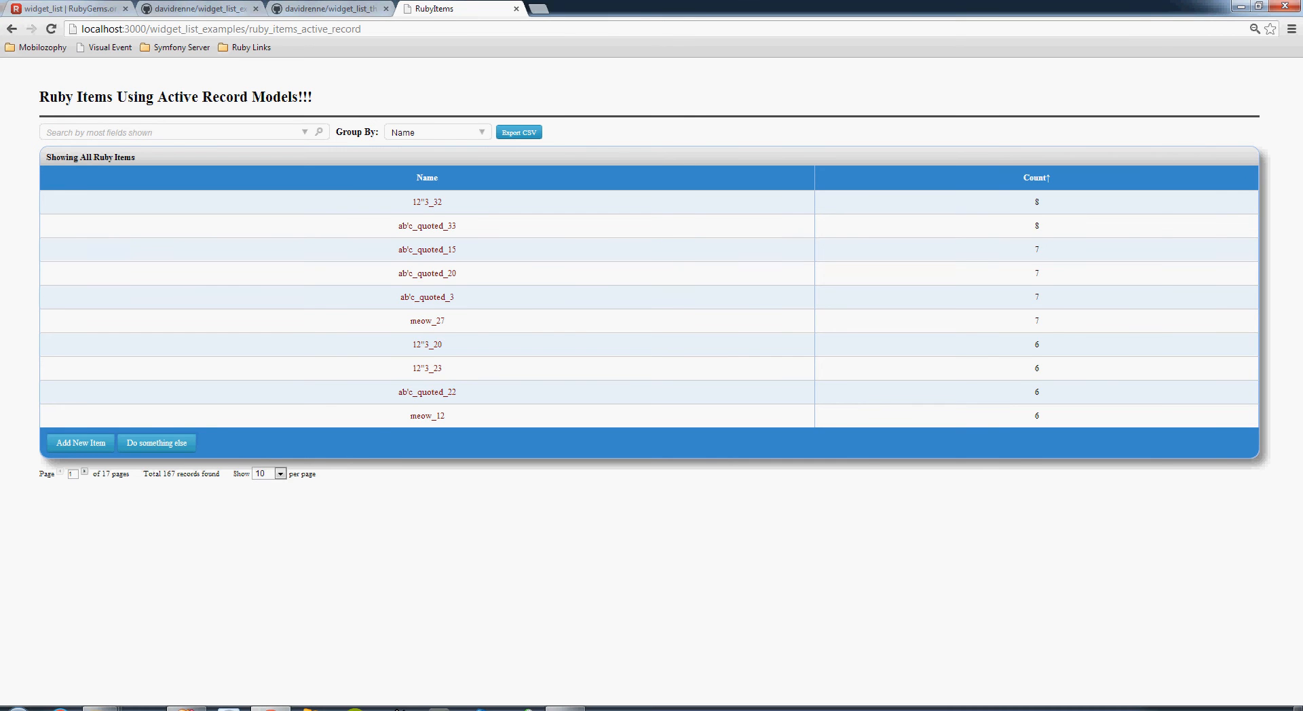
{"action": "left_click", "coordinate": [175, 131]}
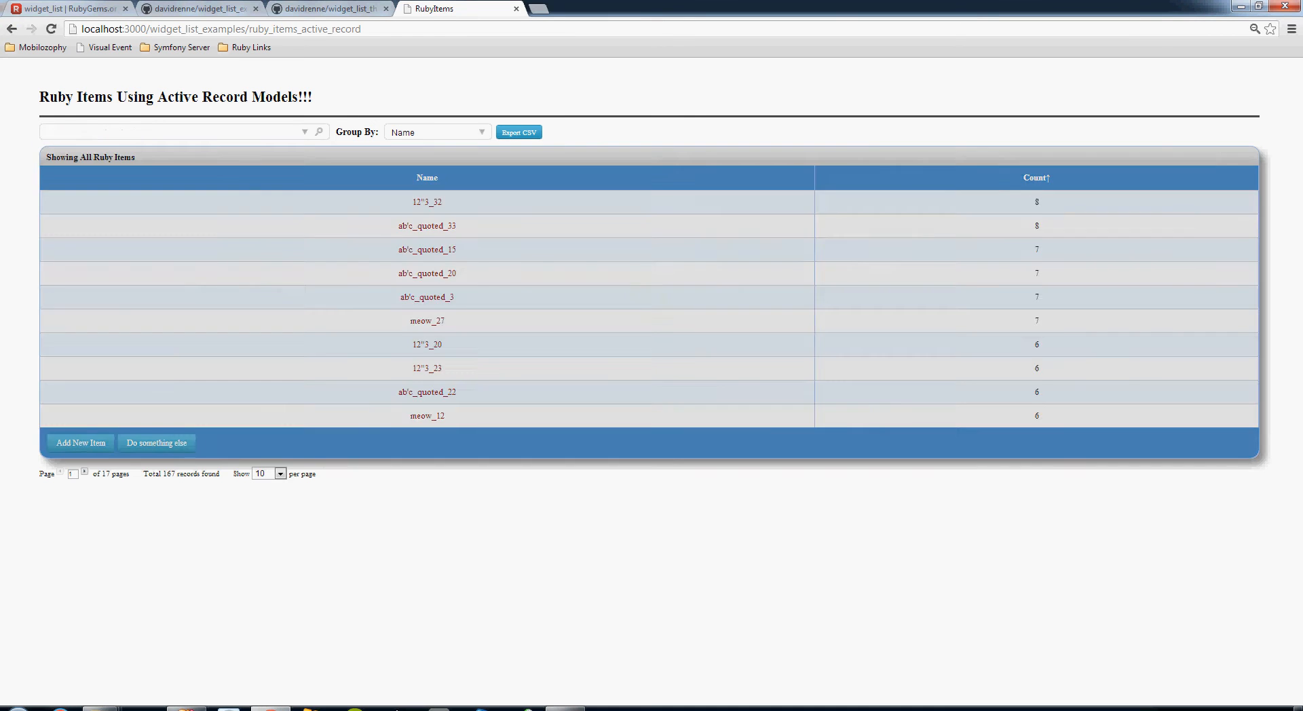
Drill into the 12^3_32 name group and select its displayed SQL query.
{"action": "left_click", "coordinate": [426, 203]}
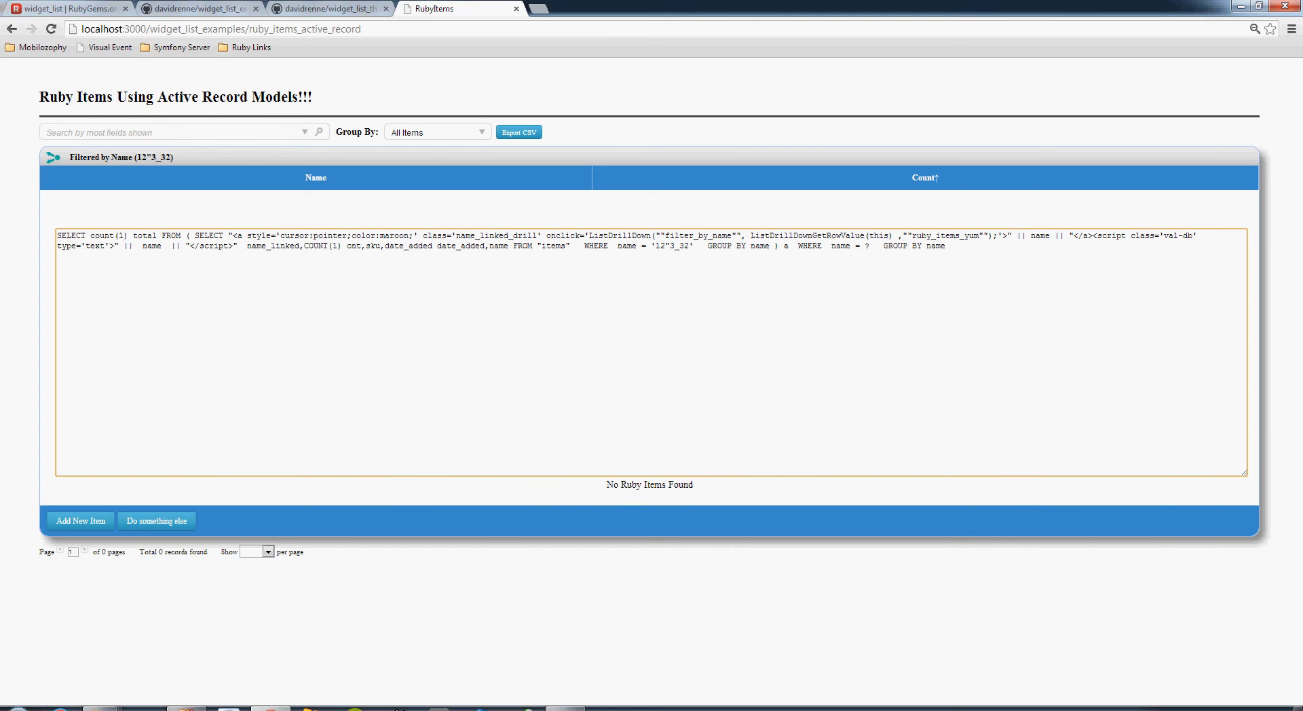
{"action": "triple_click", "coordinate": [581, 241]}
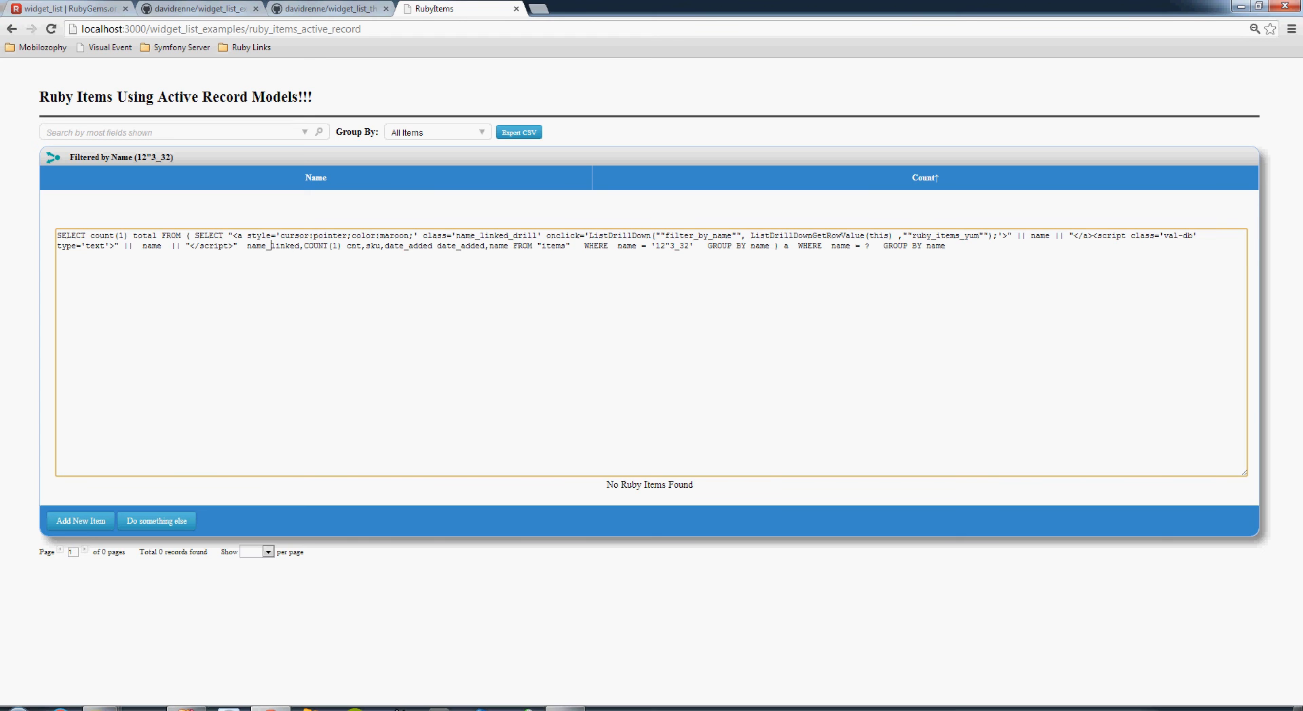
{"action": "double_click", "coordinate": [627, 245]}
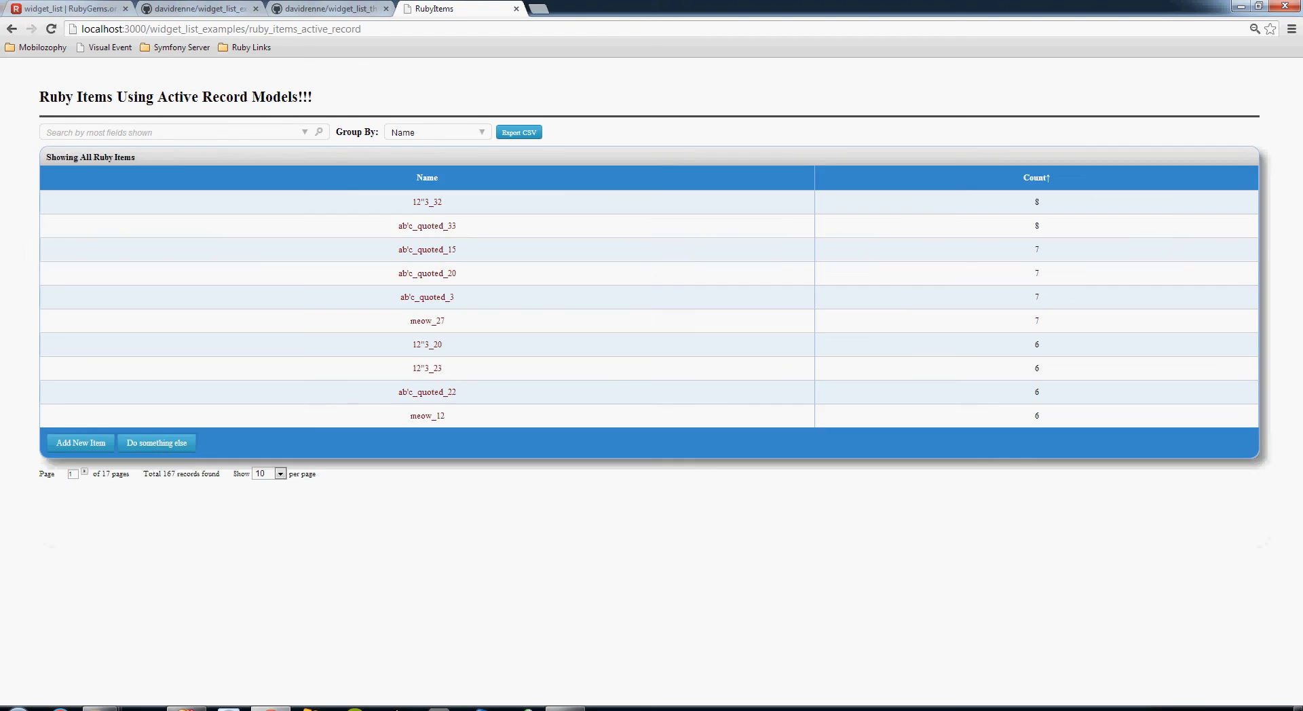
Drill into meow_27, then switch Group By to show all item details.
{"action": "left_click", "coordinate": [427, 321]}
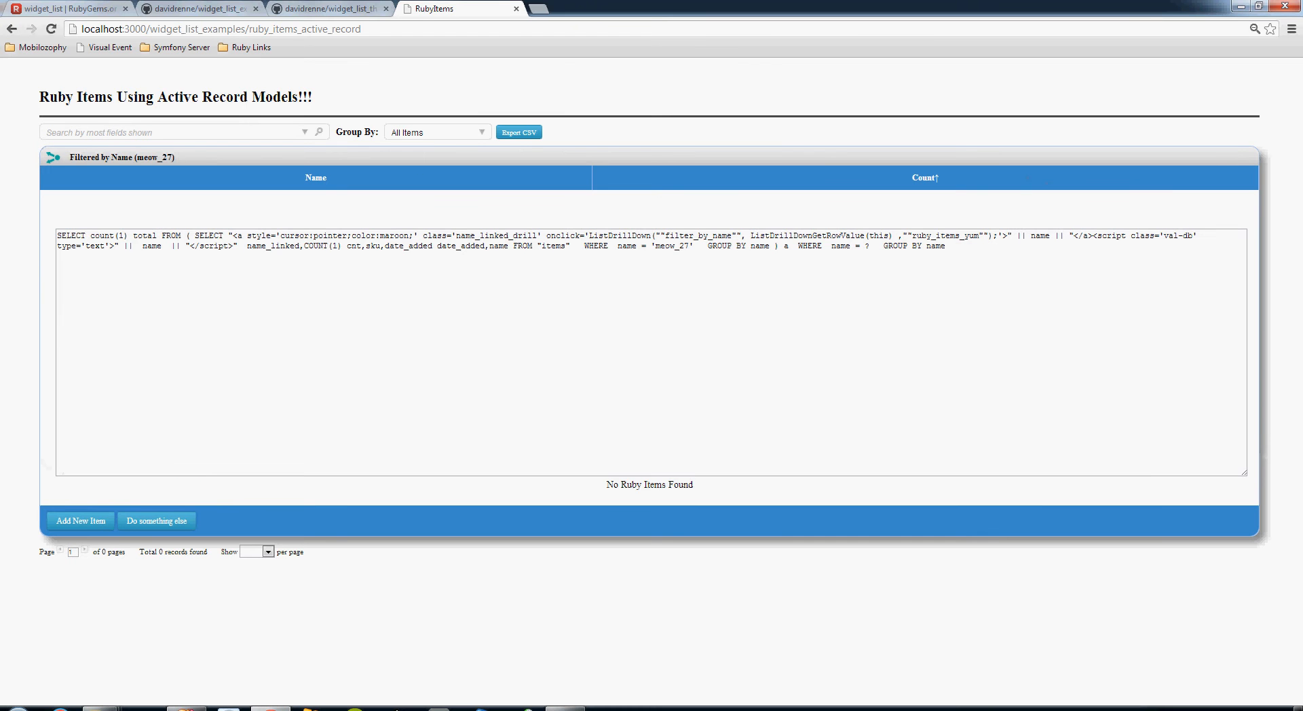
{"action": "left_click", "coordinate": [436, 132]}
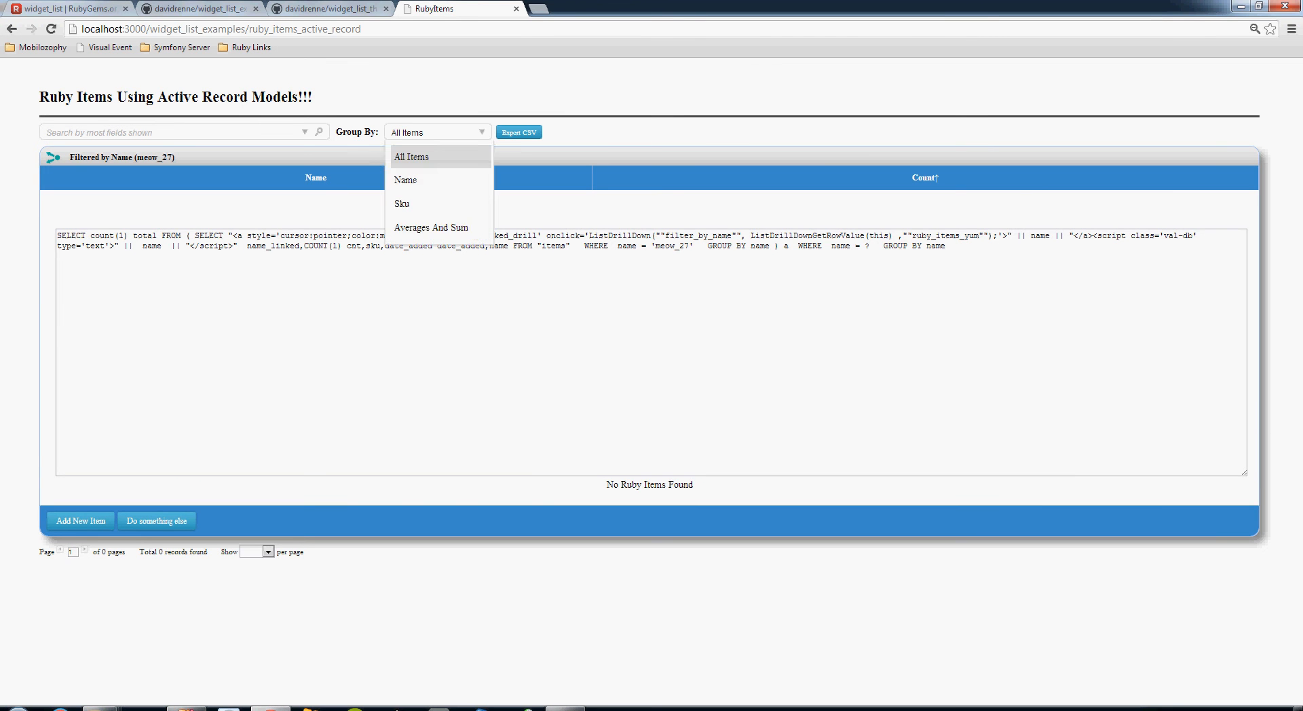
{"action": "left_click", "coordinate": [411, 157]}
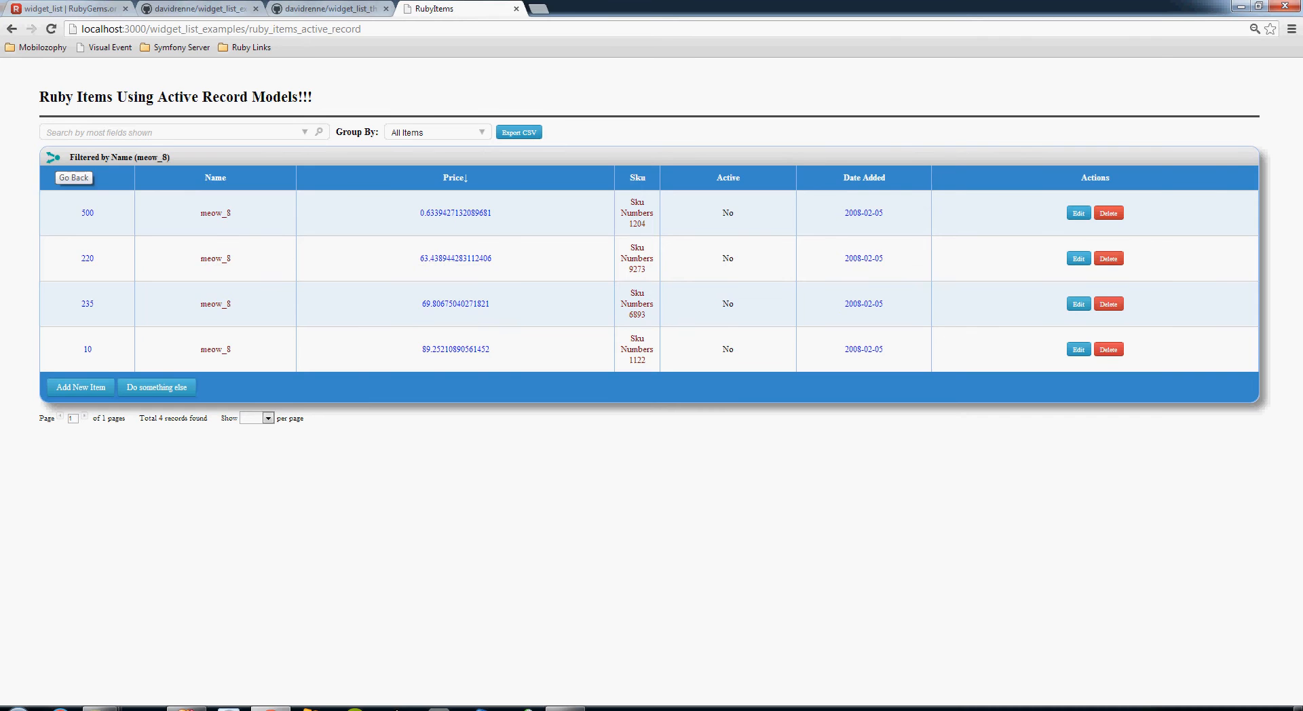
Toggle Group By between Name and All Items, drill into SKU 1813, then return to all items.
{"action": "left_click", "coordinate": [73, 177]}
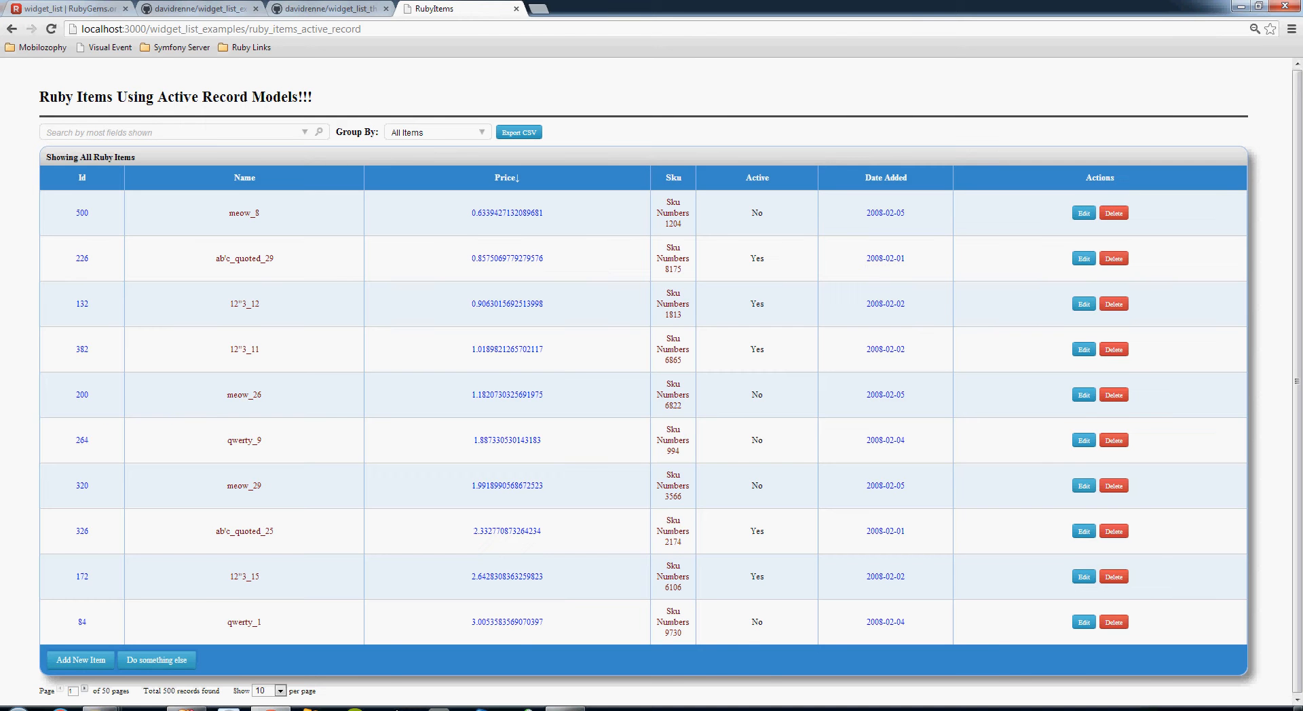
{"action": "left_click", "coordinate": [436, 131]}
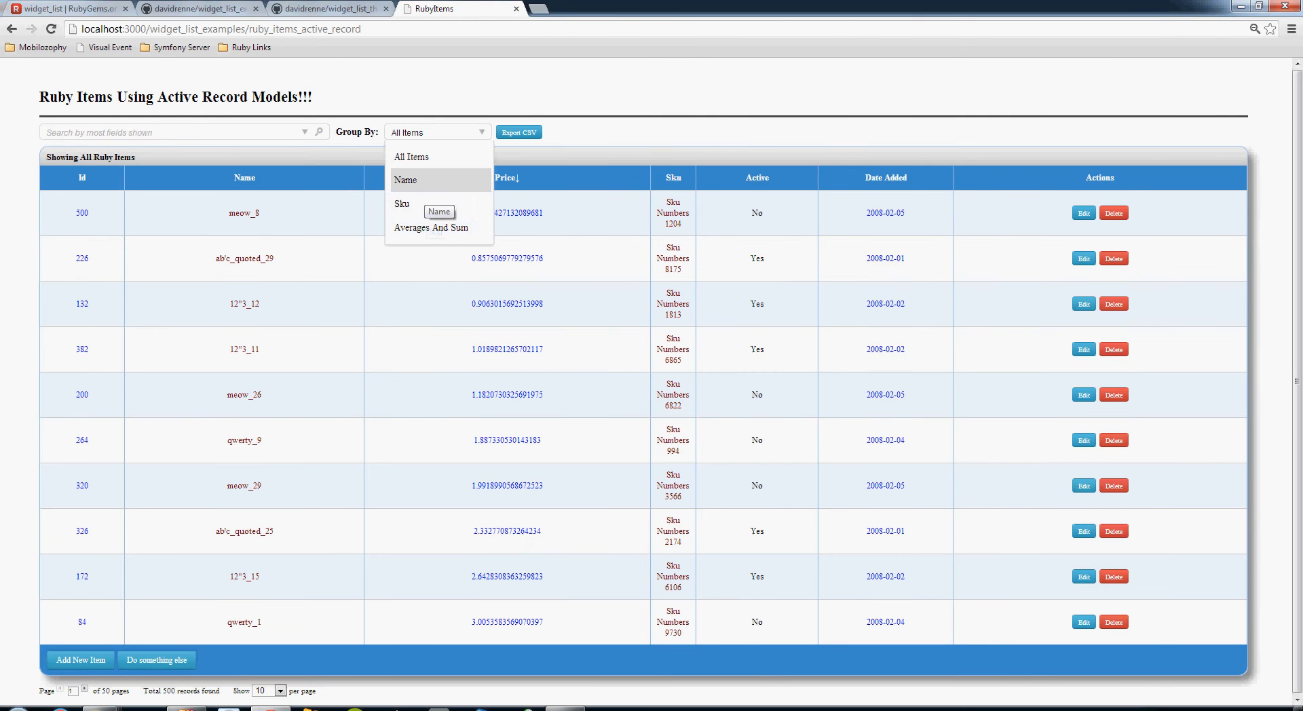
{"action": "left_click", "coordinate": [406, 179]}
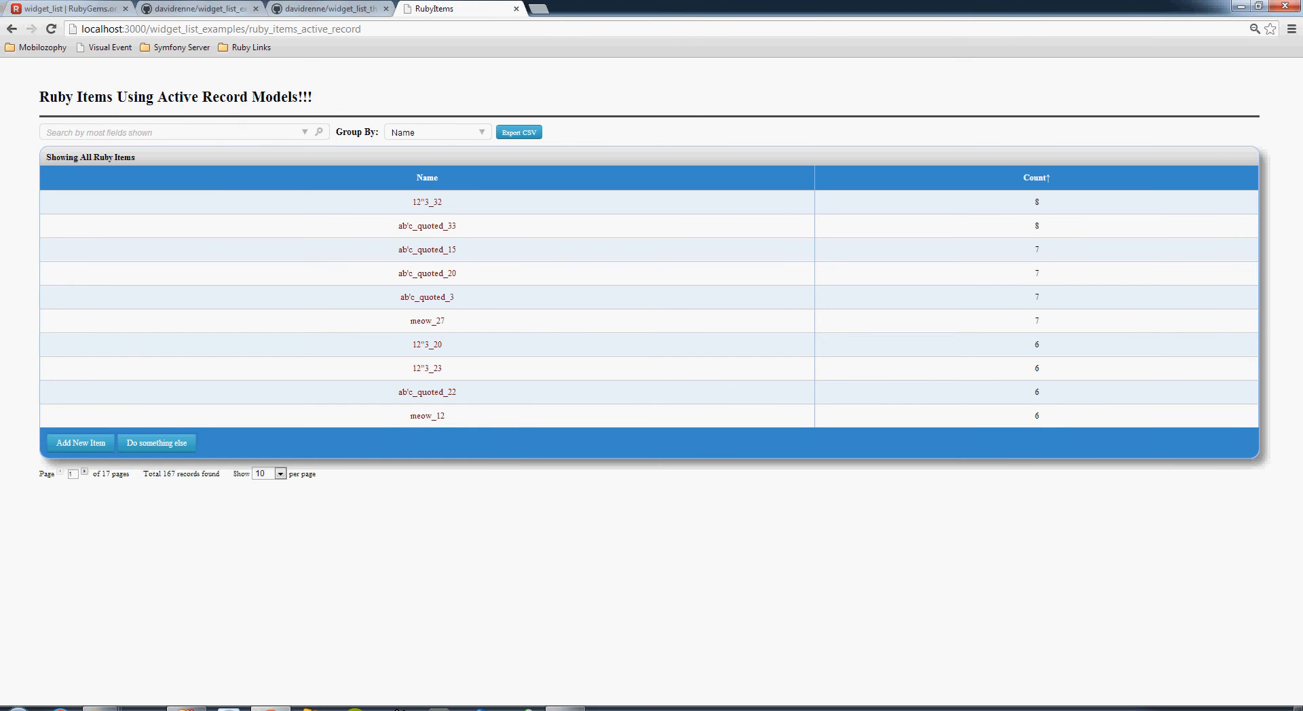
{"action": "left_click", "coordinate": [436, 131]}
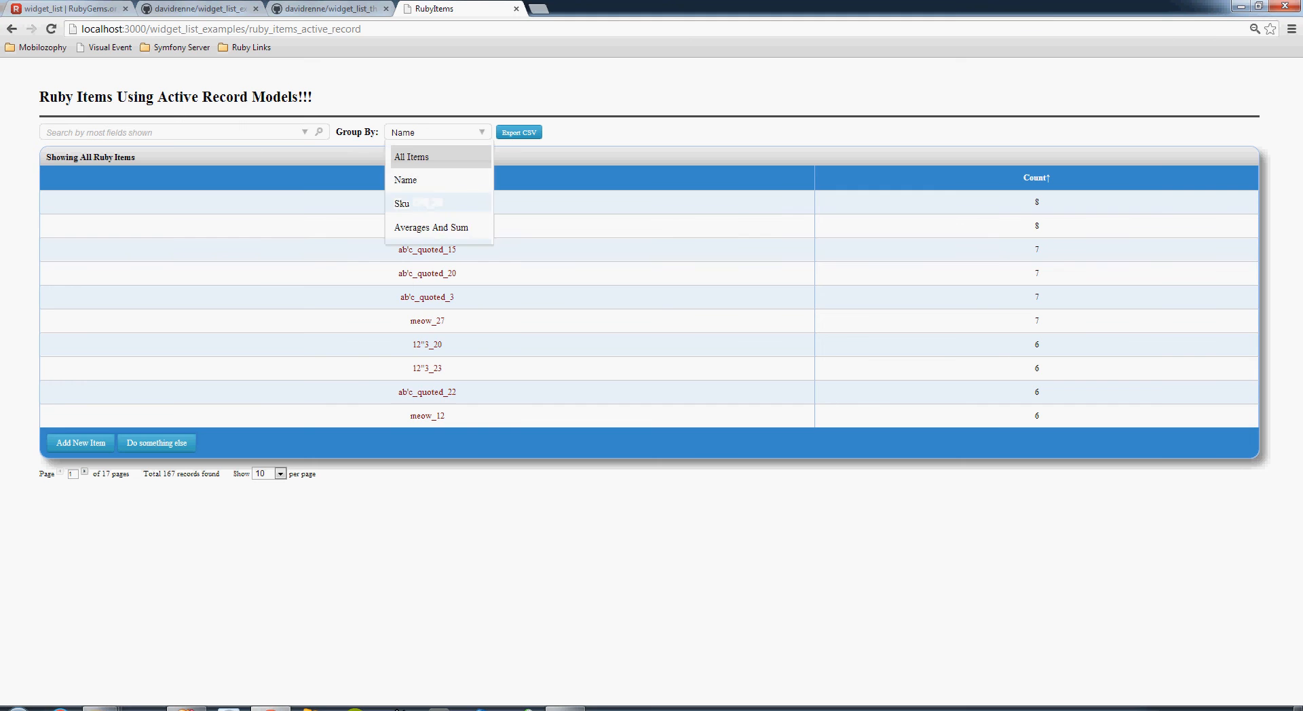
{"action": "left_click", "coordinate": [412, 156]}
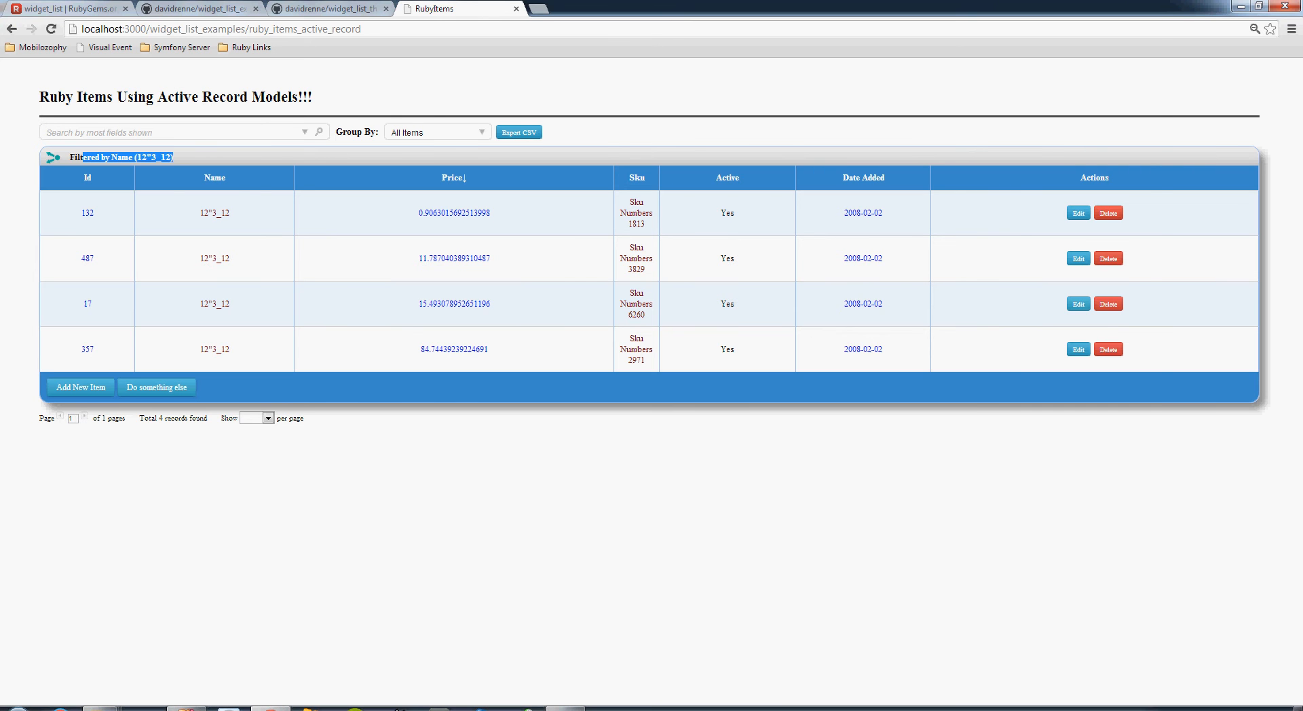
{"action": "left_click", "coordinate": [636, 212]}
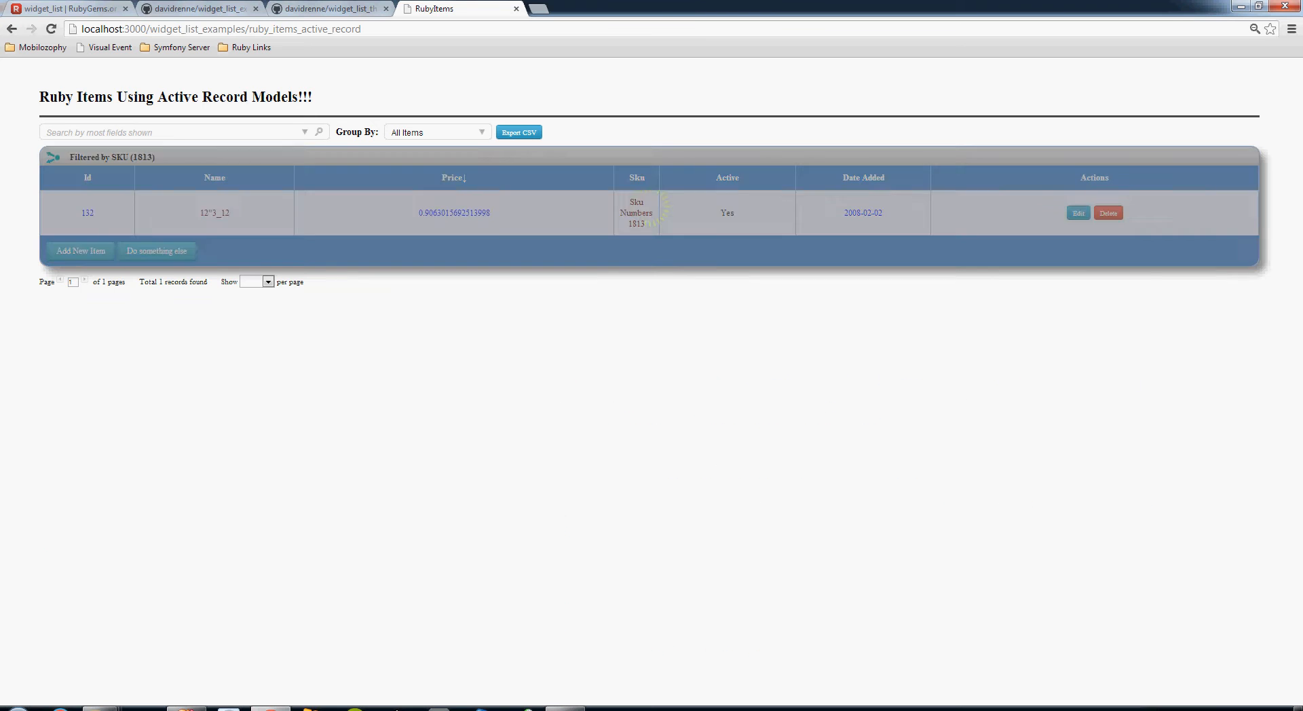
{"action": "left_click", "coordinate": [51, 156]}
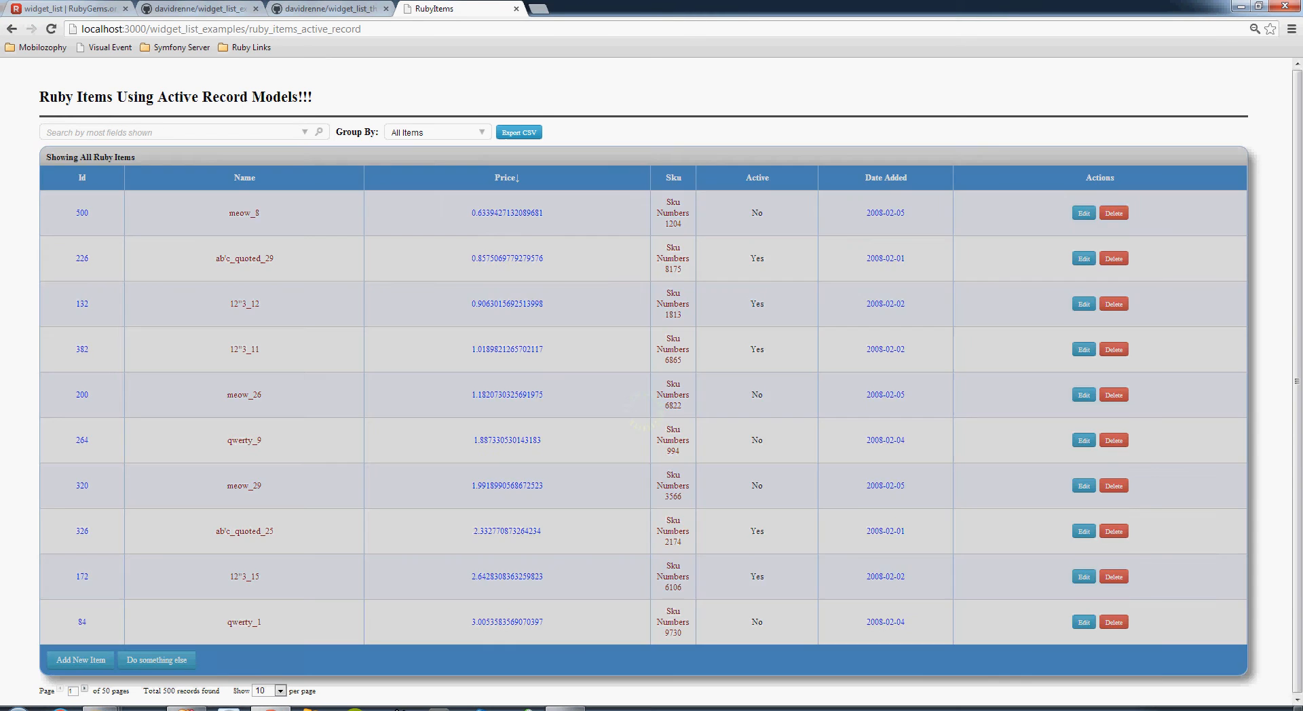
Toggle the 500-item grid's Id sort until item 1 is first, then bring up the grouping choices.
{"action": "left_click", "coordinate": [75, 177]}
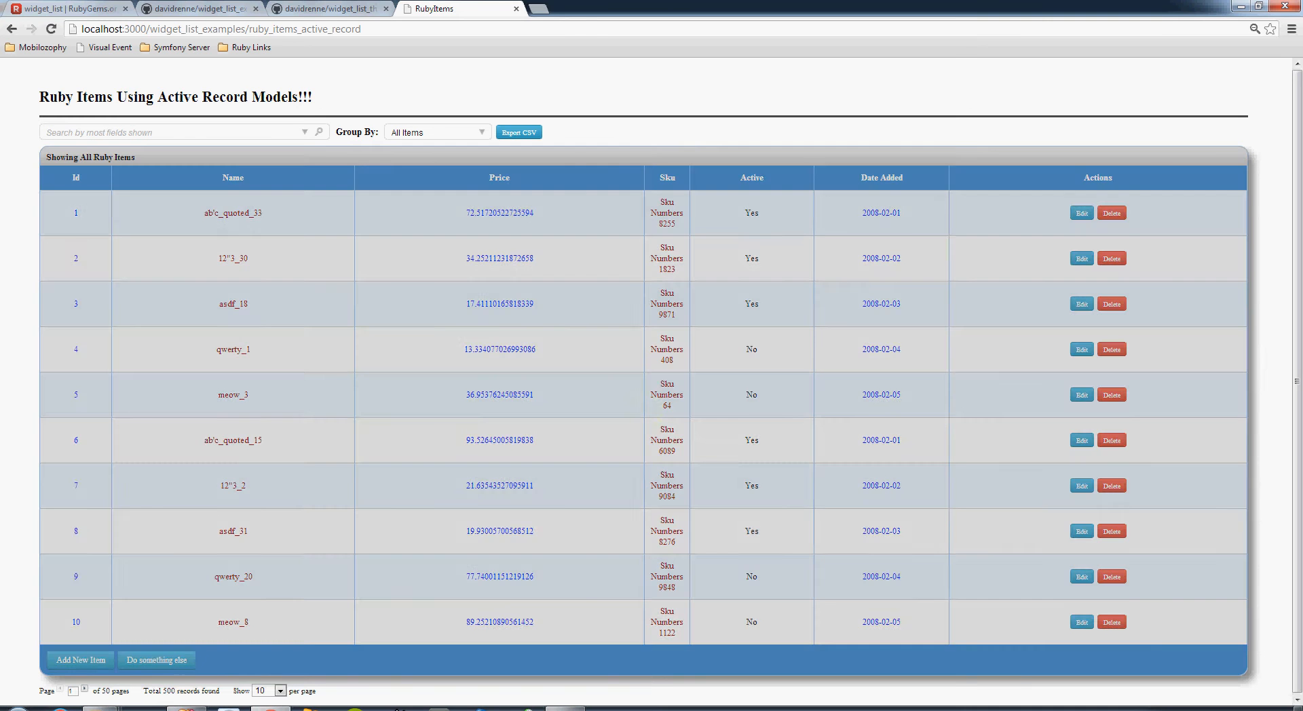
{"action": "left_click", "coordinate": [76, 178]}
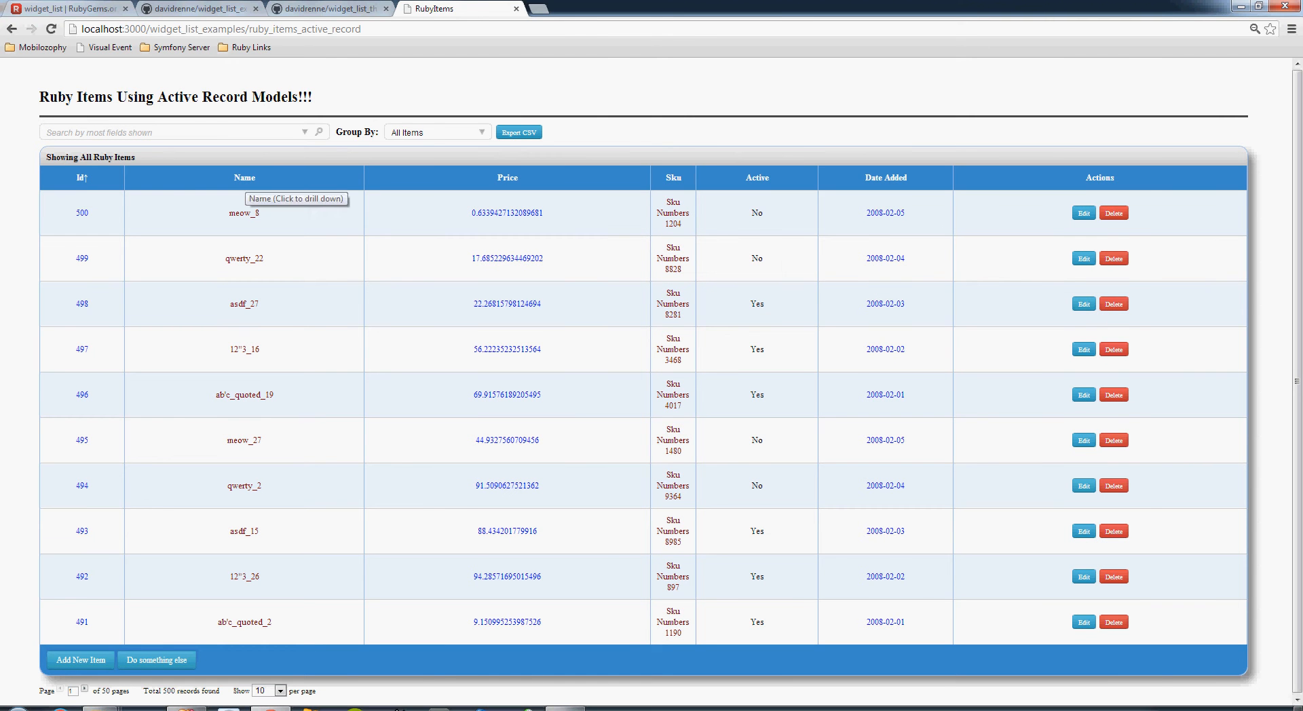
{"action": "mouse_move", "coordinate": [756, 178]}
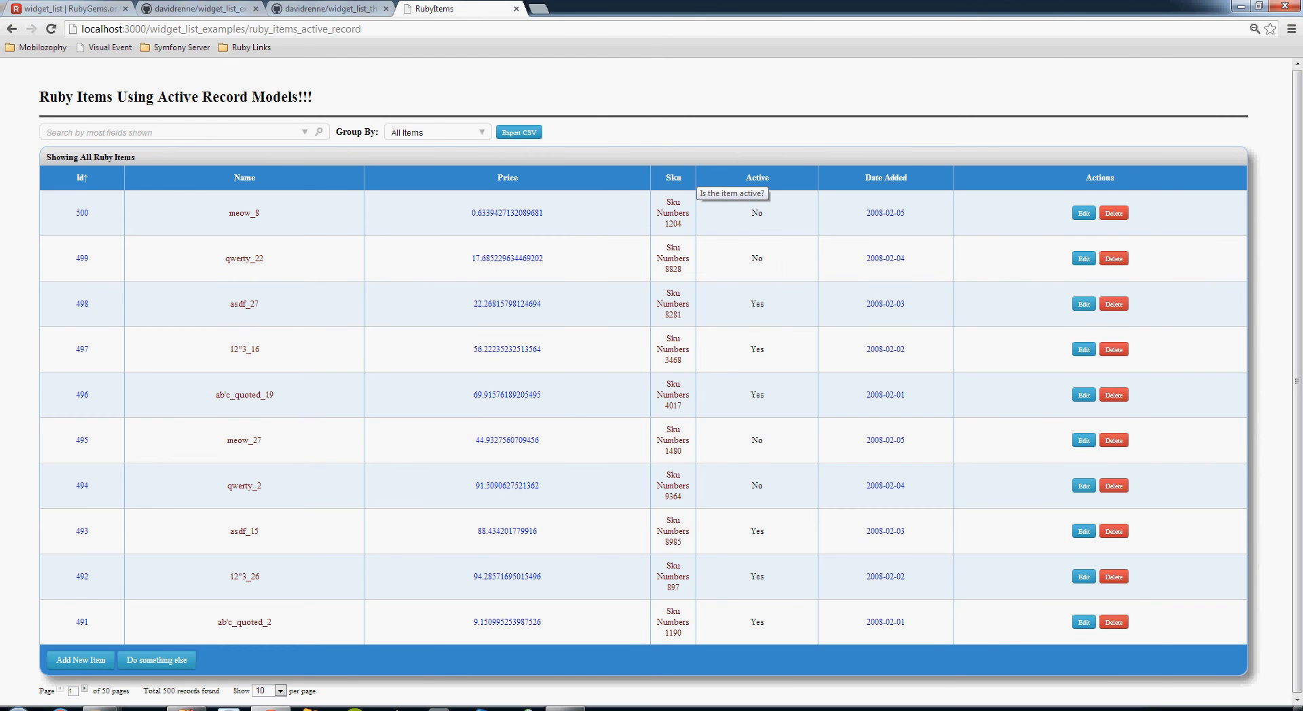
{"action": "mouse_move", "coordinate": [885, 177]}
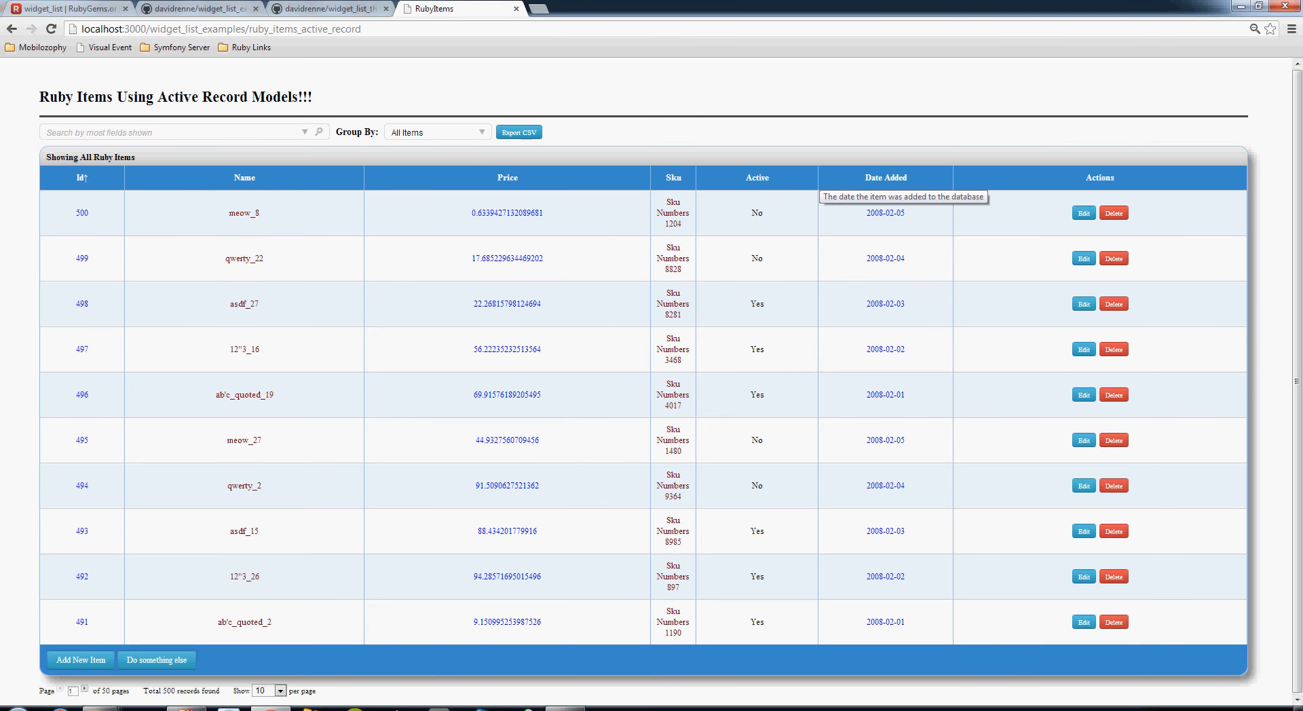
{"action": "mouse_move", "coordinate": [756, 177]}
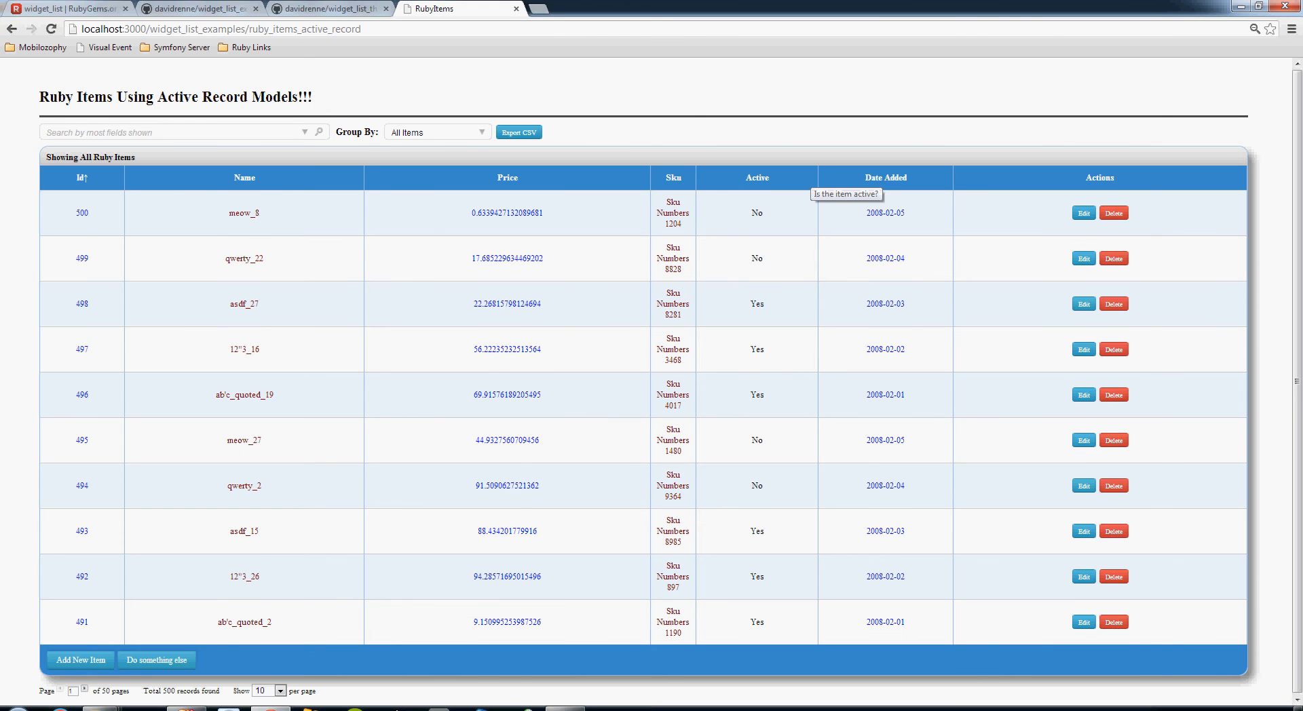
{"action": "mouse_move", "coordinate": [672, 178]}
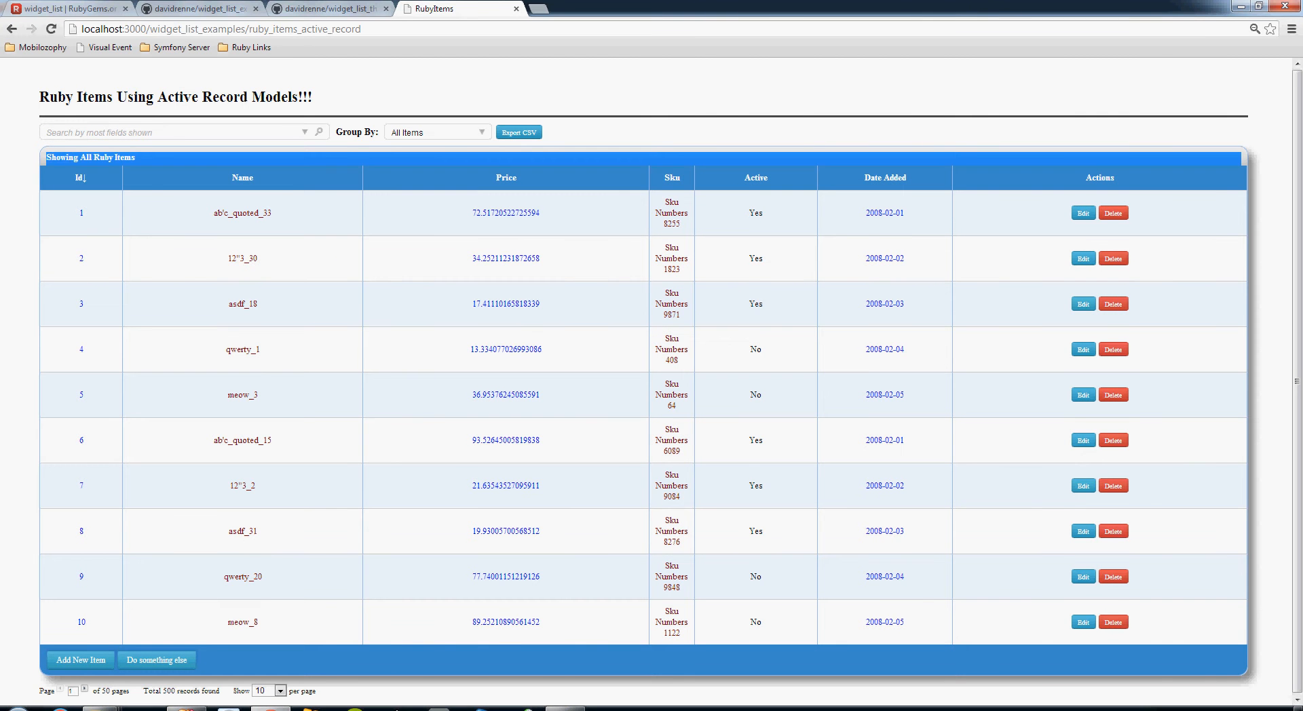
{"action": "left_click", "coordinate": [436, 132]}
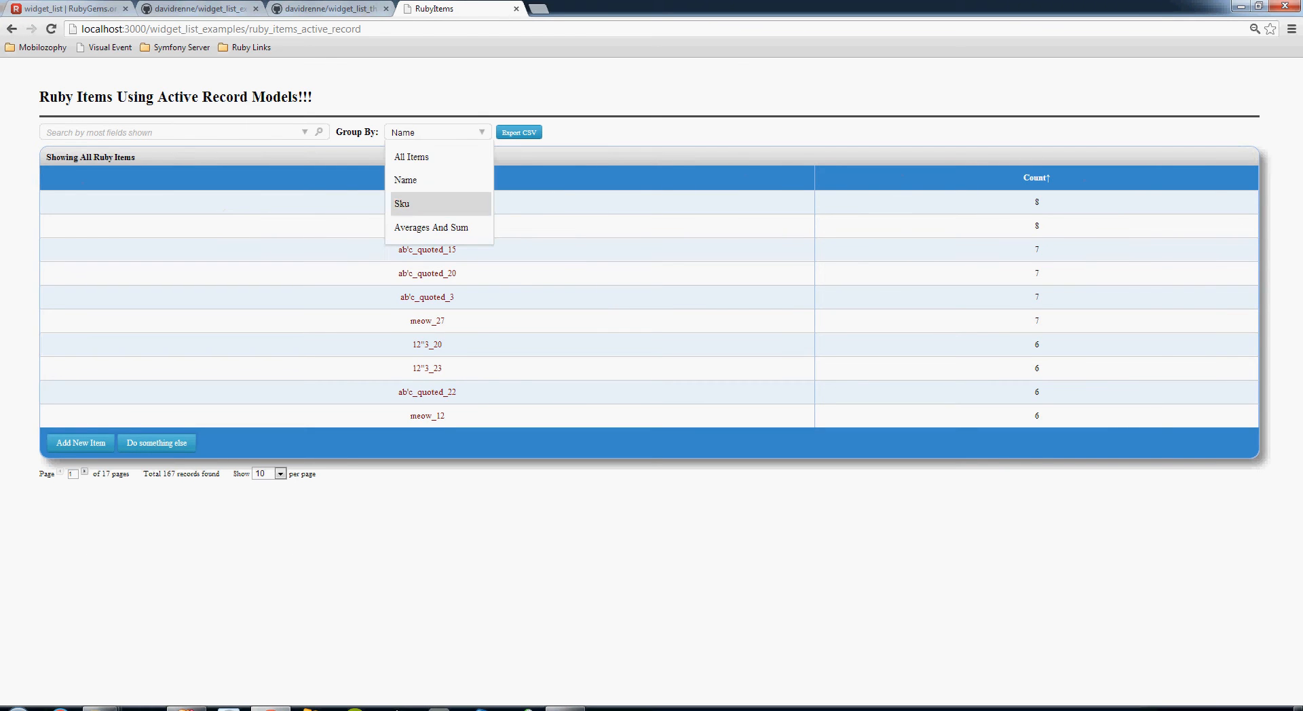
Group the grid by Sku, then switch grouping to Averages And Sum.
{"action": "left_click", "coordinate": [402, 204]}
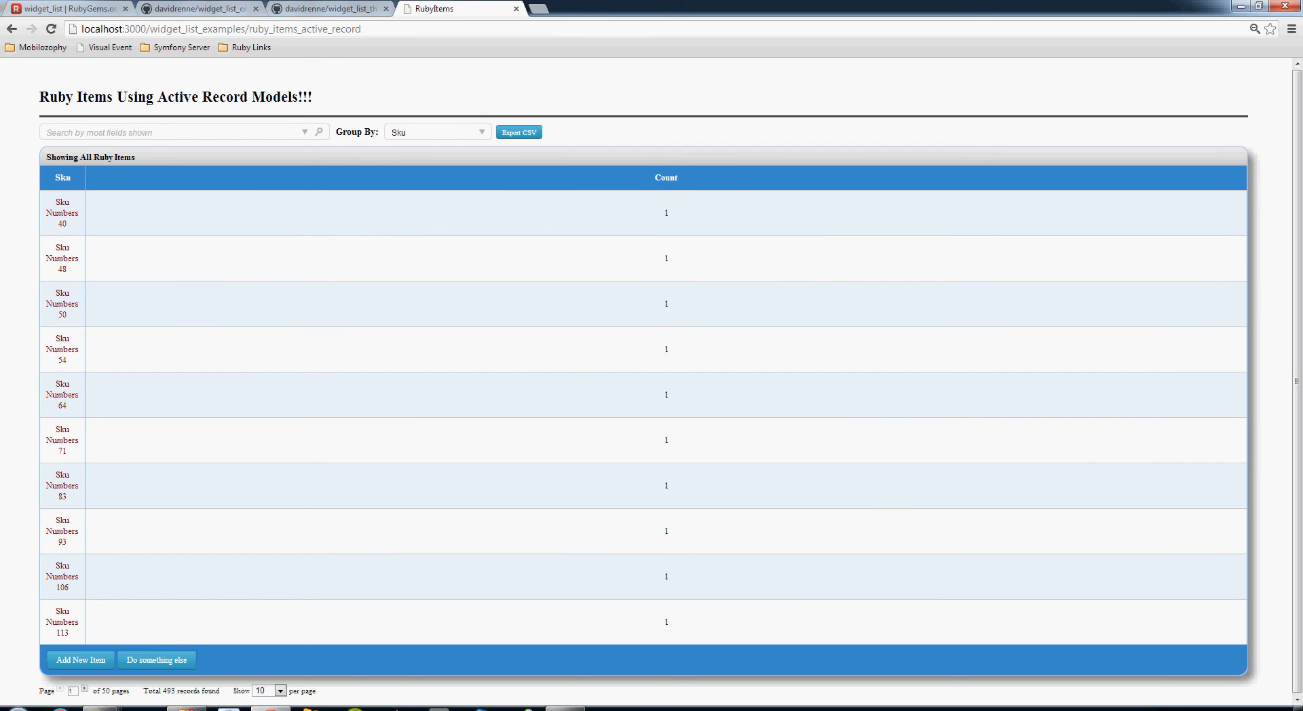
{"action": "left_click", "coordinate": [436, 132]}
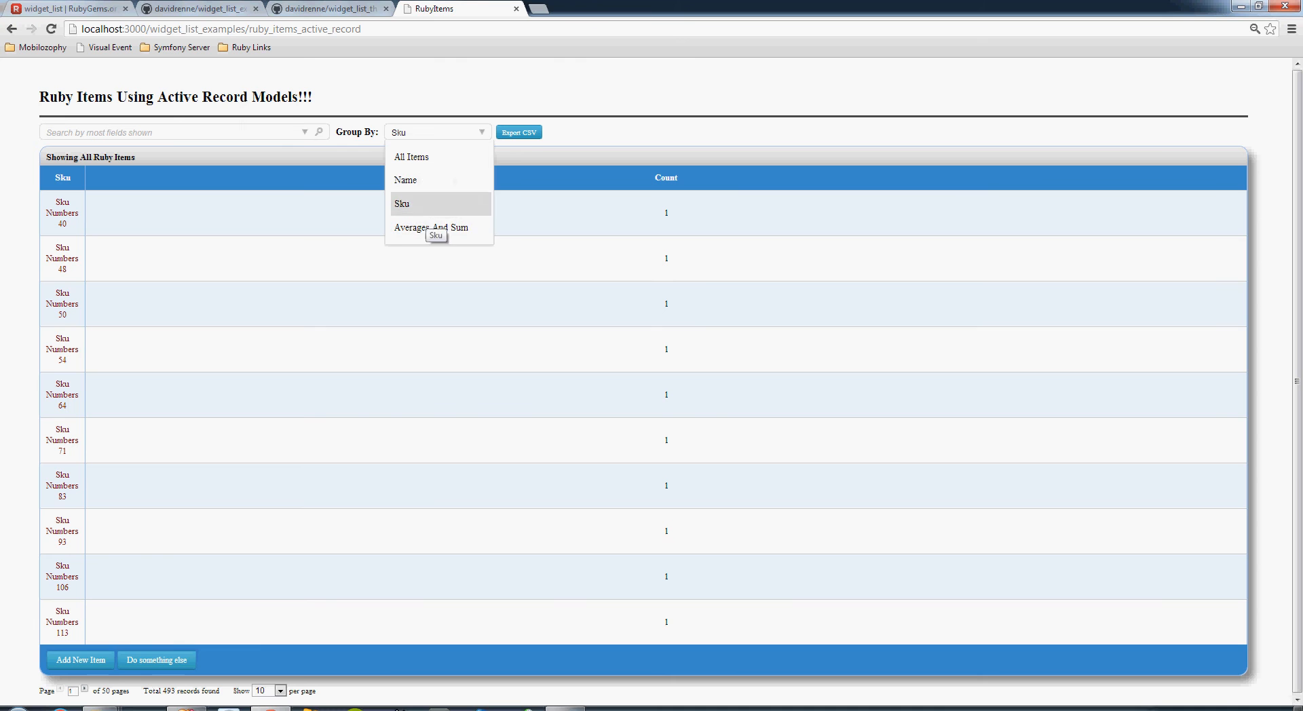
{"action": "mouse_move", "coordinate": [431, 228]}
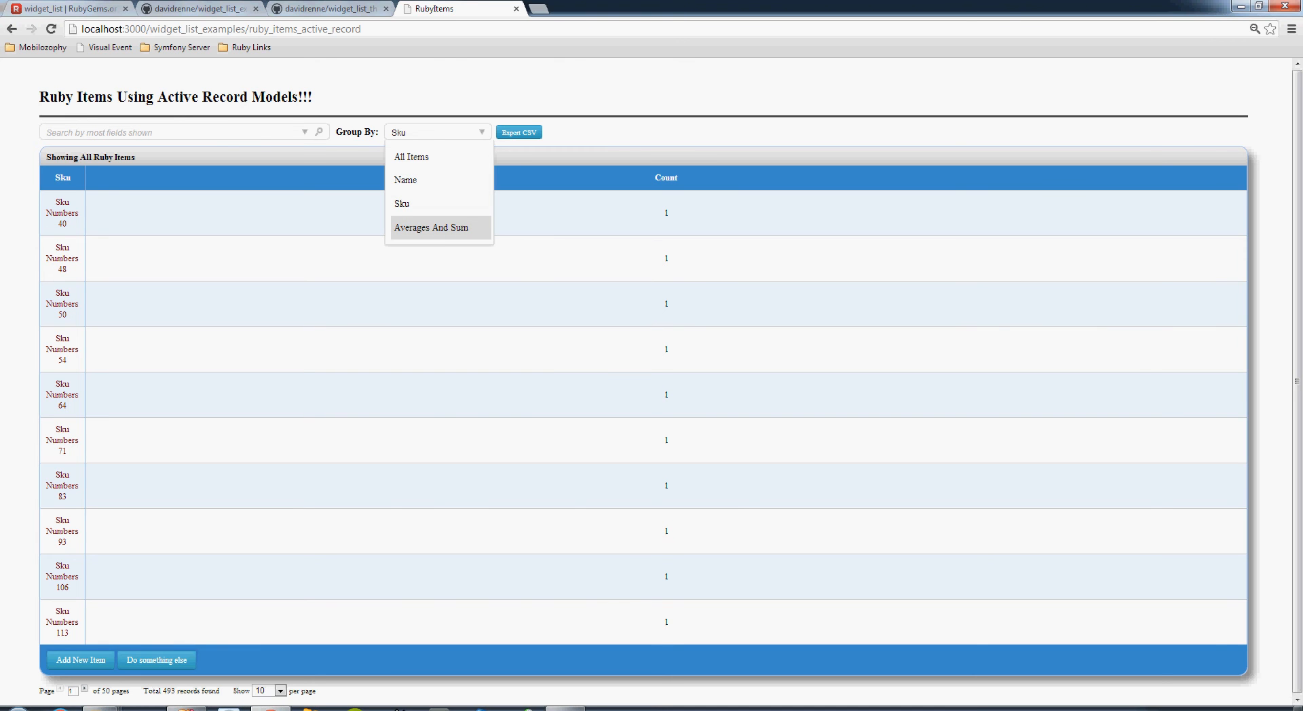
{"action": "mouse_move", "coordinate": [401, 204]}
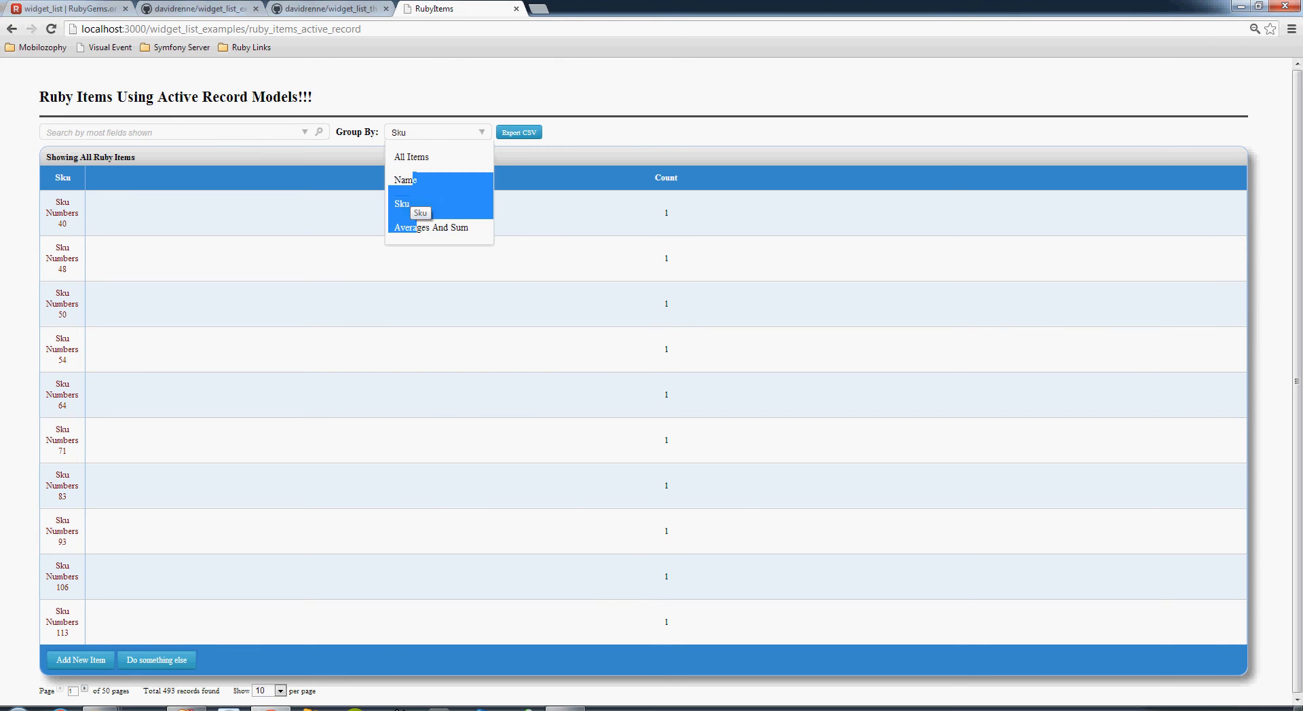
{"action": "mouse_move", "coordinate": [432, 227]}
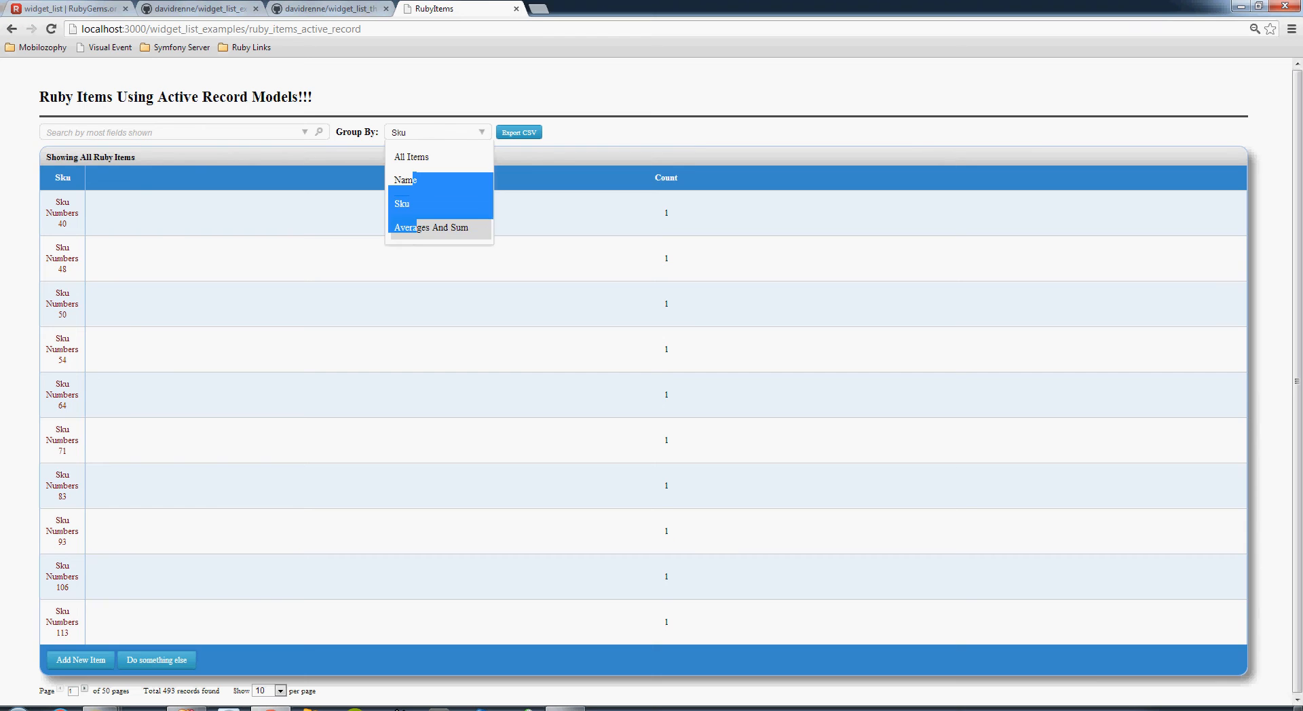
{"action": "left_click", "coordinate": [430, 227]}
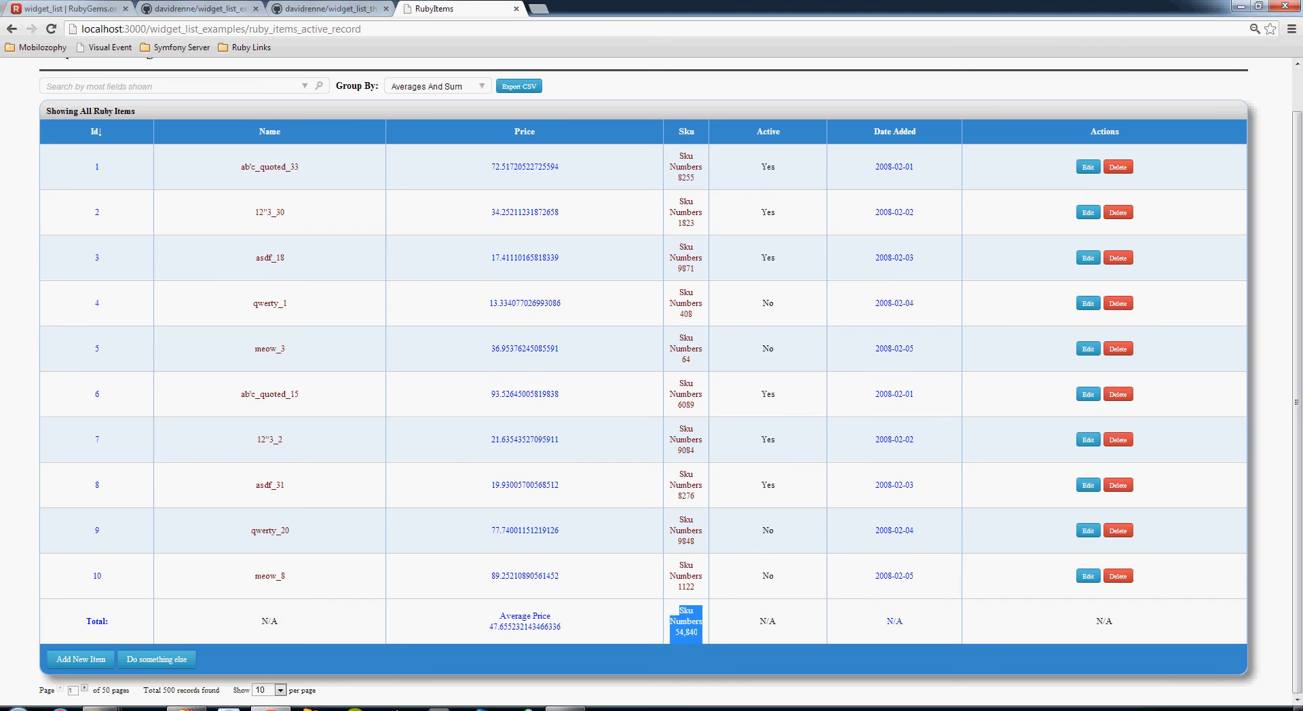
Show 500 rows per page and scroll down to the totals row.
{"action": "left_click", "coordinate": [268, 689]}
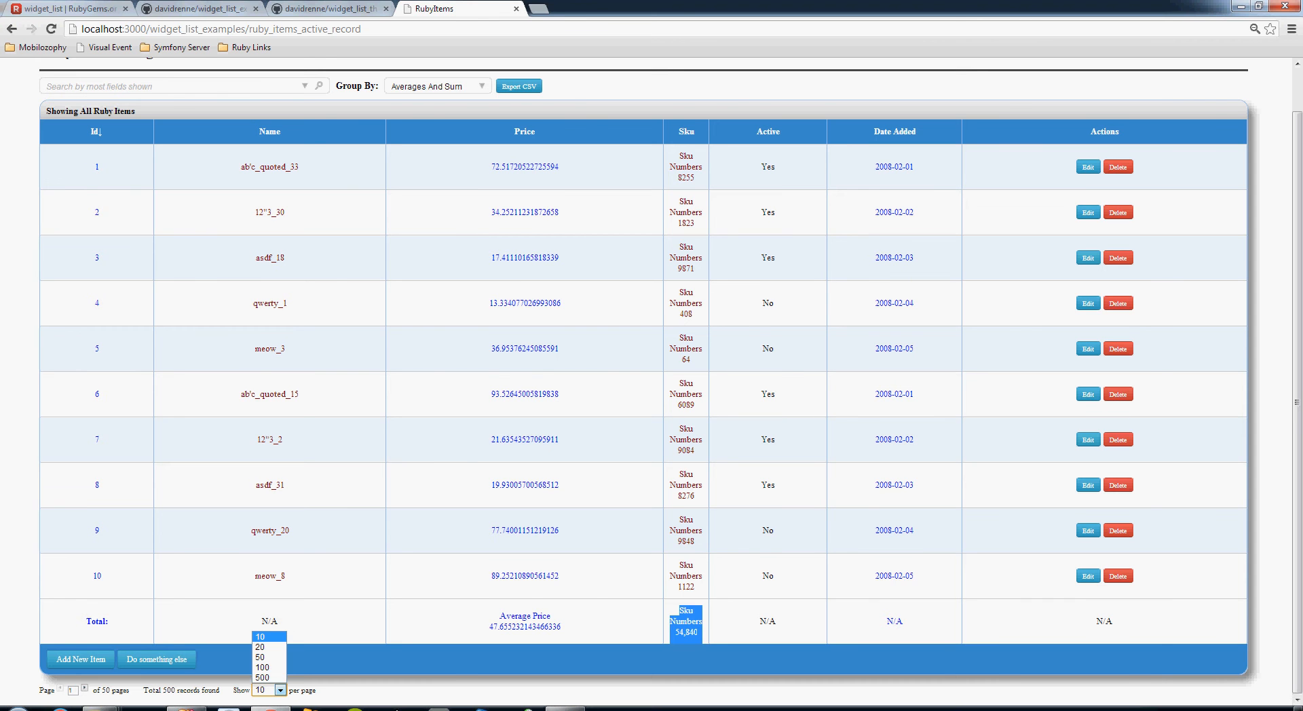
{"action": "mouse_move", "coordinate": [263, 678]}
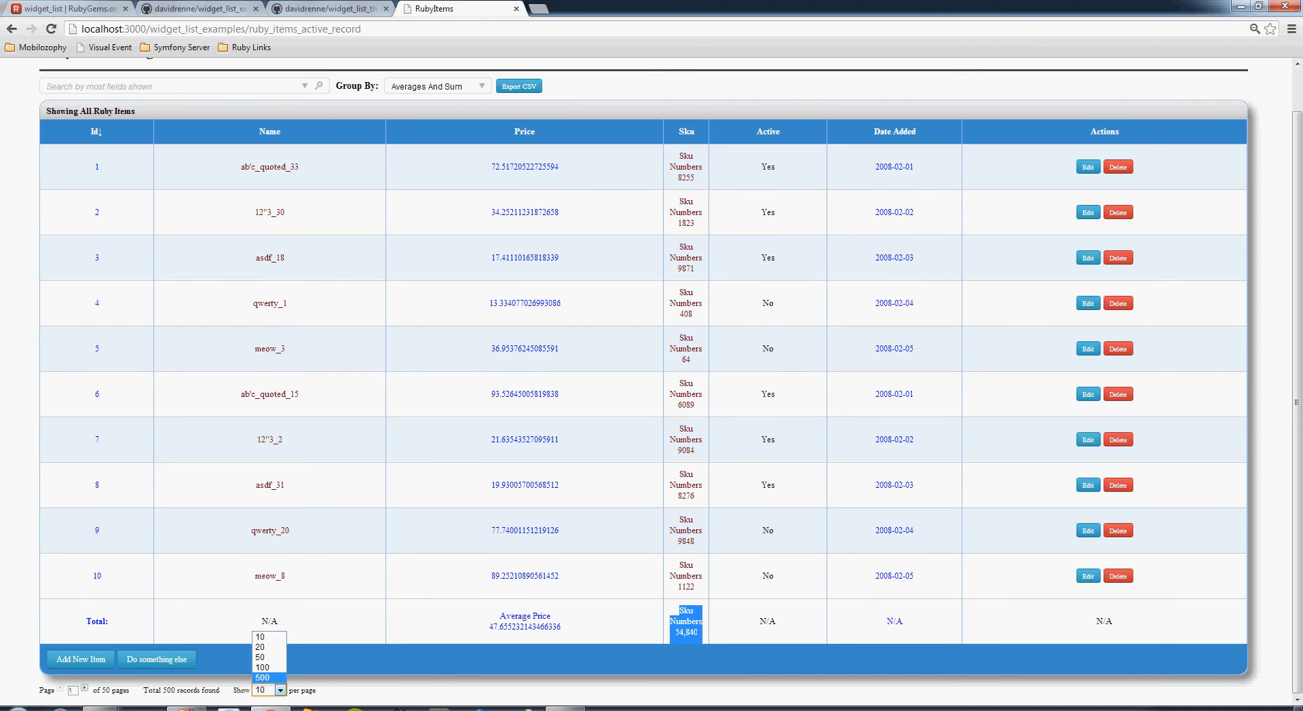
{"action": "left_click", "coordinate": [262, 678]}
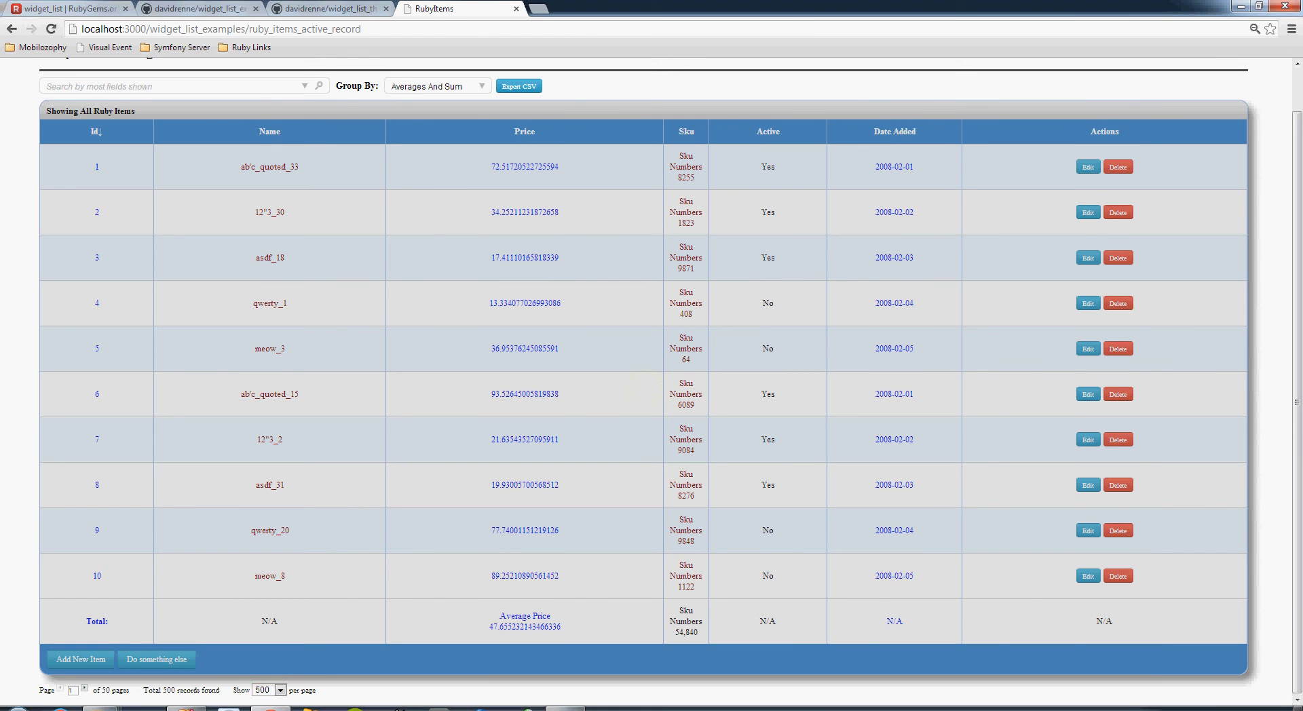
{"action": "scroll", "scroll_direction": "down", "scroll_amount": 3}
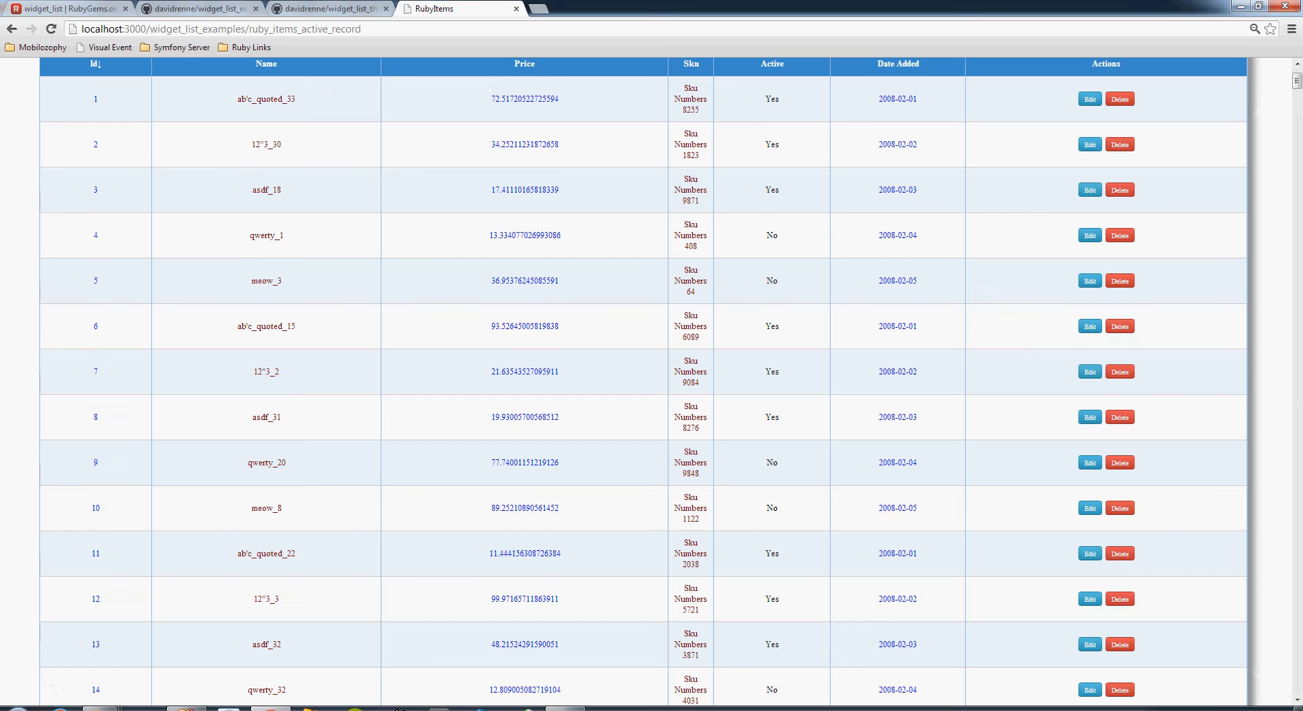
{"action": "scroll", "scroll_direction": "down", "scroll_amount": 3}
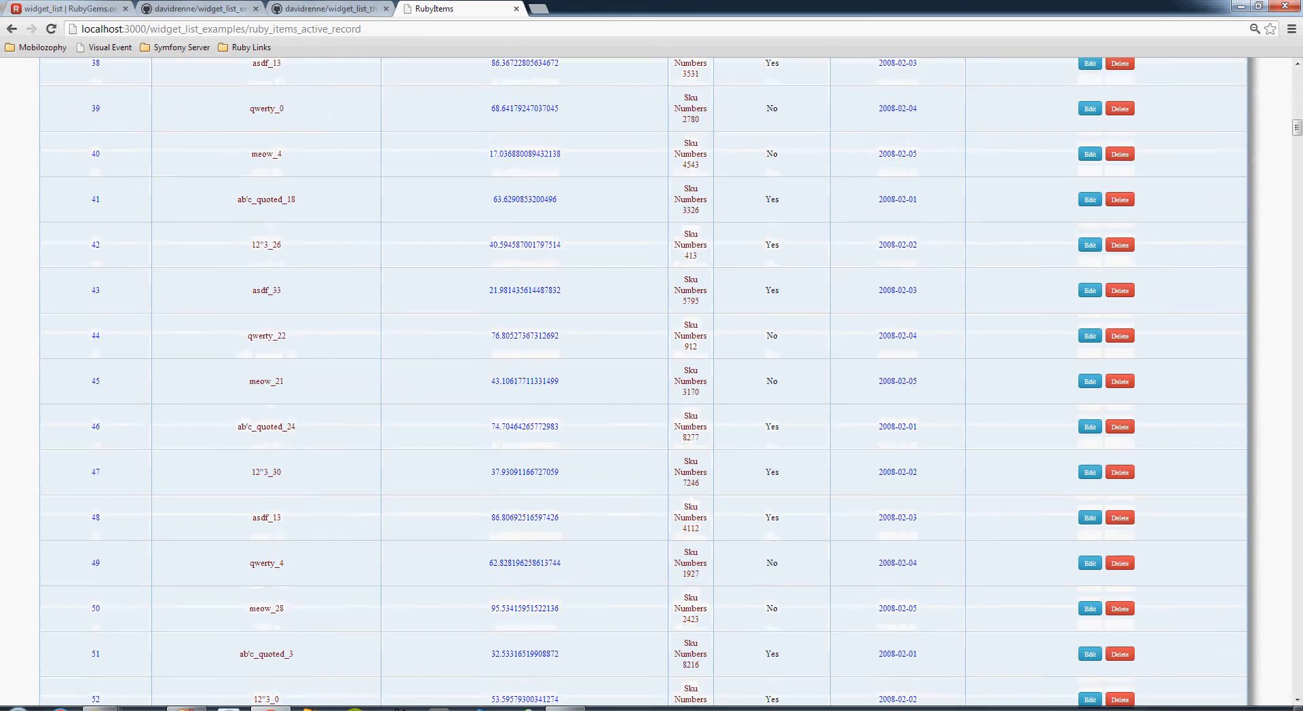
{"action": "scroll", "scroll_direction": "down", "scroll_amount": 3}
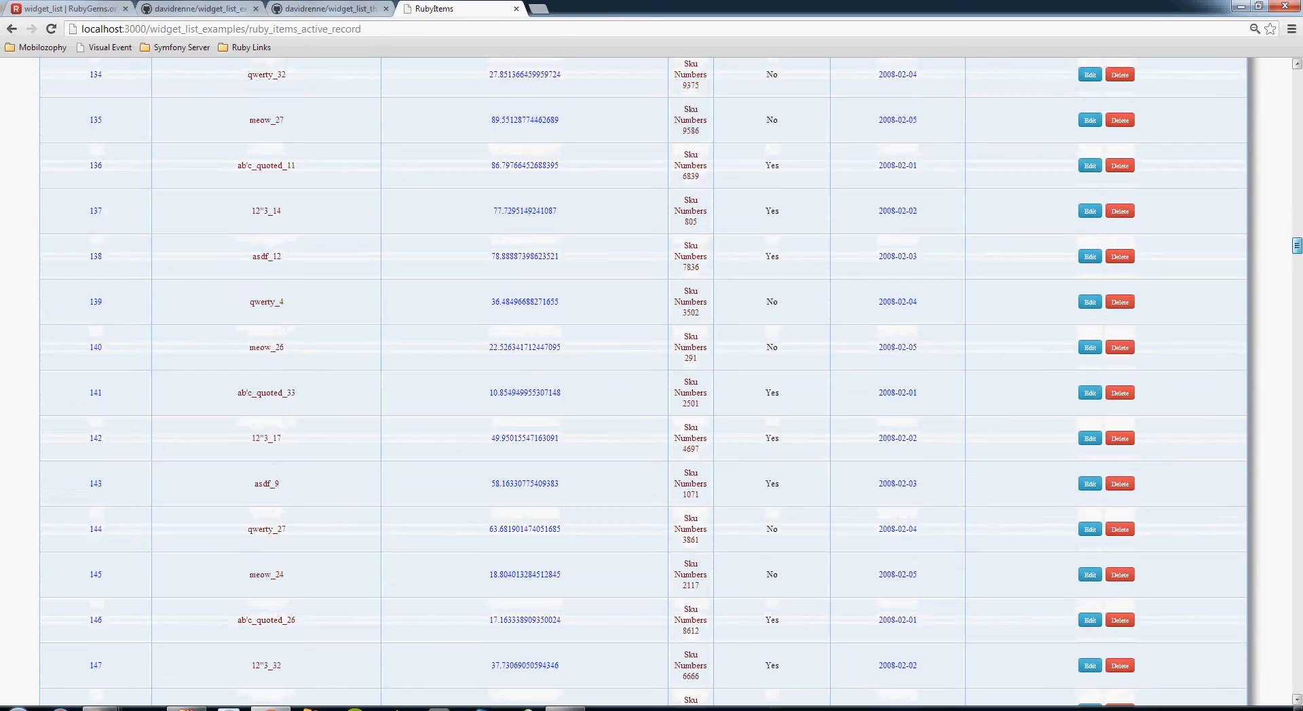
{"action": "scroll", "scroll_direction": "down", "scroll_amount": 3}
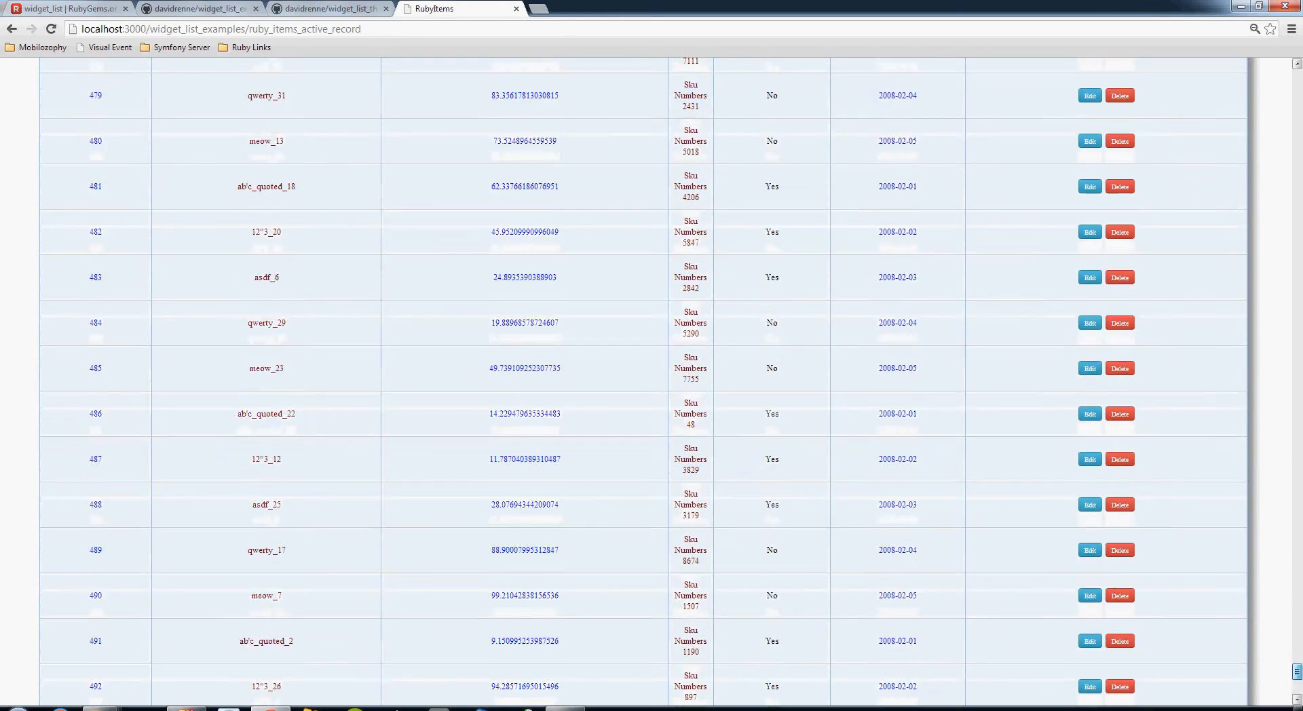
{"action": "scroll", "scroll_direction": "down", "scroll_amount": 3}
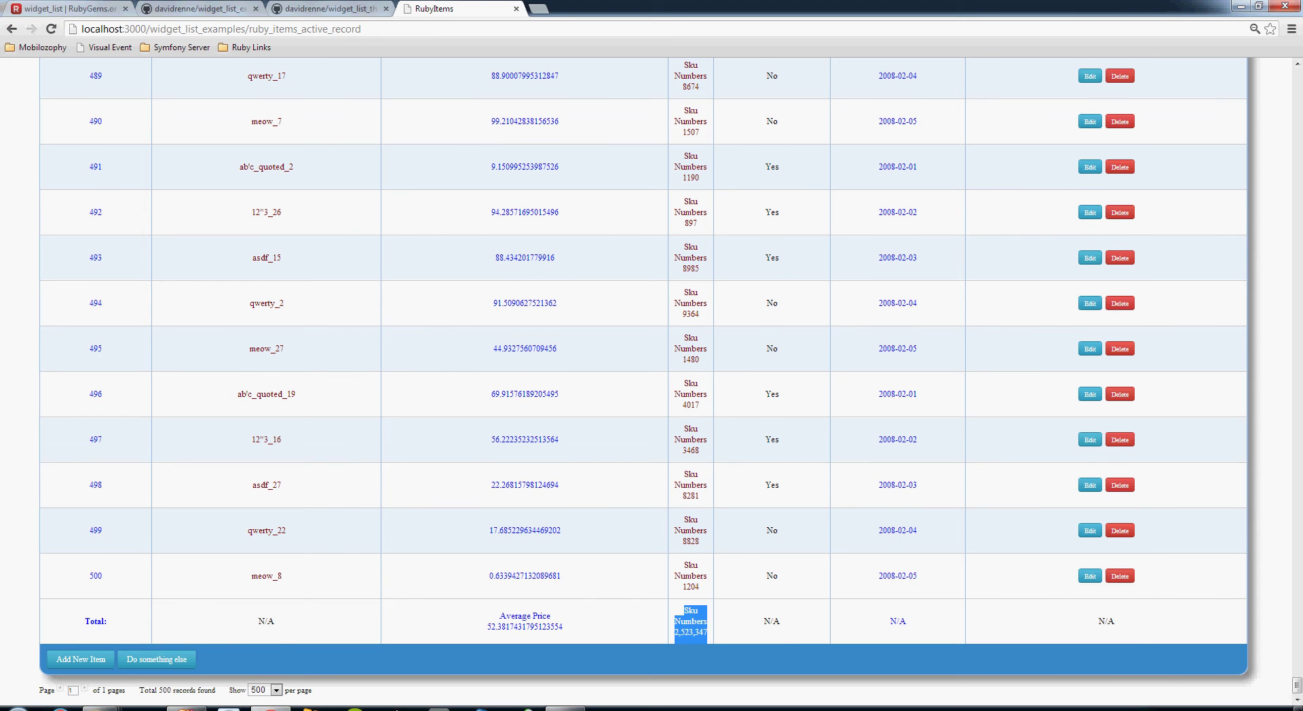
Select the N/A Name total and reopen the rows-per-page choices.
{"action": "left_click", "coordinate": [262, 689]}
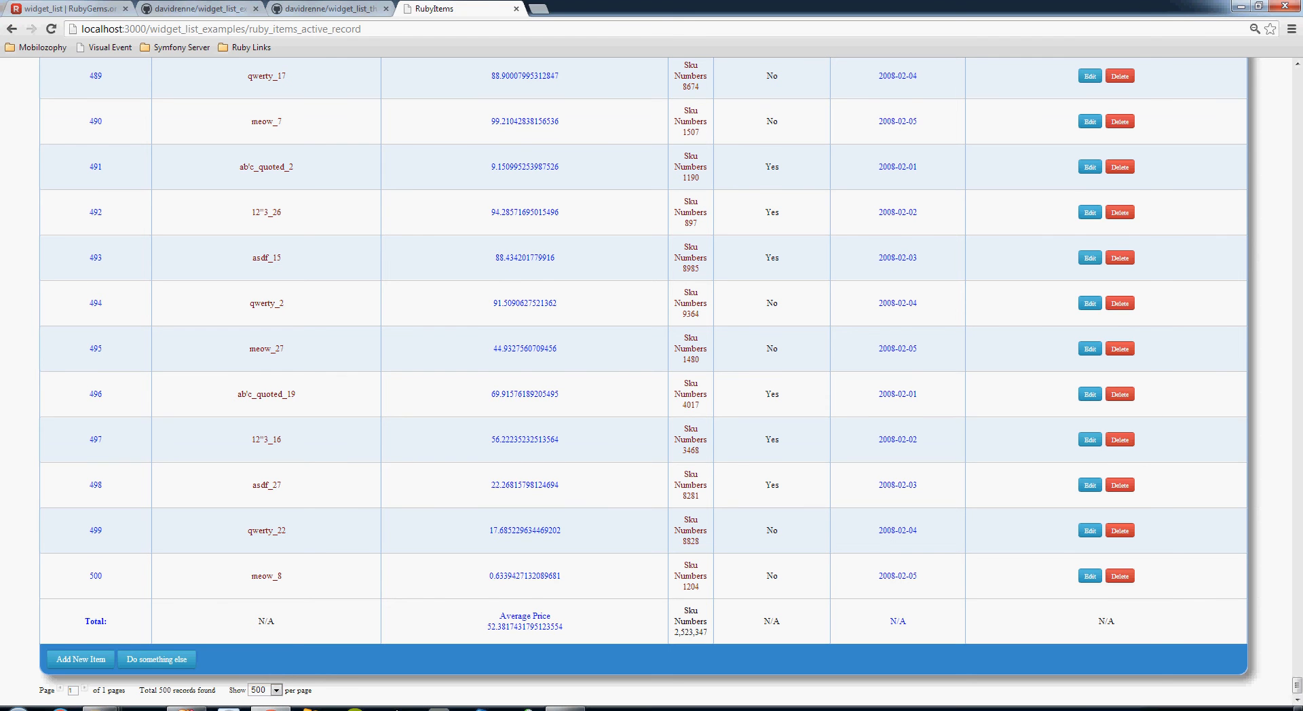
{"action": "double_click", "coordinate": [523, 616]}
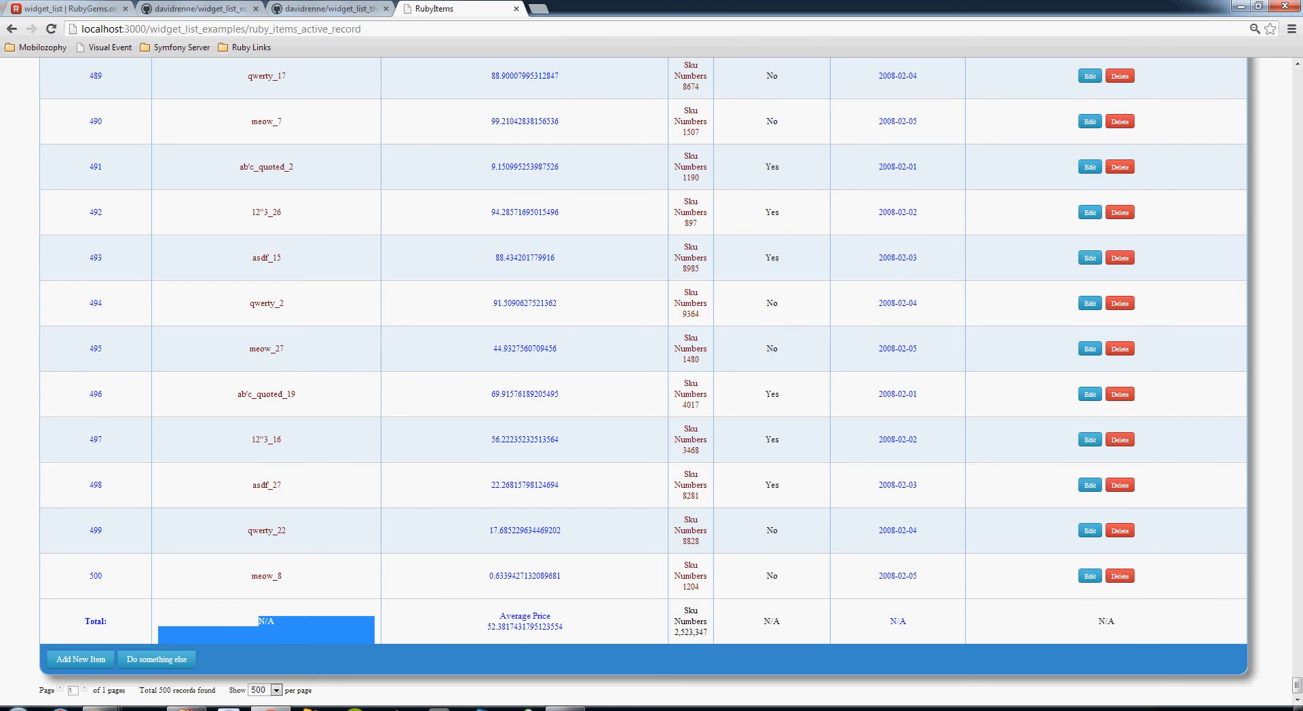
{"action": "left_click", "coordinate": [264, 690]}
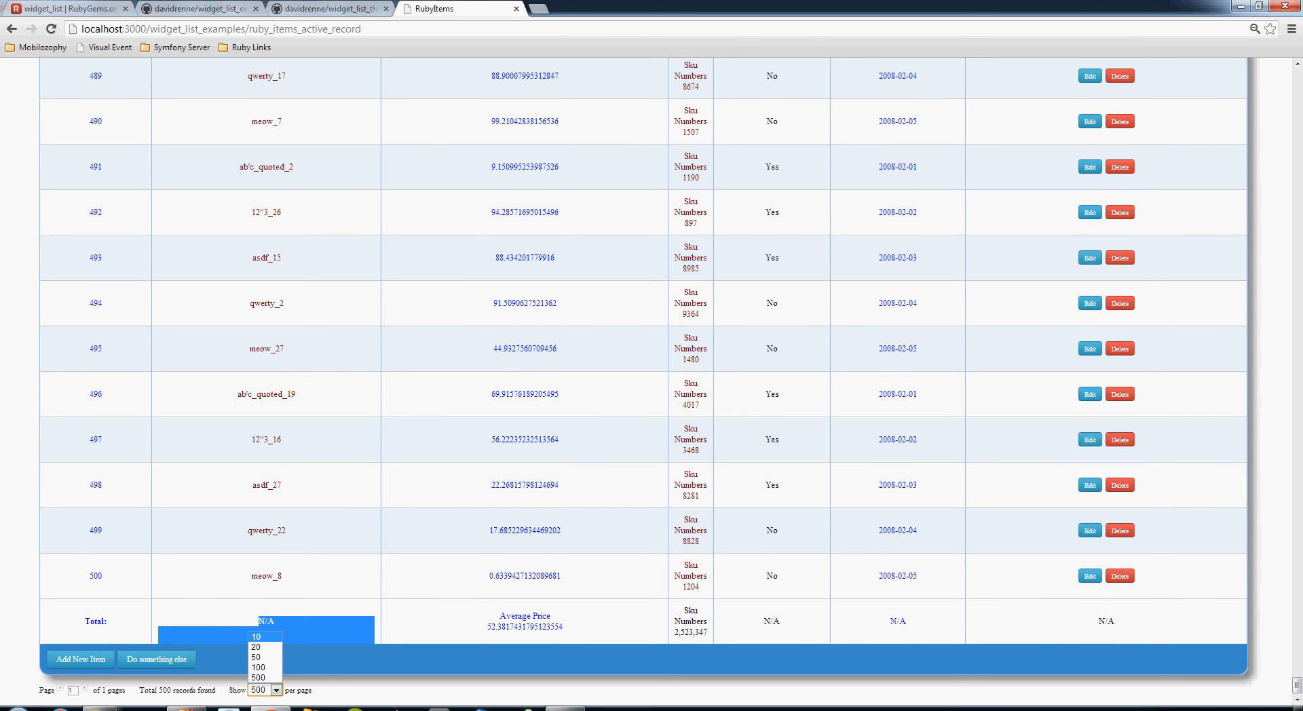
Return to 10 rows per page and group the grid by All Items.
{"action": "left_click", "coordinate": [256, 637]}
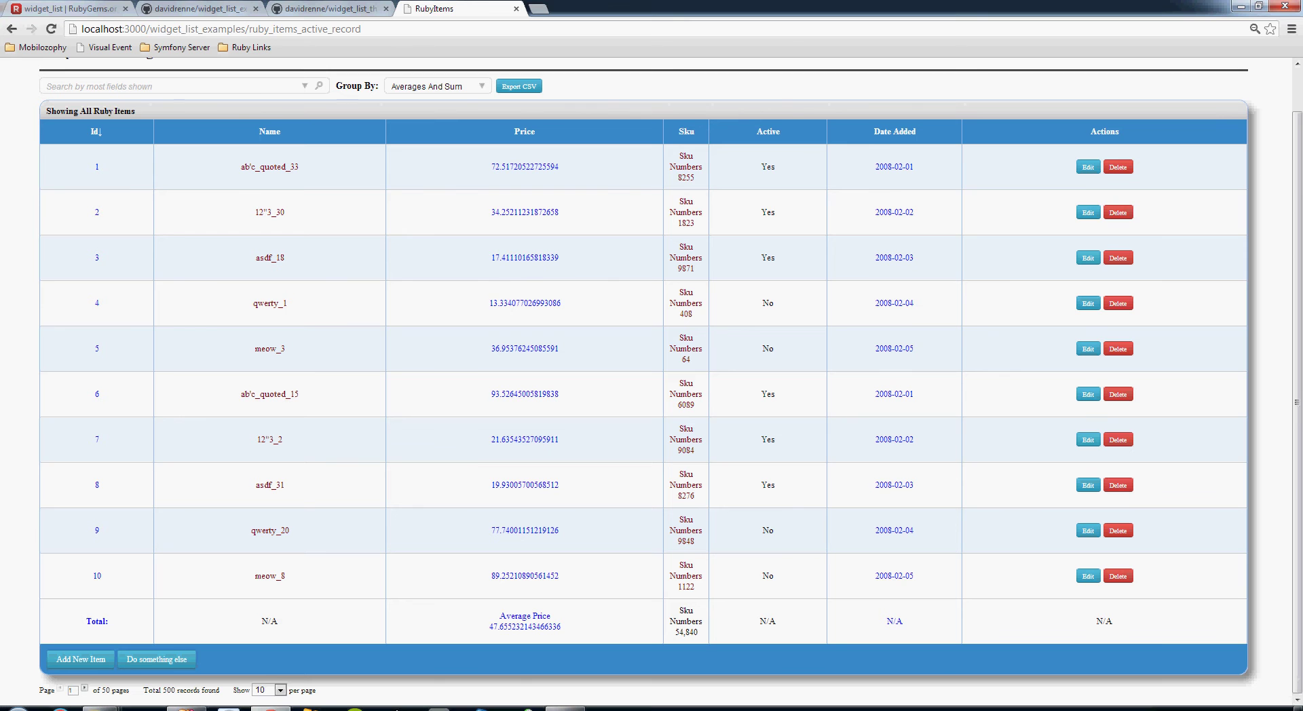
{"action": "left_click", "coordinate": [436, 85]}
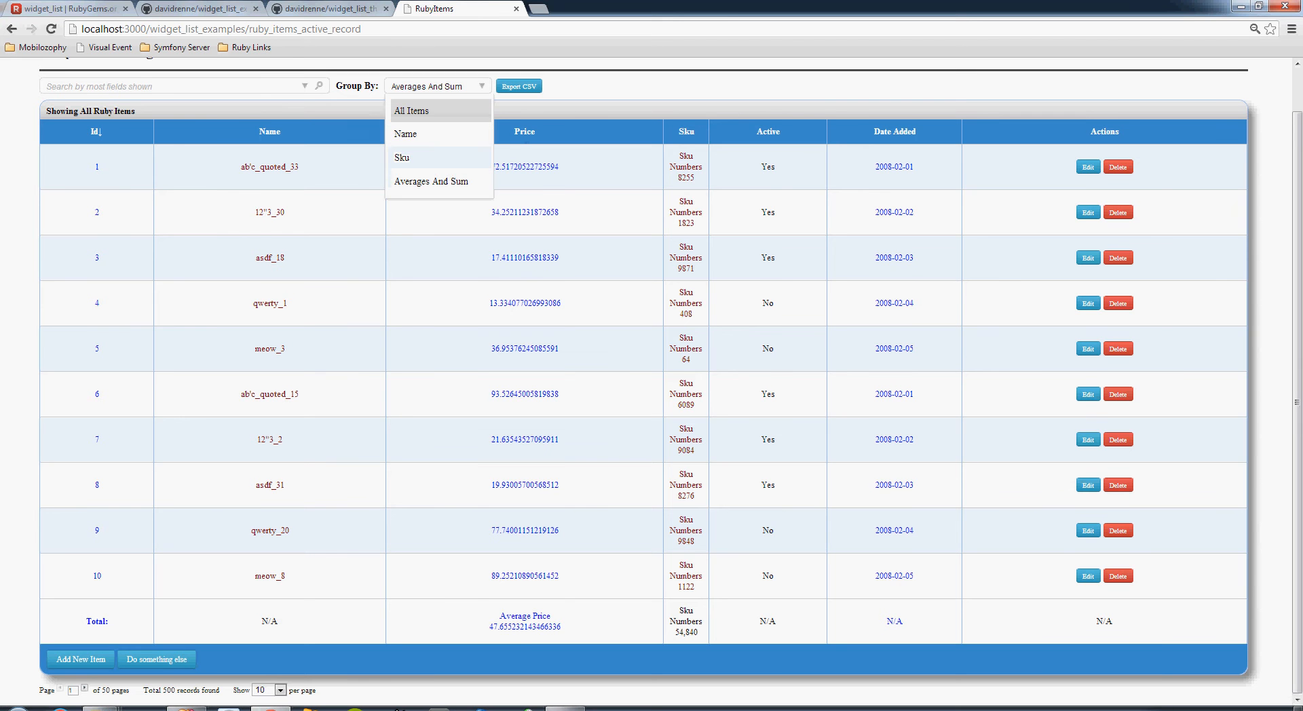
{"action": "left_click", "coordinate": [409, 110]}
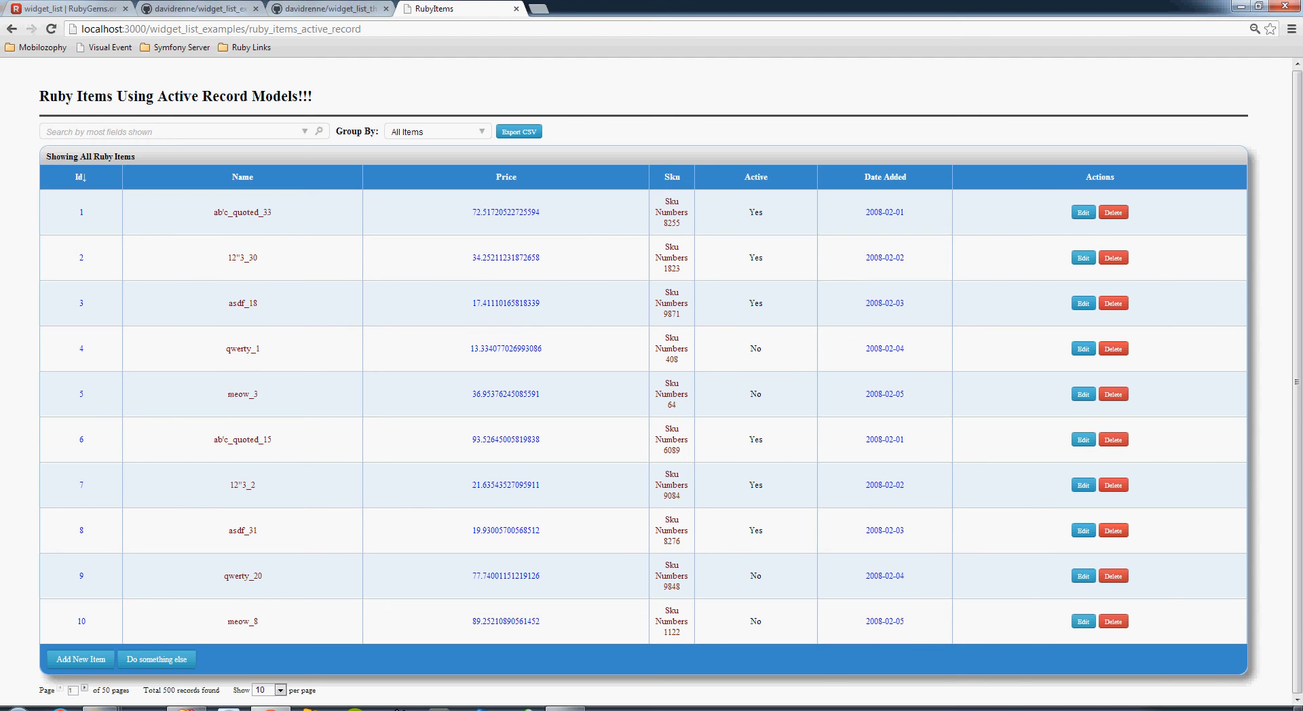
Follow item 1's Id link to the Routing Error page, inspect its URL, and go back.
{"action": "left_click", "coordinate": [884, 211]}
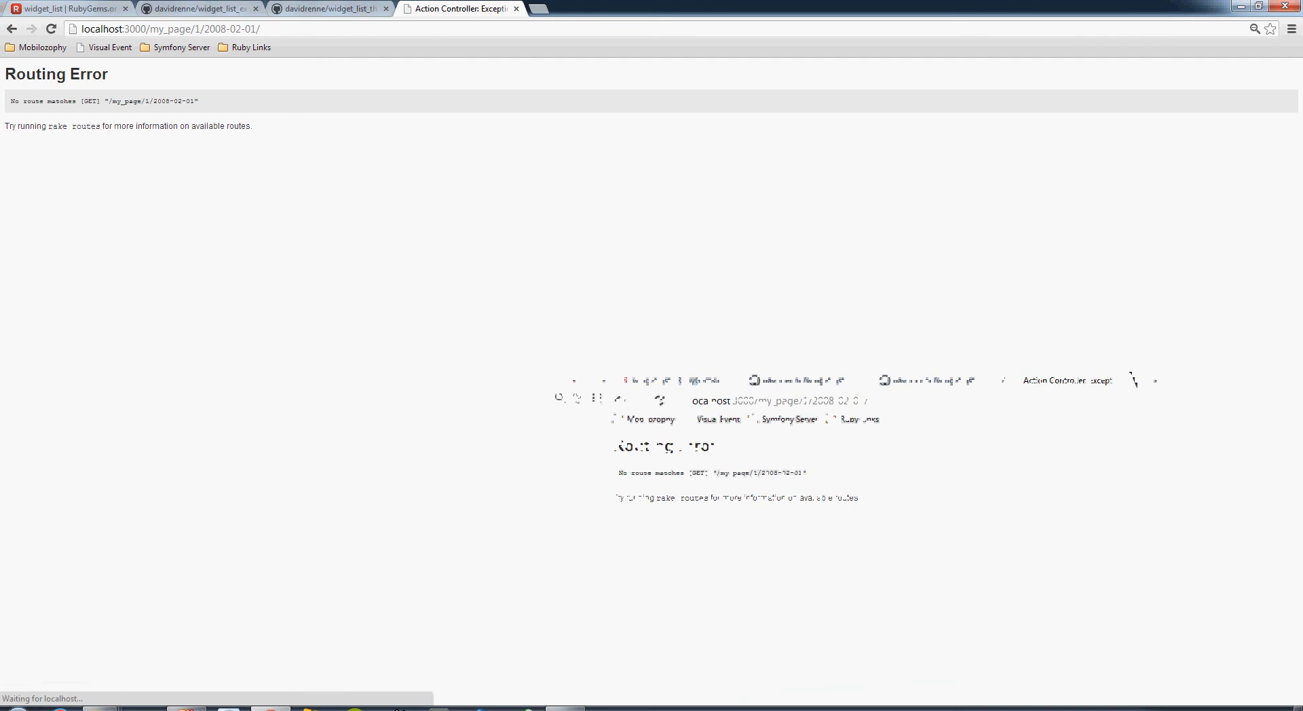
{"action": "left_click", "coordinate": [167, 29]}
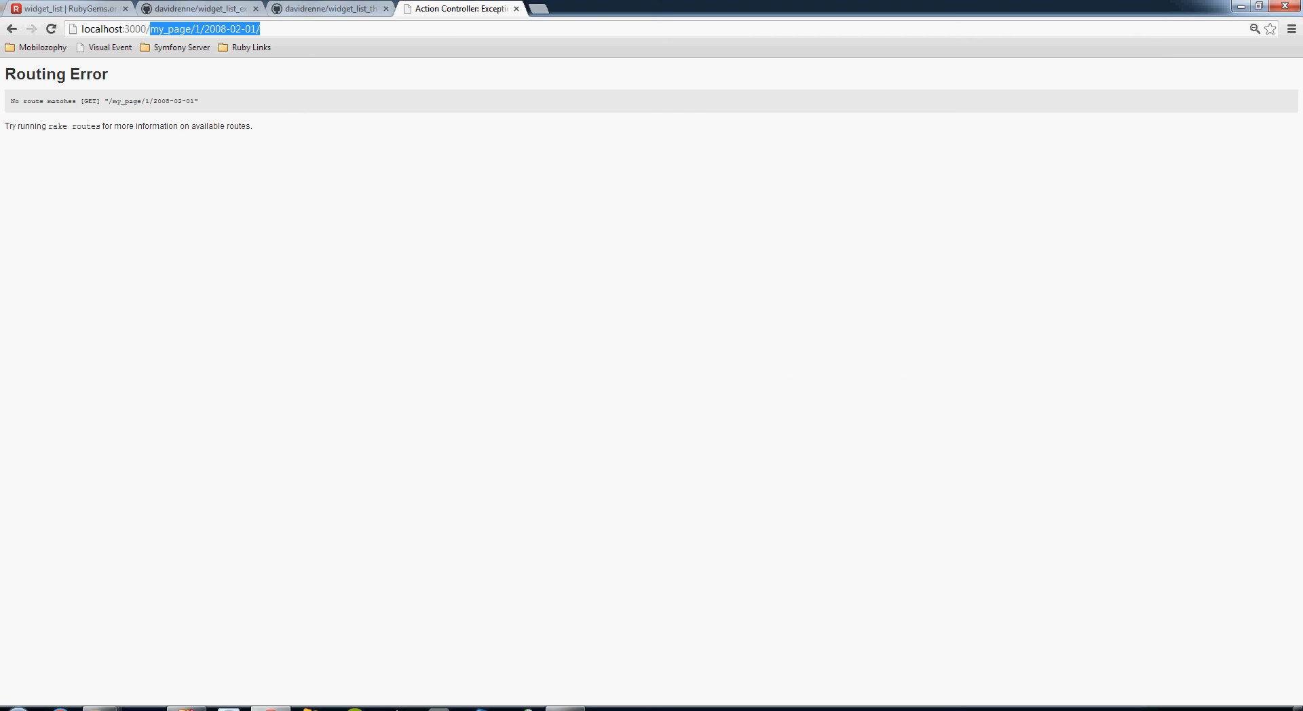
{"action": "mouse_move", "coordinate": [12, 28]}
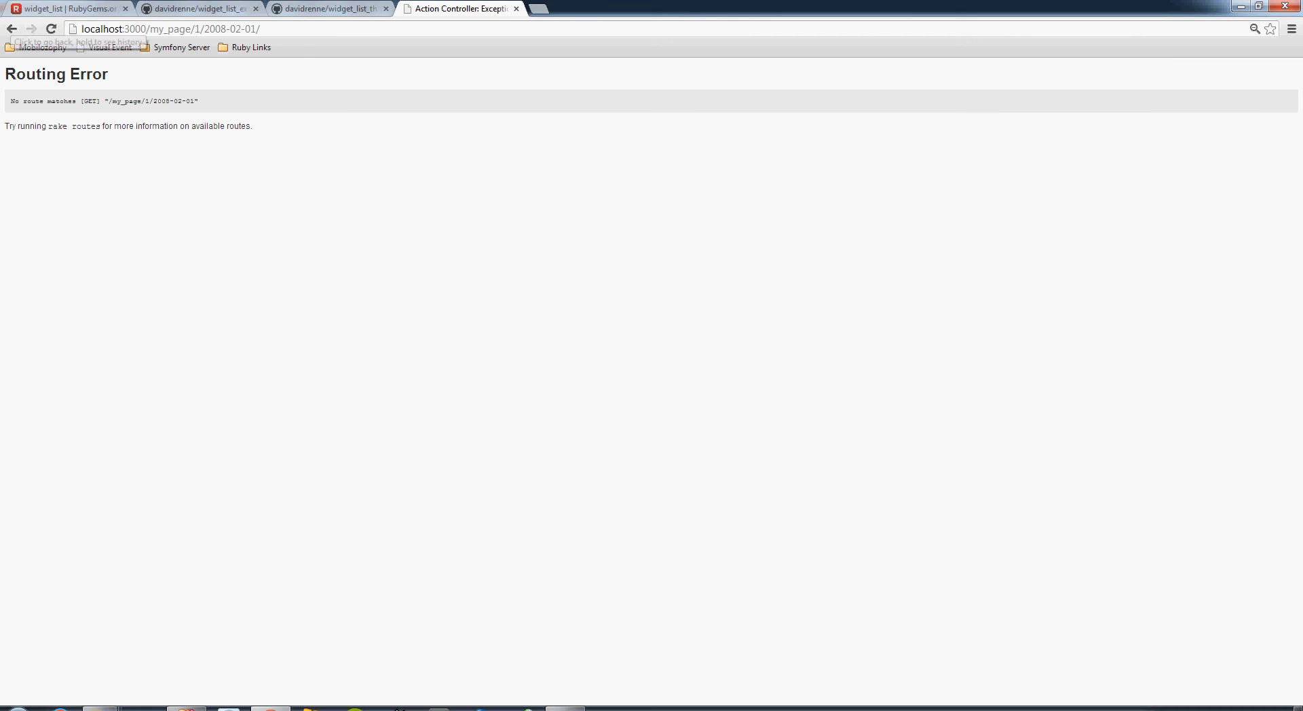
{"action": "left_click", "coordinate": [203, 29]}
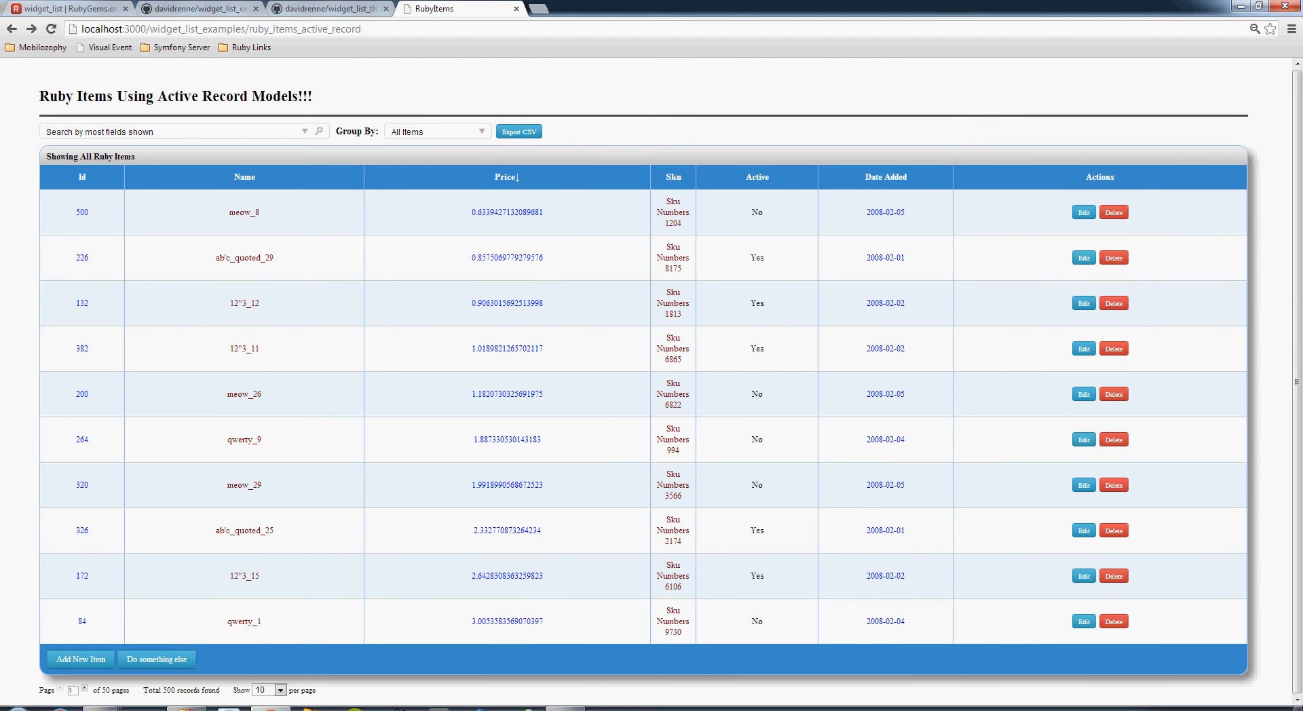
{"action": "left_click", "coordinate": [505, 258]}
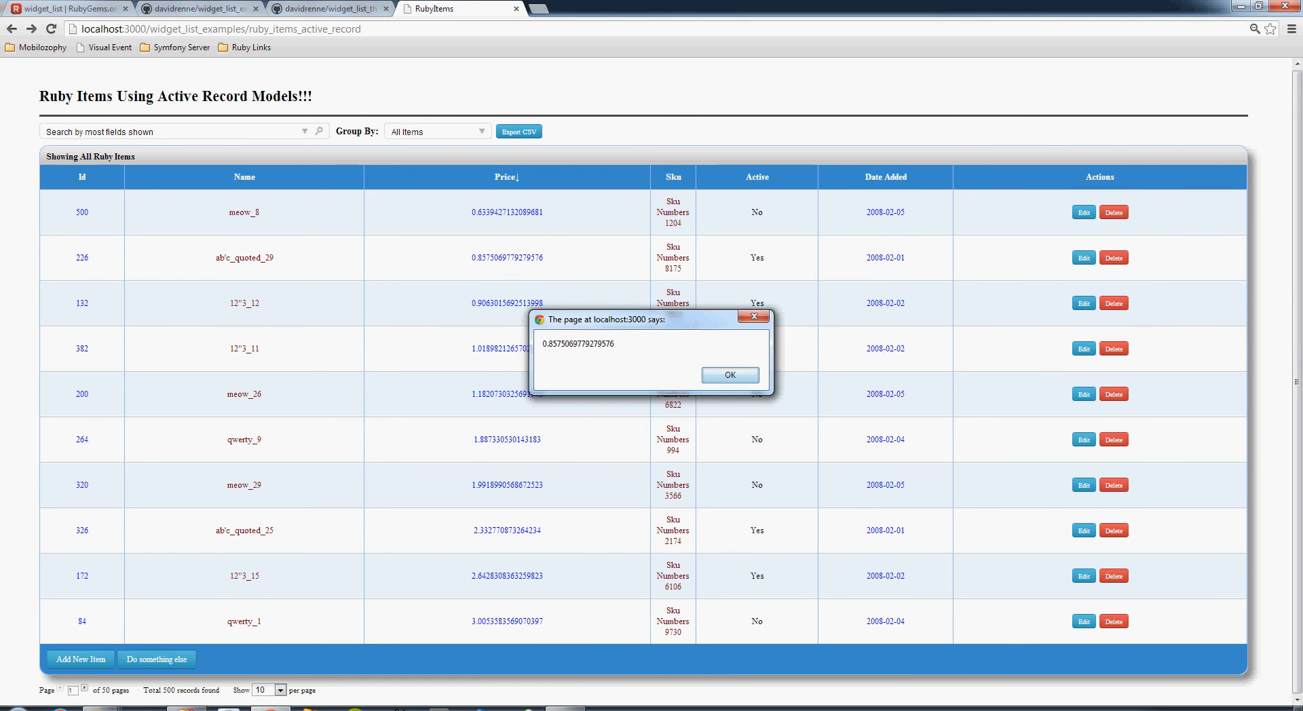
{"action": "left_click", "coordinate": [729, 375]}
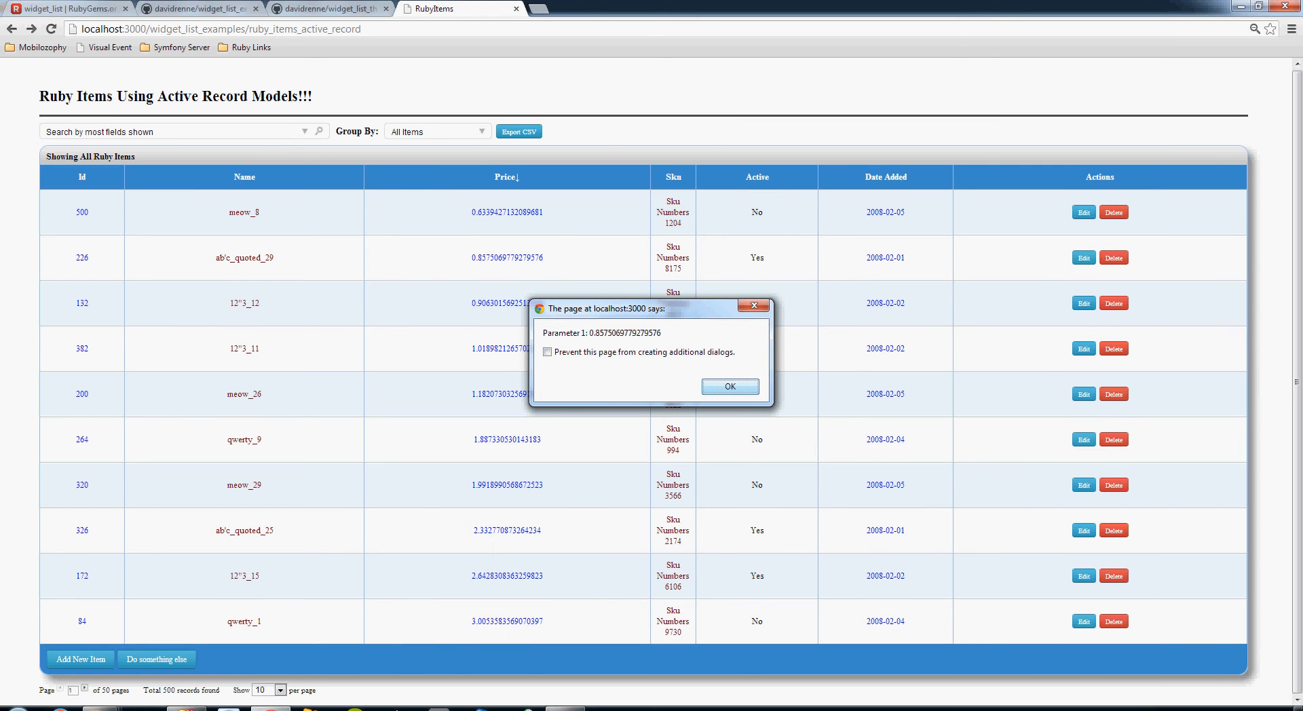
{"action": "left_click", "coordinate": [729, 386]}
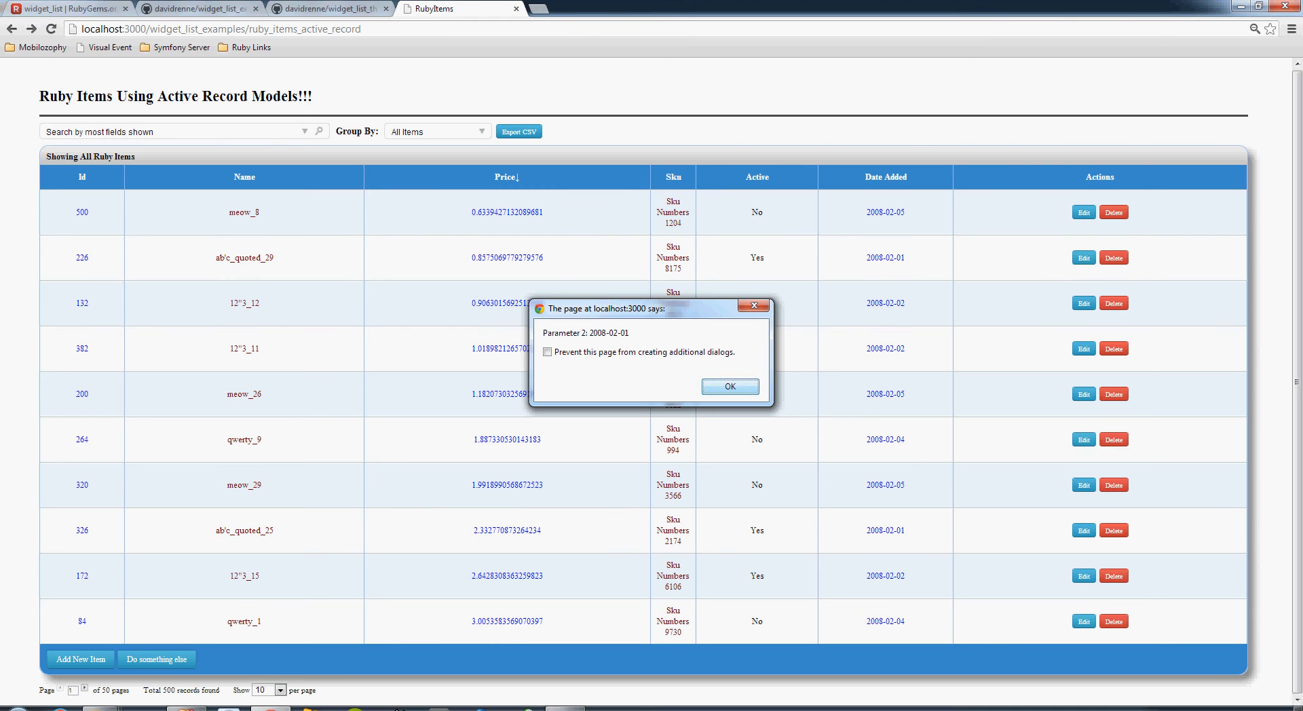
{"action": "left_click", "coordinate": [729, 386]}
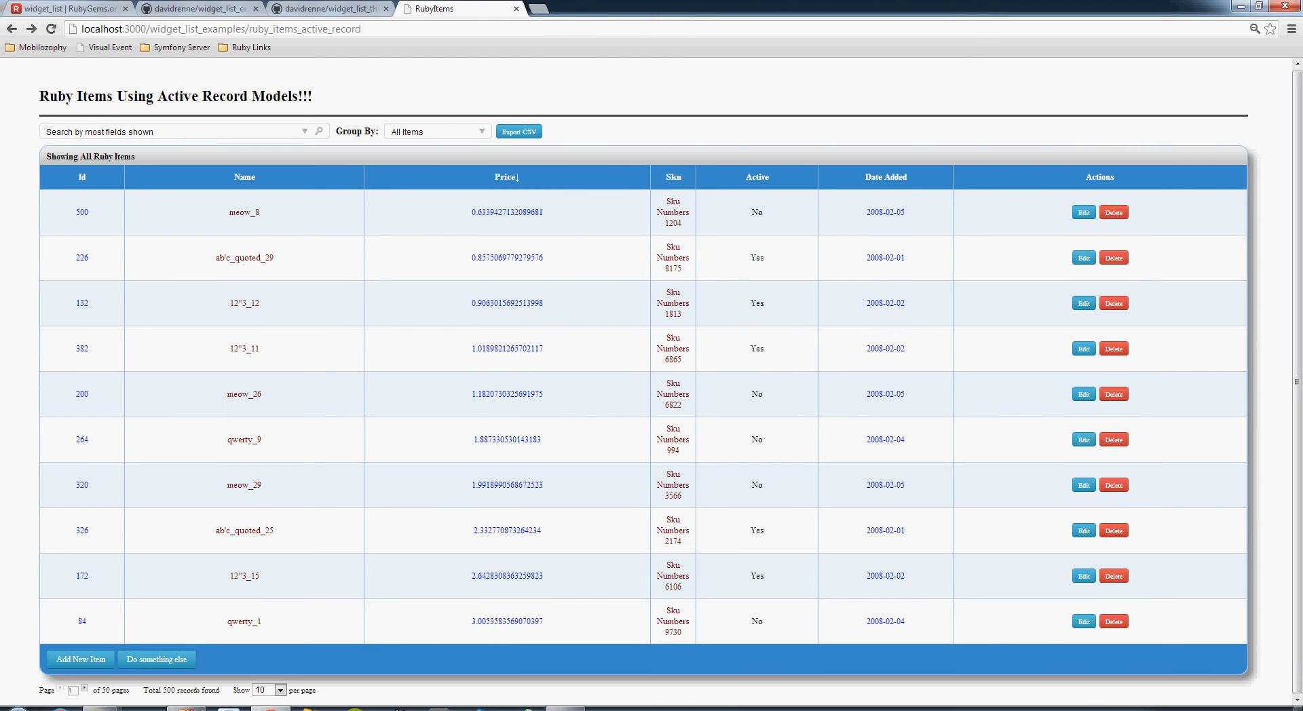
{"action": "right_click", "coordinate": [876, 348]}
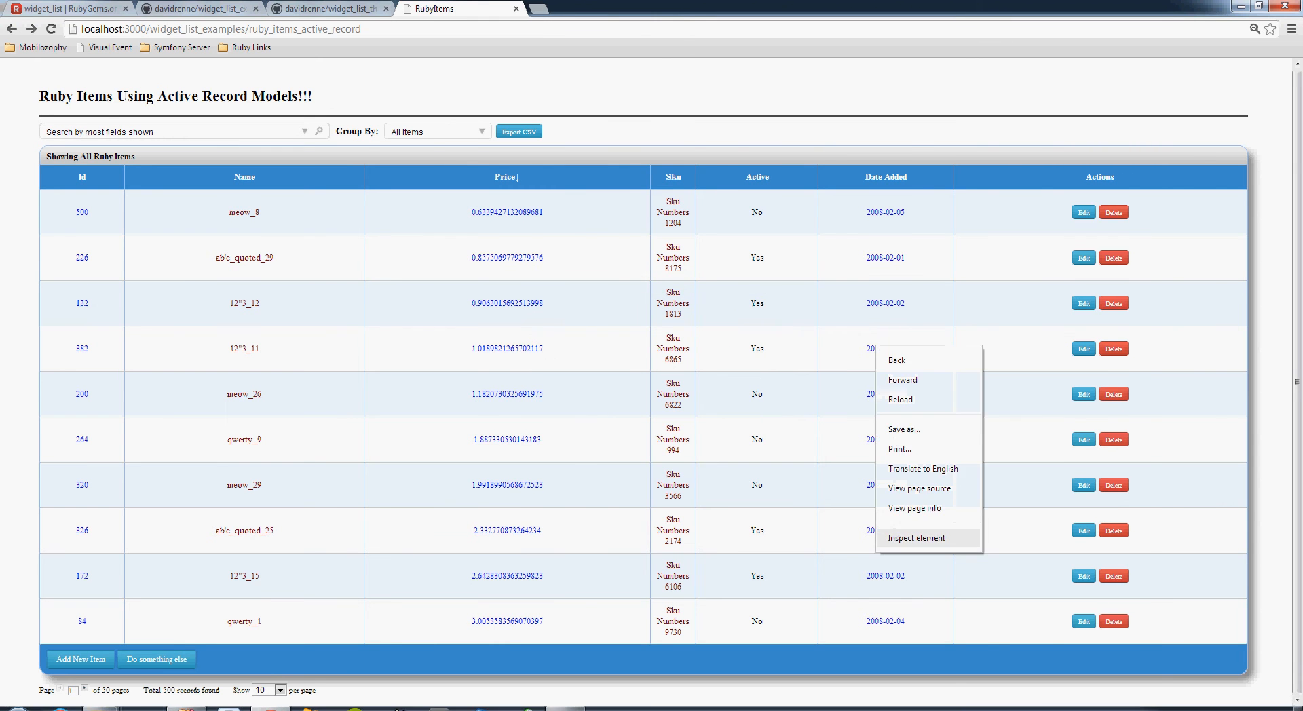
{"action": "left_click", "coordinate": [917, 538]}
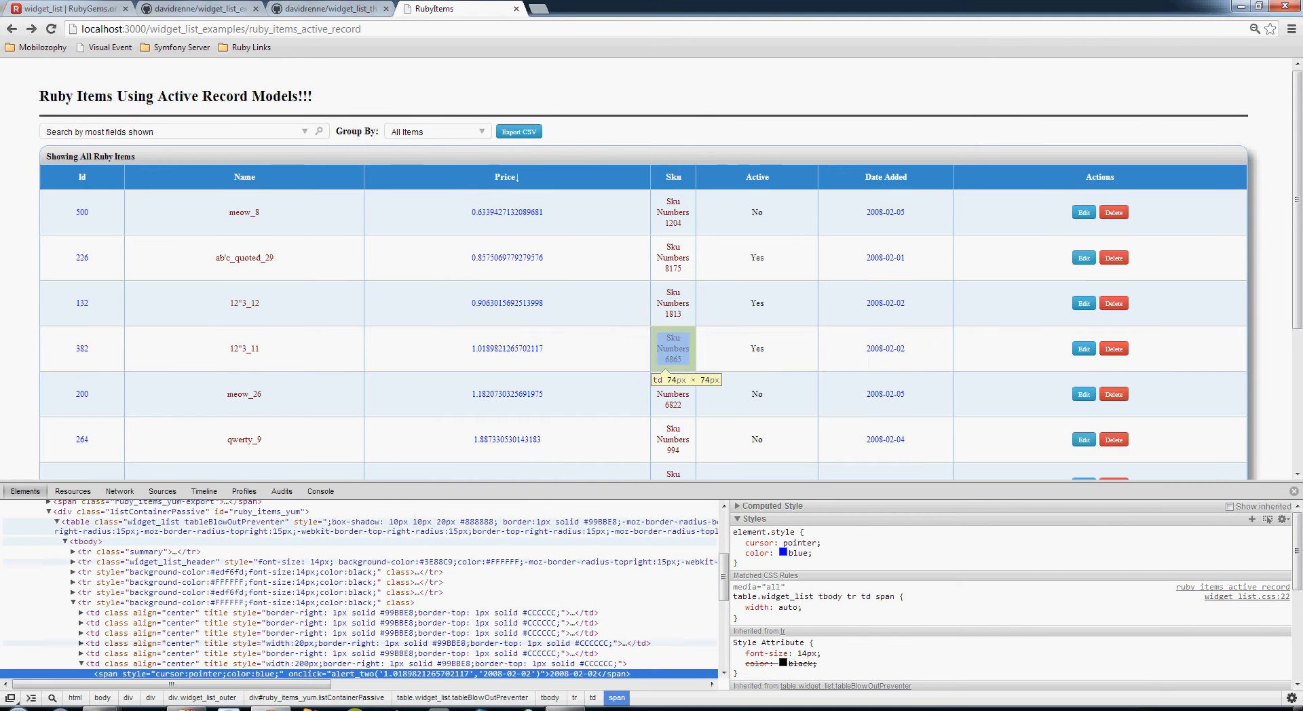
{"action": "mouse_move", "coordinate": [885, 347]}
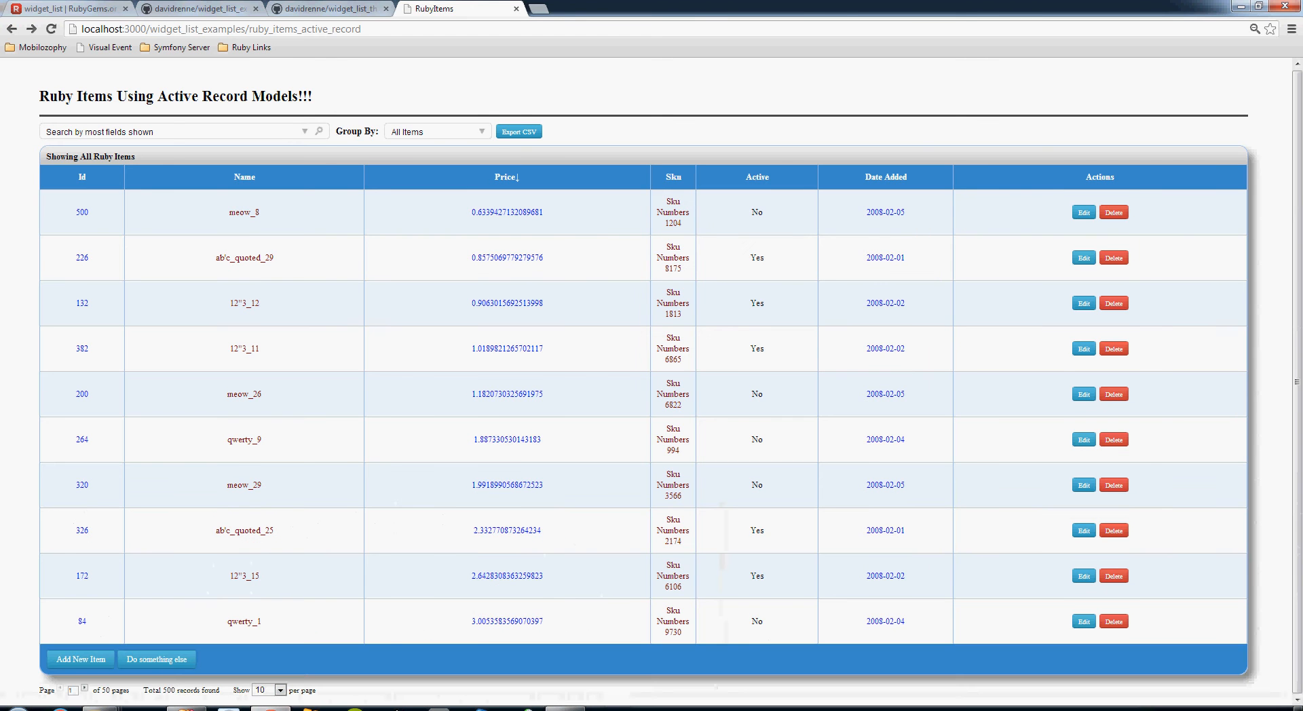
{"action": "mouse_move", "coordinate": [187, 706]}
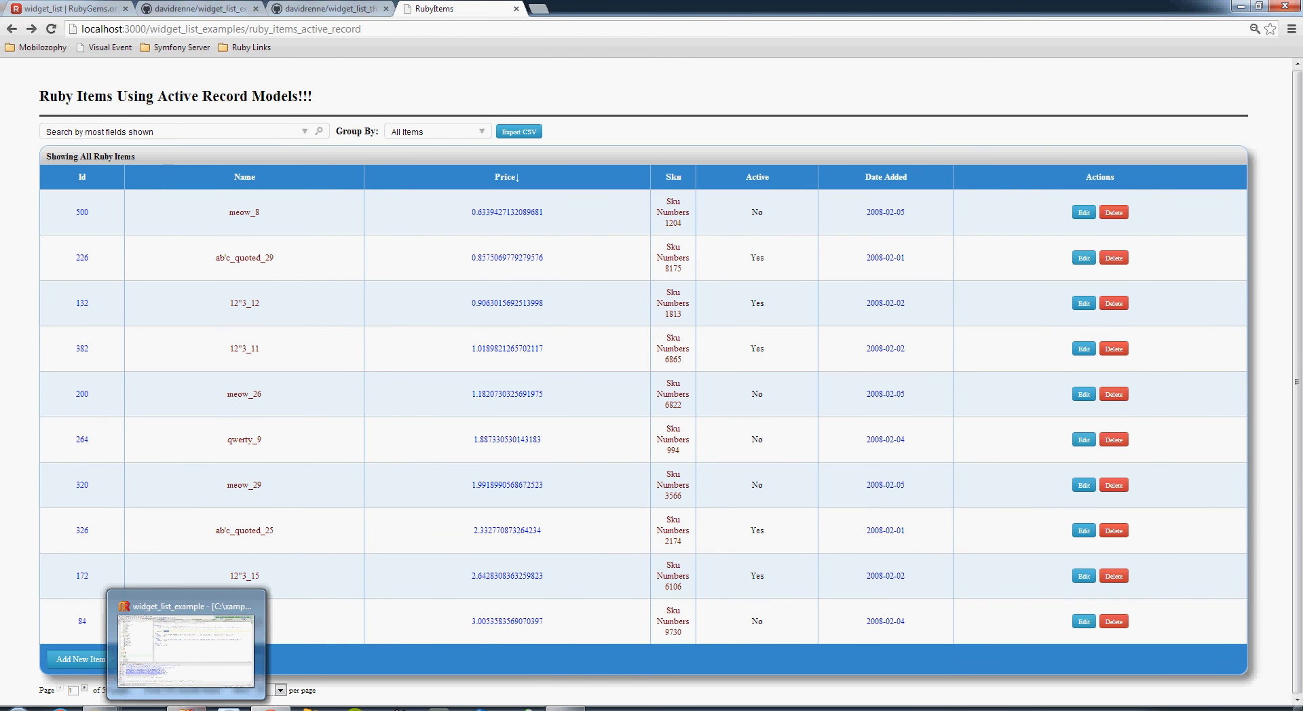
Open widget_list_examples_controller.rb in the widget_list_example RubyMine project.
{"action": "left_click", "coordinate": [185, 646]}
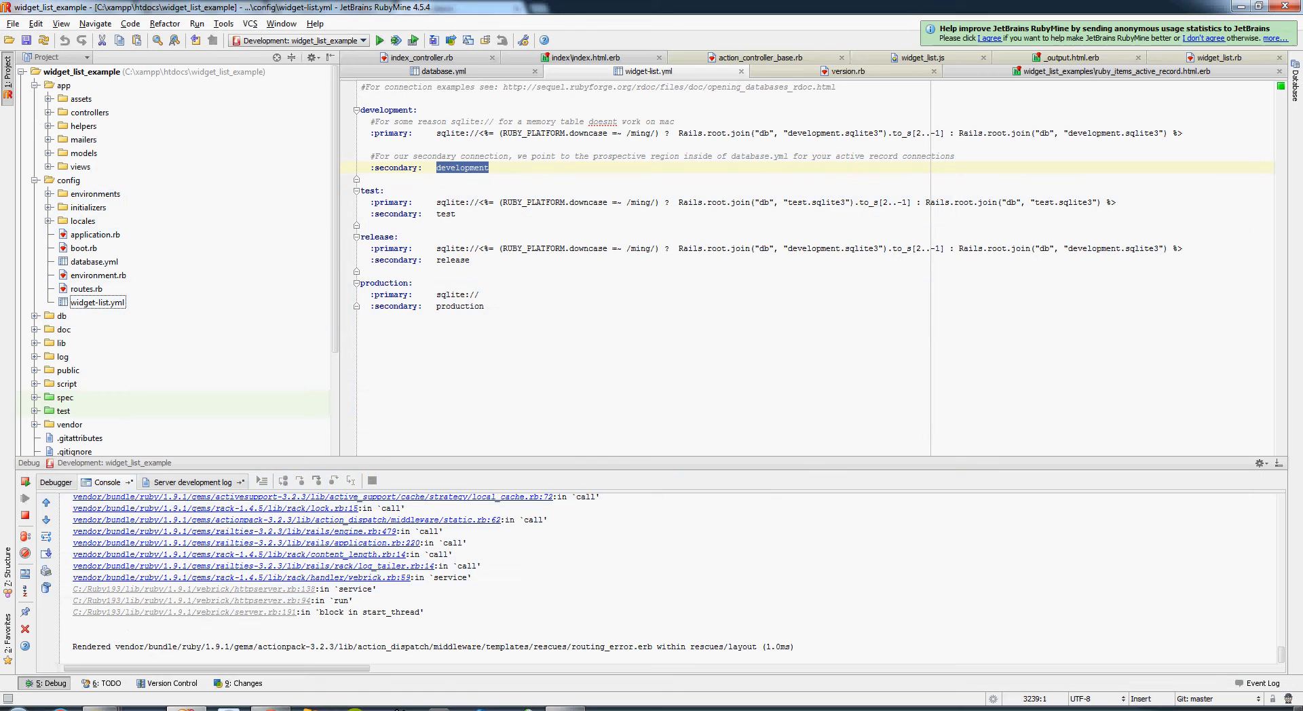
{"action": "left_click", "coordinate": [89, 112]}
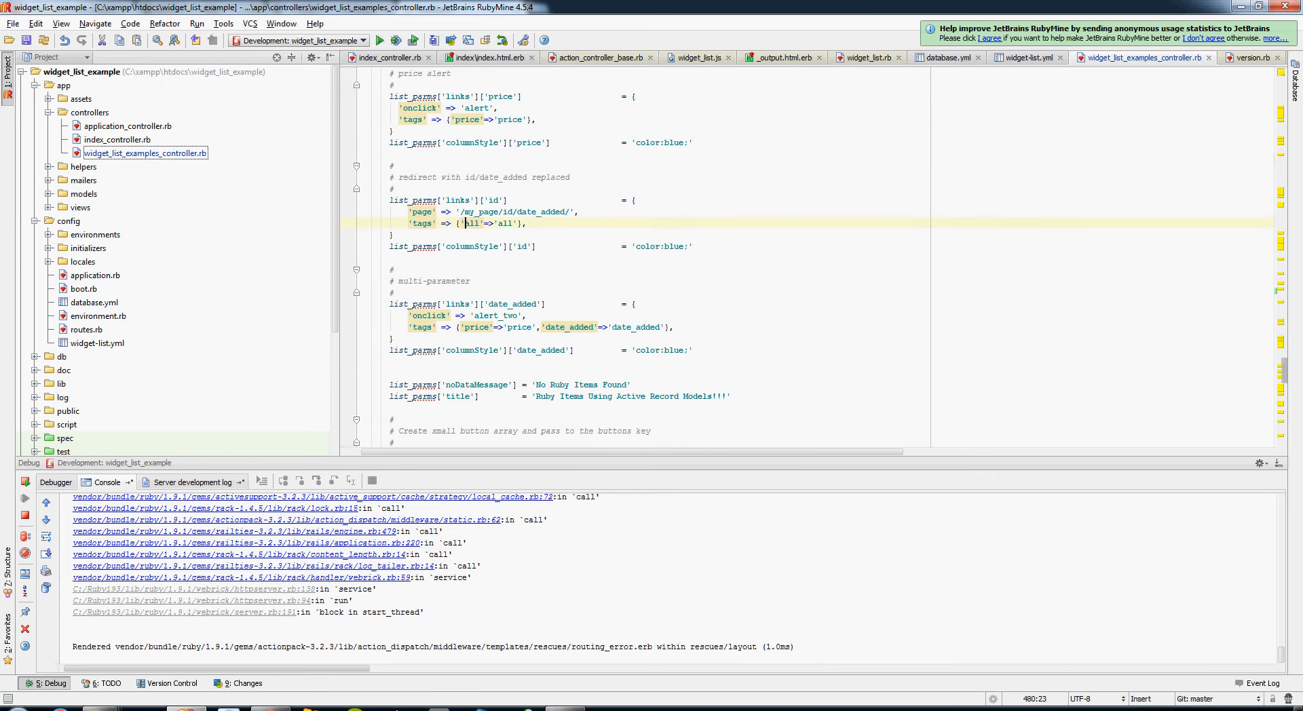
{"action": "scroll", "scroll_direction": "up", "scroll_amount": 3}
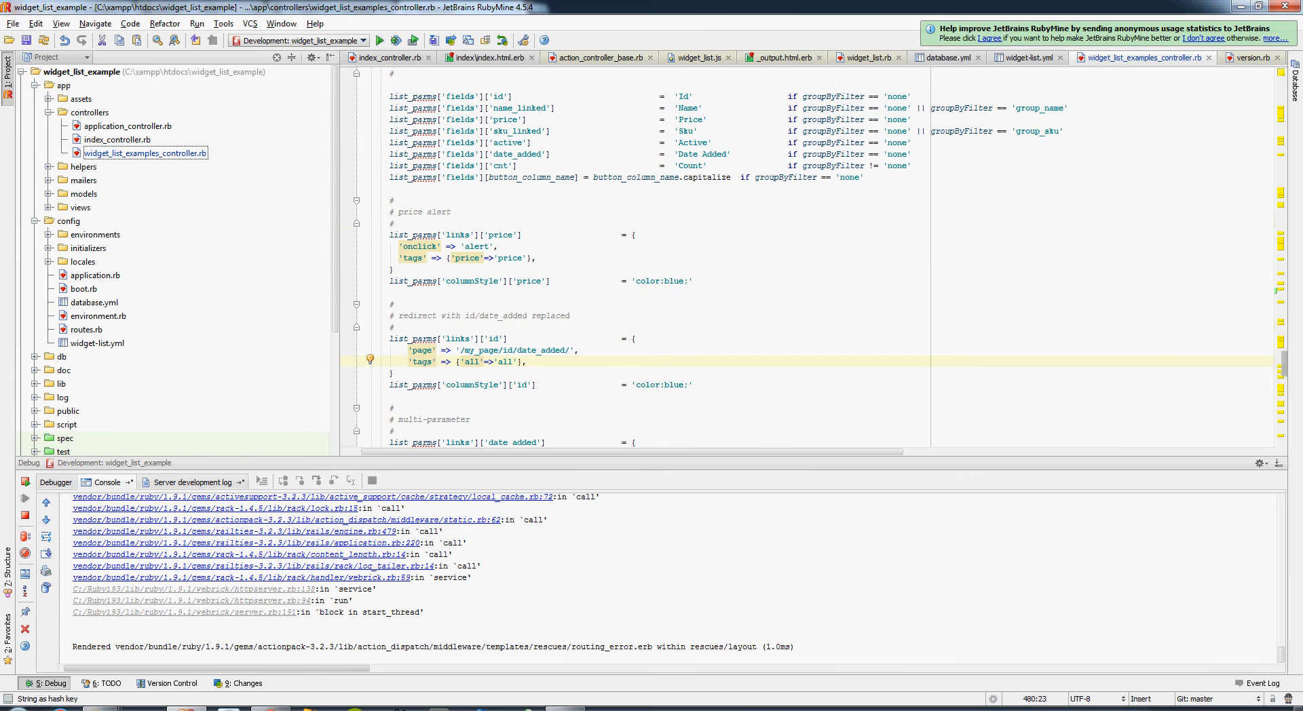
Highlight the price column link's links key, alert function, onclick and price tag.
{"action": "left_click", "coordinate": [448, 234]}
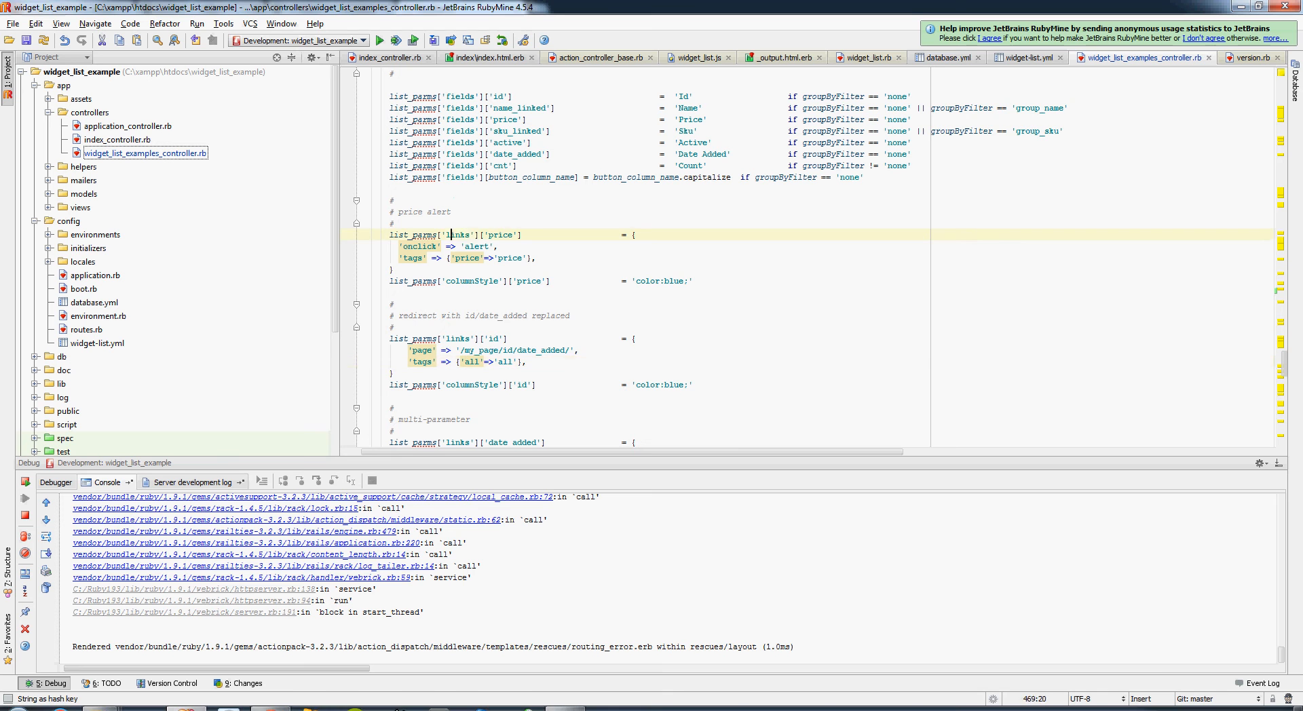
{"action": "double_click", "coordinate": [456, 234]}
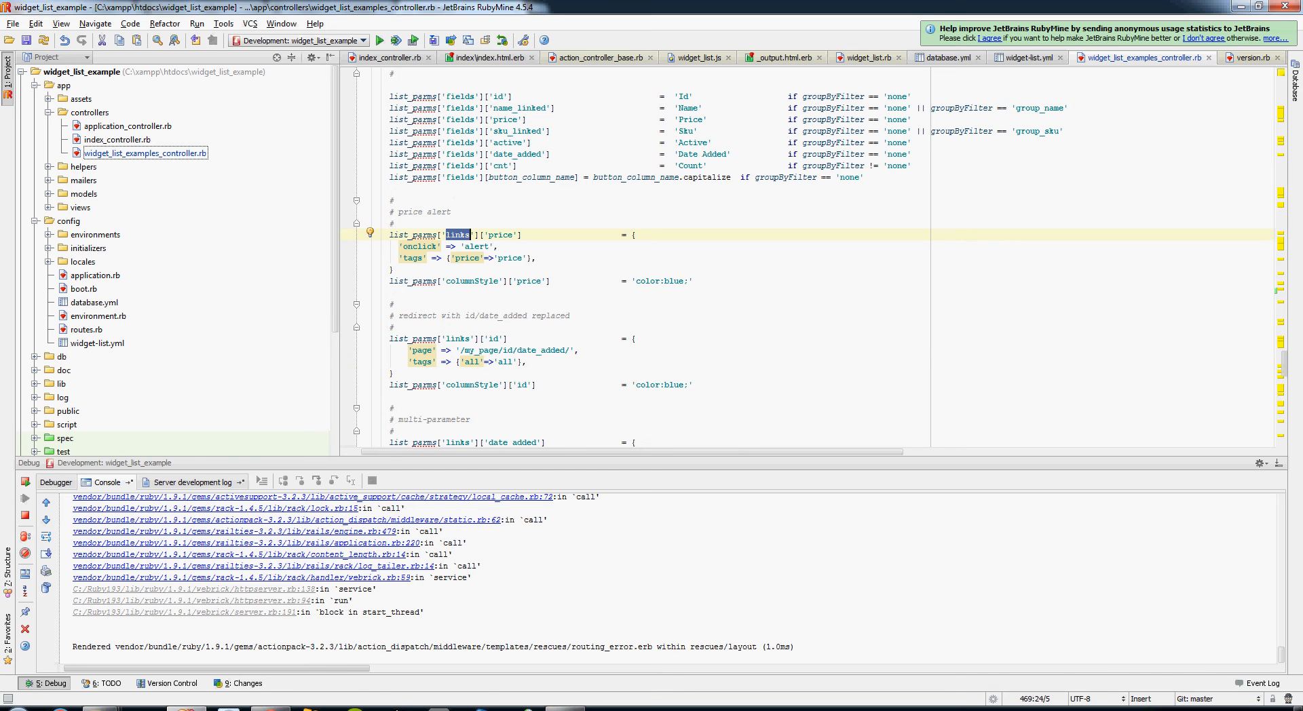
{"action": "left_click", "coordinate": [497, 234]}
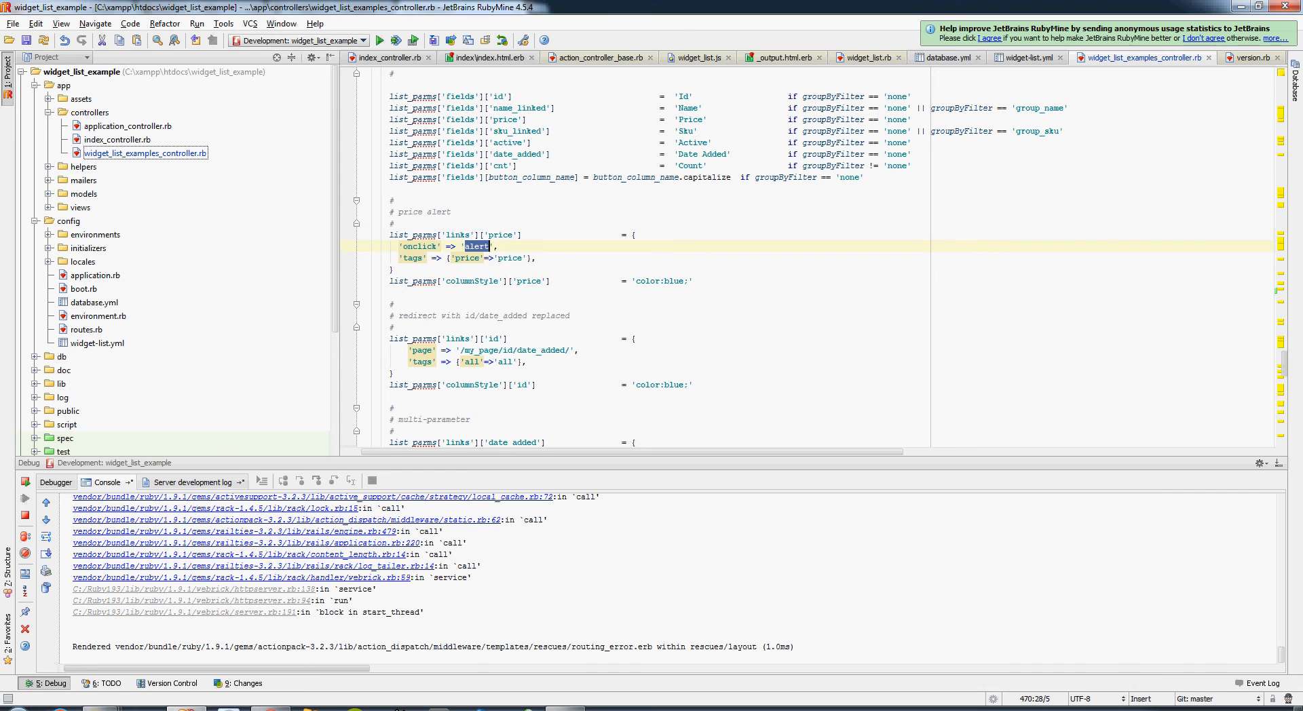
{"action": "double_click", "coordinate": [420, 247]}
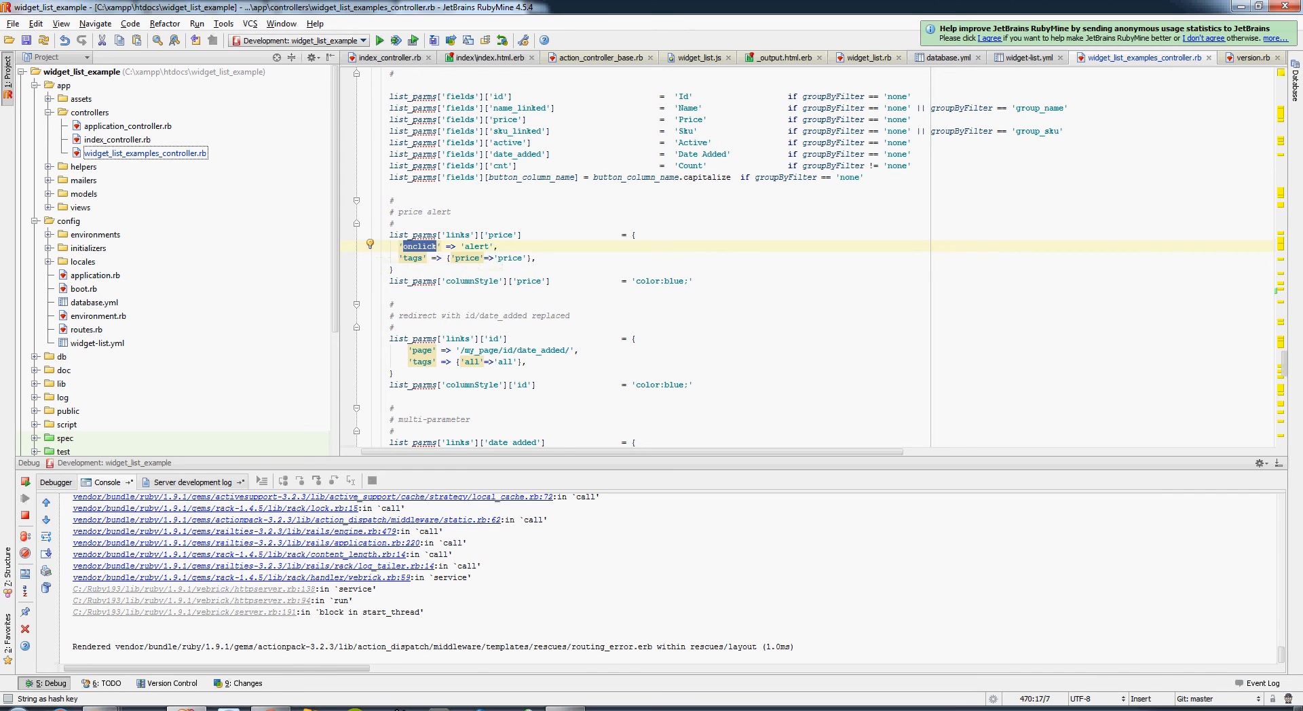
{"action": "double_click", "coordinate": [510, 258]}
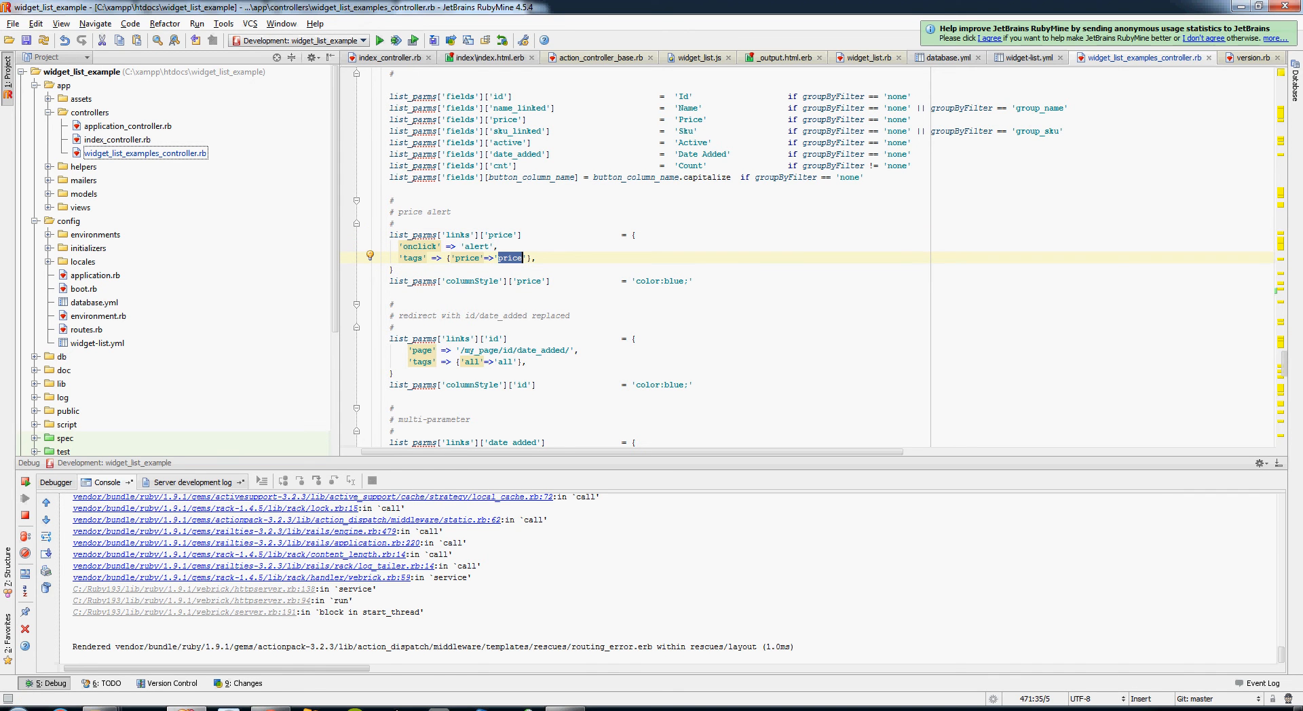
{"action": "double_click", "coordinate": [476, 246]}
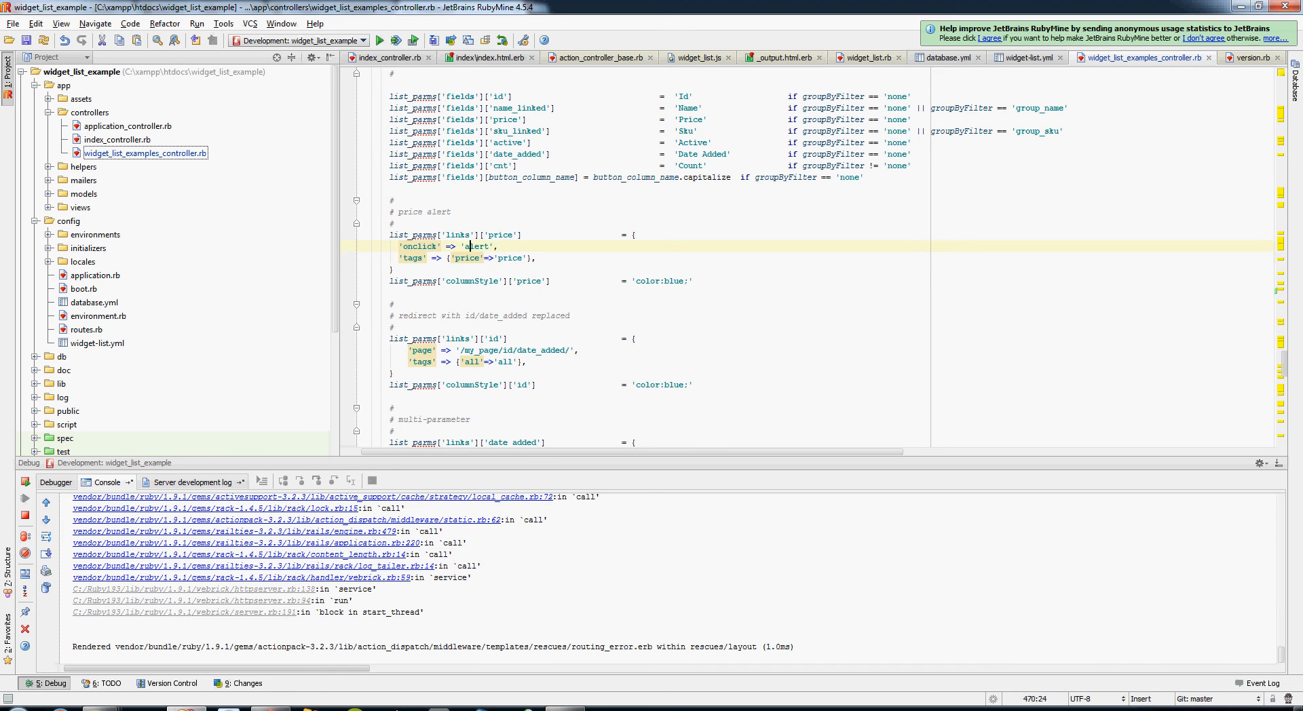
{"action": "double_click", "coordinate": [466, 258]}
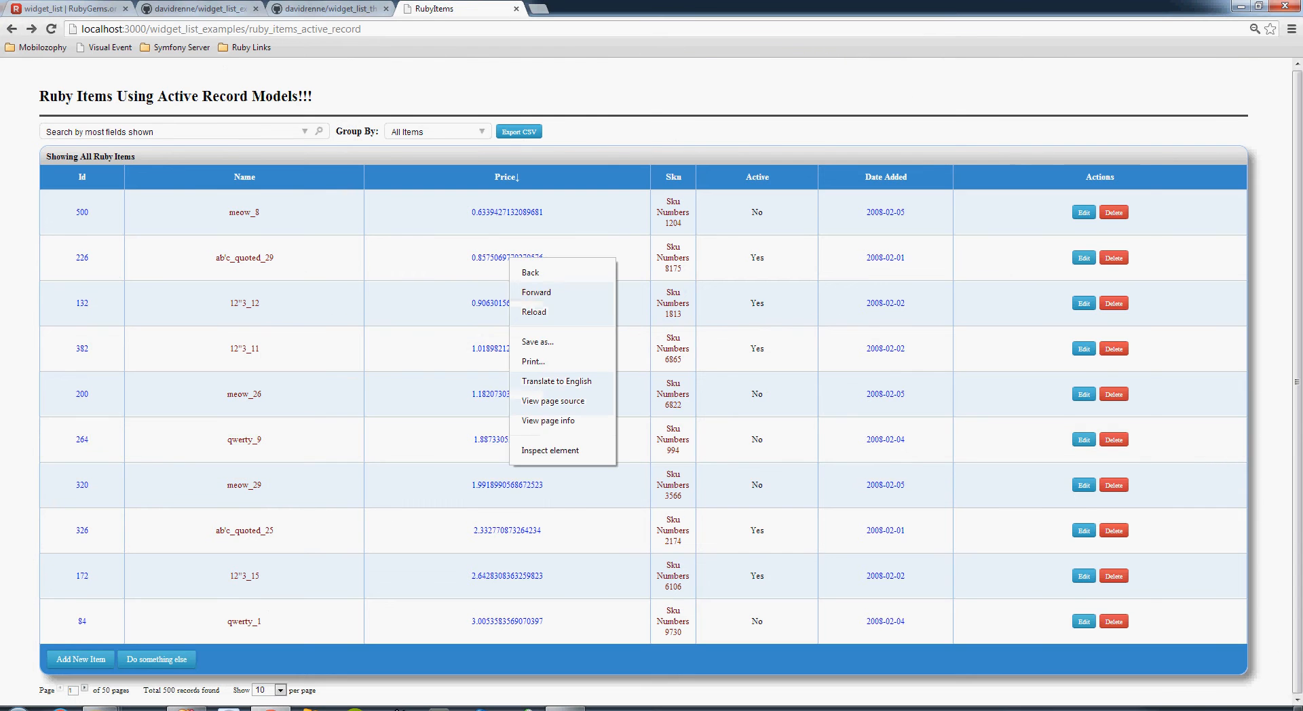
Examine the id redirect path placeholder and the alert_two link definition.
{"action": "left_click", "coordinate": [549, 449]}
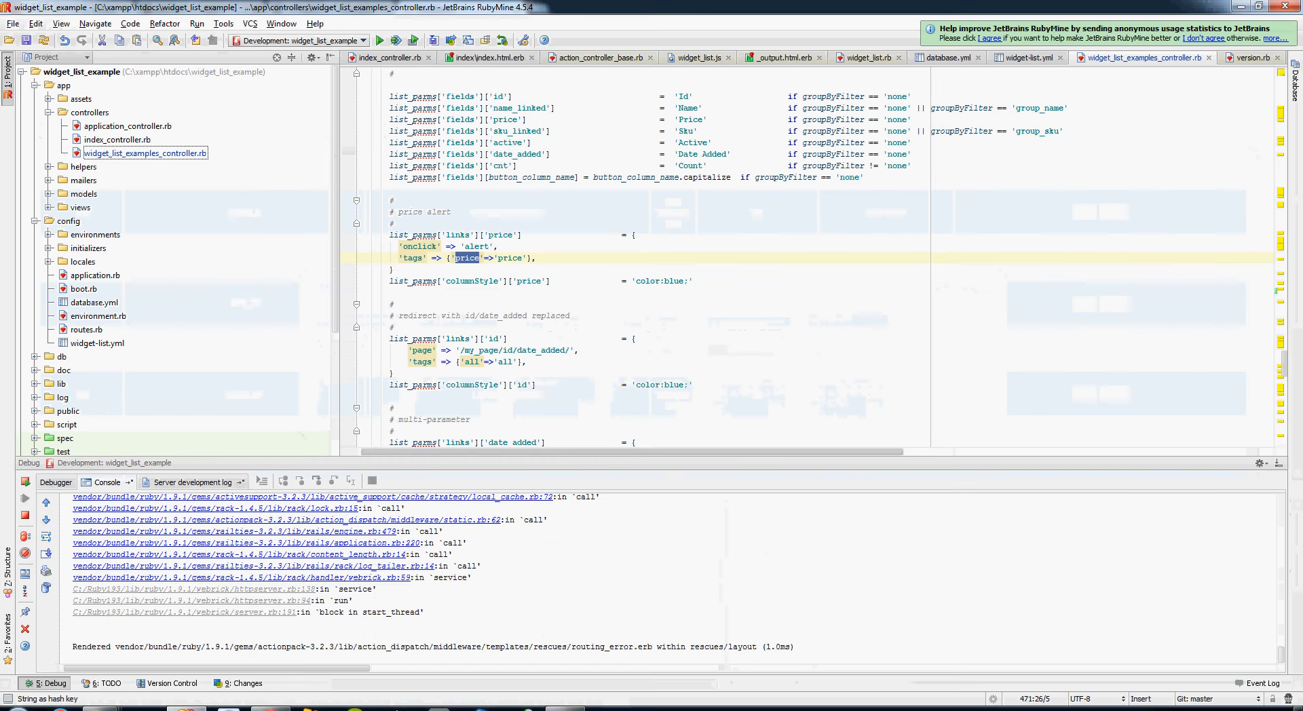
{"action": "scroll", "scroll_direction": "down", "scroll_amount": 3}
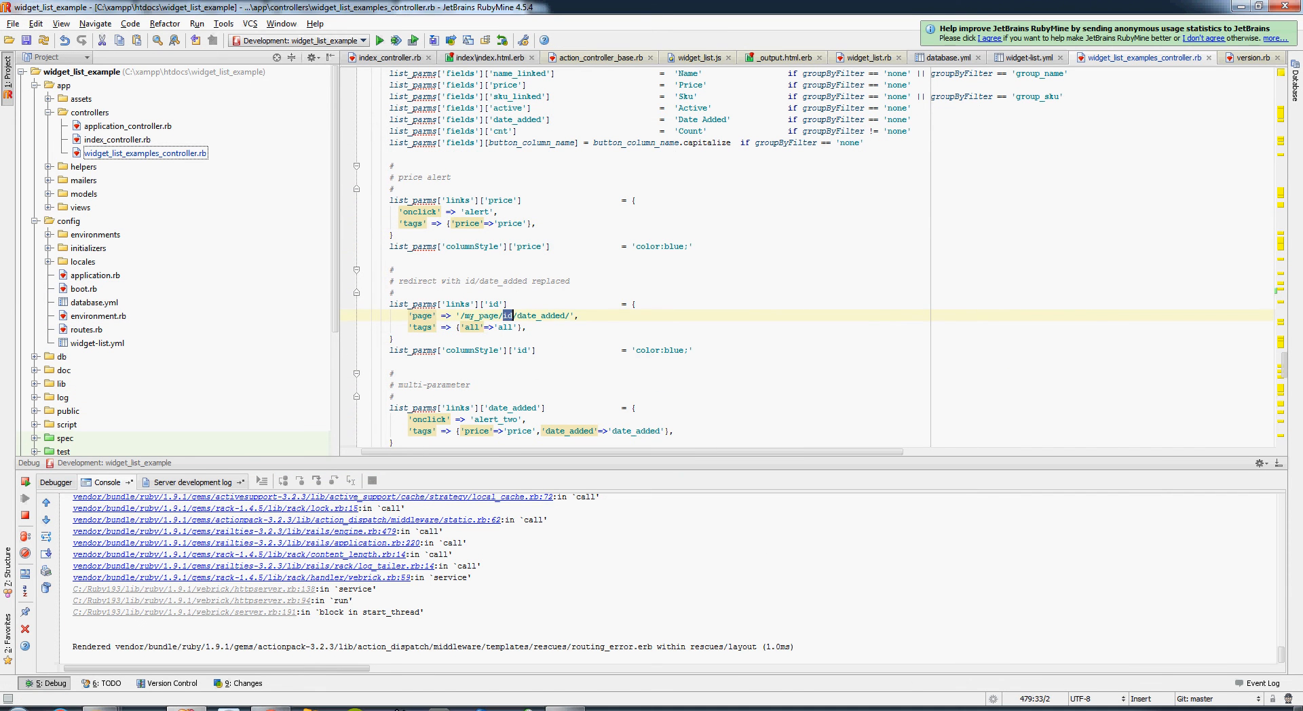
{"action": "double_click", "coordinate": [540, 316]}
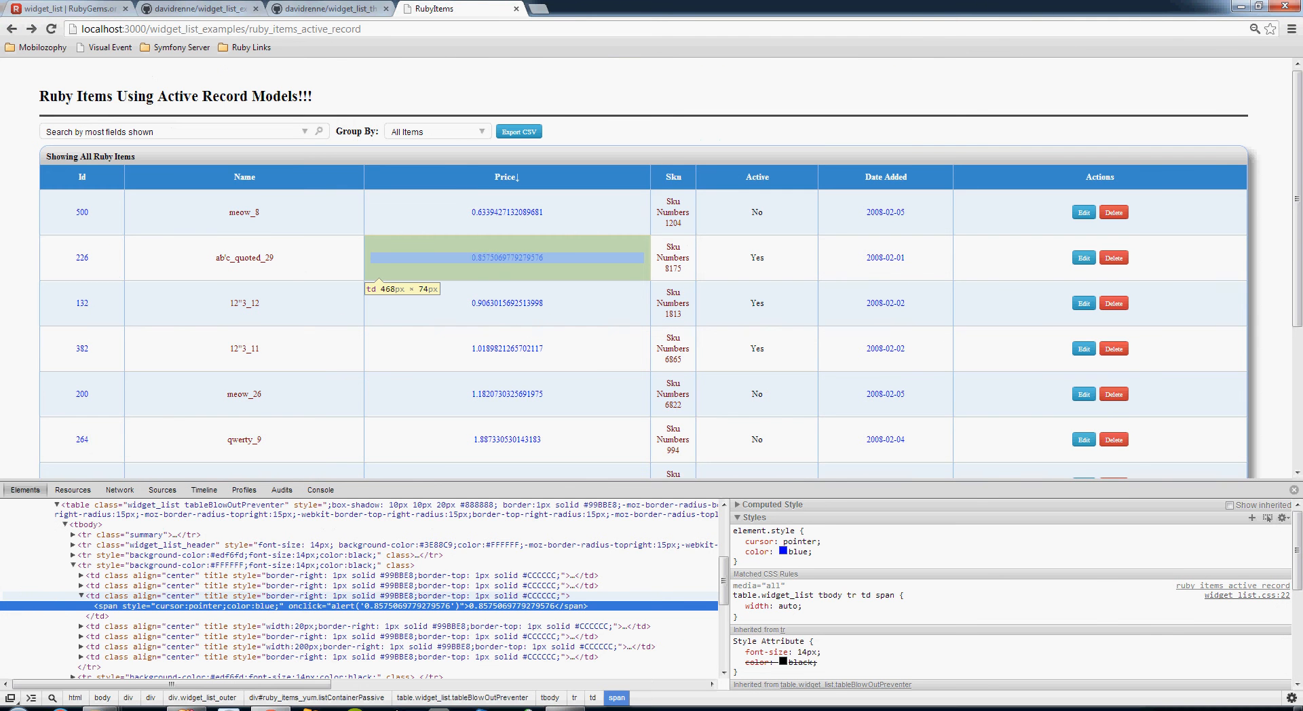
{"action": "left_click", "coordinate": [507, 257]}
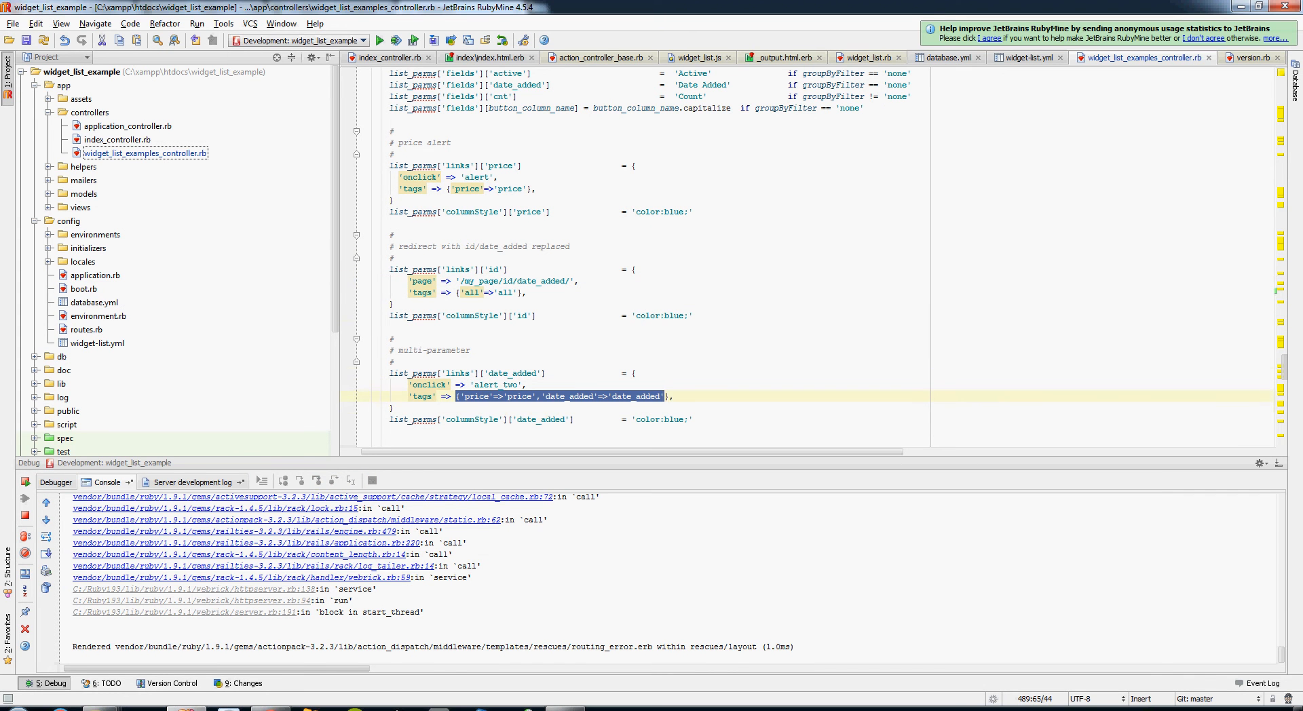
{"action": "double_click", "coordinate": [495, 385]}
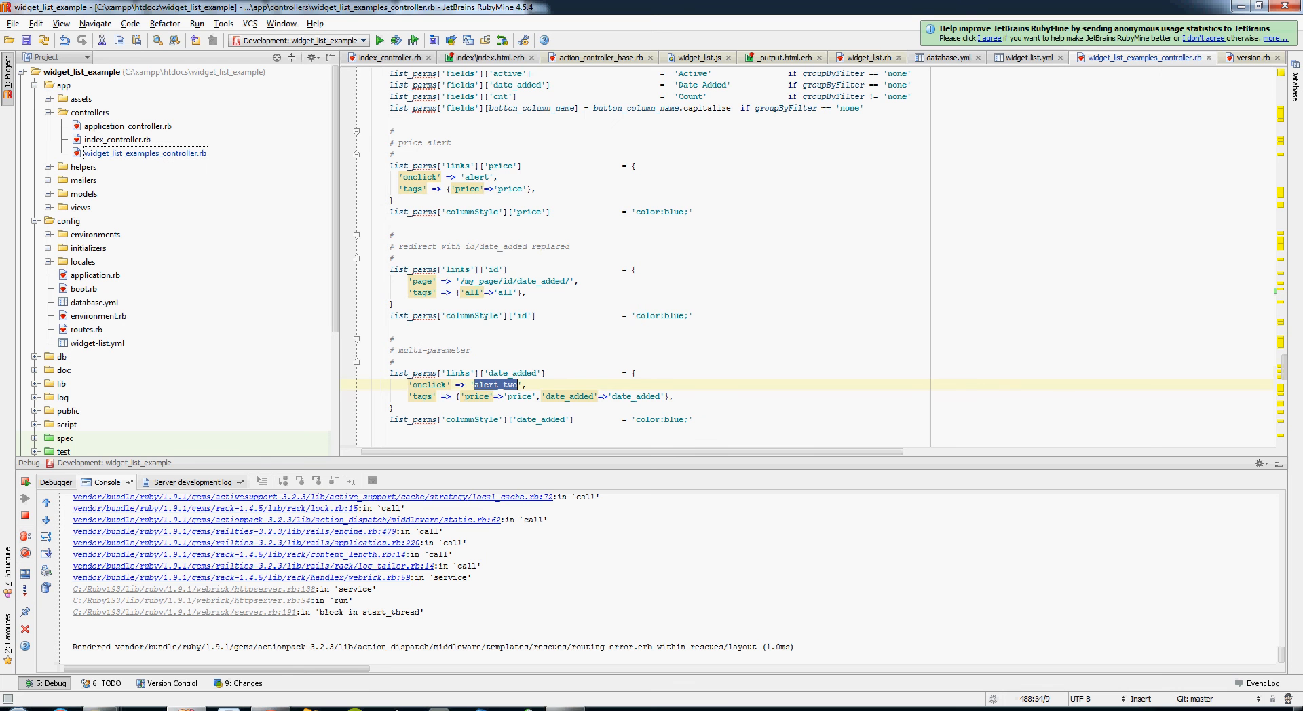
{"action": "double_click", "coordinate": [519, 396]}
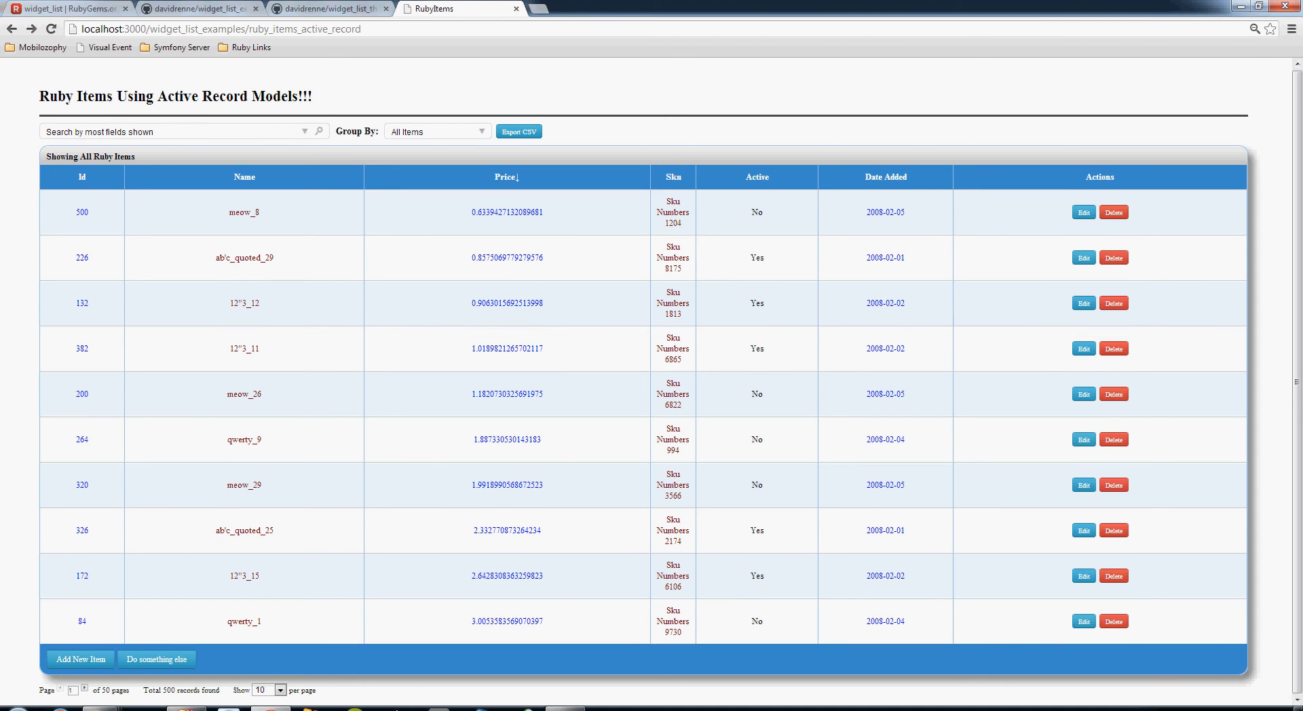
On the Ruby Items grid, select the page heading and start a search.
{"action": "left_click", "coordinate": [305, 131]}
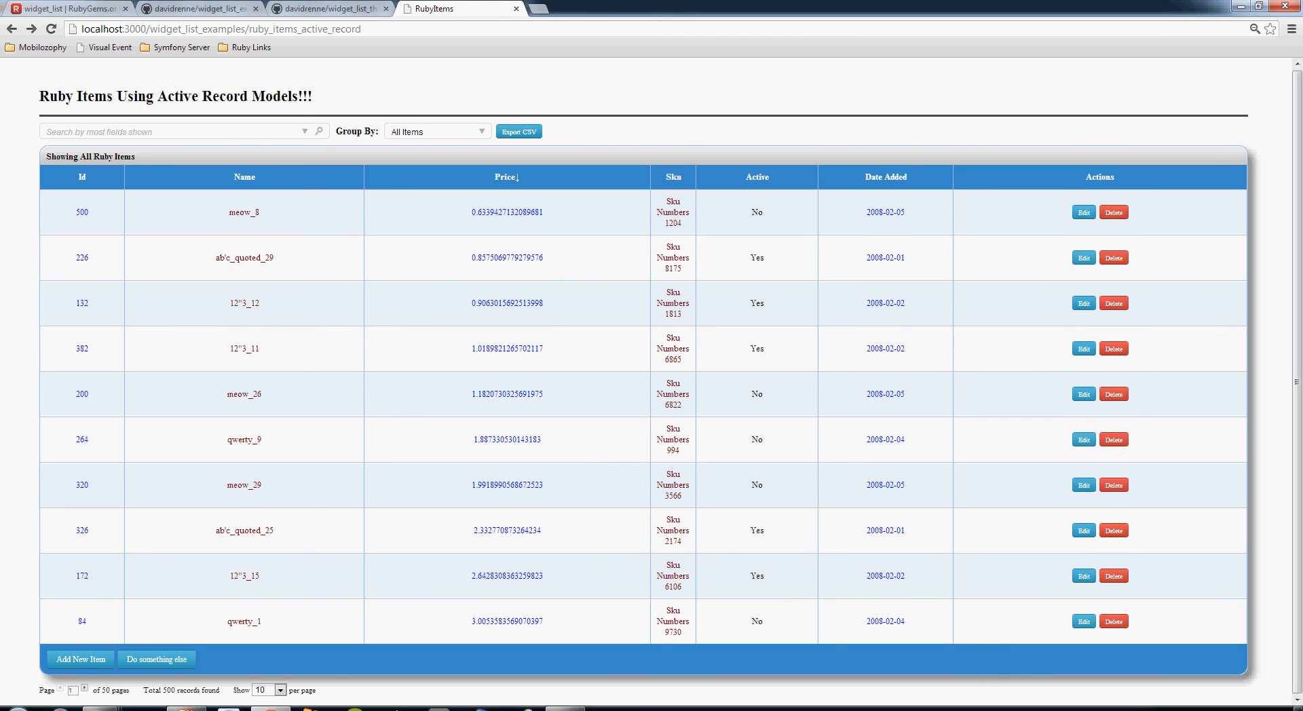
{"action": "mouse_move", "coordinate": [174, 131]}
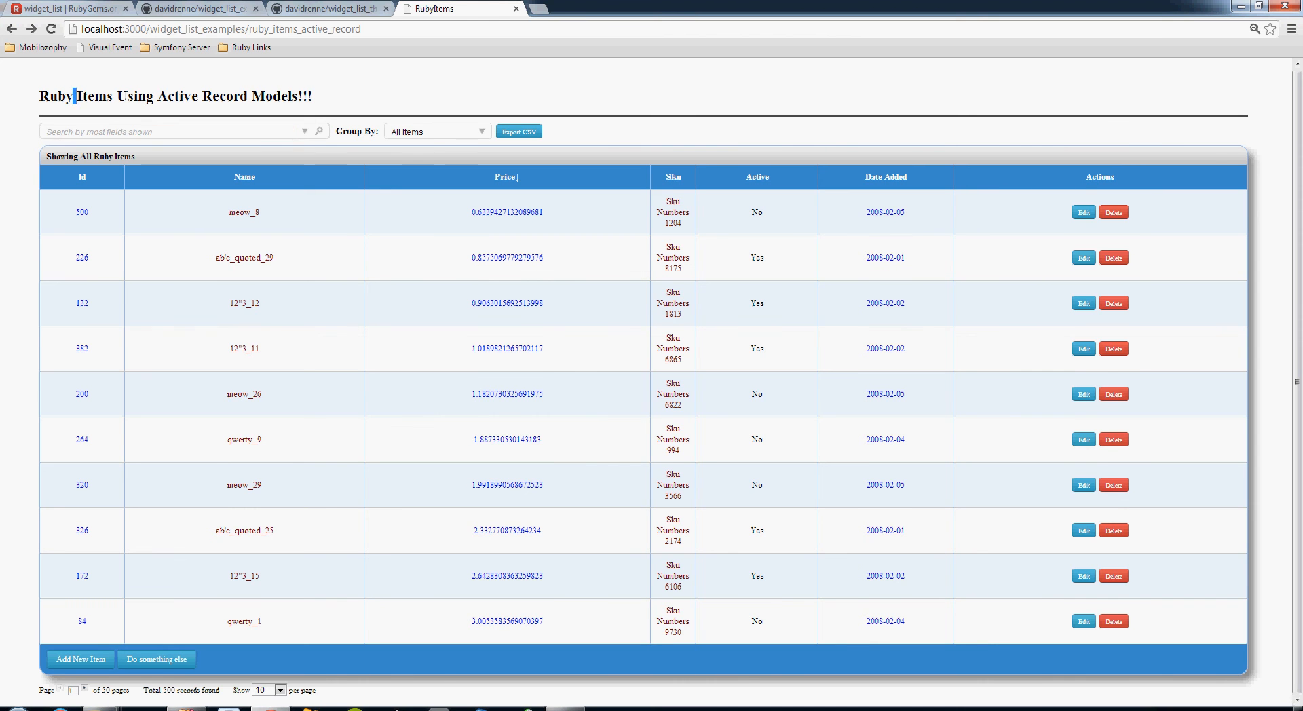
{"action": "triple_click", "coordinate": [174, 96]}
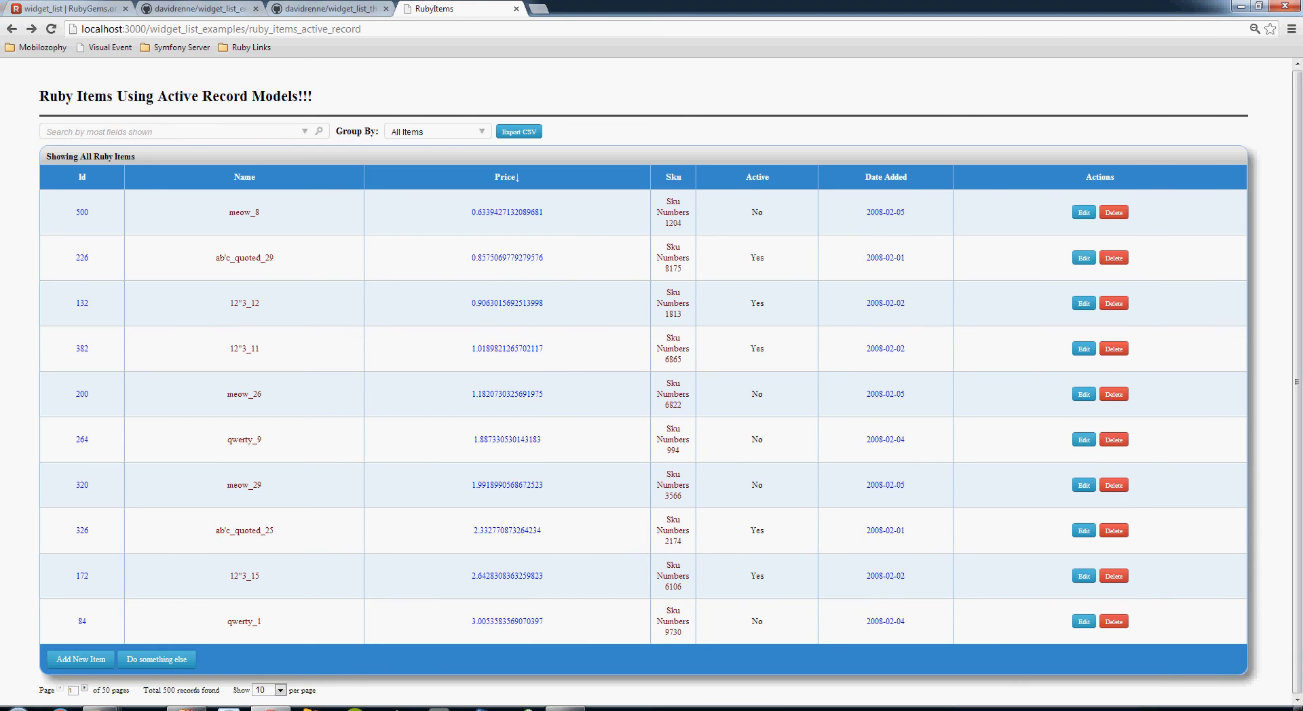
{"action": "left_click", "coordinate": [171, 131]}
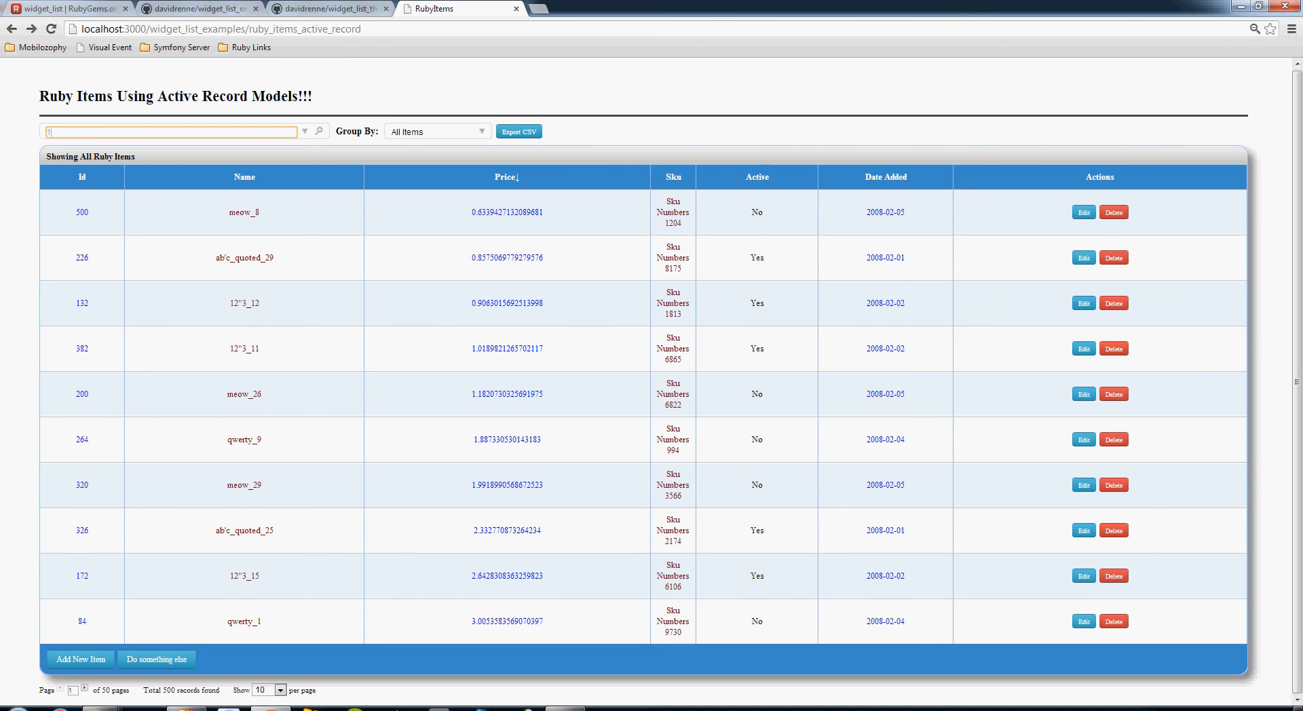
Try search terms 1.23, cb and abc, then asdf, narrowing the grid to 100 items.
{"action": "type", "text": "1.23"}
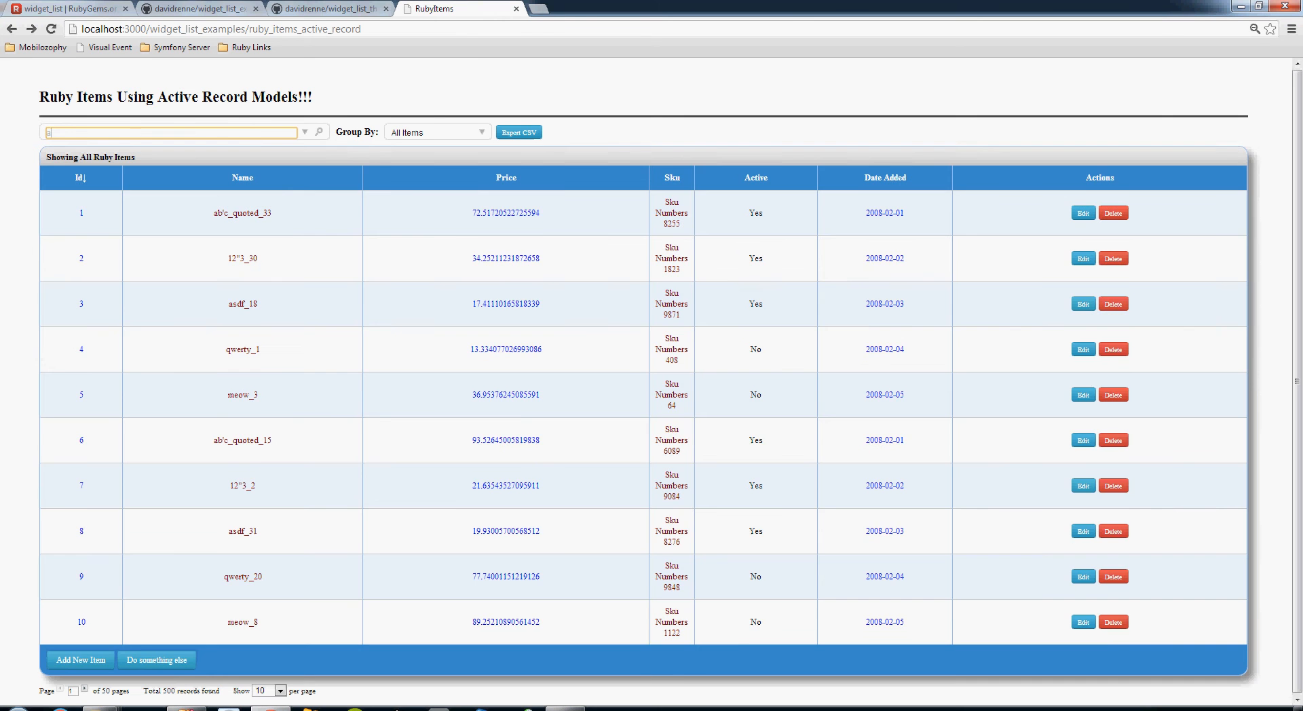
{"action": "type", "text": "cb"}
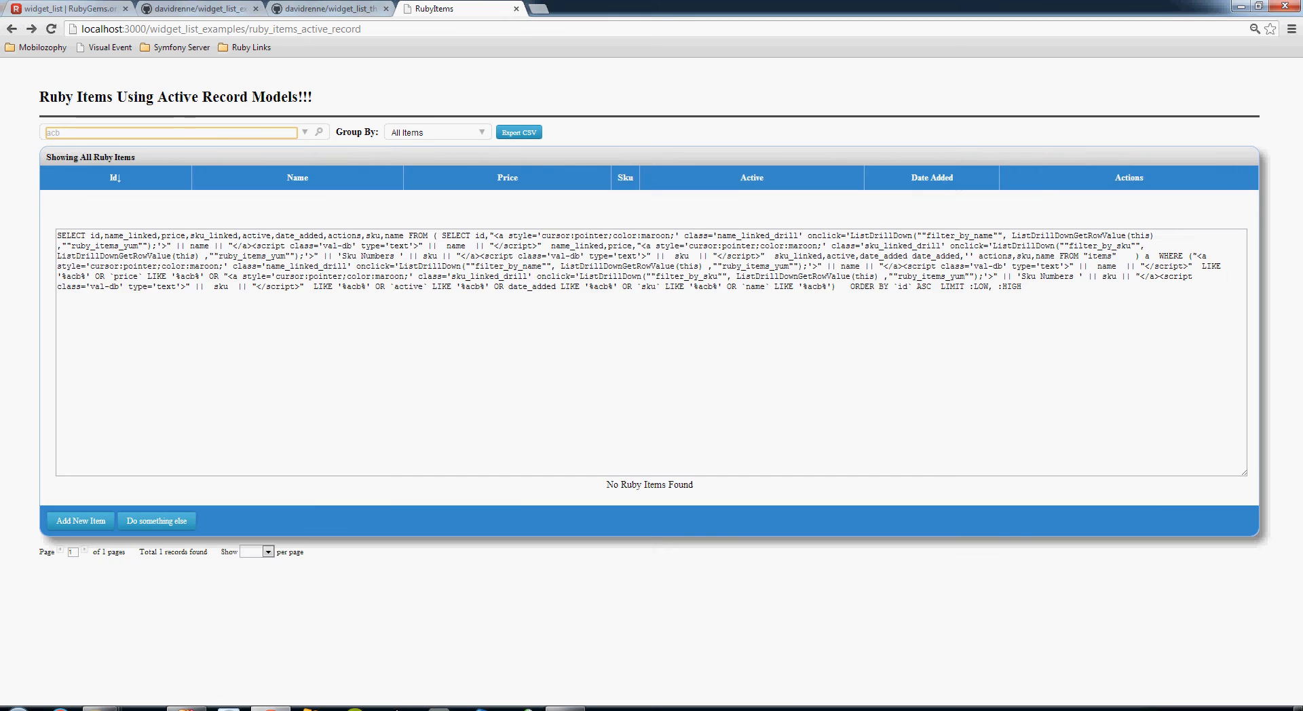
{"action": "type", "text": "abc"}
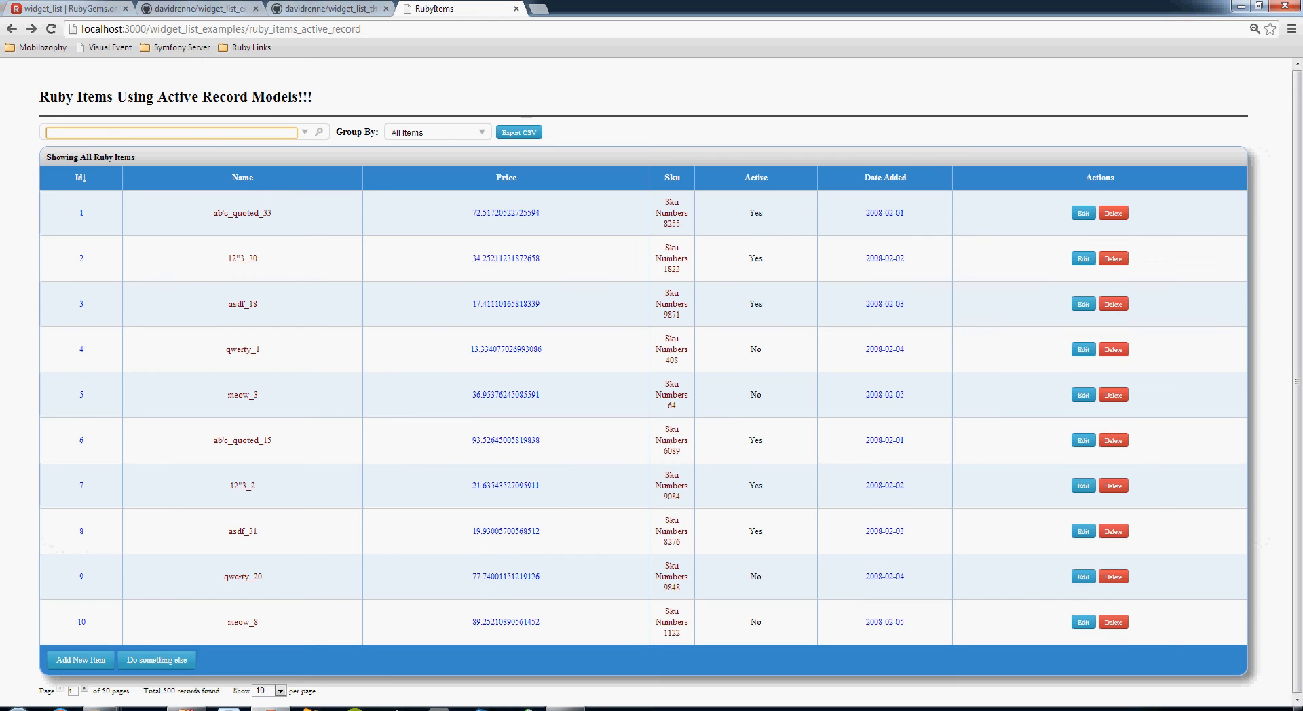
{"action": "type", "text": "asdf"}
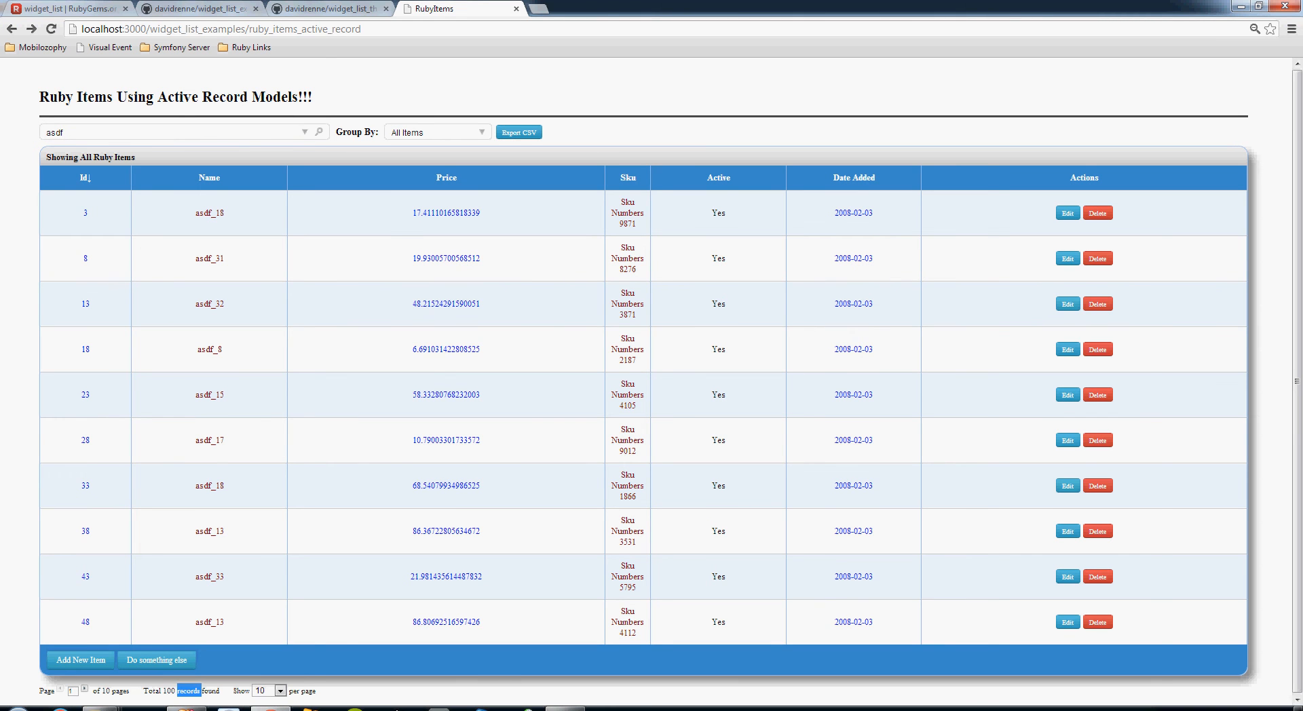
Open the advanced search panel and list the fields a condition can use.
{"action": "left_click", "coordinate": [210, 212]}
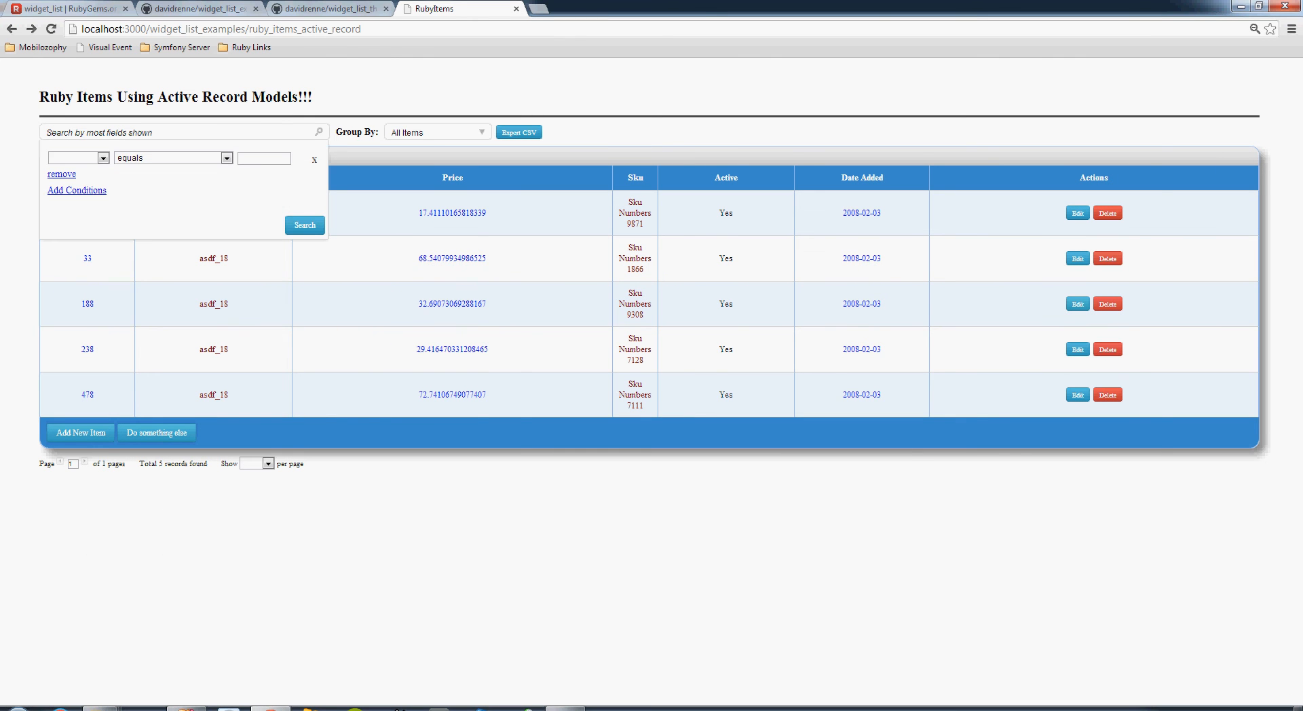
{"action": "left_click", "coordinate": [304, 226]}
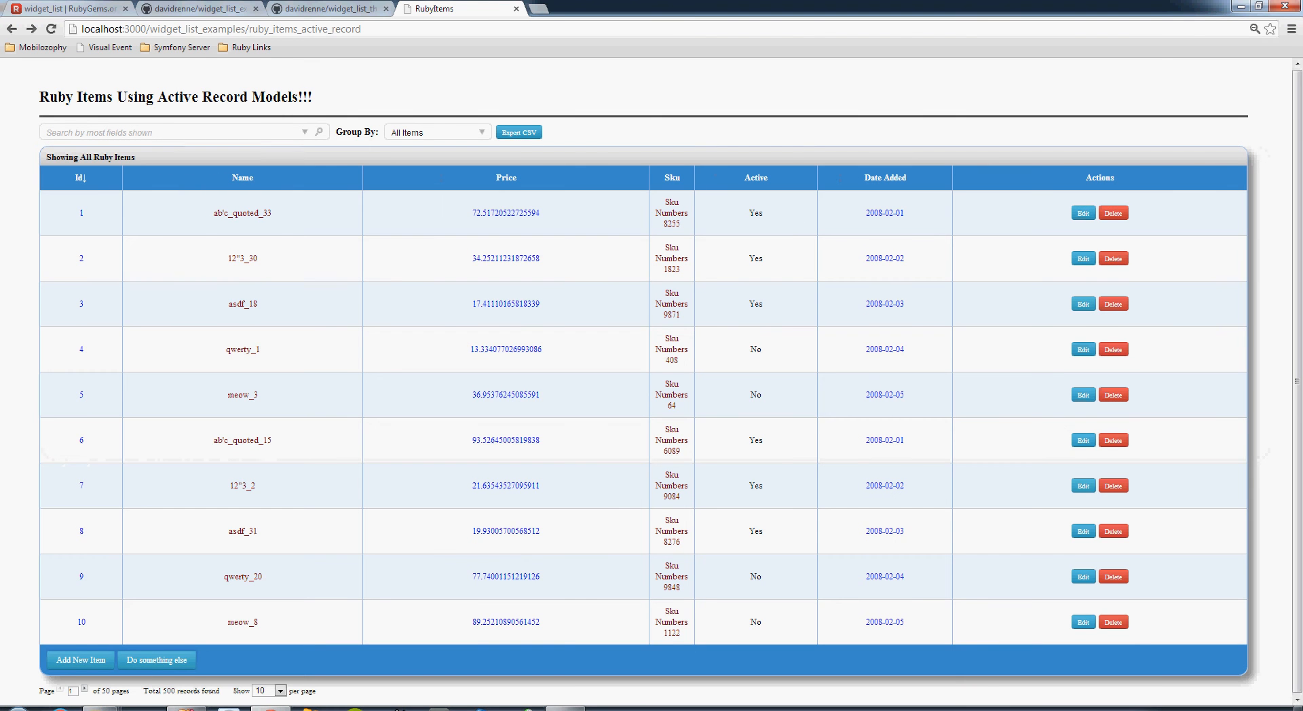
{"action": "left_click", "coordinate": [305, 133]}
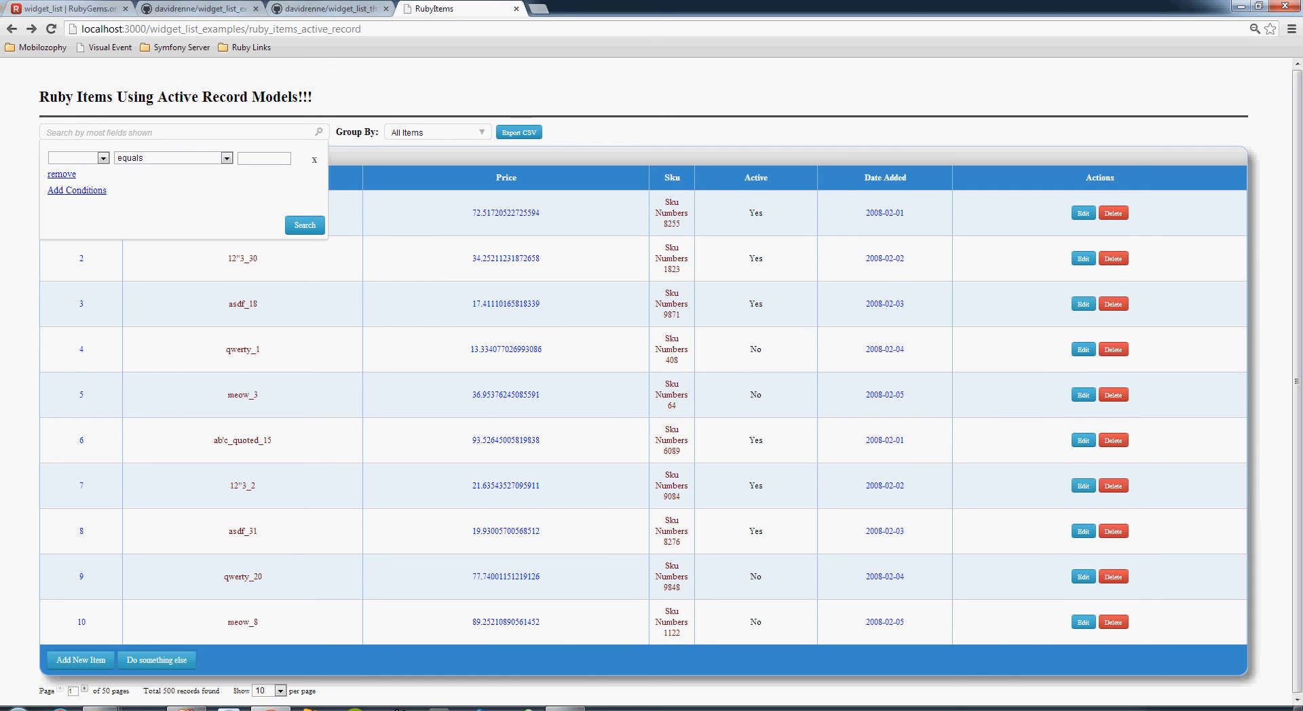
{"action": "left_click", "coordinate": [77, 159]}
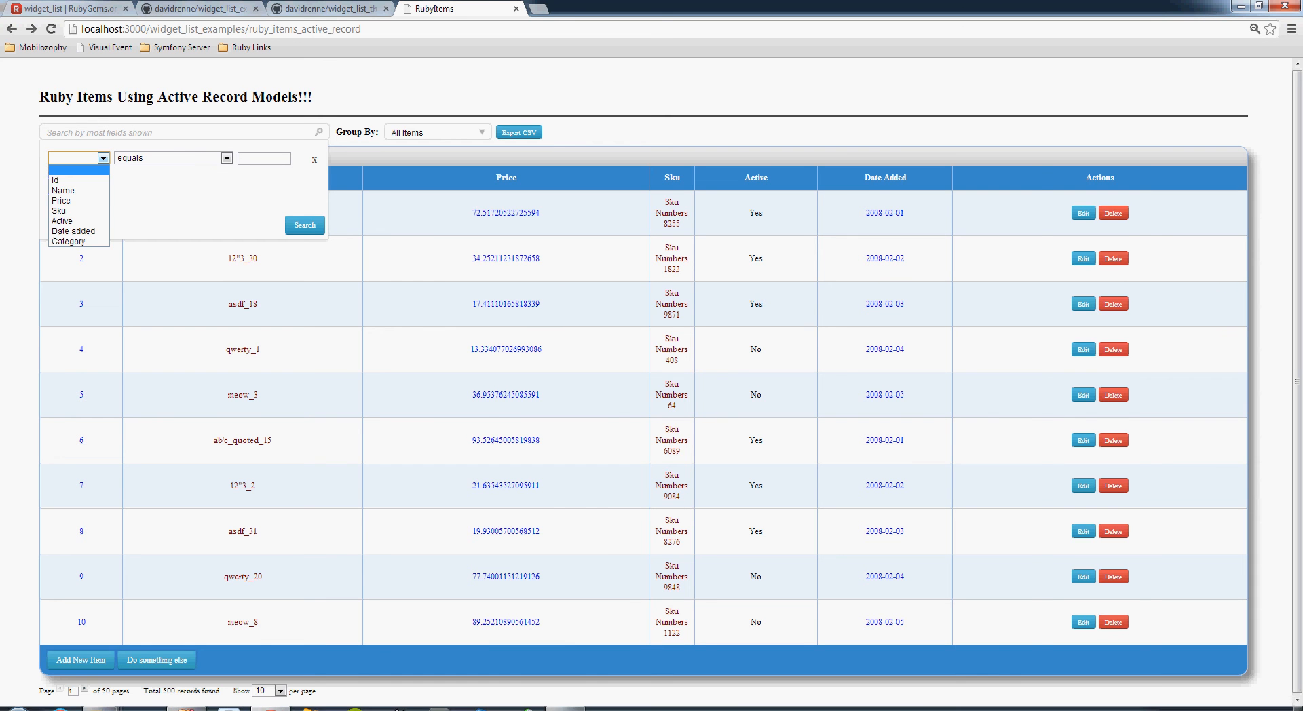
{"action": "left_click", "coordinate": [78, 159]}
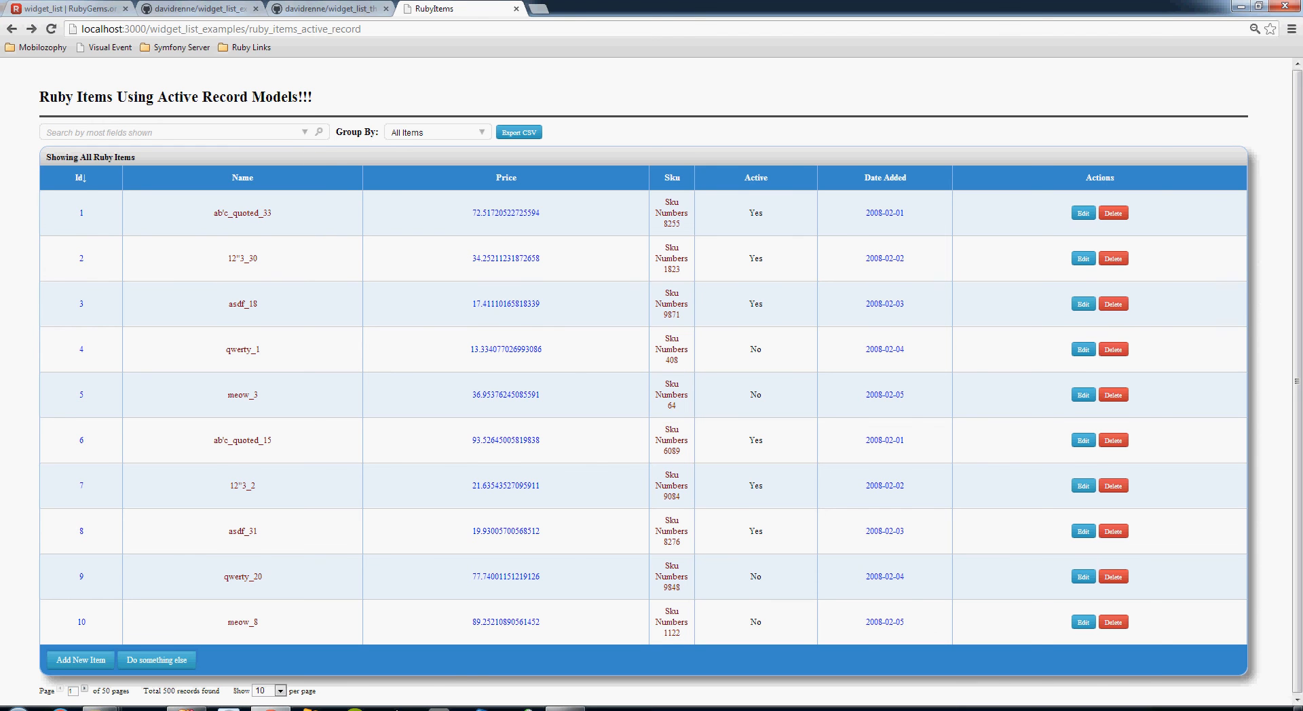
{"action": "left_click", "coordinate": [305, 132]}
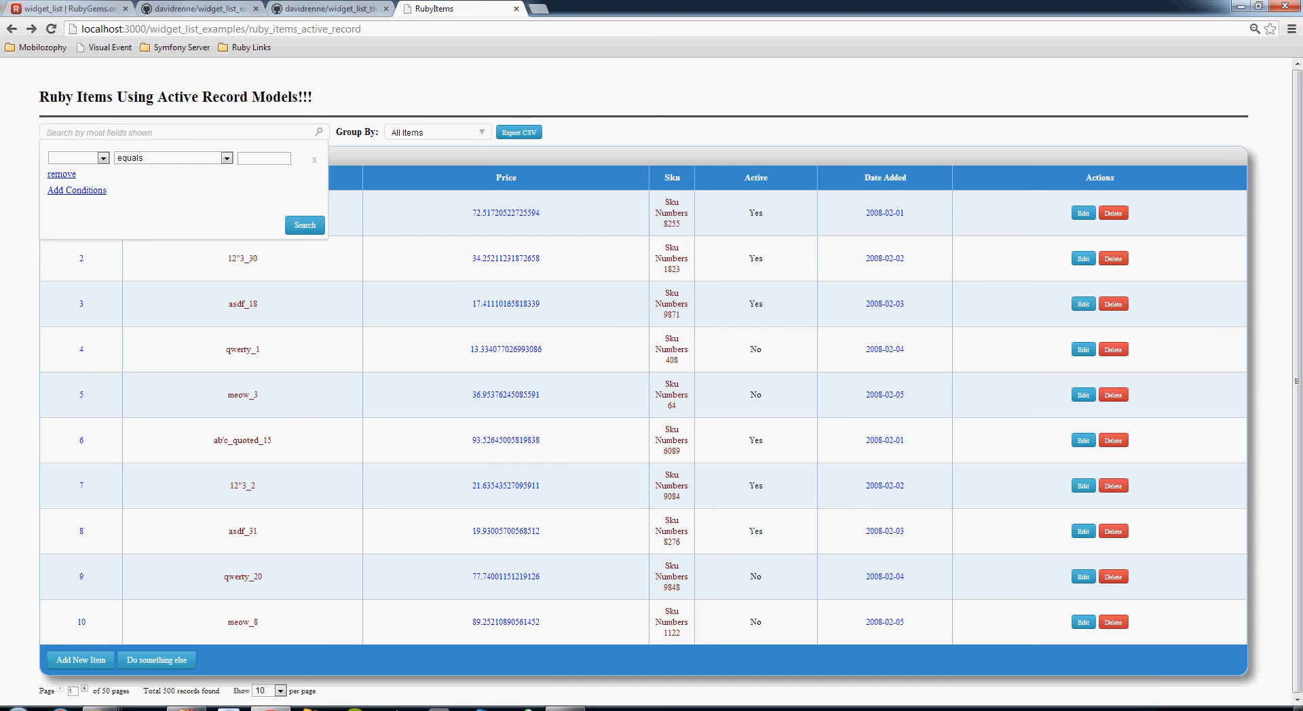
{"action": "left_click", "coordinate": [77, 158]}
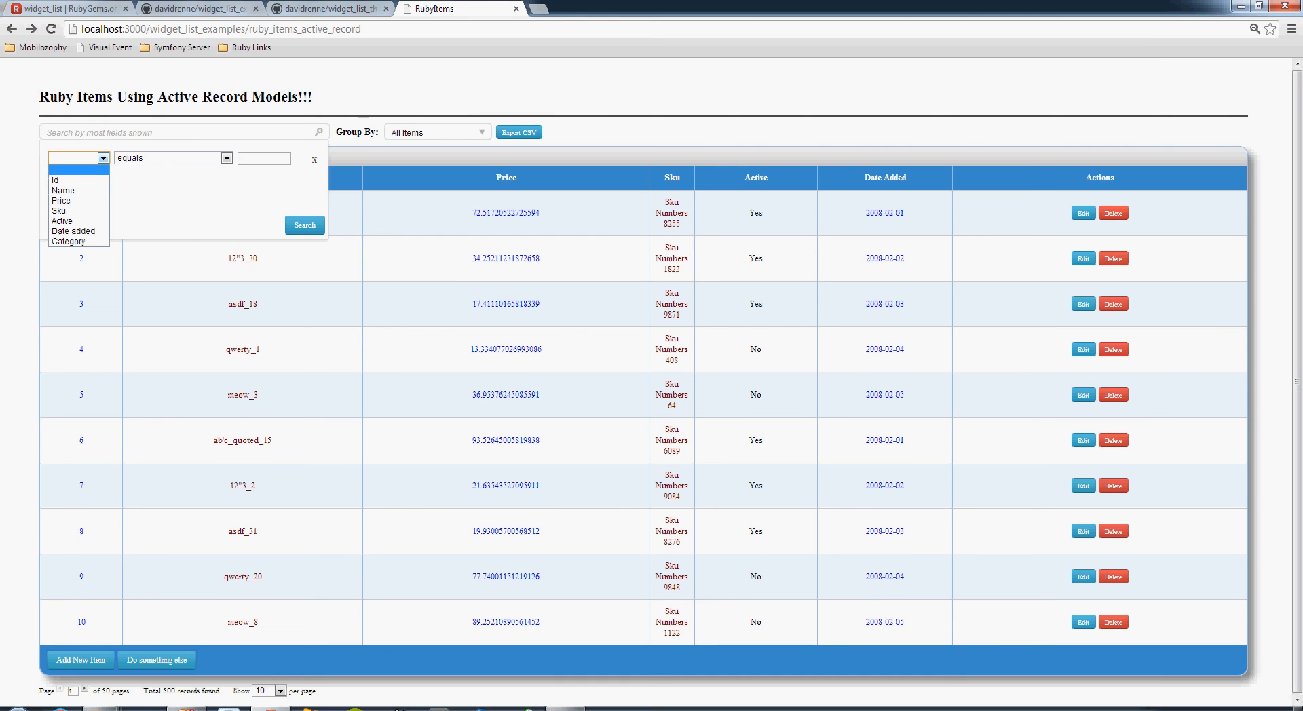
{"action": "mouse_move", "coordinate": [61, 200]}
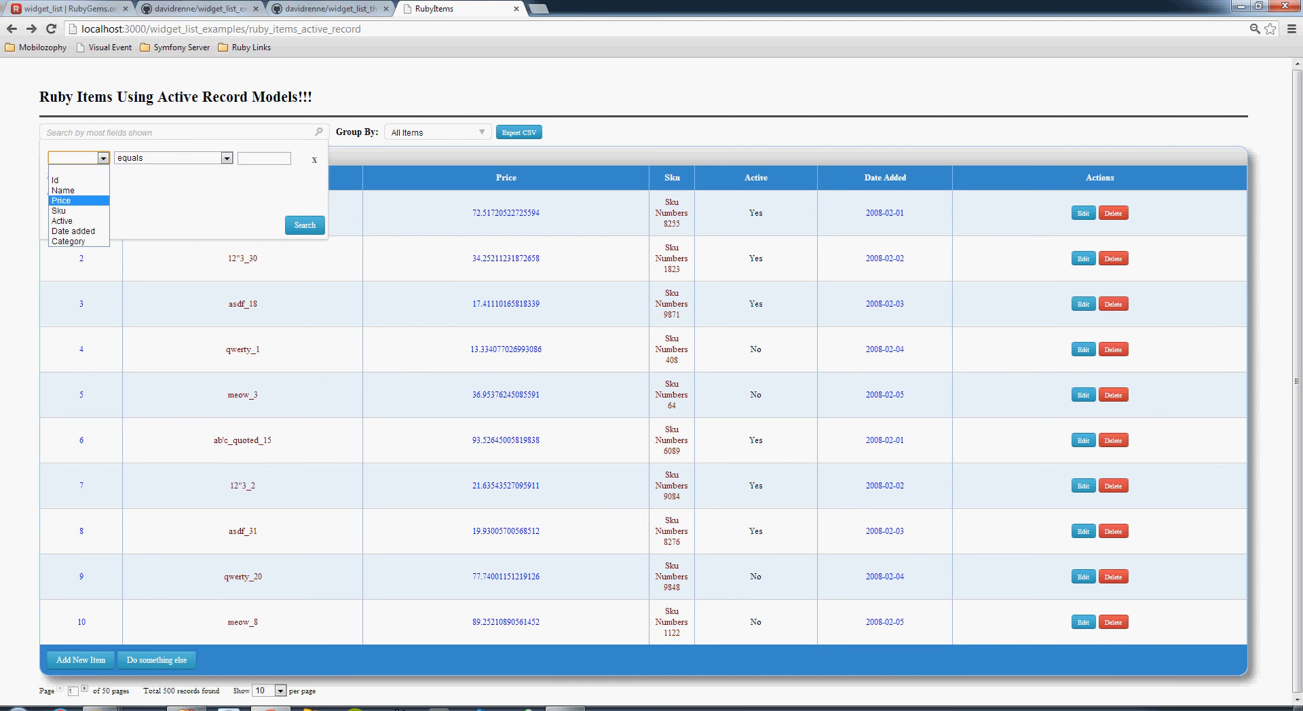
{"action": "mouse_move", "coordinate": [59, 211]}
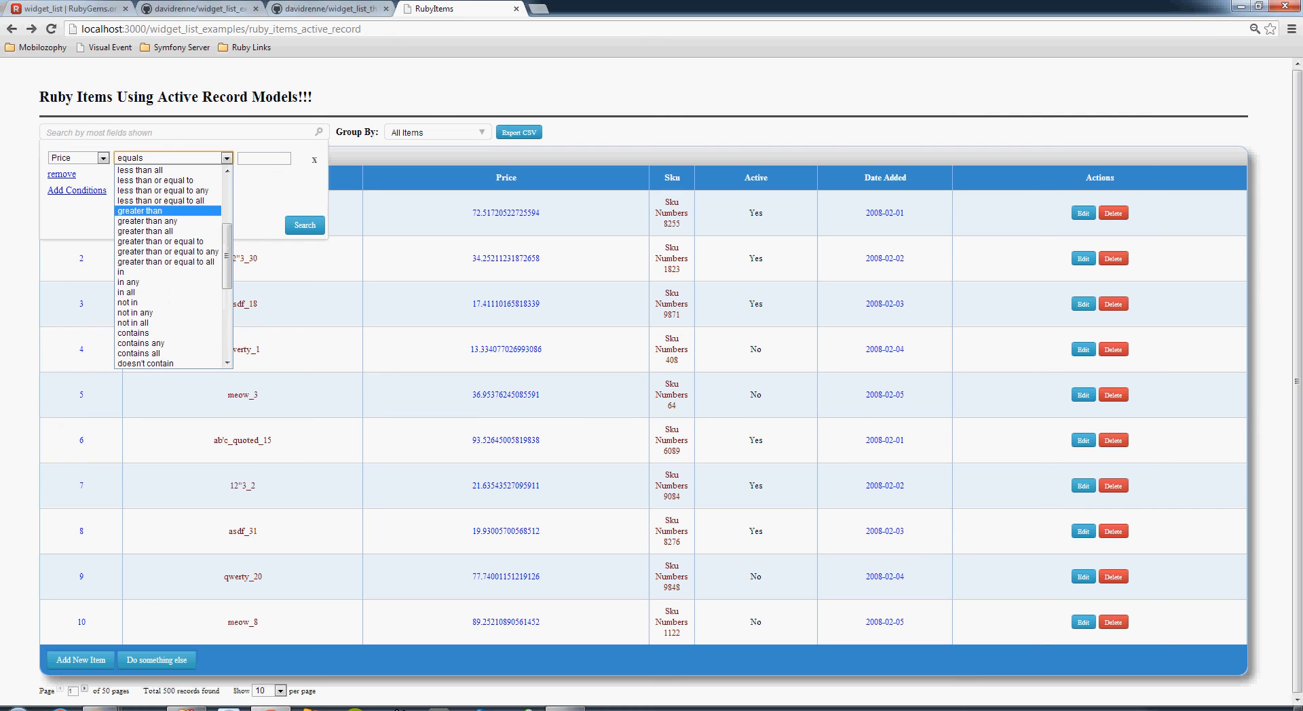
Search for Price greater than 50 and sort the 261 results by price.
{"action": "left_click", "coordinate": [140, 210]}
{"action": "type", "text": "50"}
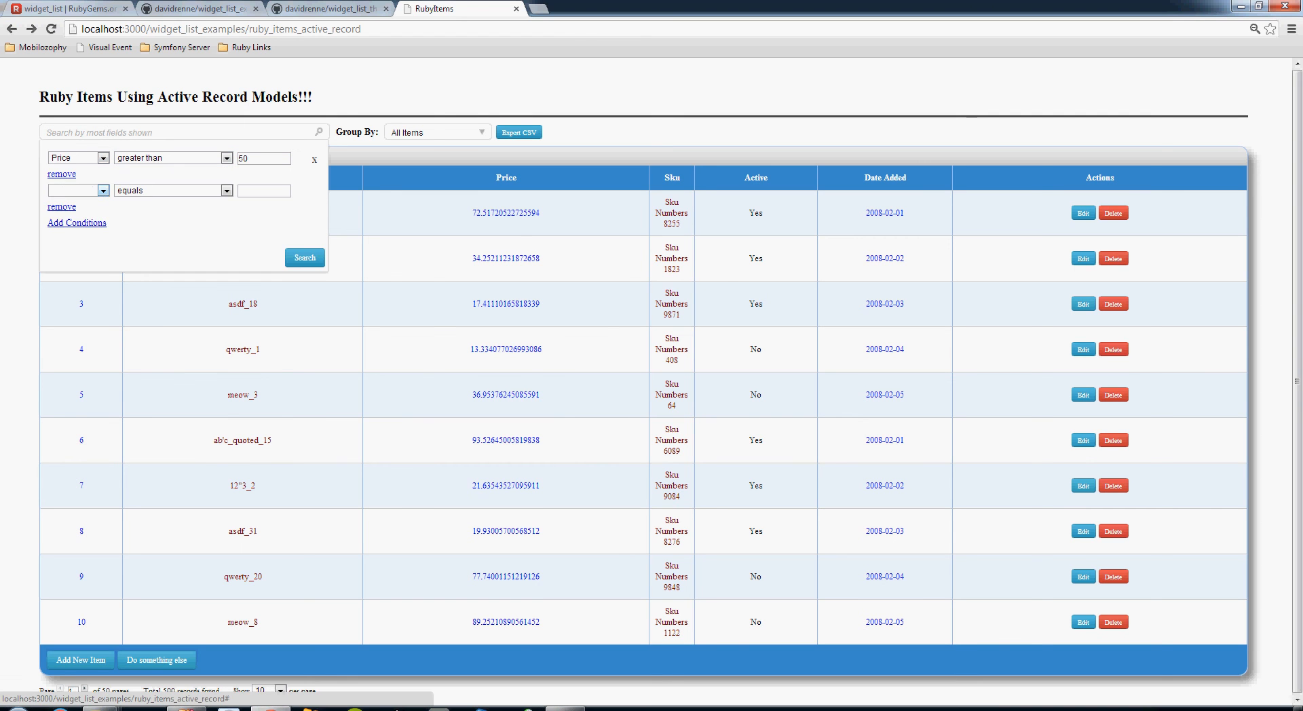
{"action": "left_click", "coordinate": [77, 190]}
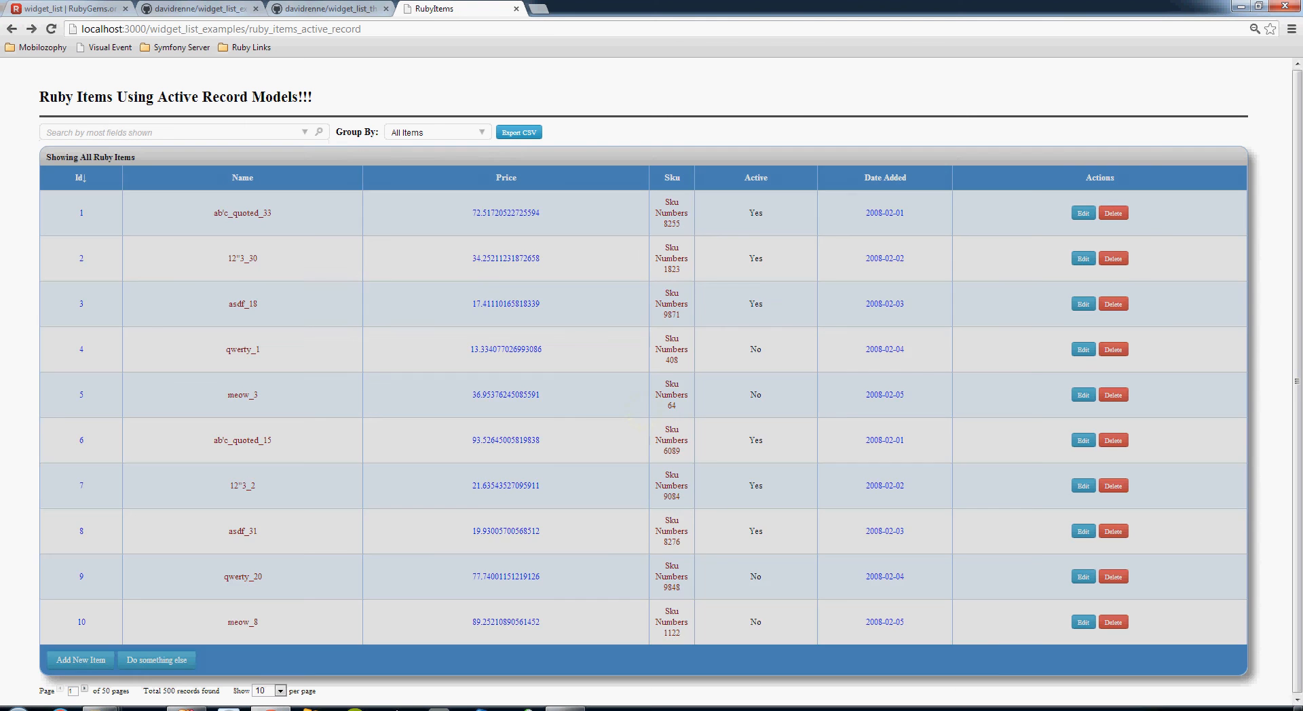
{"action": "left_click", "coordinate": [505, 178]}
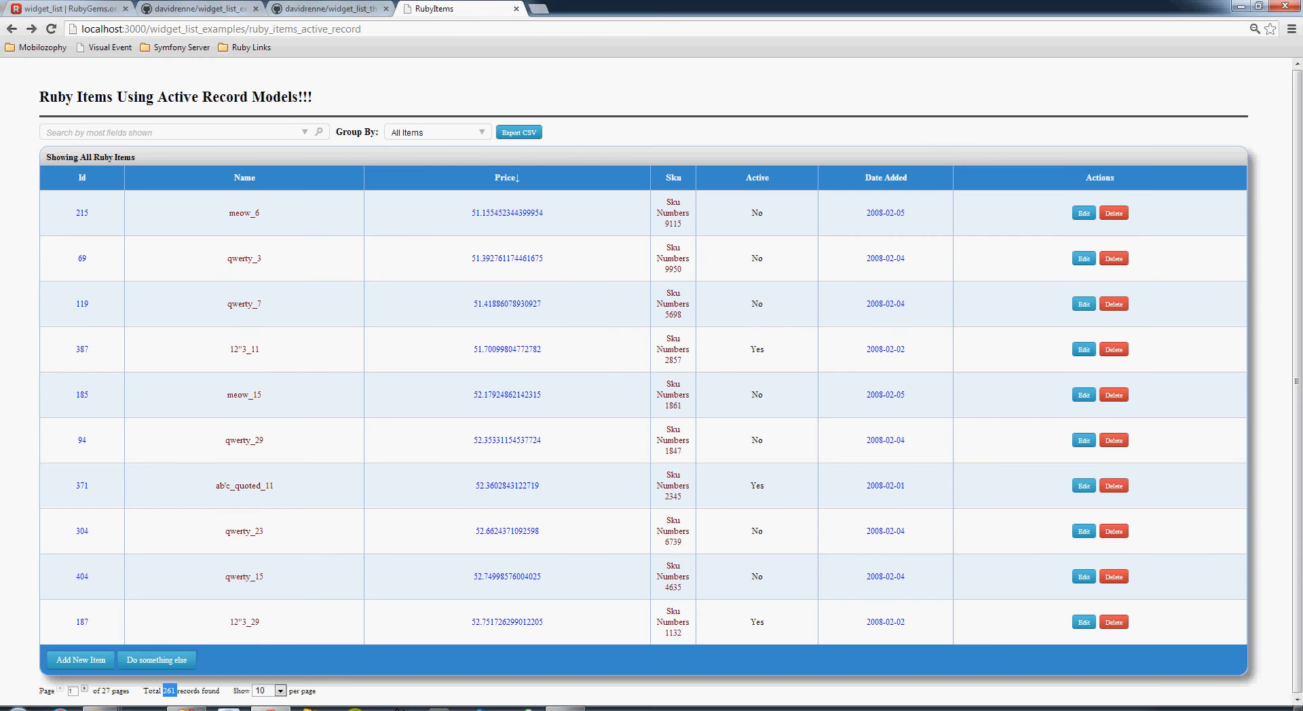
Toggle the price sort, then add a Date added equals 2008-02-05 condition and search.
{"action": "left_click", "coordinate": [505, 177]}
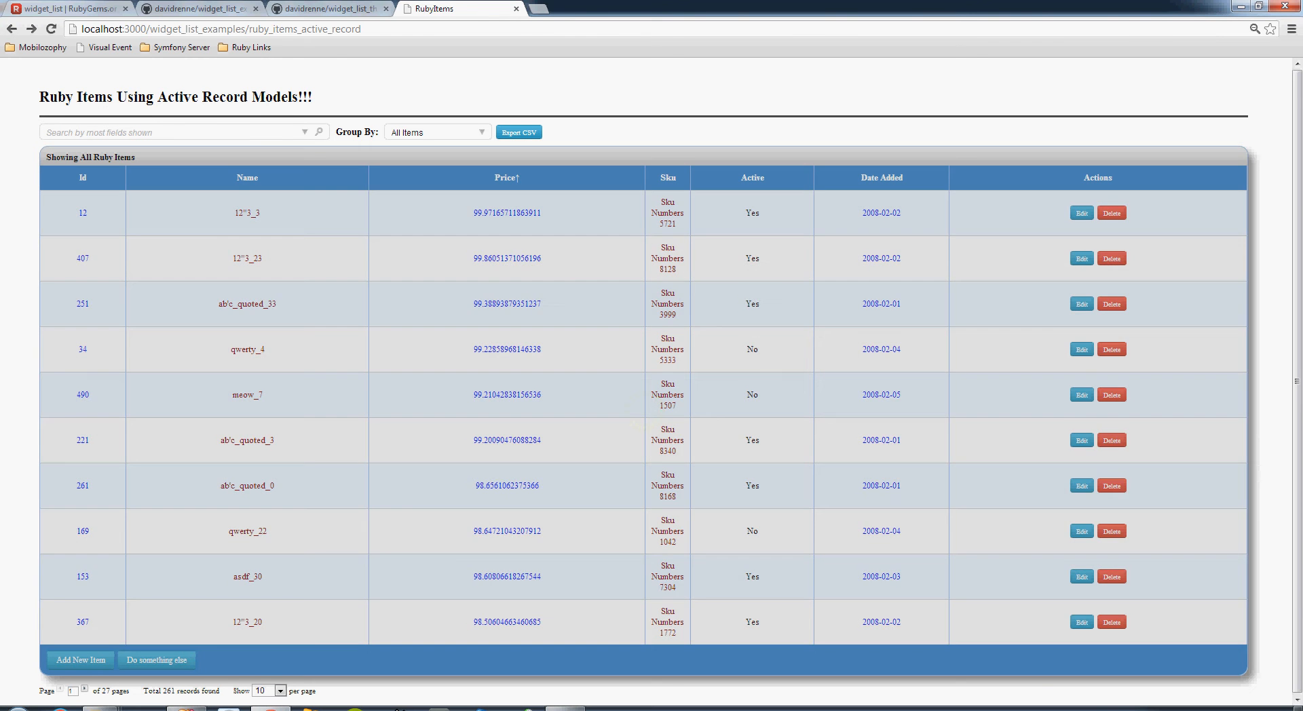
{"action": "left_click", "coordinate": [505, 177]}
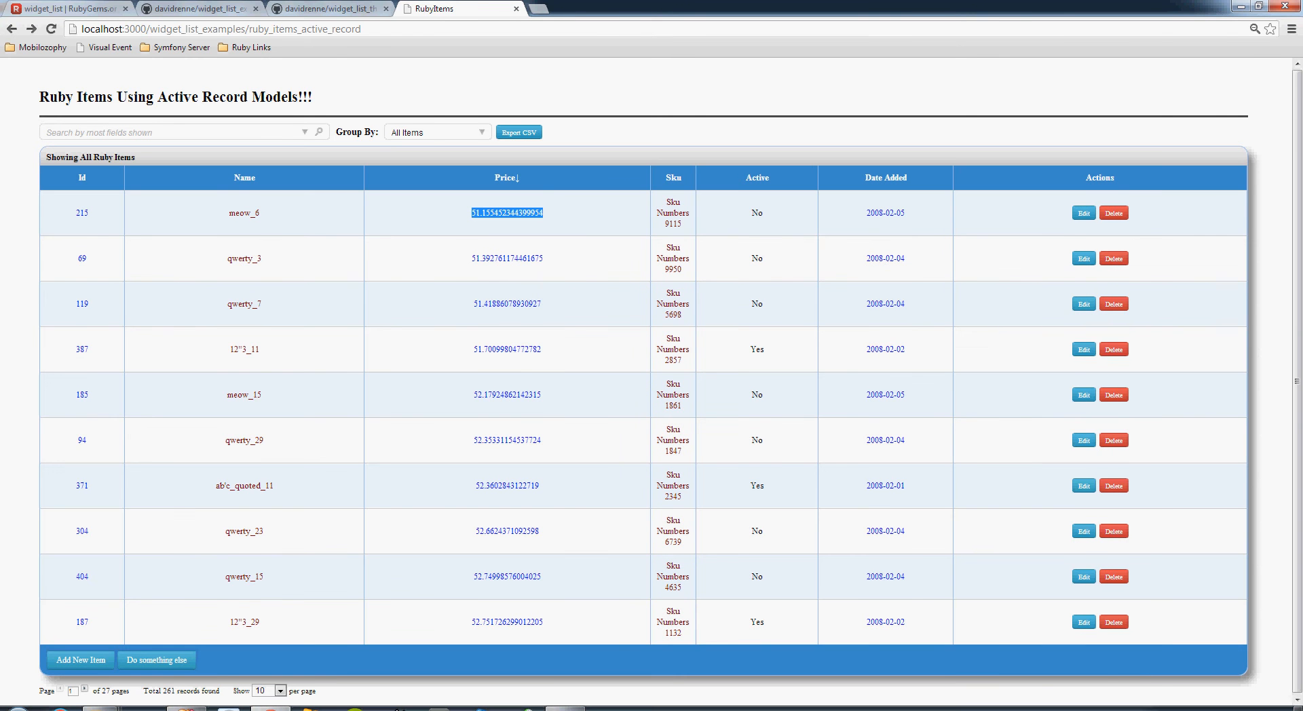
{"action": "left_click", "coordinate": [304, 132]}
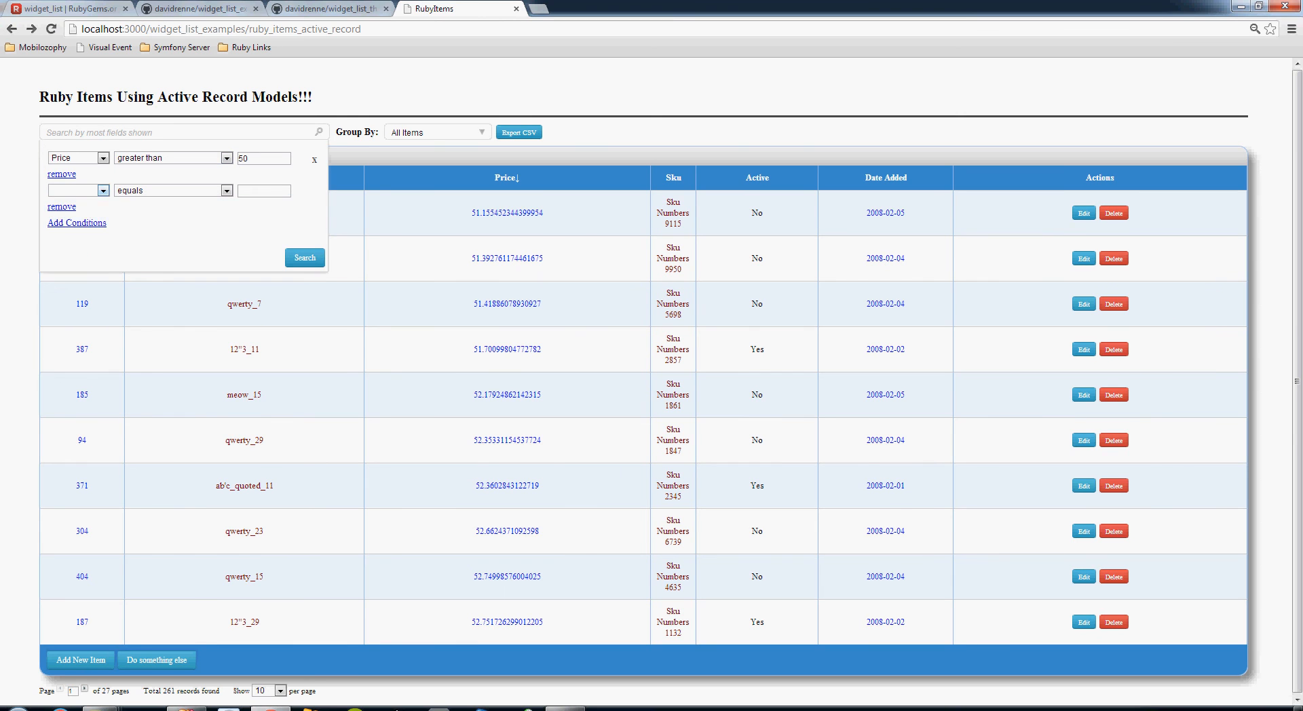
{"action": "left_click", "coordinate": [77, 190]}
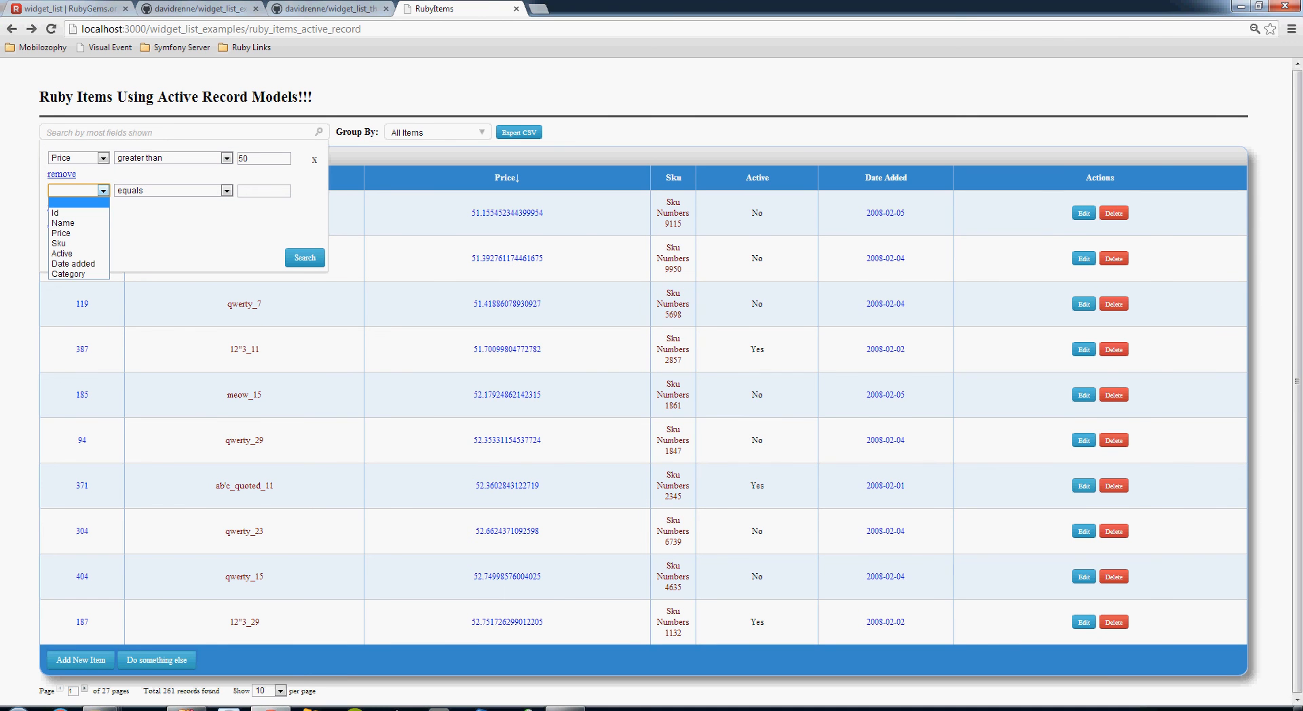
{"action": "left_click", "coordinate": [73, 263]}
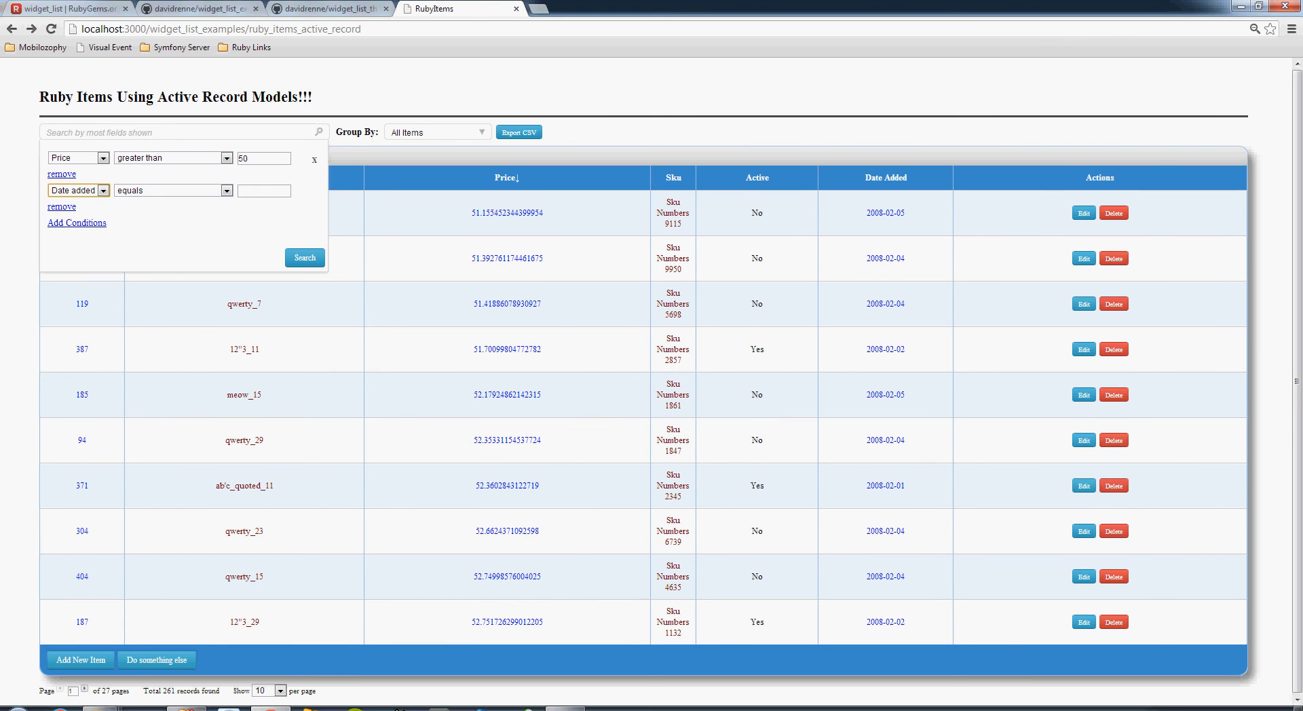
{"action": "left_click", "coordinate": [263, 190]}
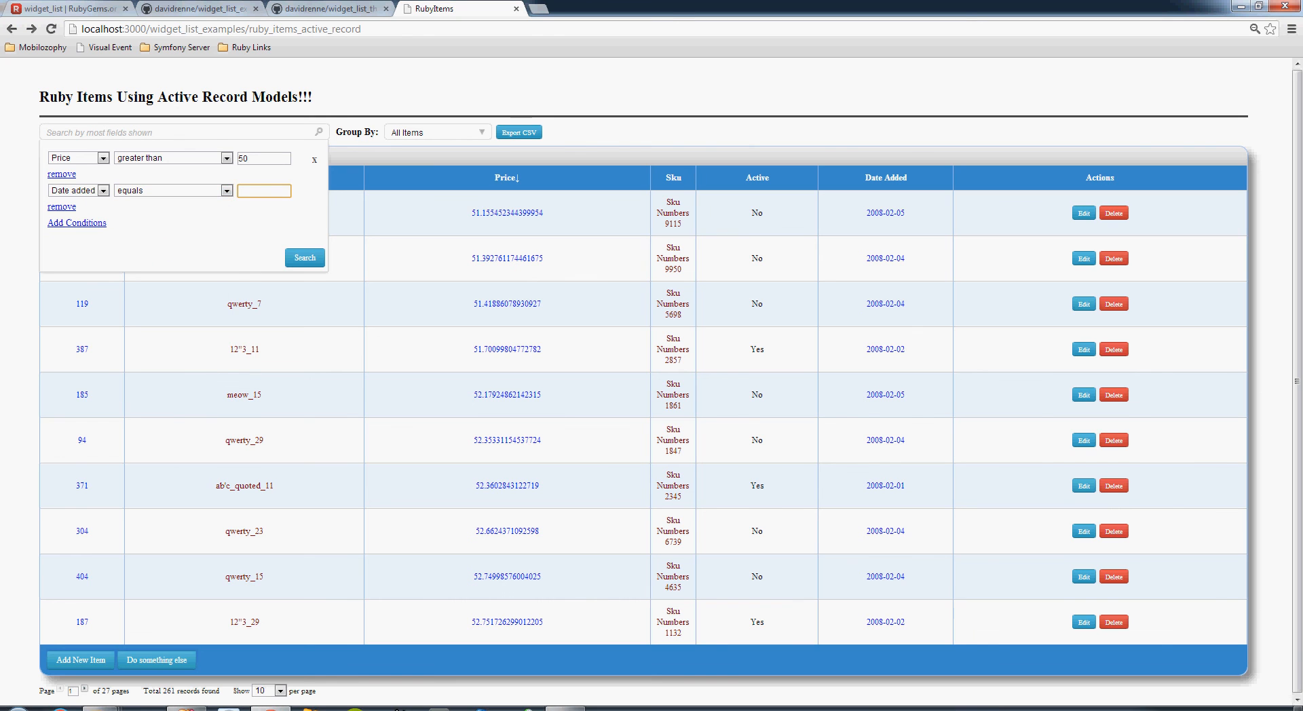
{"action": "type", "text": "2008-02-0"}
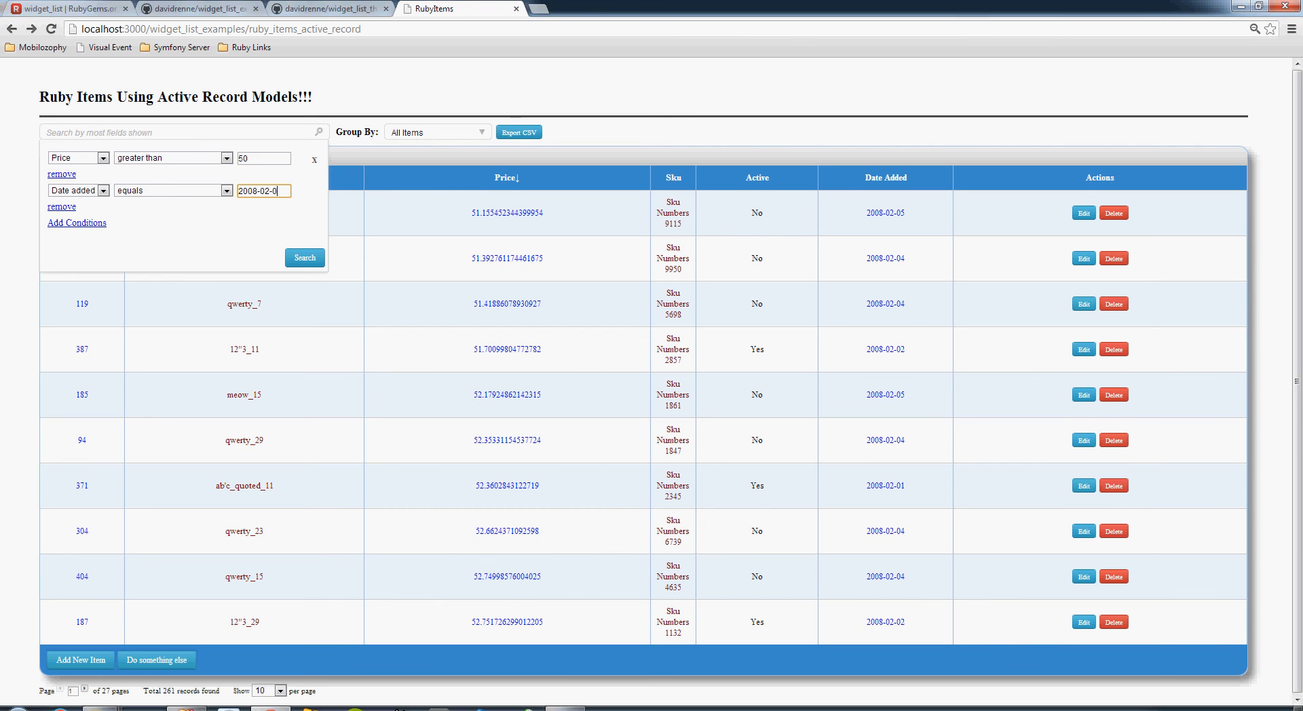
{"action": "left_click", "coordinate": [304, 258]}
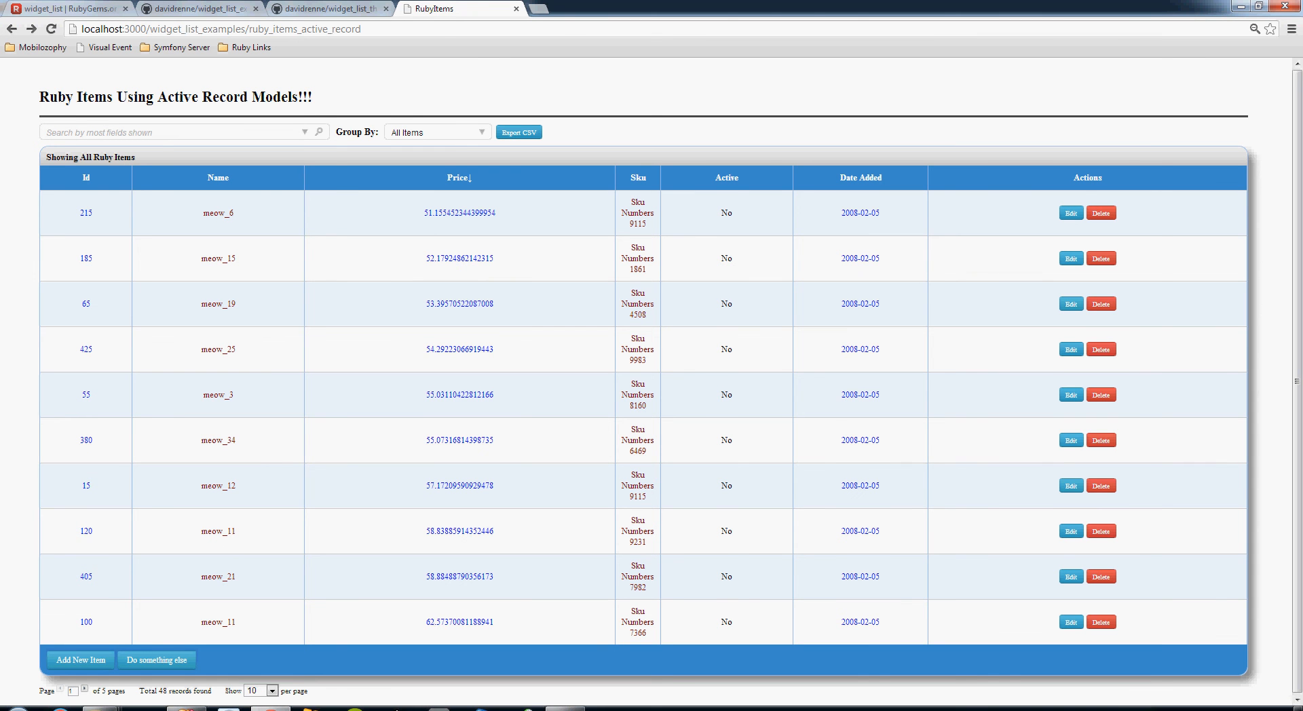
Export the 48 filtered meow items as ruby_items_yum (5).csv using Report CSV.
{"action": "left_click", "coordinate": [304, 132]}
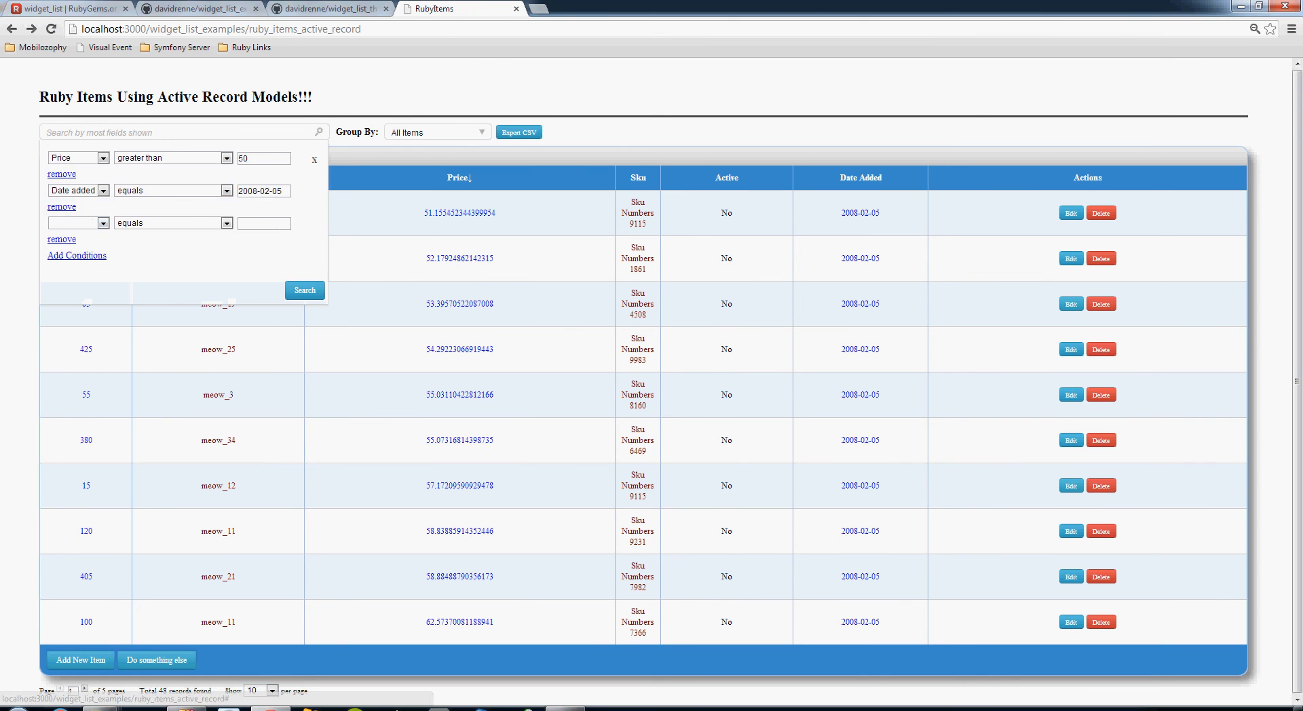
{"action": "left_click", "coordinate": [60, 239]}
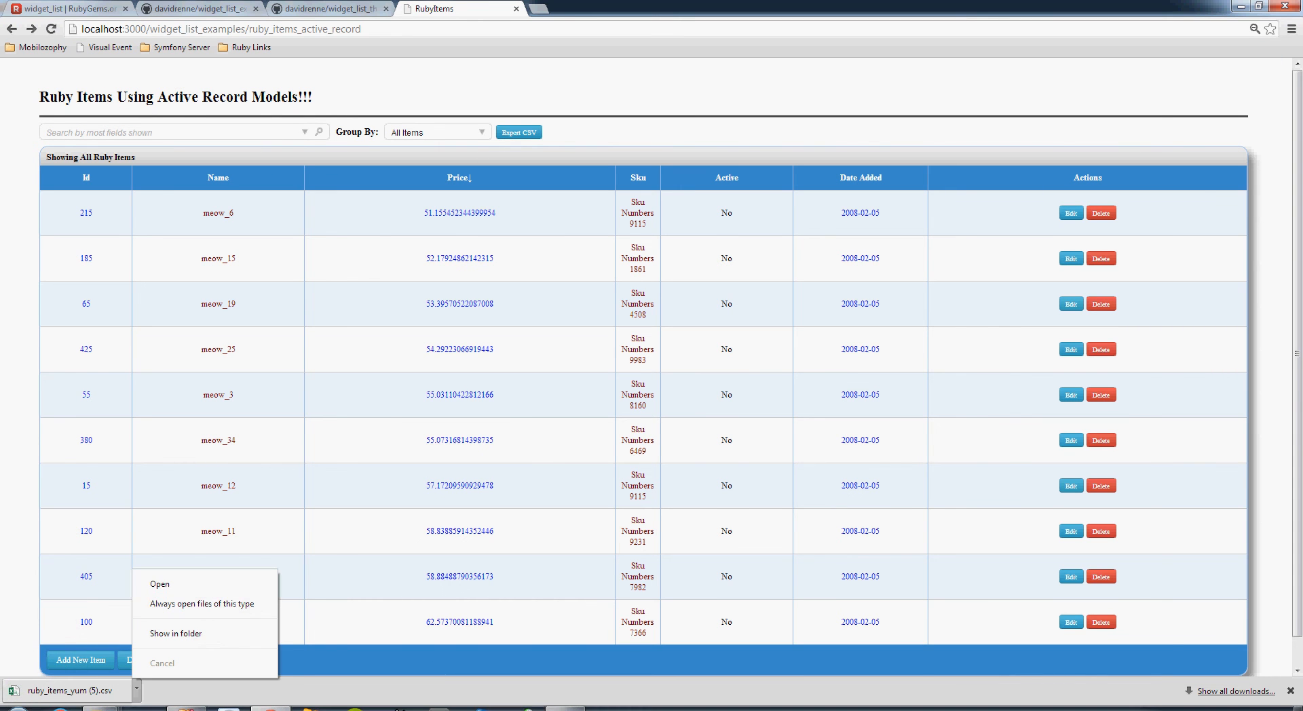
{"action": "left_click", "coordinate": [175, 633]}
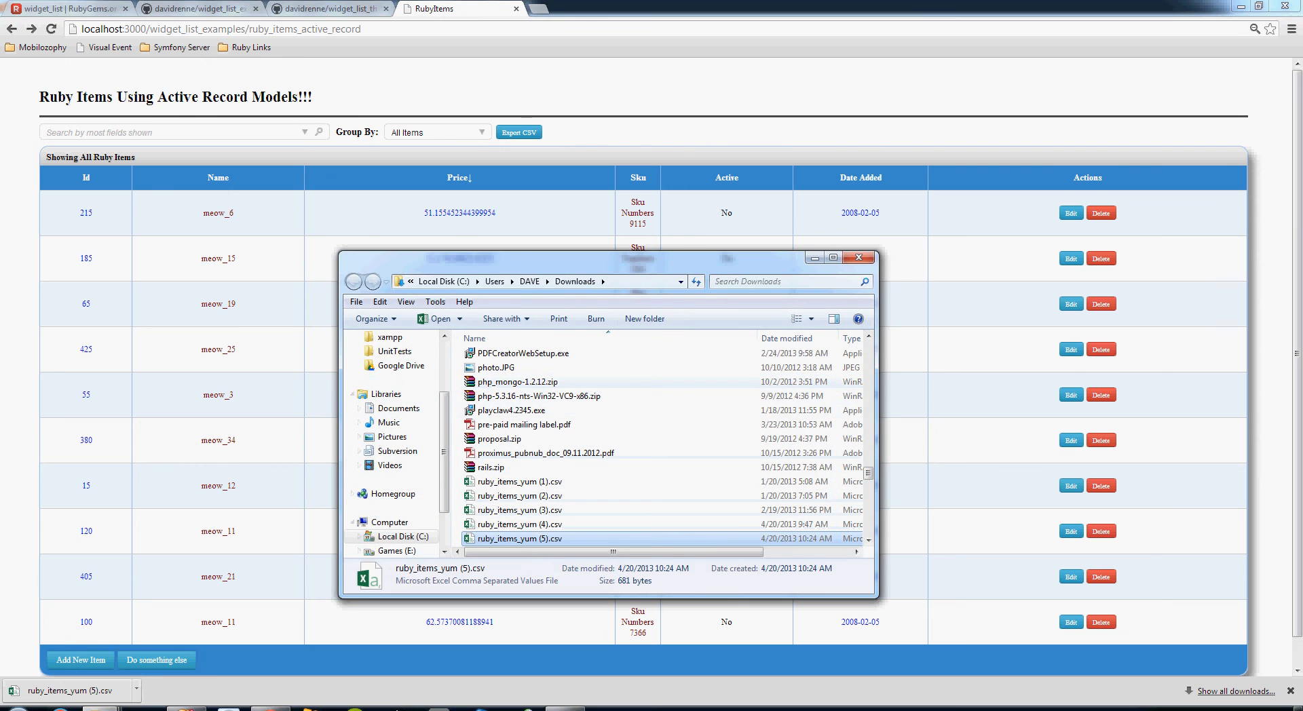
{"action": "double_click", "coordinate": [522, 539]}
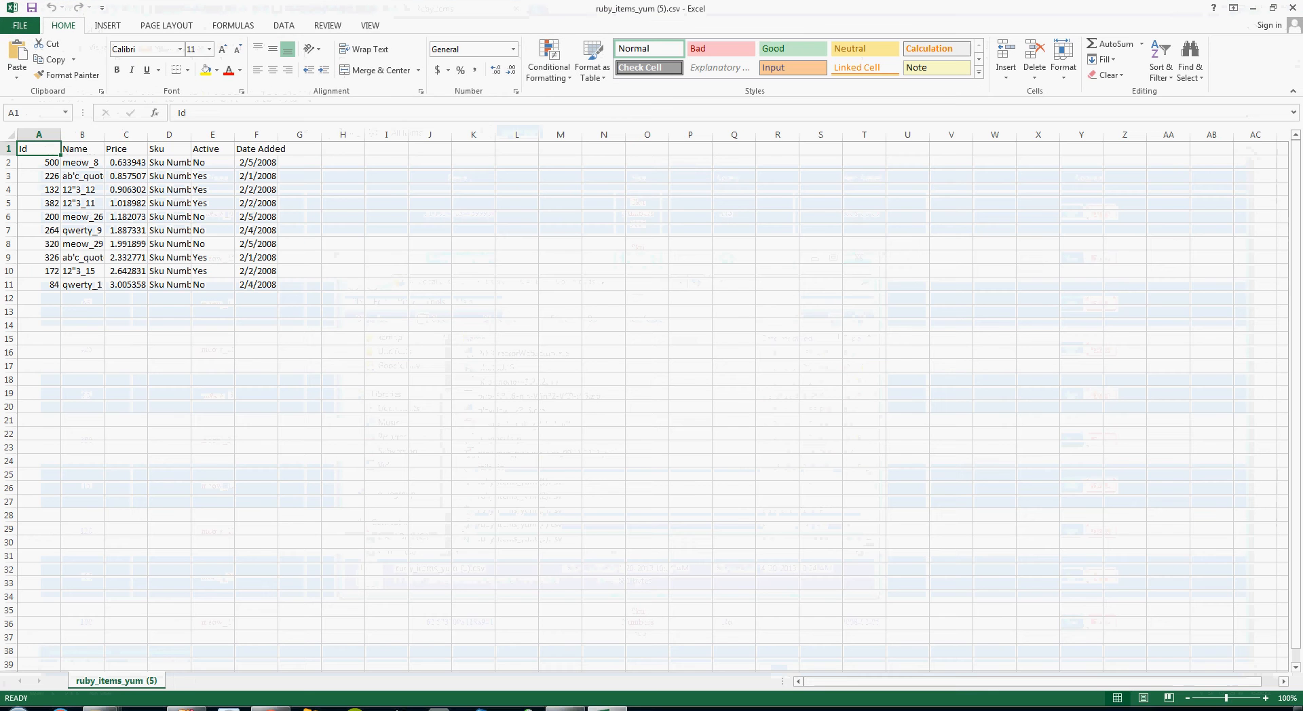
{"action": "left_click", "coordinate": [211, 230]}
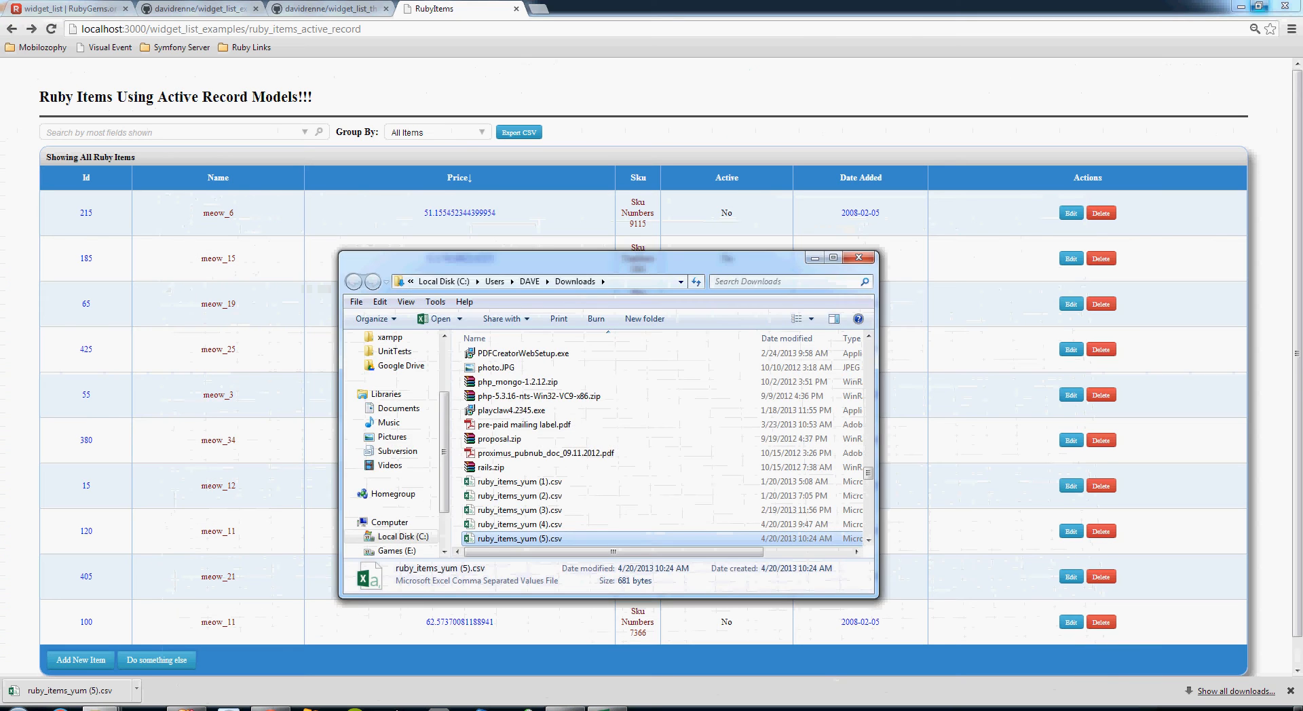
{"action": "left_click", "coordinate": [859, 257]}
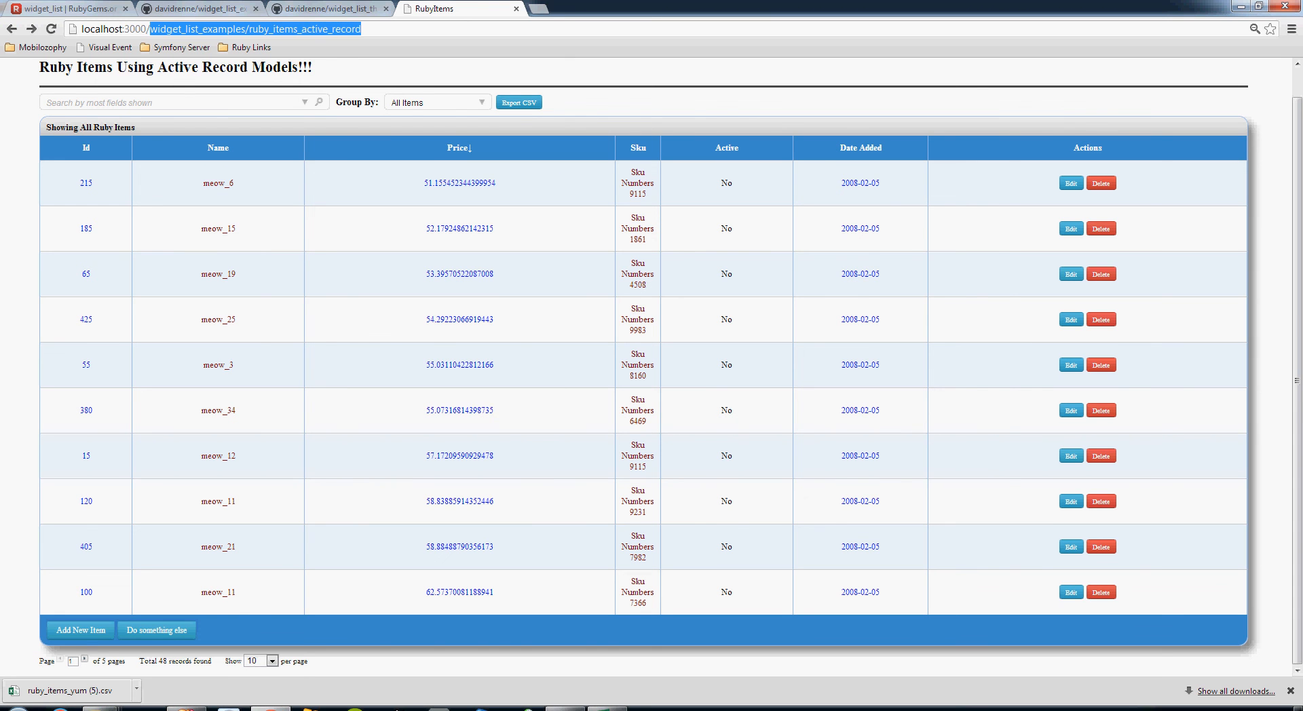
Go back to the localhost:3000 index, open Ruby Items Sequel Example and its search options.
{"action": "left_click", "coordinate": [12, 28]}
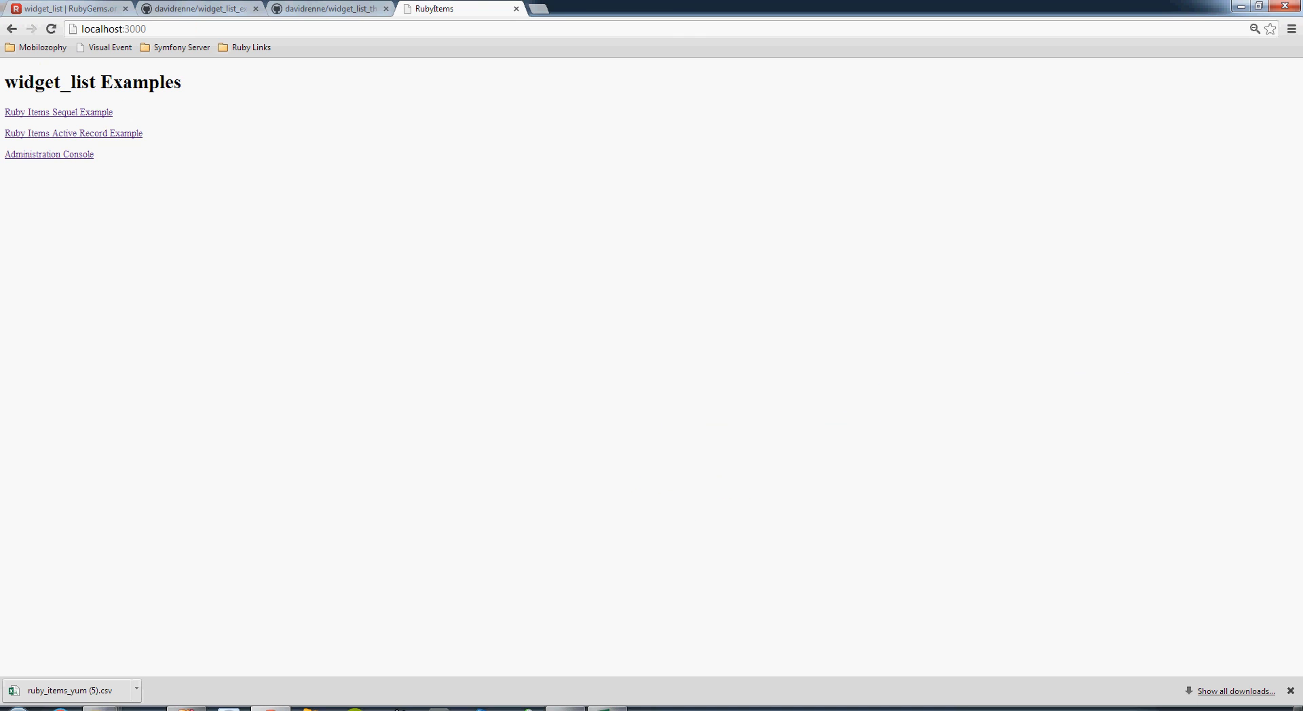
{"action": "left_click", "coordinate": [59, 112]}
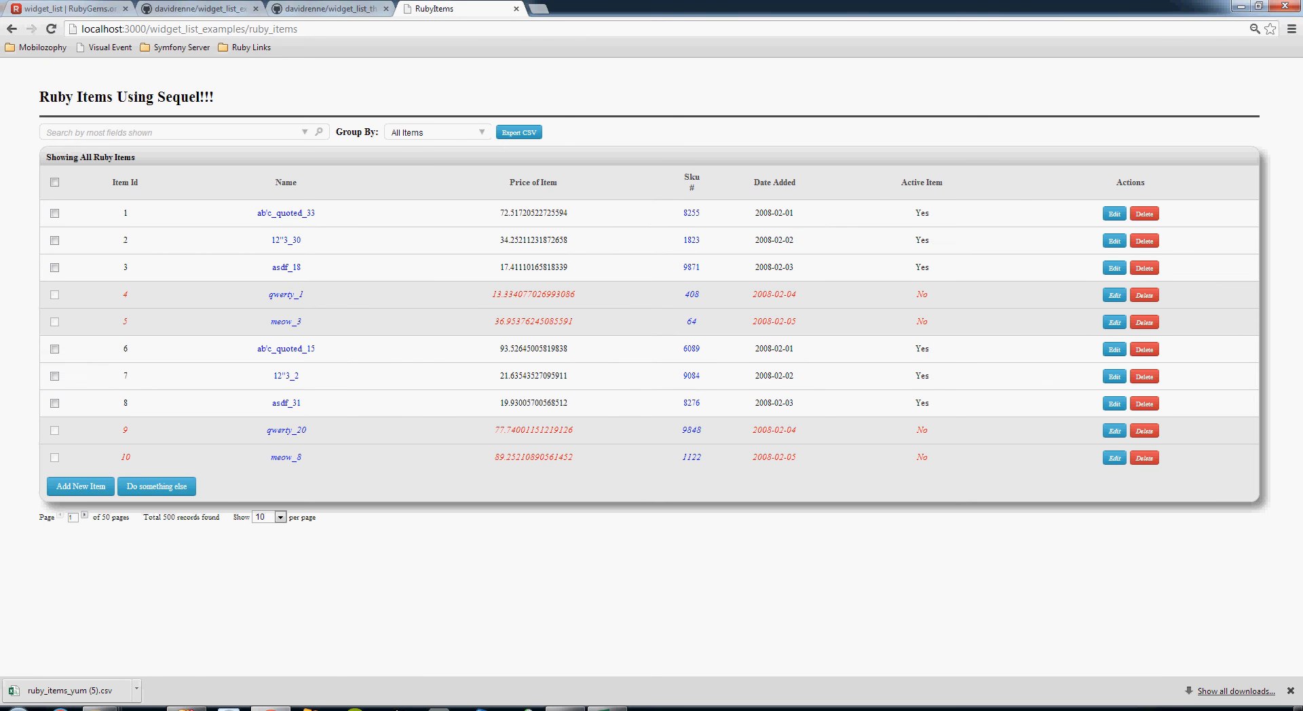
{"action": "left_click", "coordinate": [305, 131]}
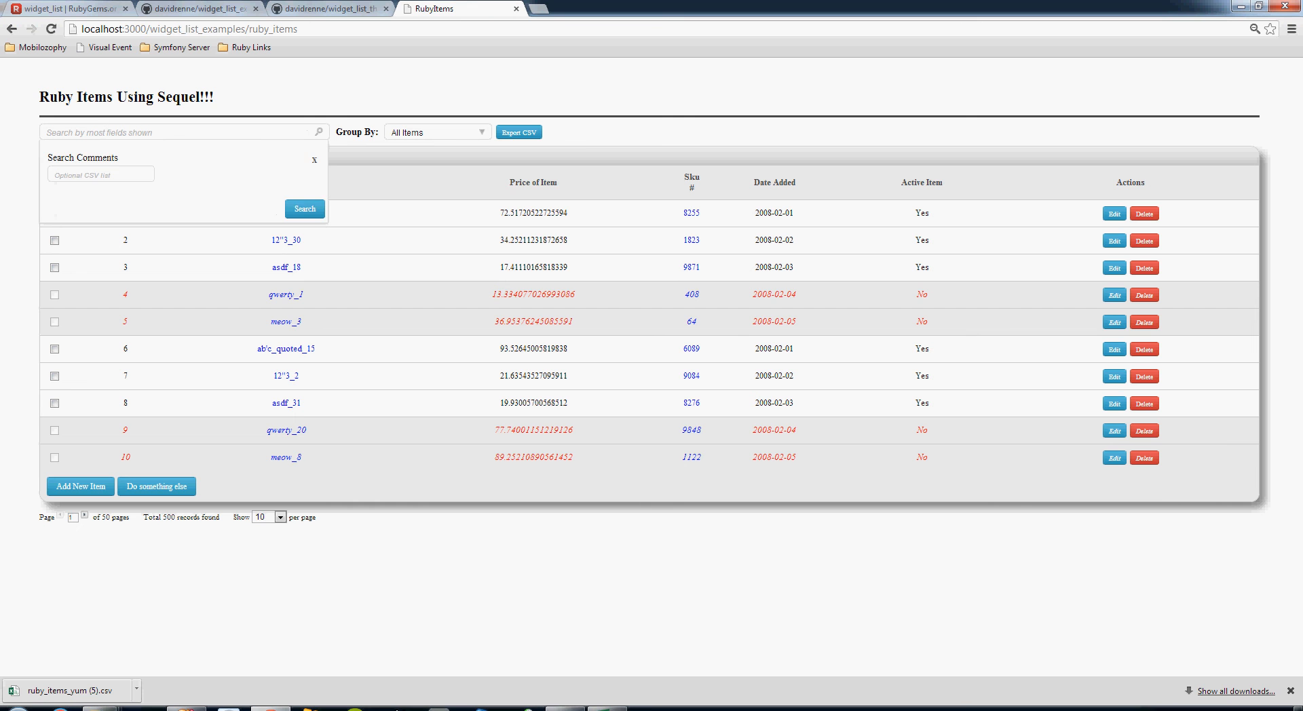
{"action": "left_click", "coordinate": [314, 160]}
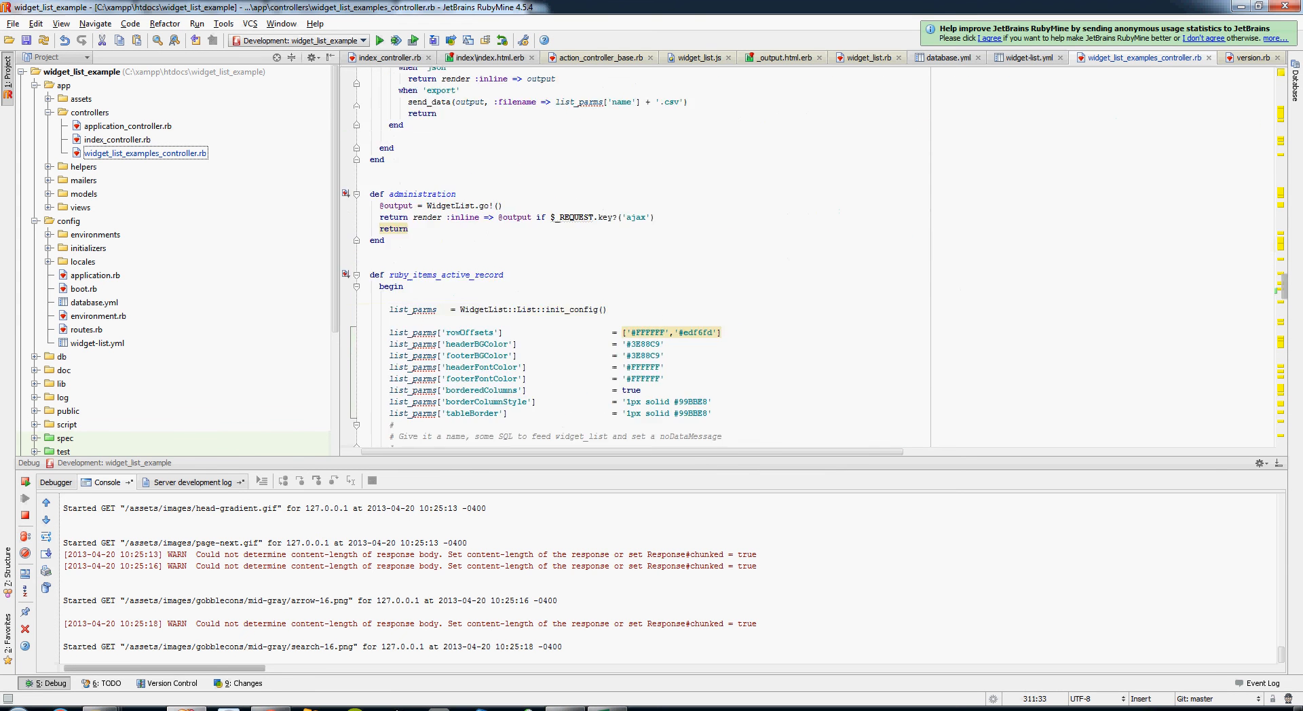
Select the items view SQL block in the controller, then open widget-list.yml.
{"action": "scroll", "scroll_direction": "down", "scroll_amount": 3}
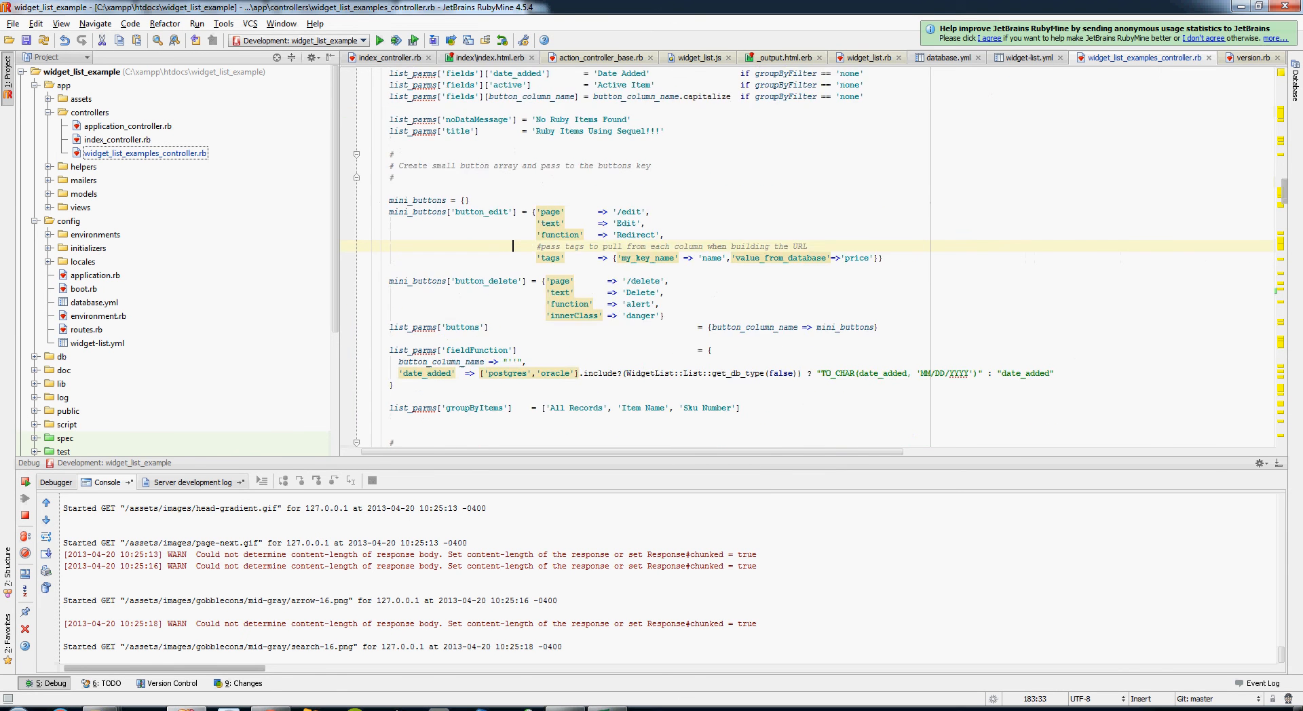
{"action": "scroll", "scroll_direction": "down", "scroll_amount": 3}
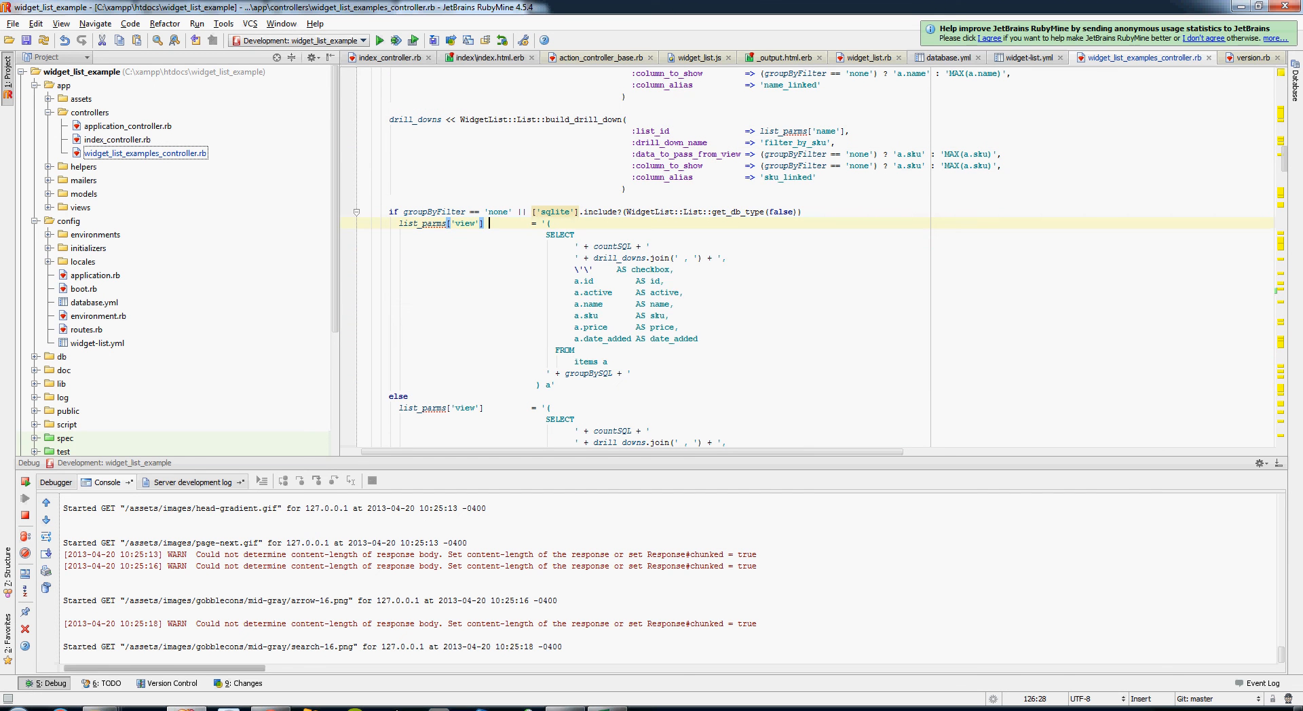
{"action": "left_click_drag", "start_coordinate": [488, 222], "coordinate": [614, 374]}
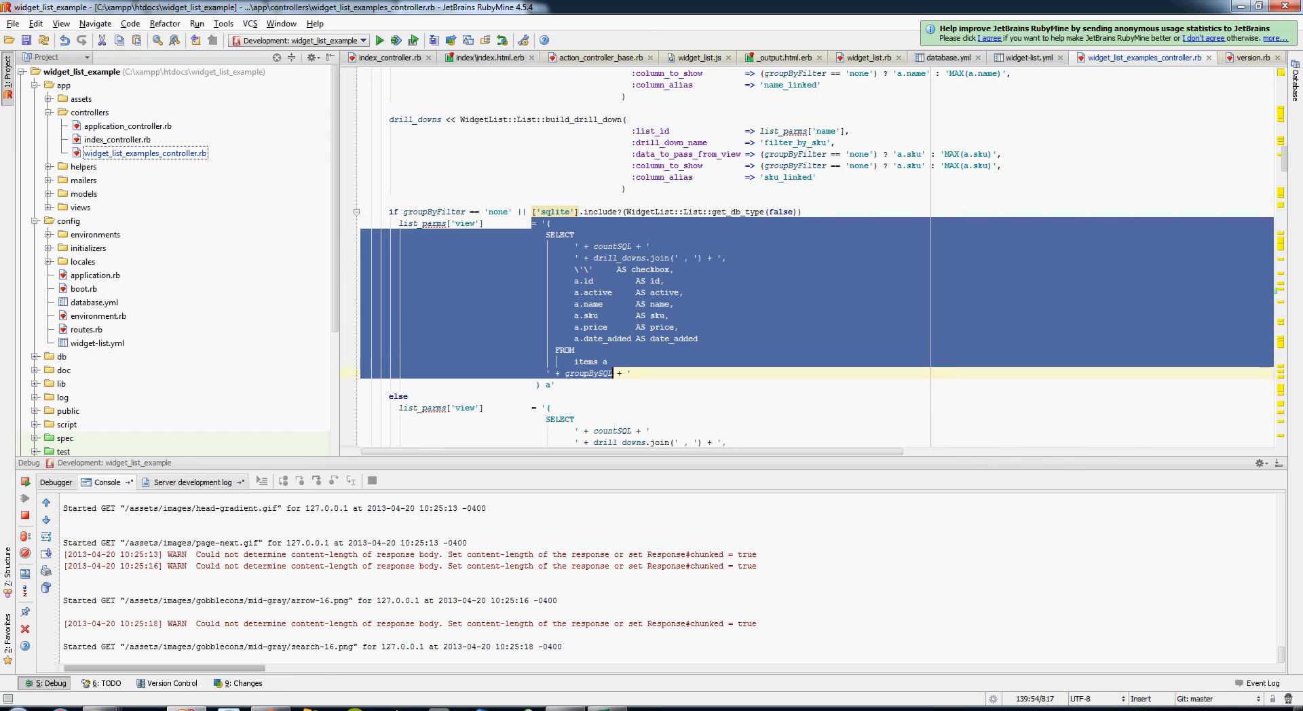
{"action": "left_click", "coordinate": [603, 385]}
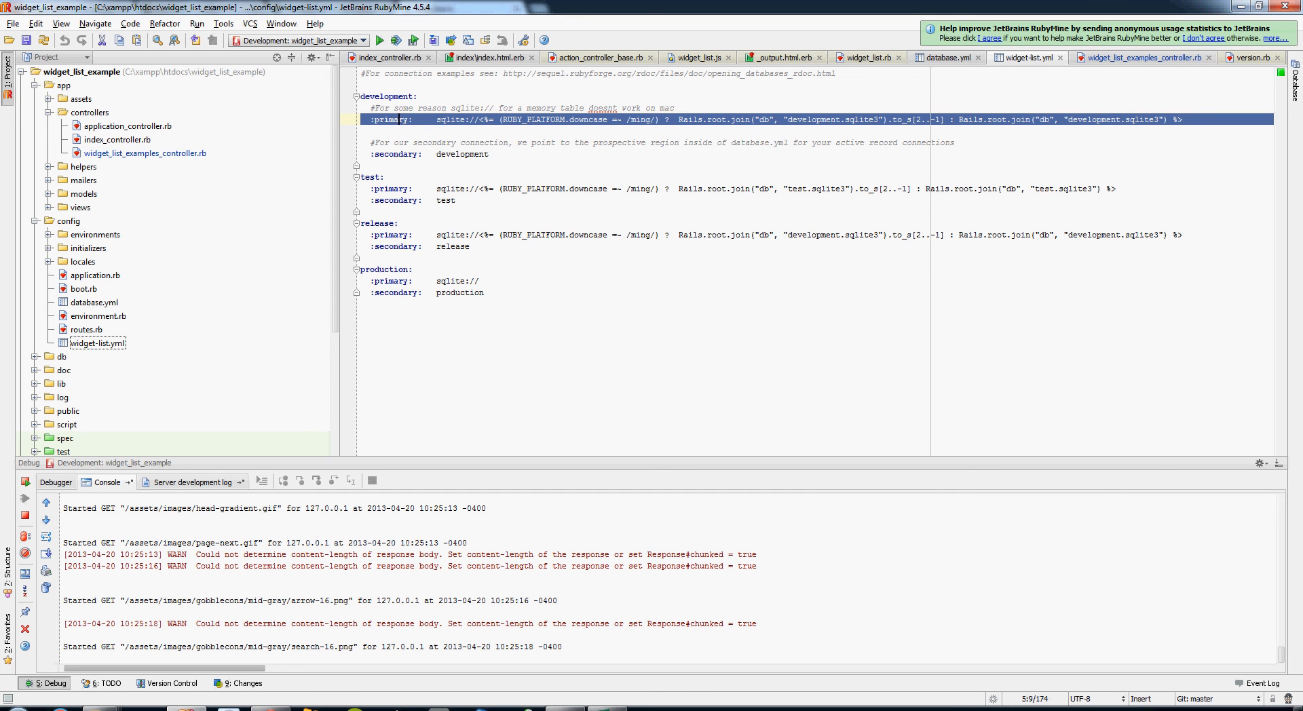
{"action": "mouse_move", "coordinate": [1256, 19]}
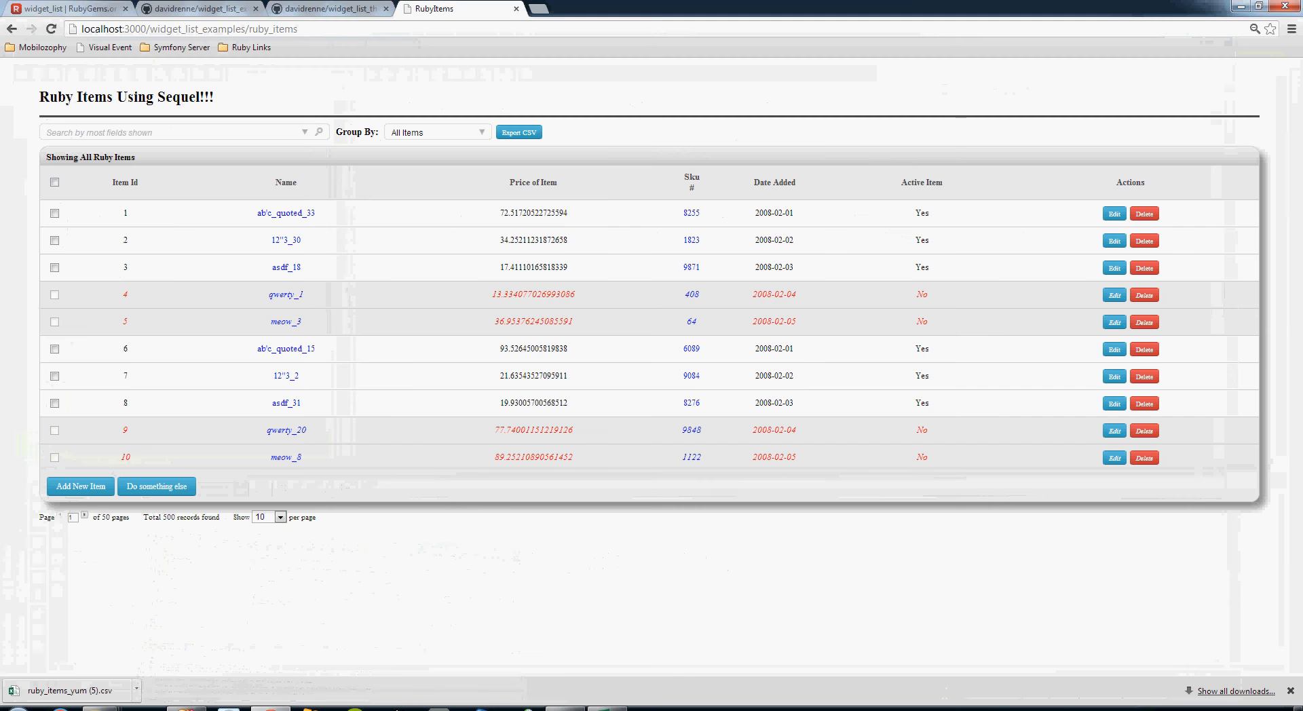
{"action": "mouse_move", "coordinate": [285, 182]}
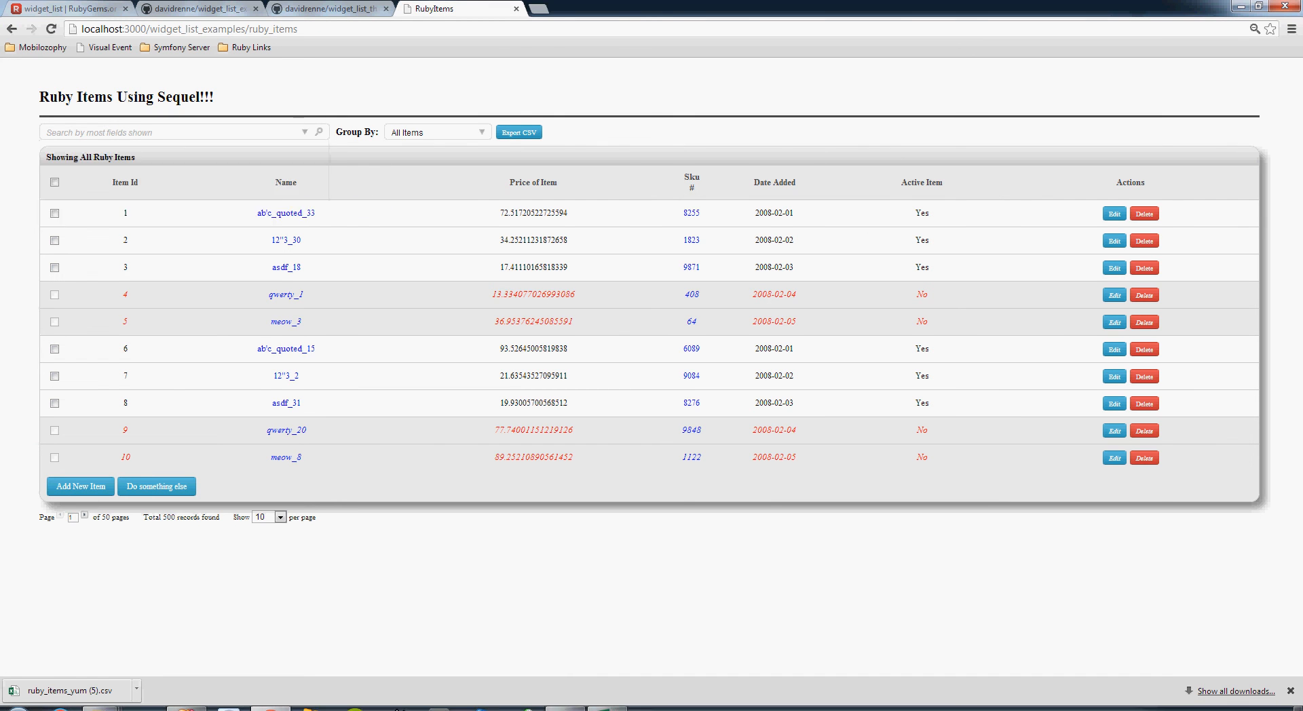
Show page 1 of the Sequel Ruby Items grid, items 1–10, in Chrome.
{"action": "left_click", "coordinate": [436, 130]}
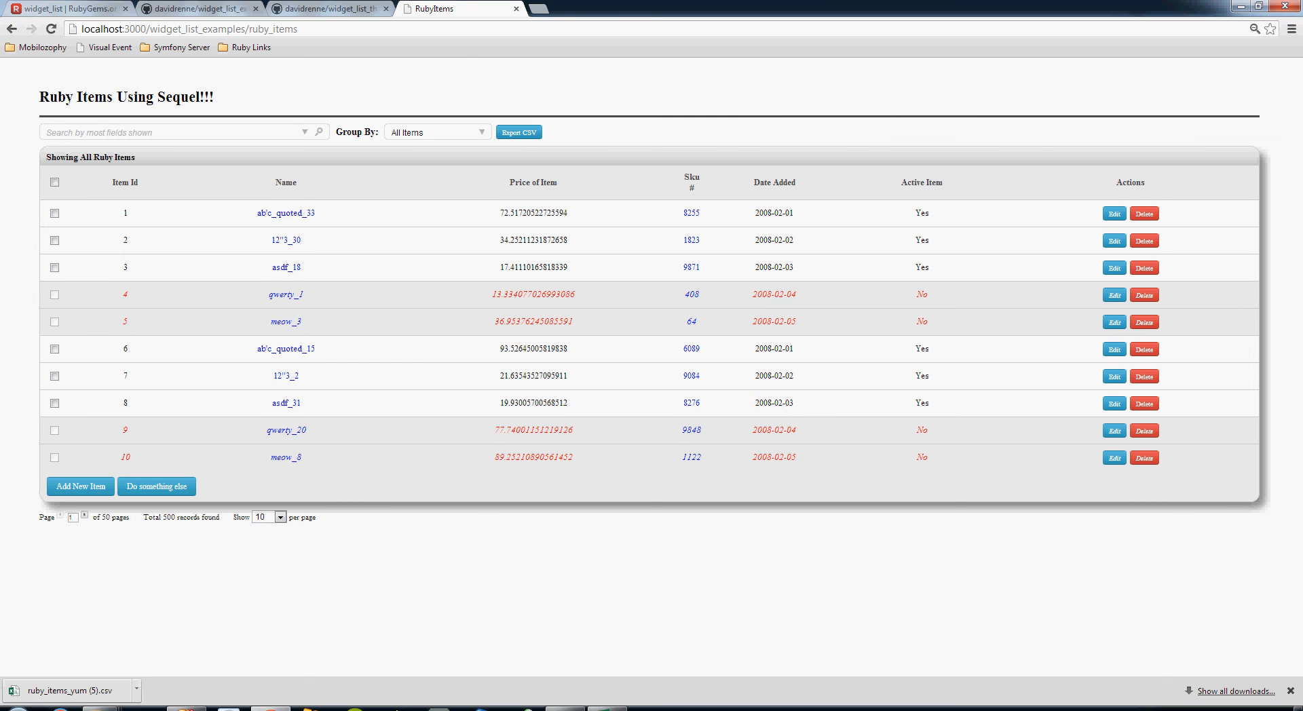
{"action": "left_click", "coordinate": [82, 517]}
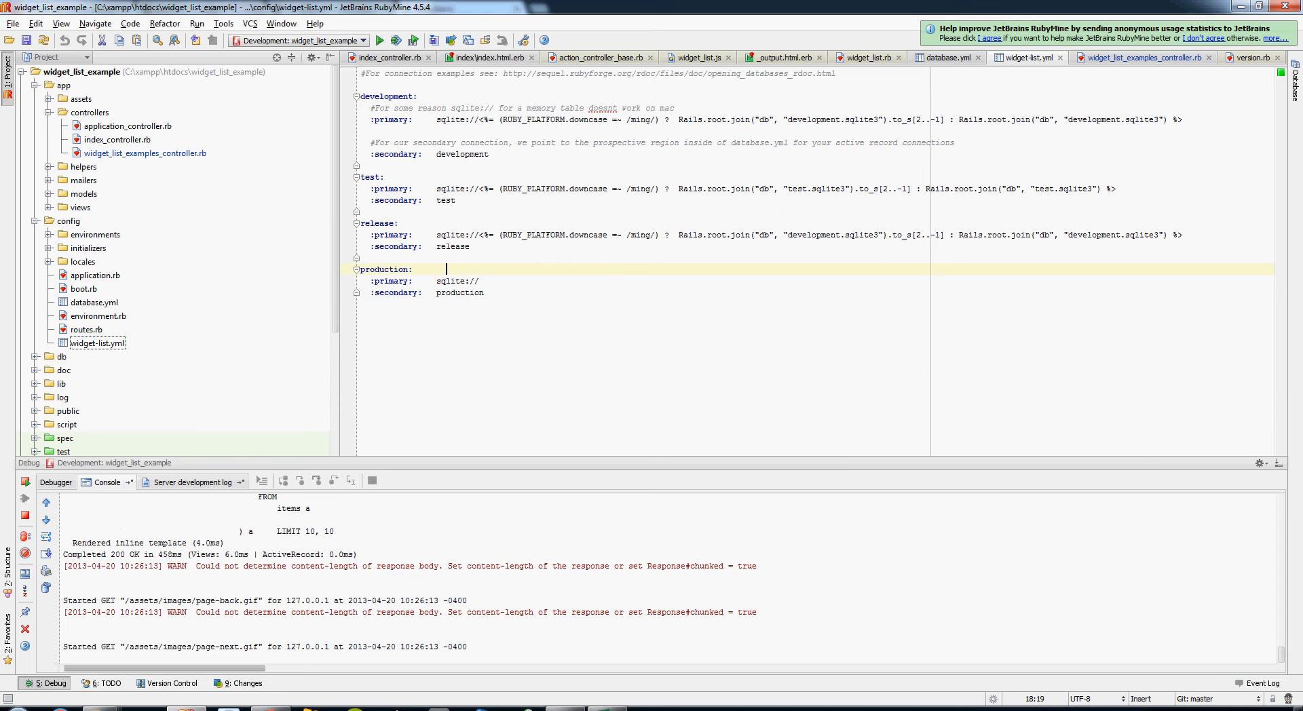
Scroll widget_list_examples_controller.rb to the checkbox_helper disabled_if Proc and highlight it.
{"action": "left_click", "coordinate": [1144, 57]}
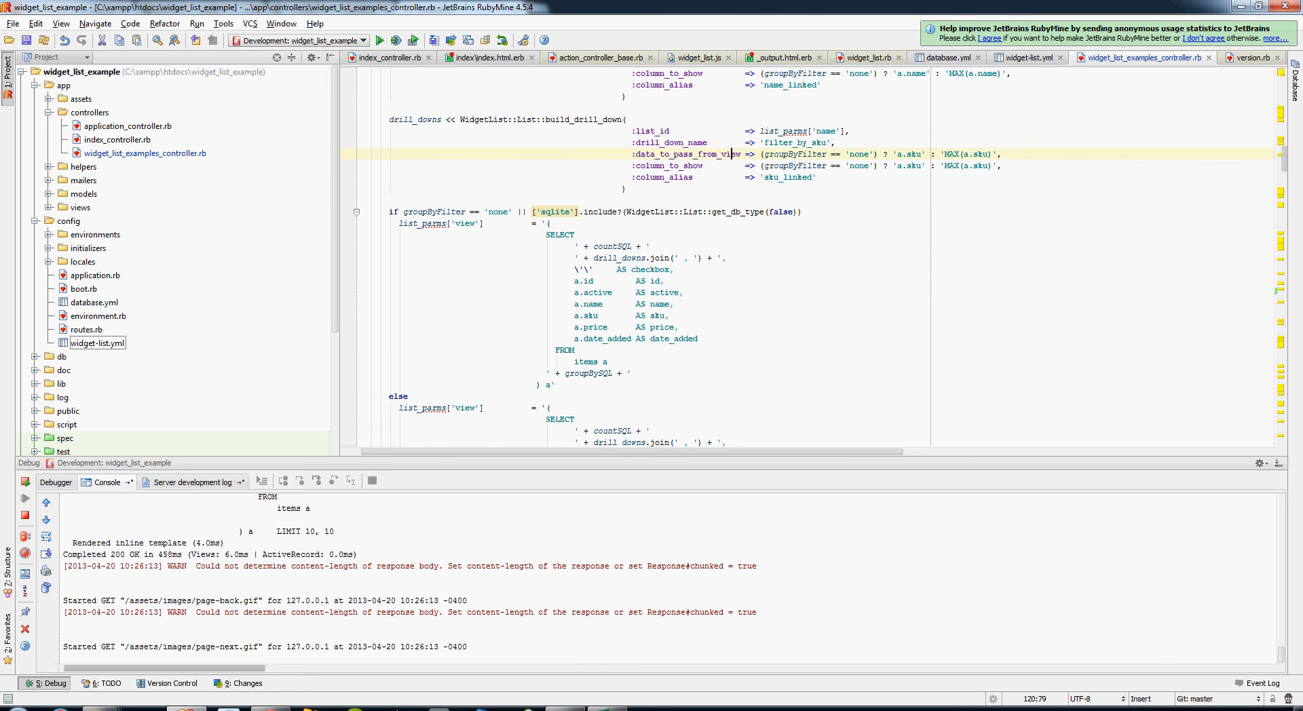
{"action": "scroll", "scroll_direction": "down", "scroll_amount": 3}
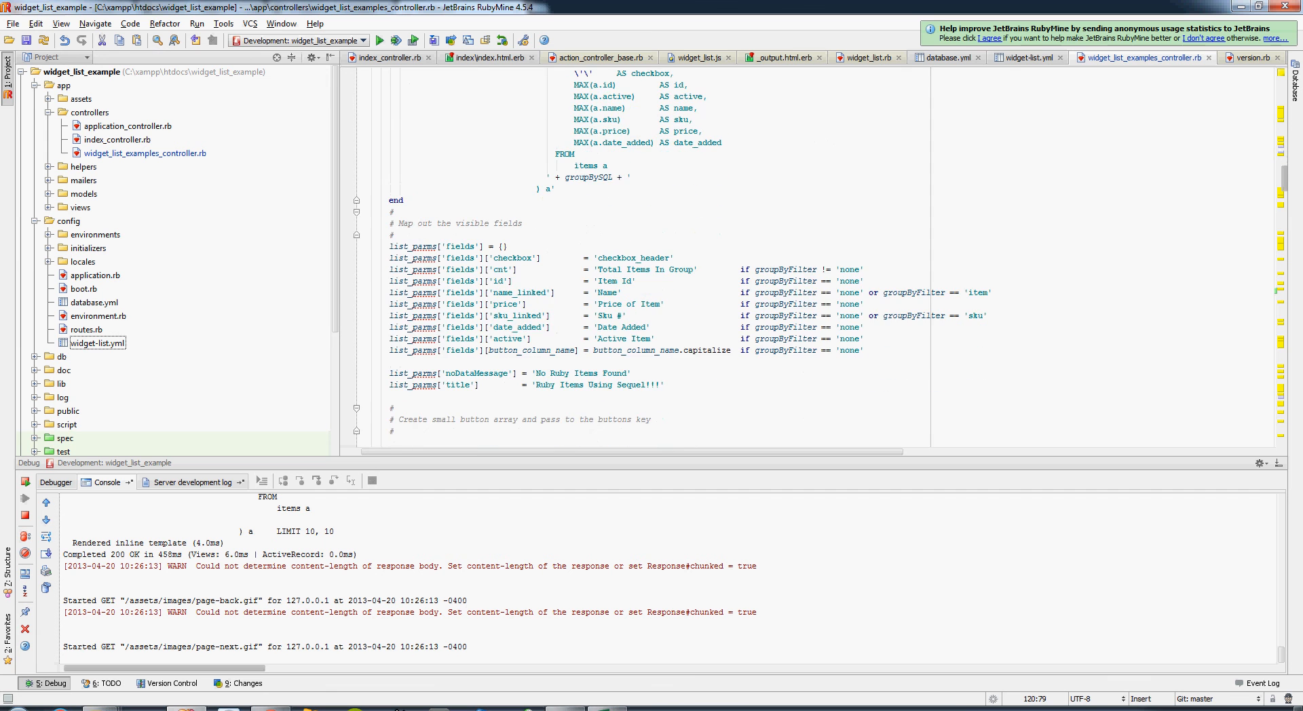
{"action": "scroll", "scroll_direction": "down", "scroll_amount": 3}
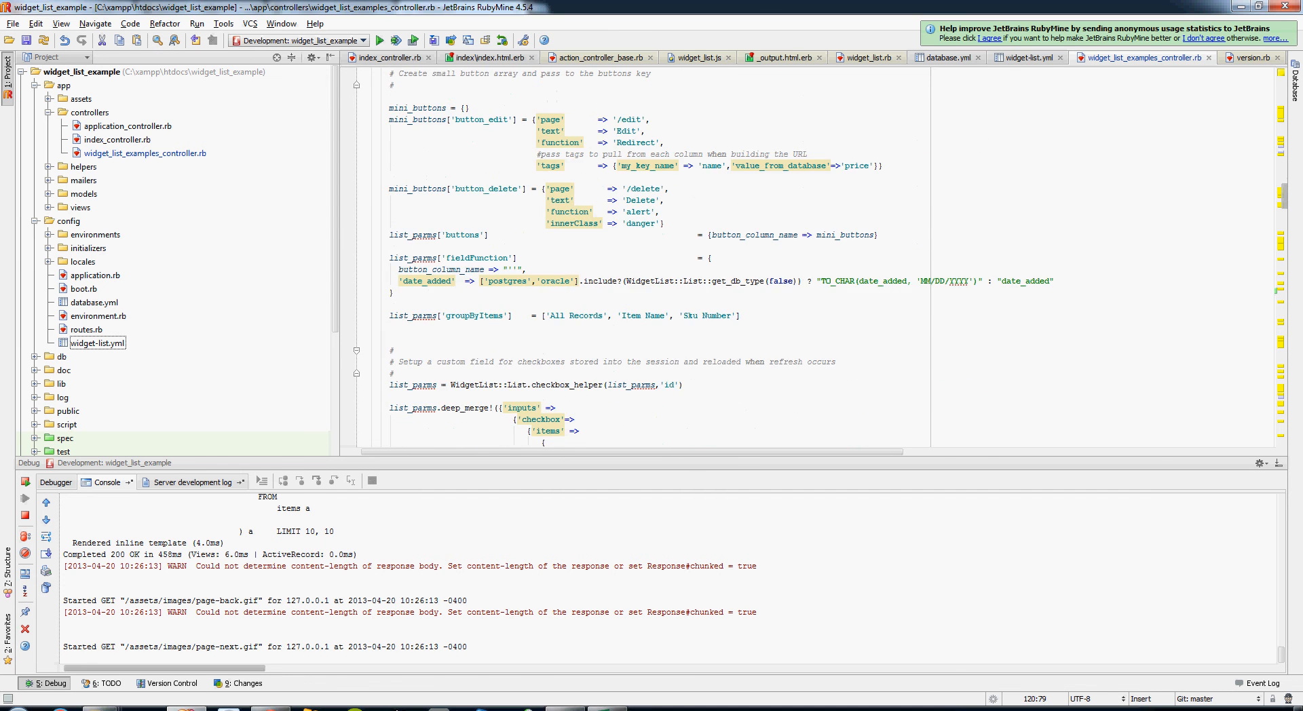
{"action": "scroll", "scroll_direction": "down", "scroll_amount": 3}
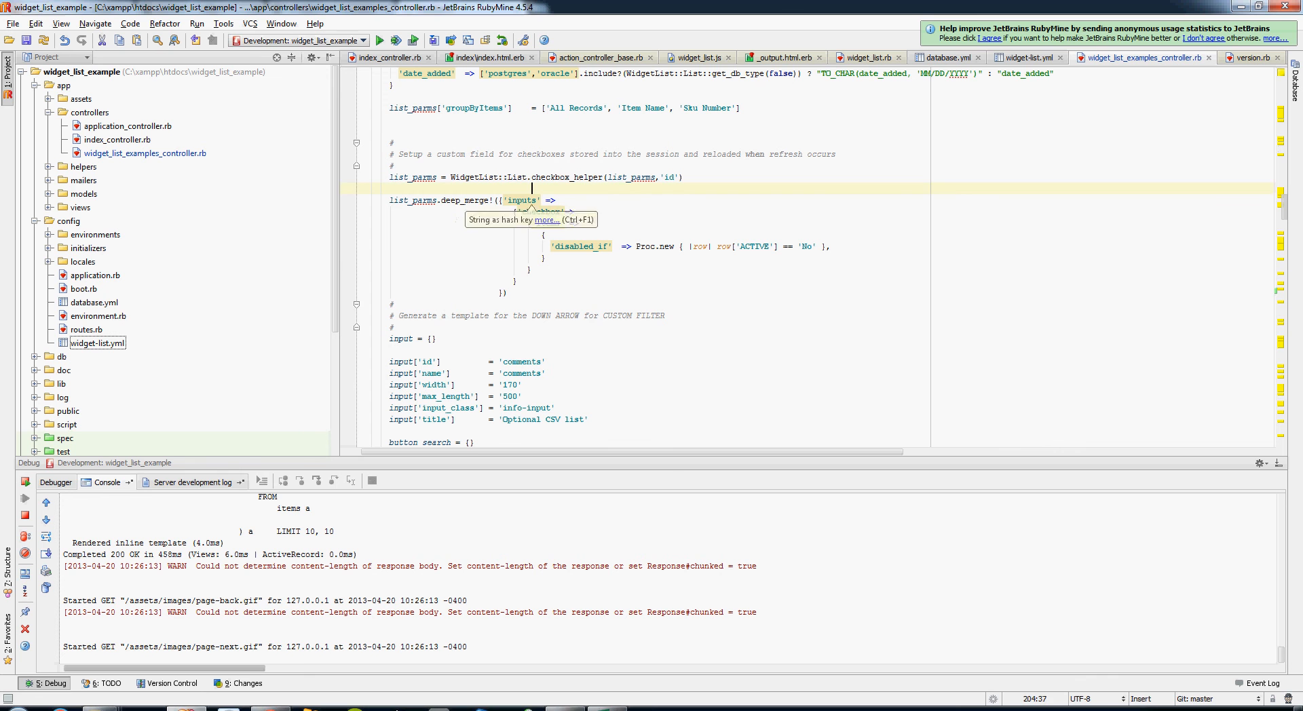
{"action": "double_click", "coordinate": [665, 245]}
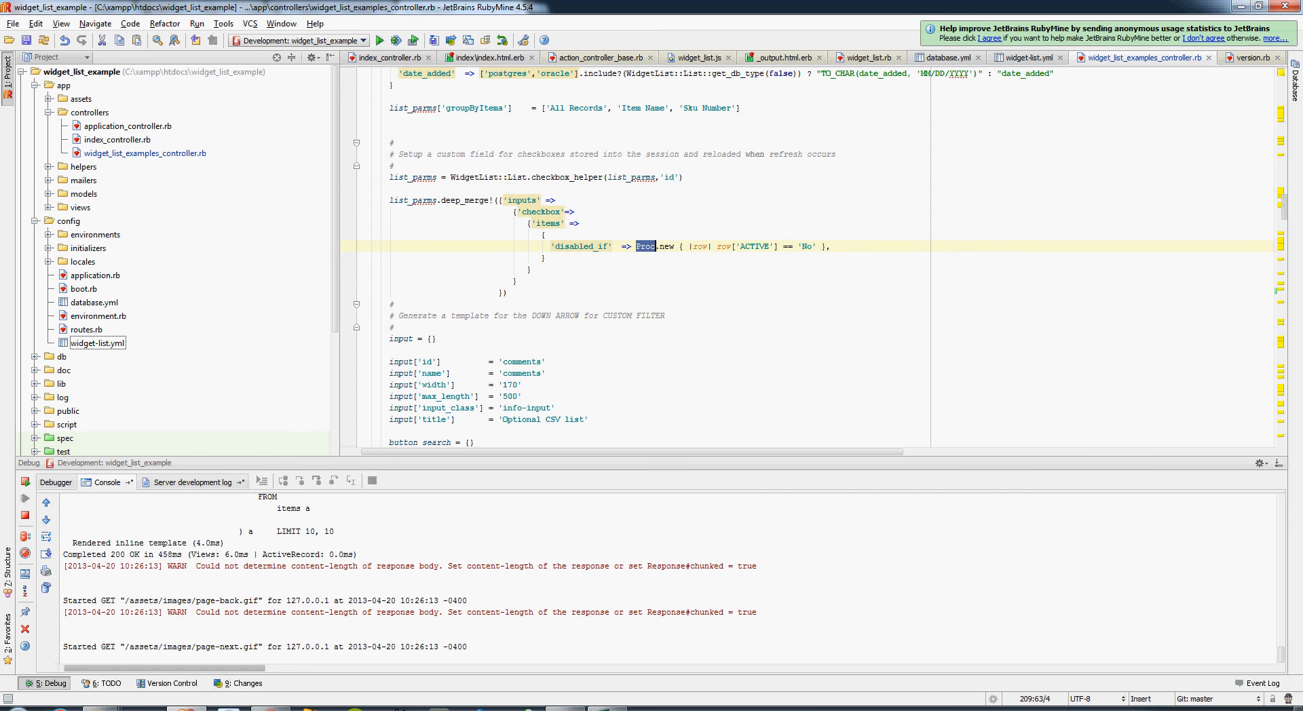
{"action": "double_click", "coordinate": [754, 245]}
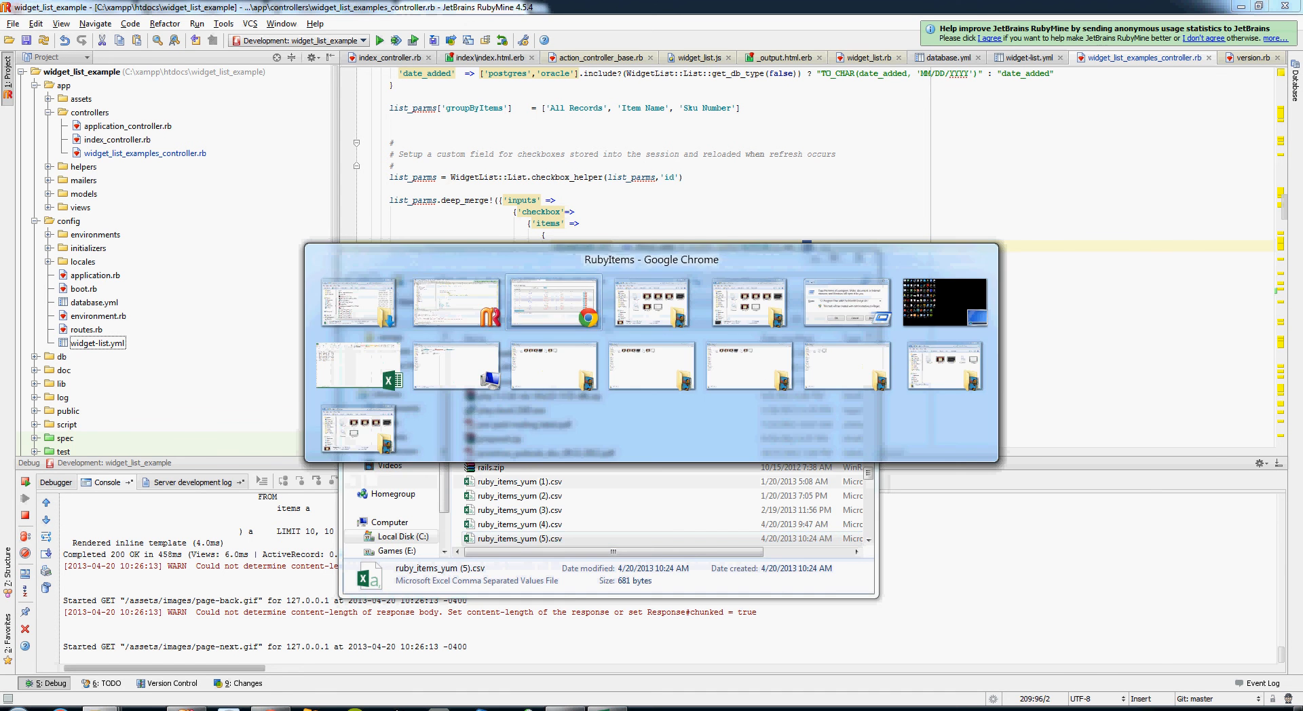
Advance the Sequel grid pager to page 2, items 11–20.
{"action": "left_click", "coordinate": [552, 302]}
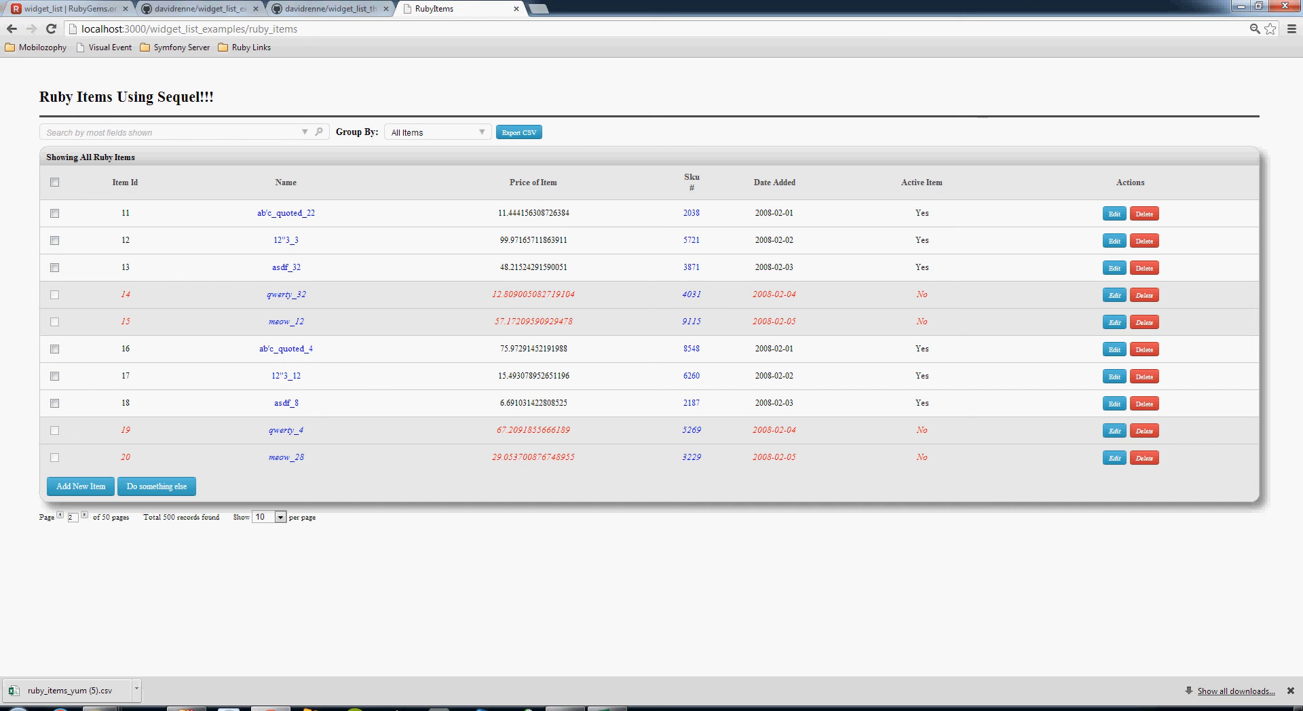
{"action": "mouse_move", "coordinate": [55, 182]}
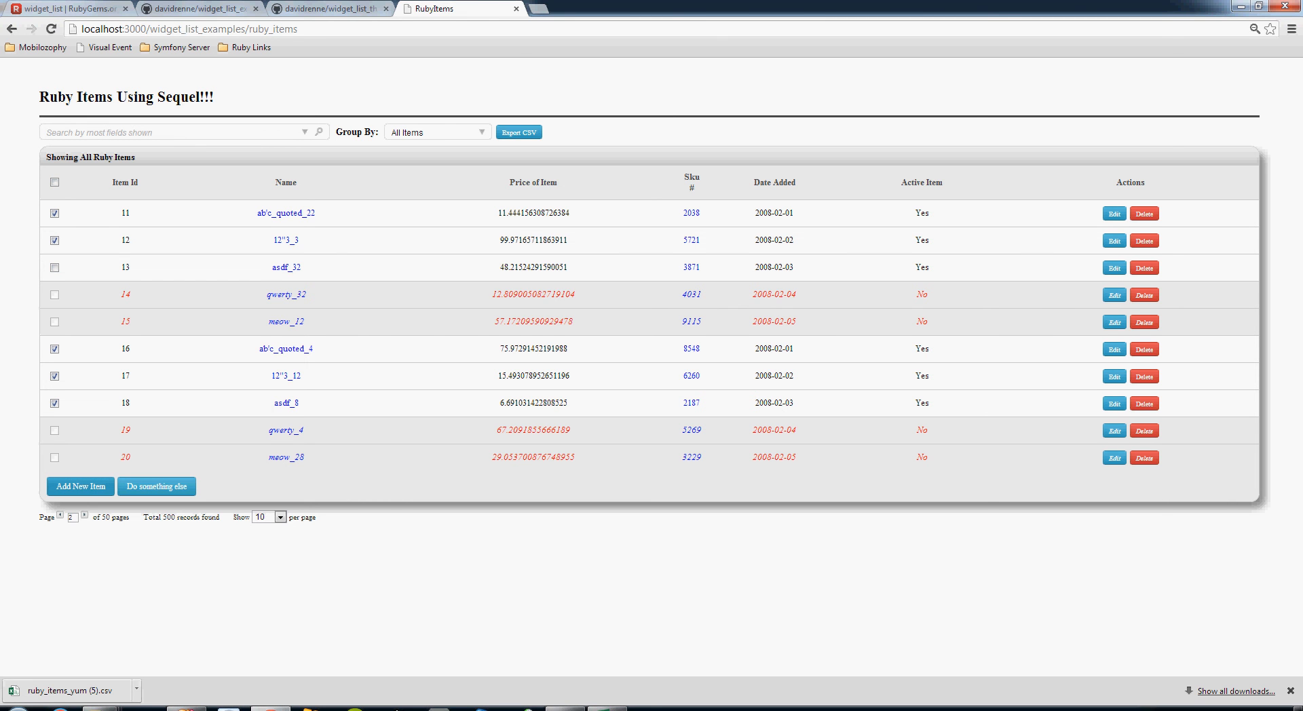
{"action": "mouse_move", "coordinate": [55, 181]}
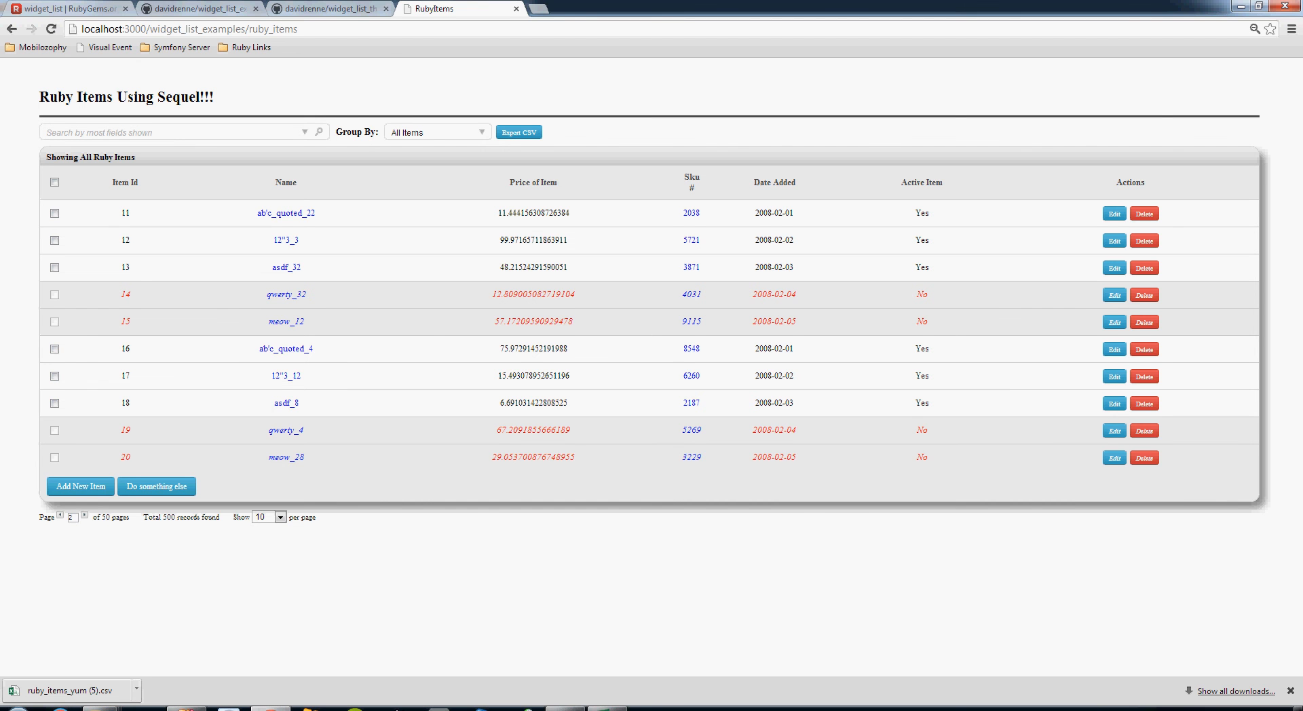
Inspect item 18's checkbox markup, toggle it, then return to the localhost:3000 index.
{"action": "right_click", "coordinate": [55, 403]}
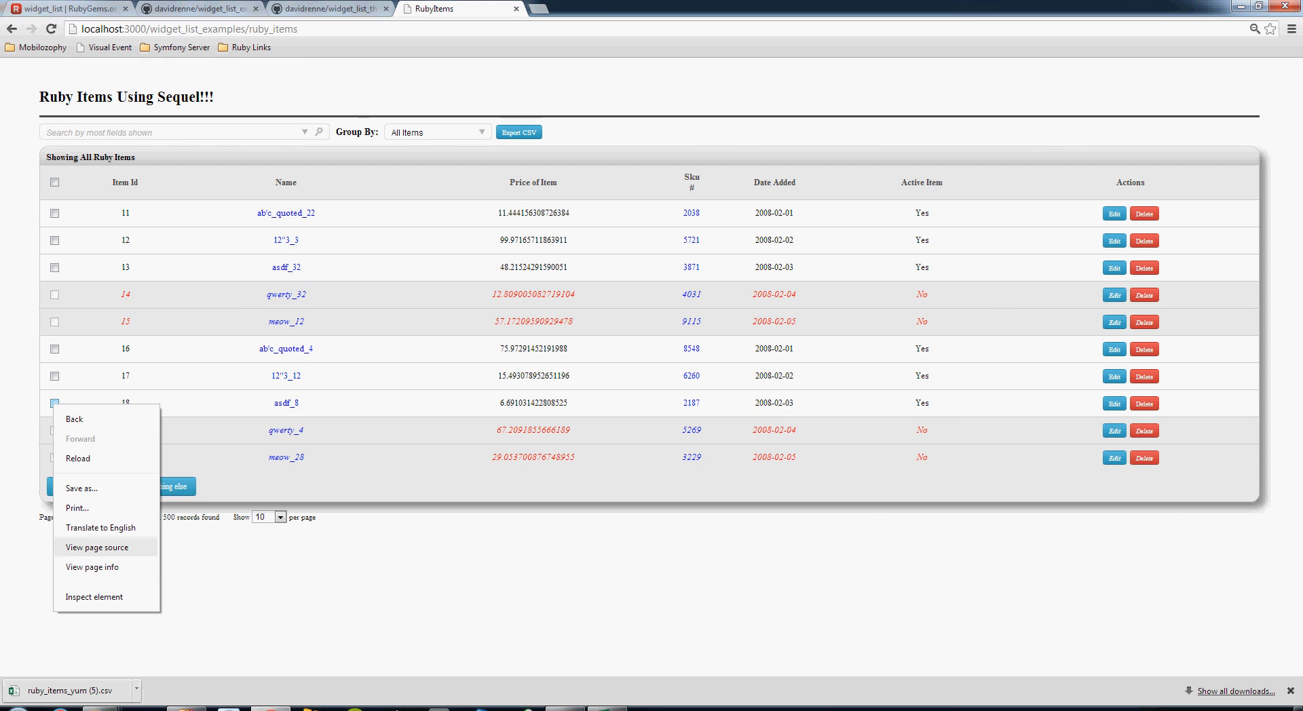
{"action": "left_click", "coordinate": [94, 597]}
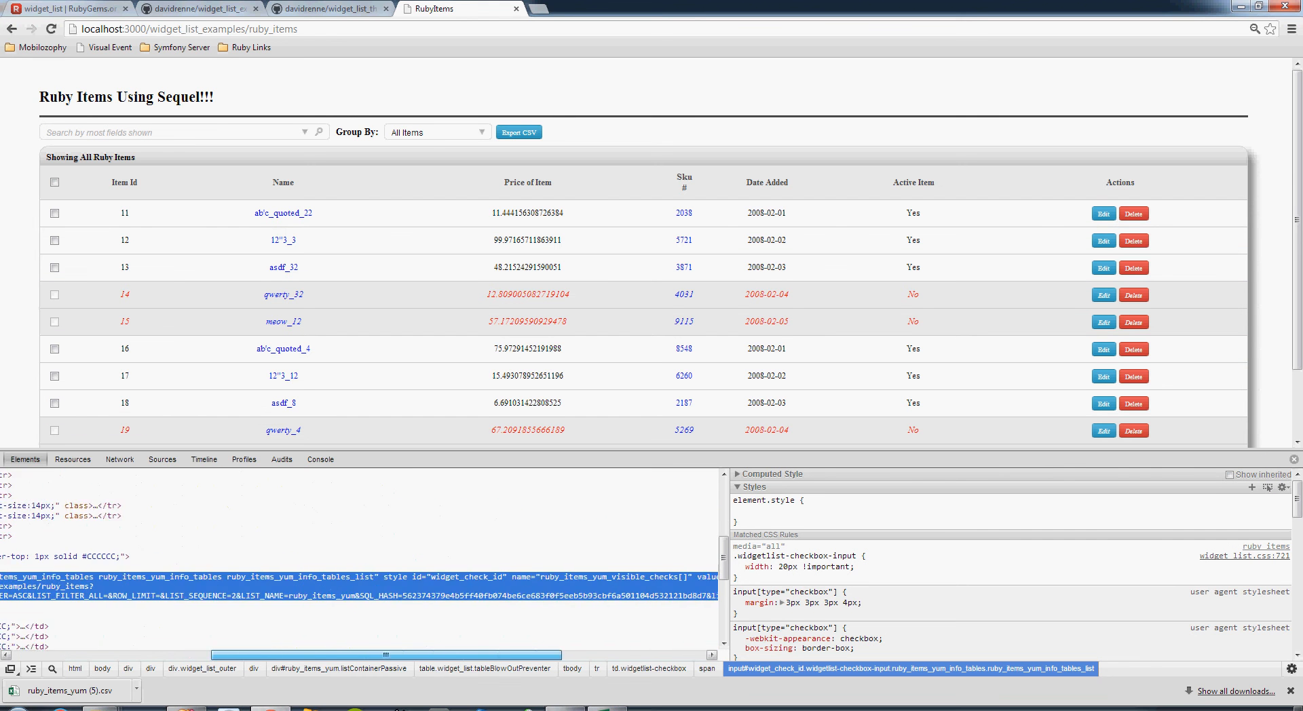
{"action": "left_click", "coordinate": [55, 403]}
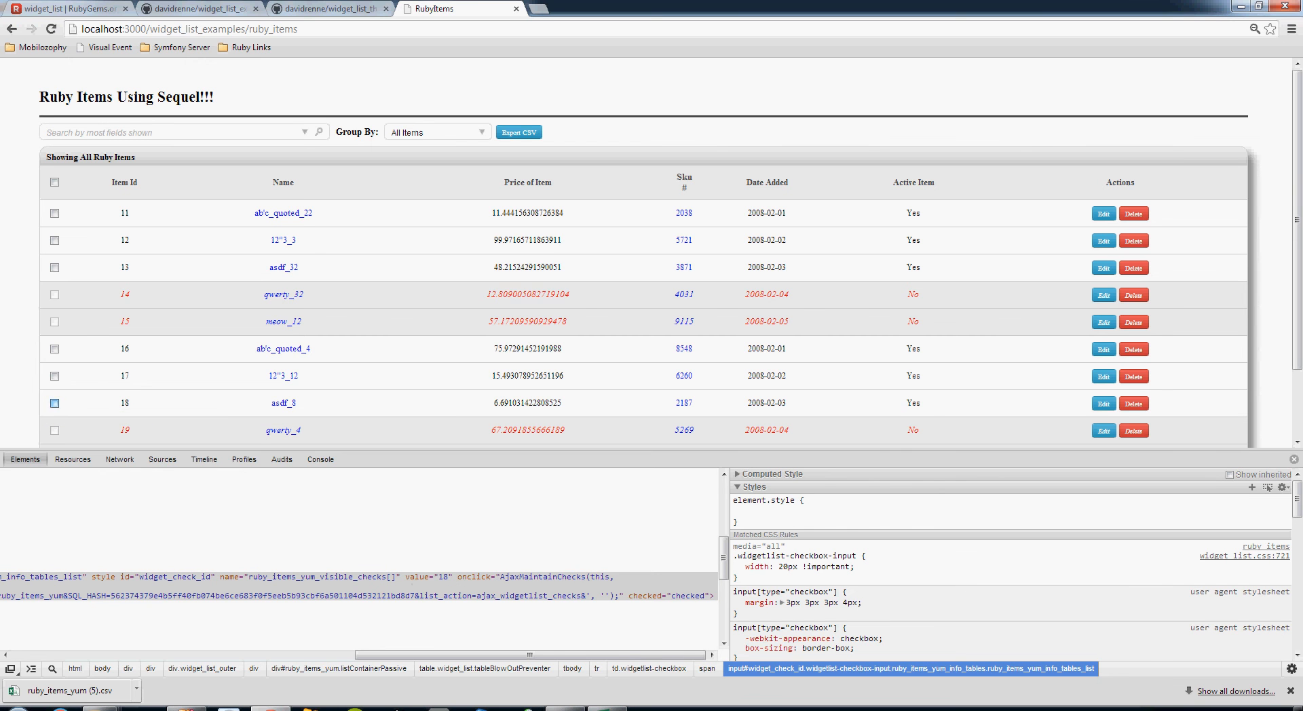
{"action": "left_click", "coordinate": [54, 404]}
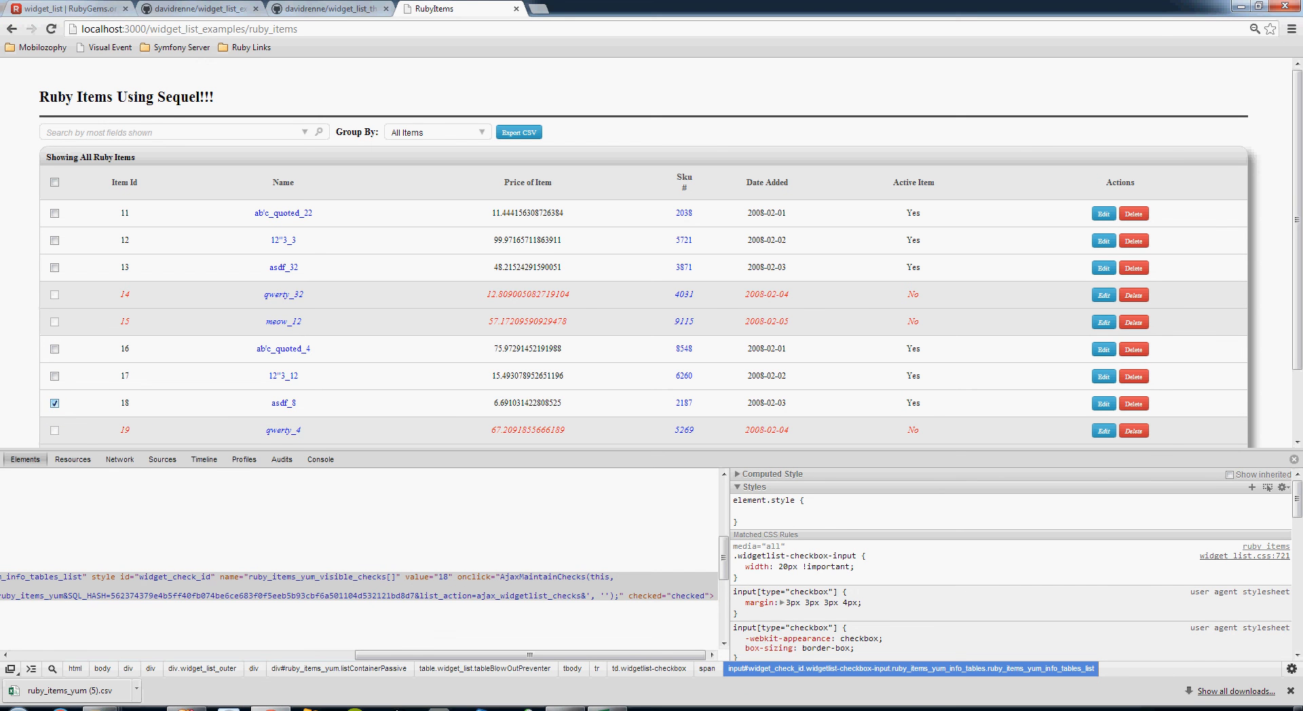
{"action": "left_click", "coordinate": [55, 403]}
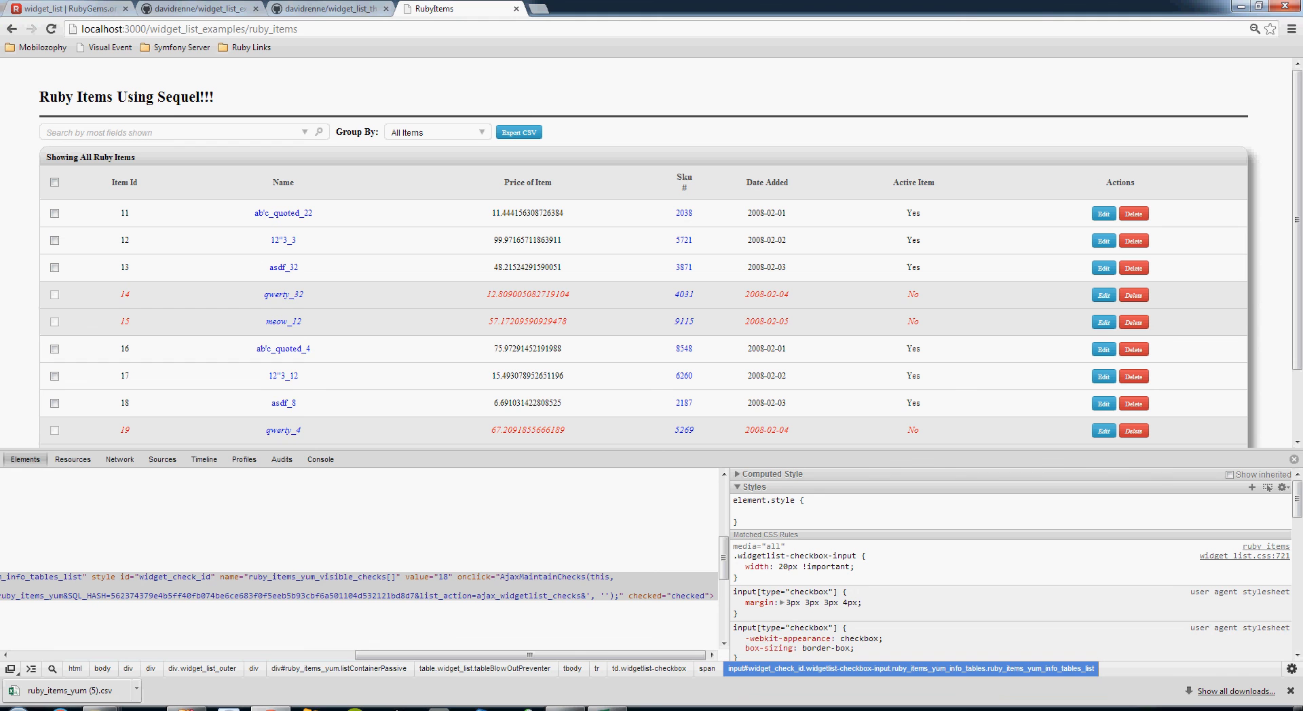
{"action": "left_click", "coordinate": [436, 133]}
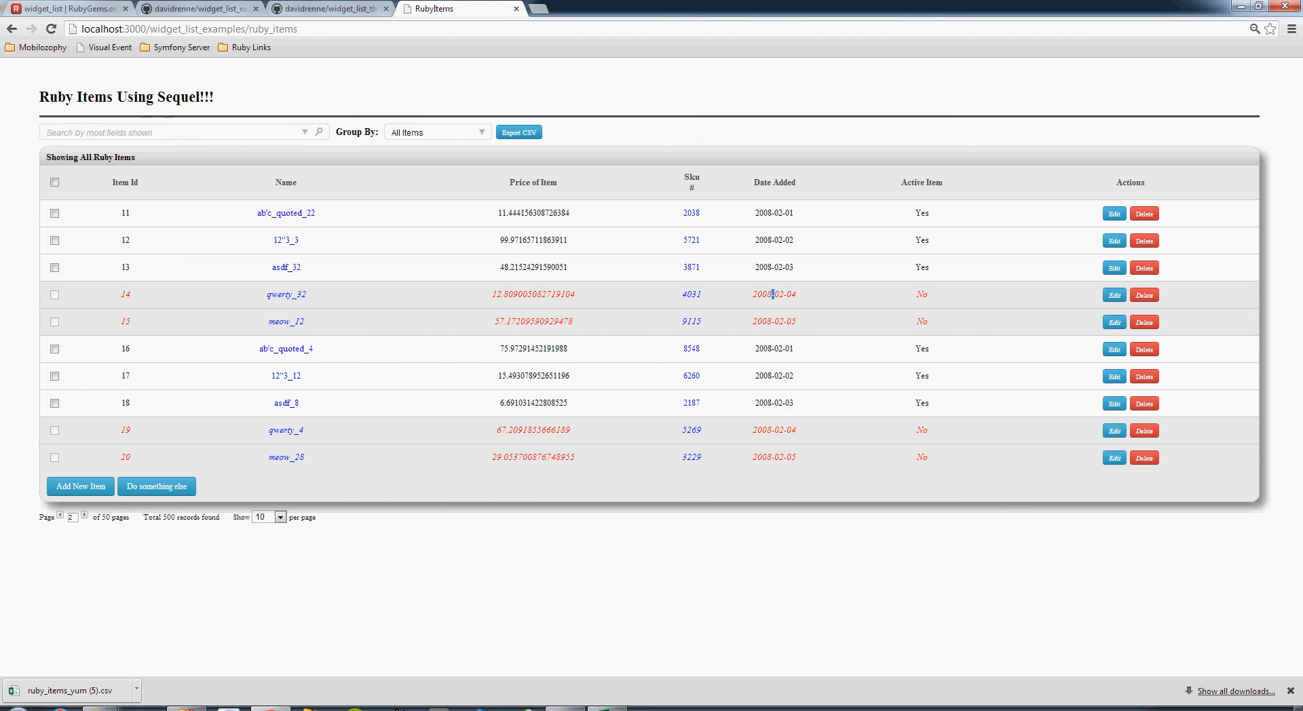
{"action": "left_click", "coordinate": [437, 132]}
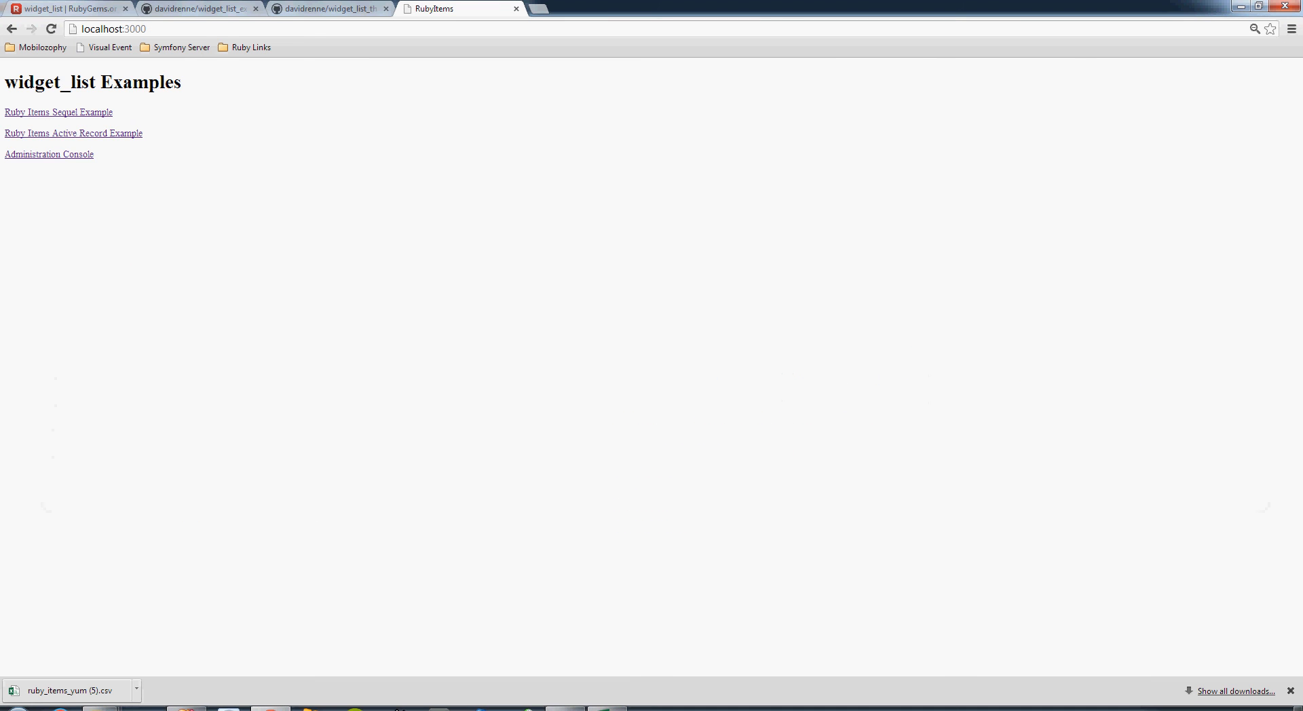
{"action": "left_click", "coordinate": [65, 8]}
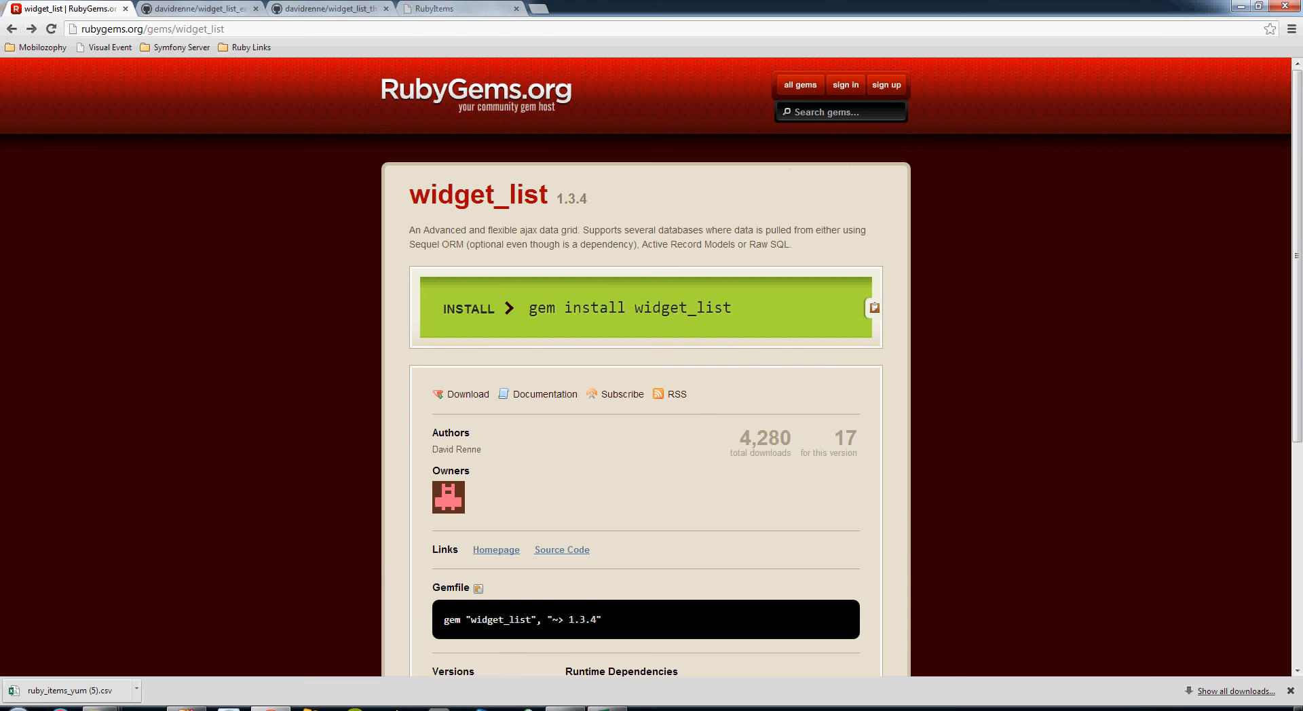
{"action": "left_click", "coordinate": [460, 8]}
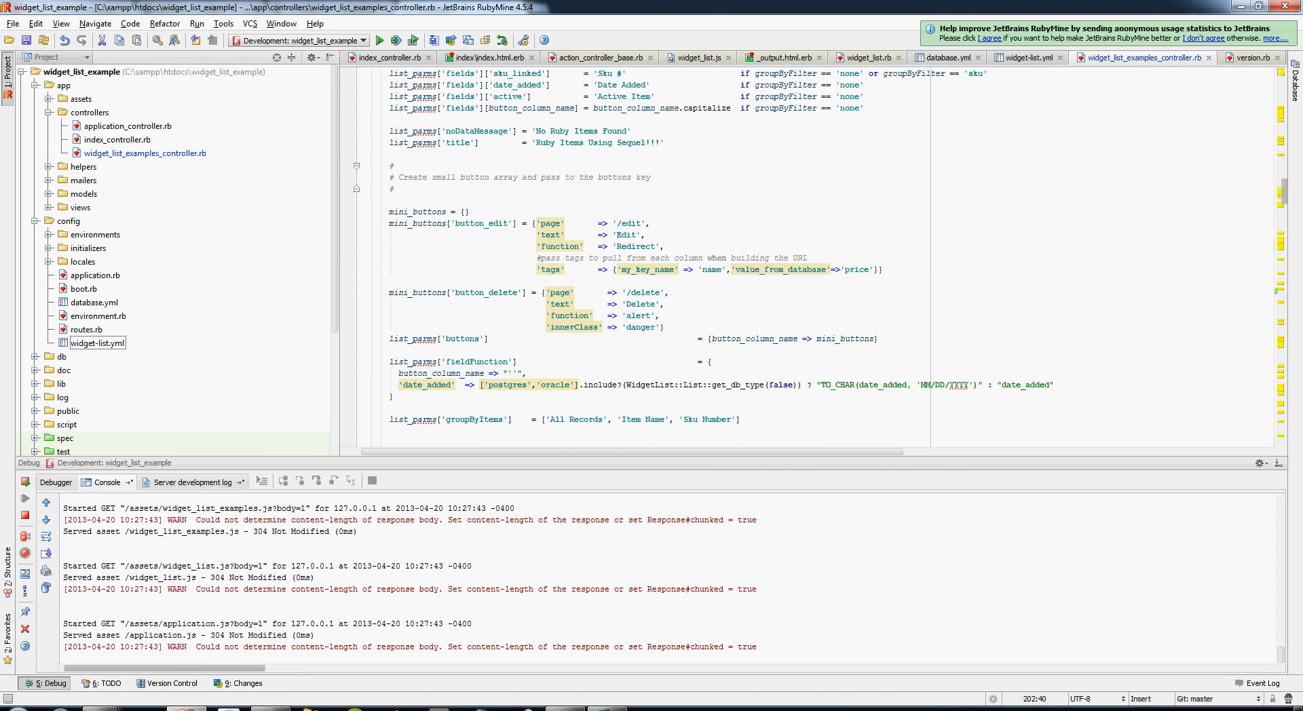
{"action": "scroll", "scroll_direction": "up", "scroll_amount": 3}
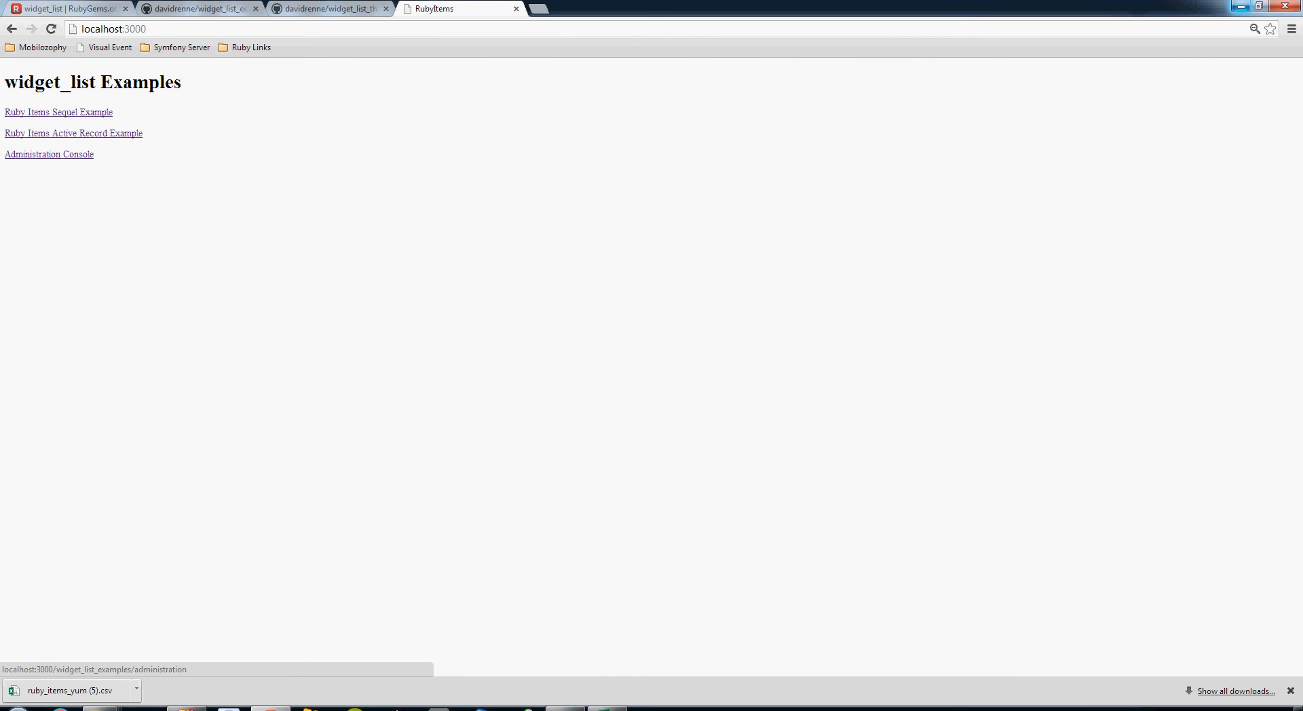
Open the Administration Console, dismiss the Desired Controller Location help alerts, and pick a model.
{"action": "left_click", "coordinate": [48, 153]}
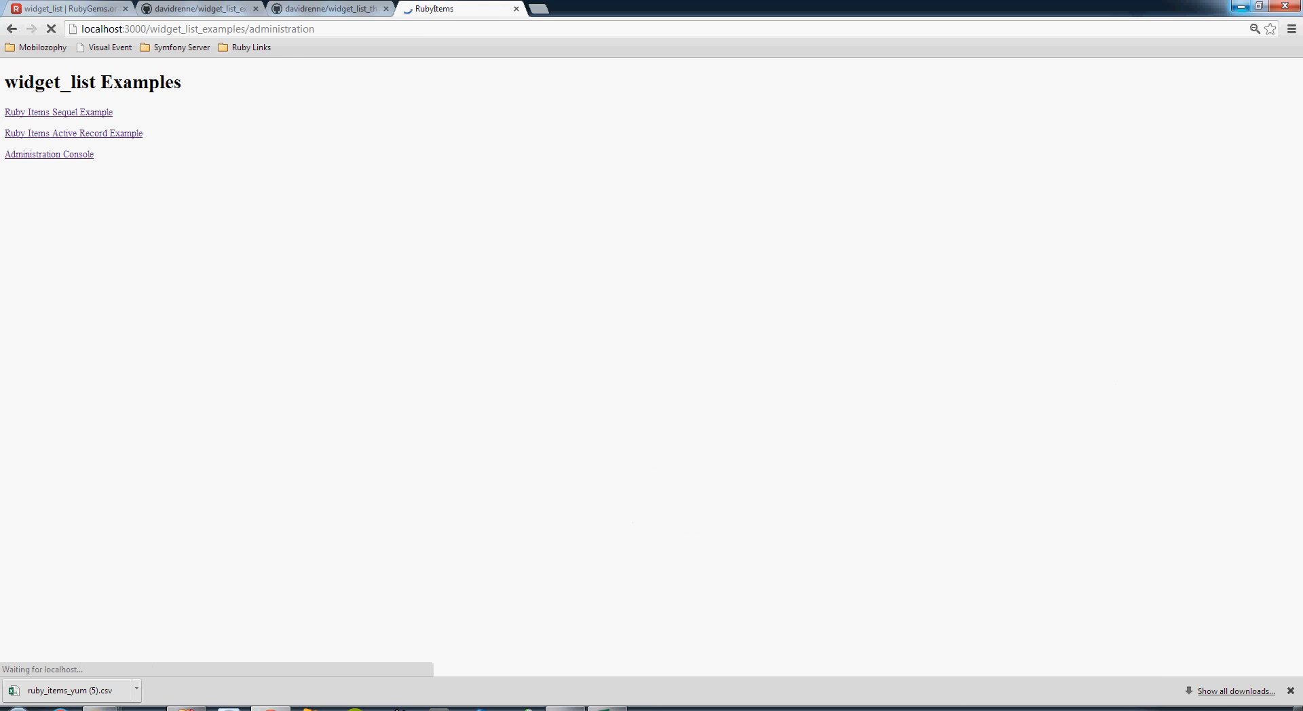
{"action": "left_click", "coordinate": [48, 154]}
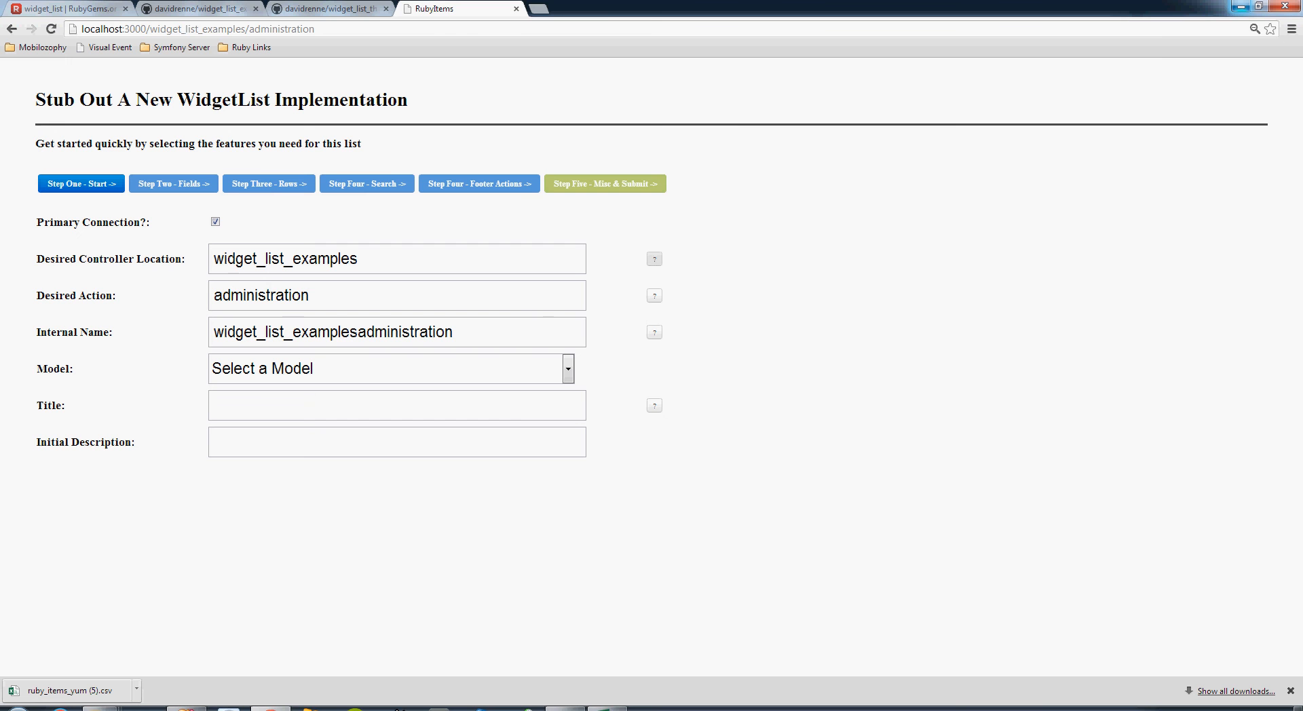
{"action": "left_click", "coordinate": [654, 258]}
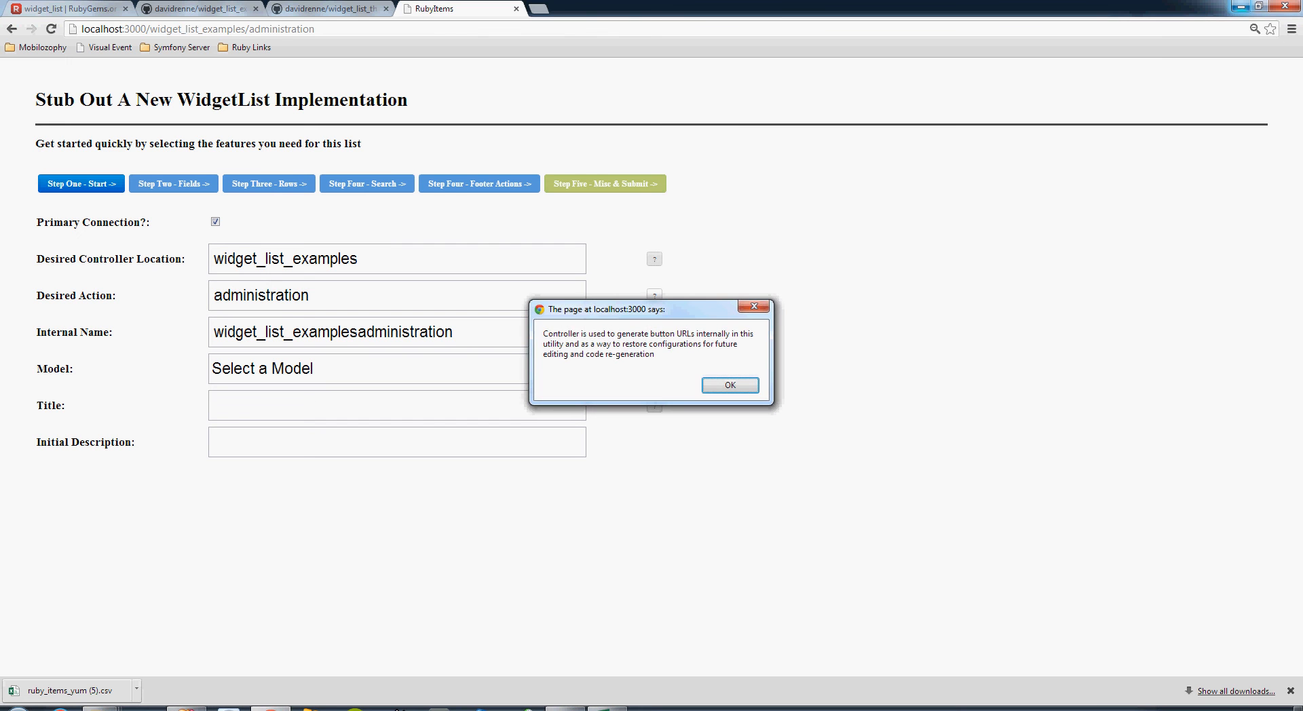
{"action": "left_click", "coordinate": [729, 385]}
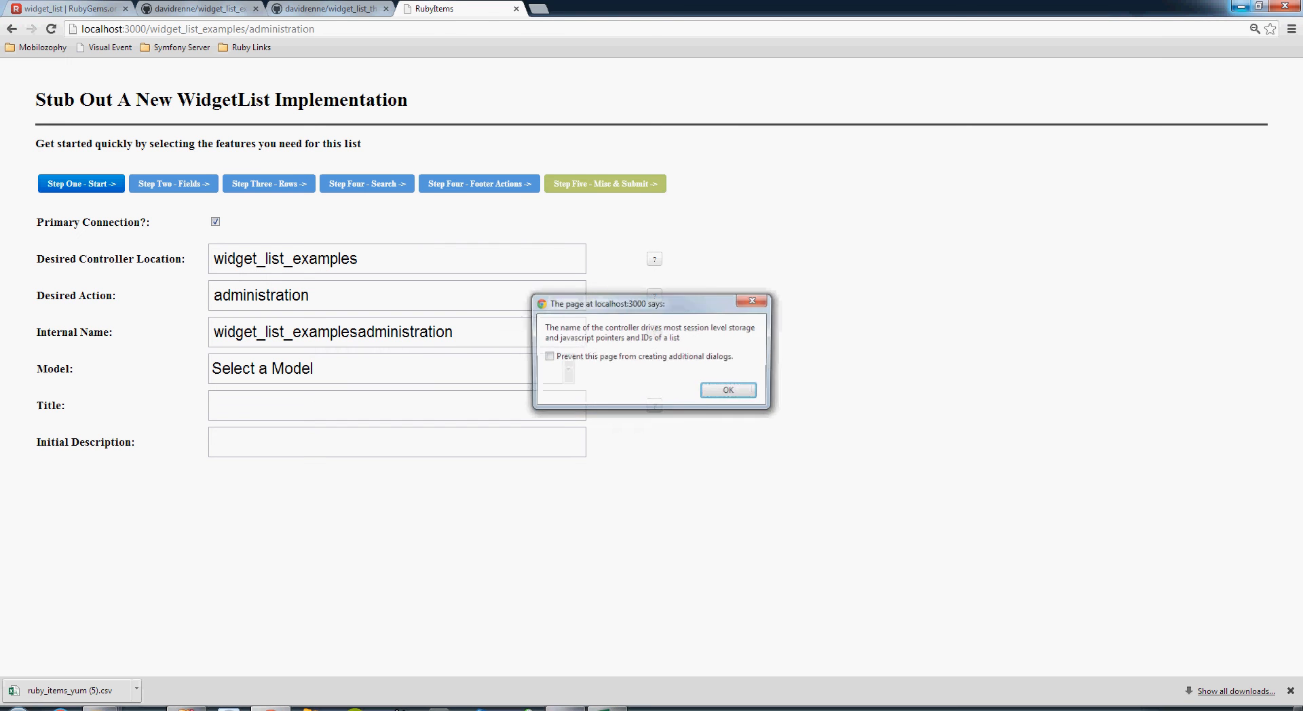
{"action": "left_click", "coordinate": [726, 391]}
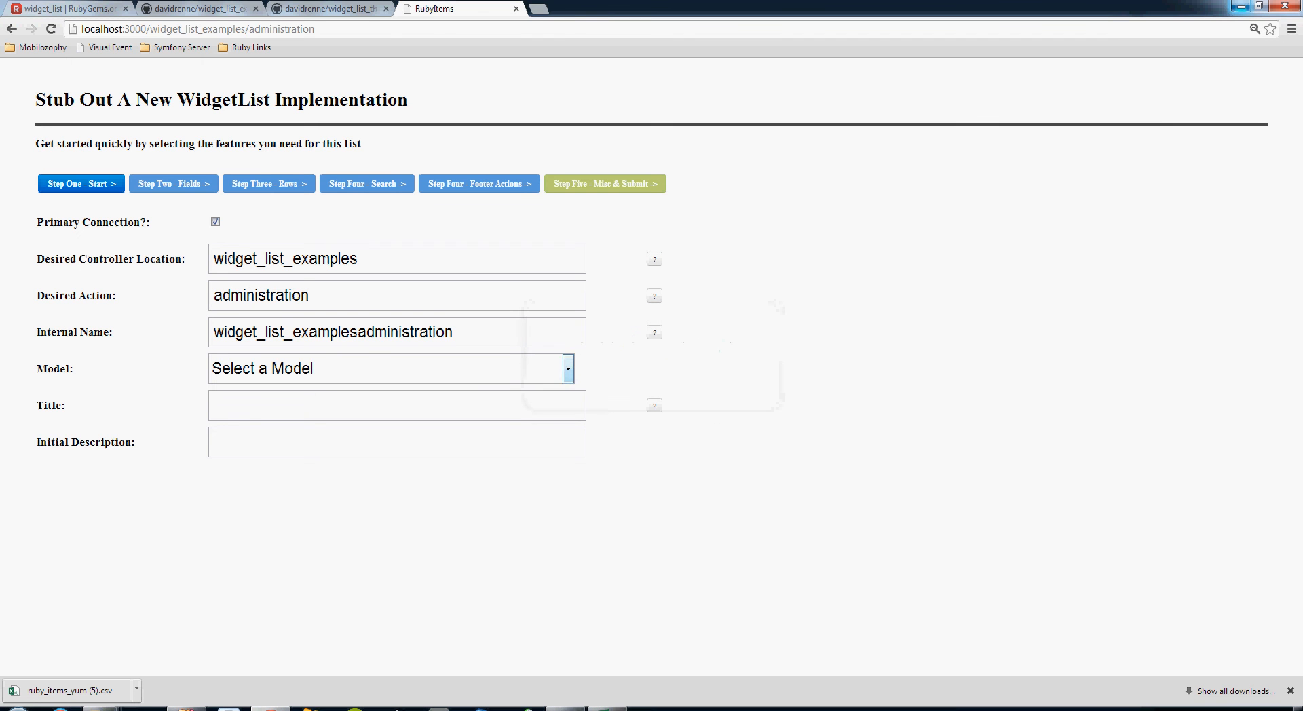
{"action": "left_click", "coordinate": [568, 368]}
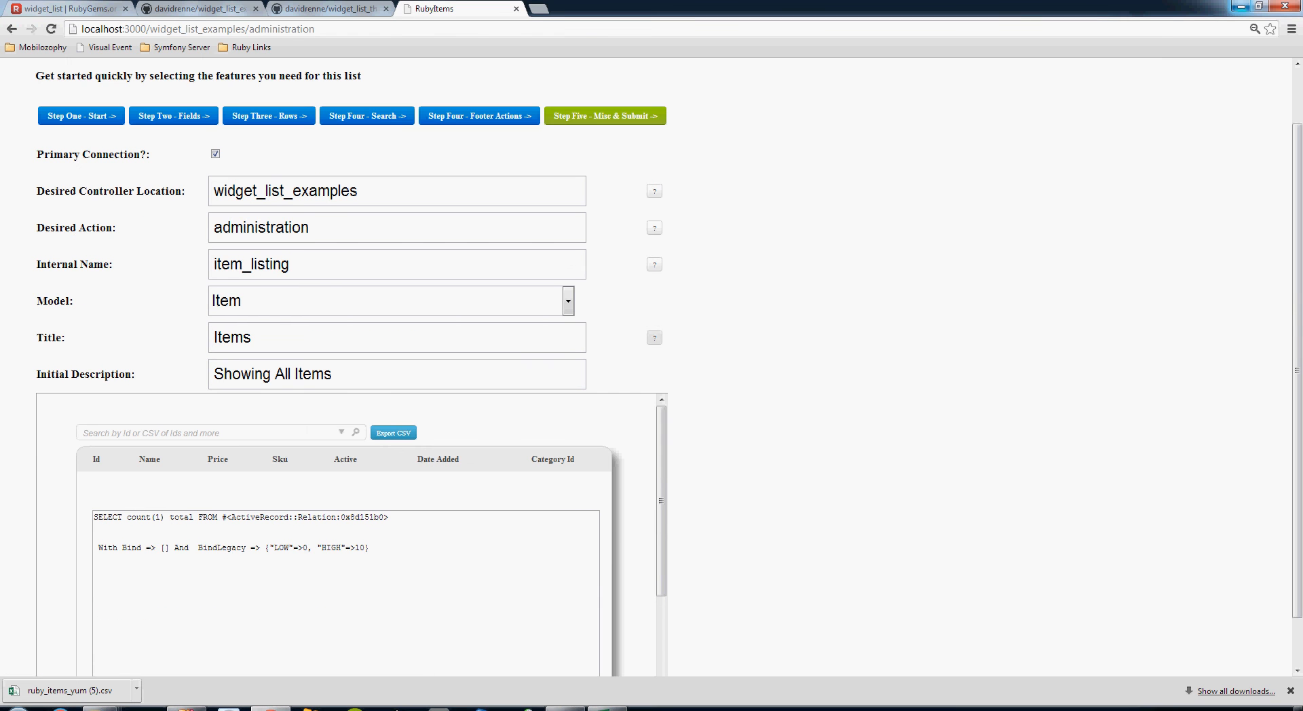
Examine the preview's SQL error output, then advance to 'Step Two - Fields'.
{"action": "double_click", "coordinate": [308, 517]}
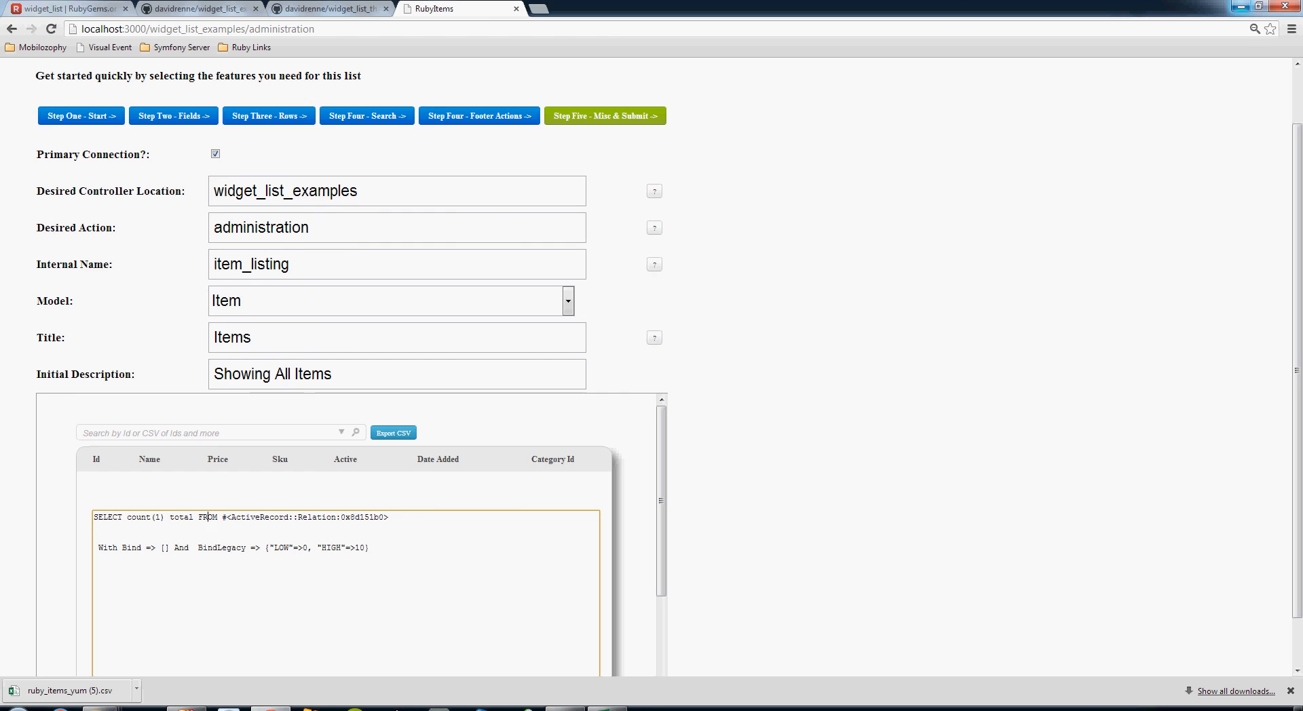
{"action": "scroll", "scroll_direction": "down", "scroll_amount": 3}
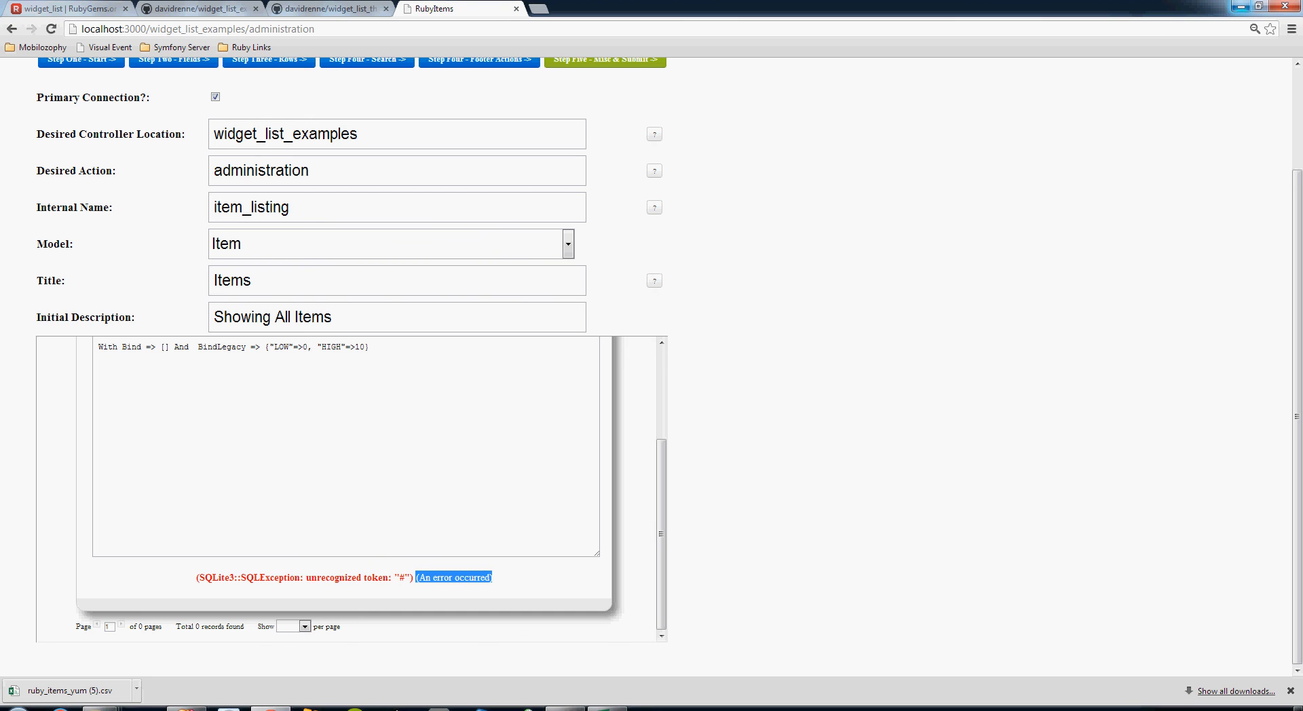
{"action": "left_click", "coordinate": [453, 578]}
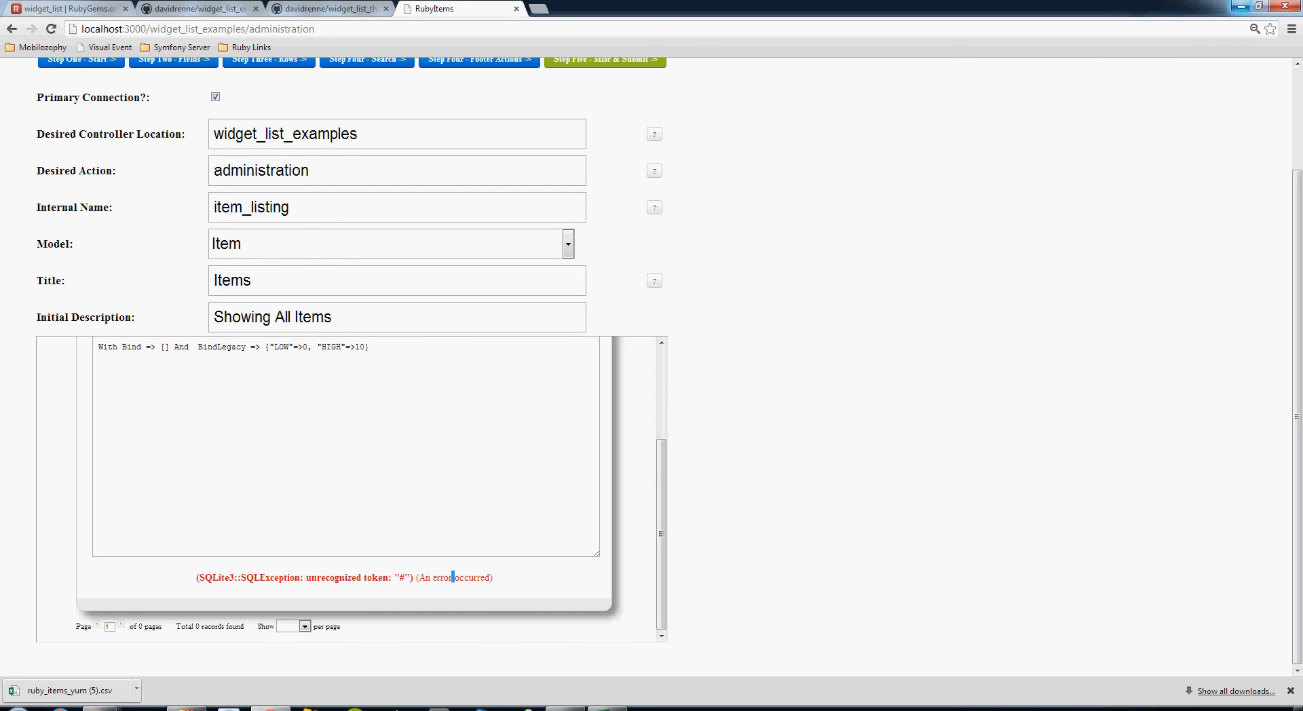
{"action": "double_click", "coordinate": [453, 578]}
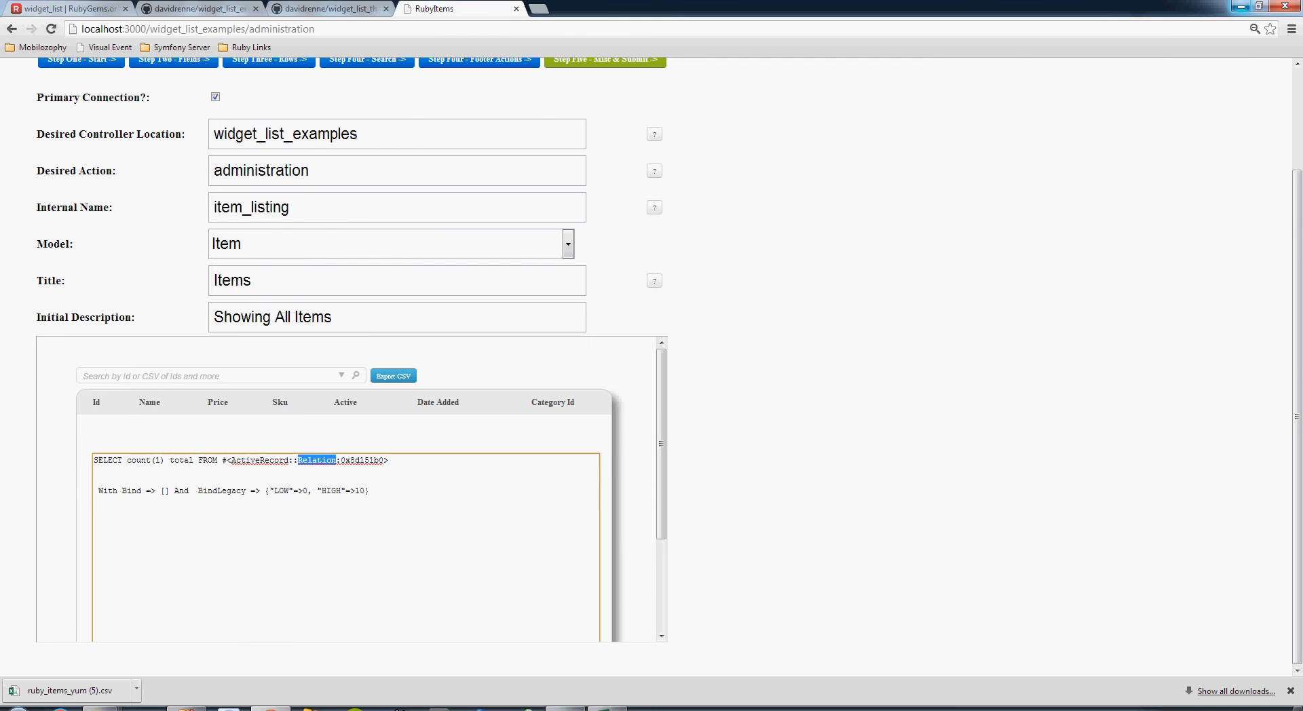
{"action": "scroll", "scroll_direction": "up", "scroll_amount": 3}
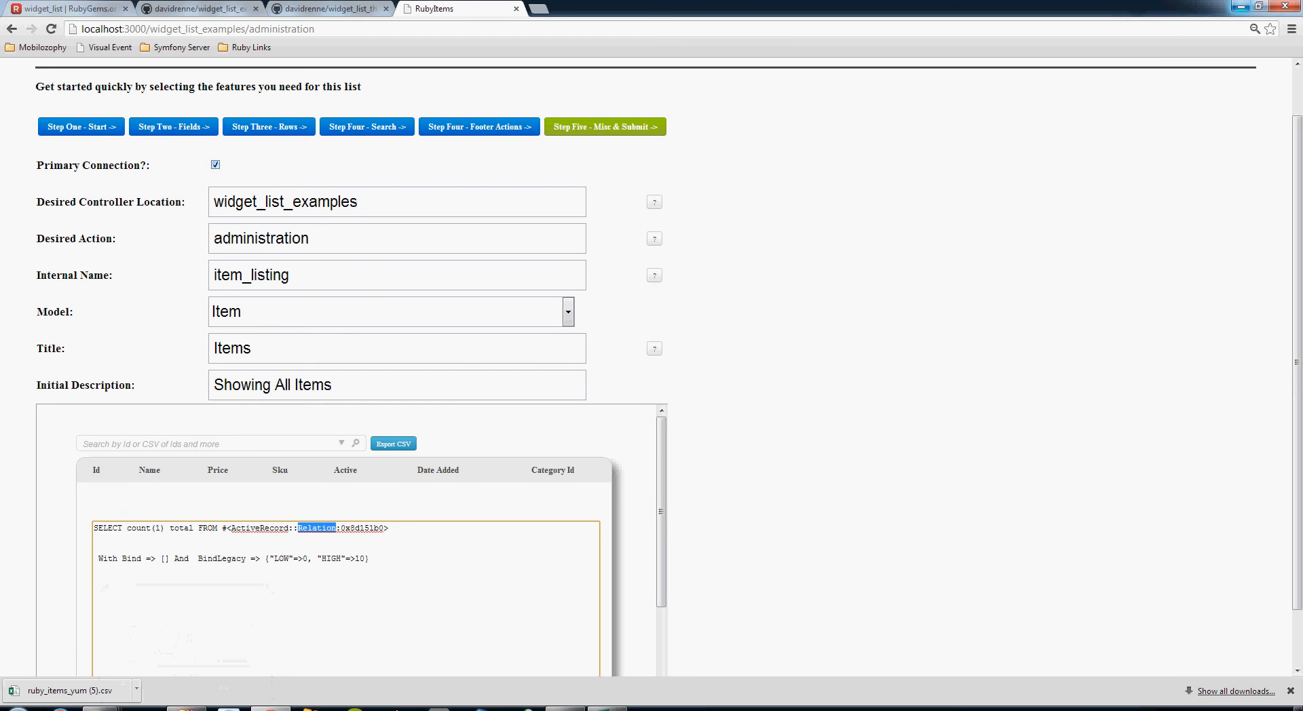
{"action": "left_click", "coordinate": [214, 164]}
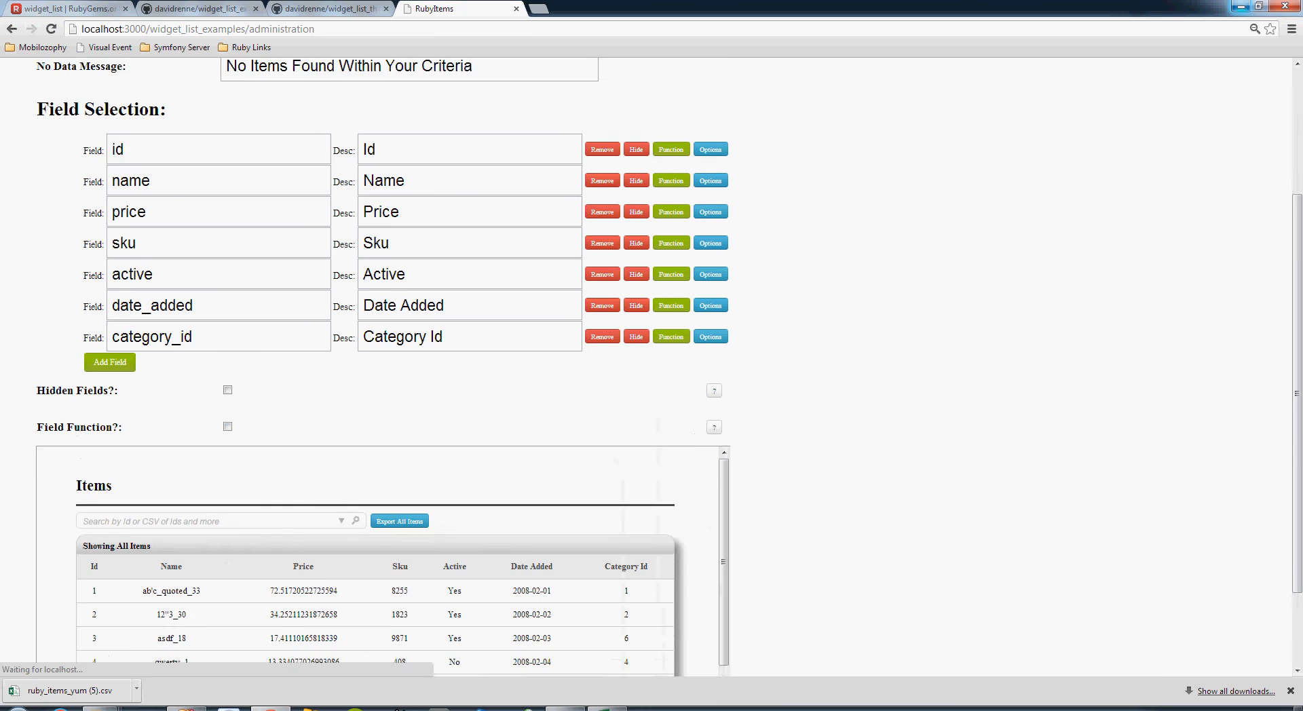
Return the stub-out form to 'Step One - Start'.
{"action": "scroll", "scroll_direction": "down", "scroll_amount": 3}
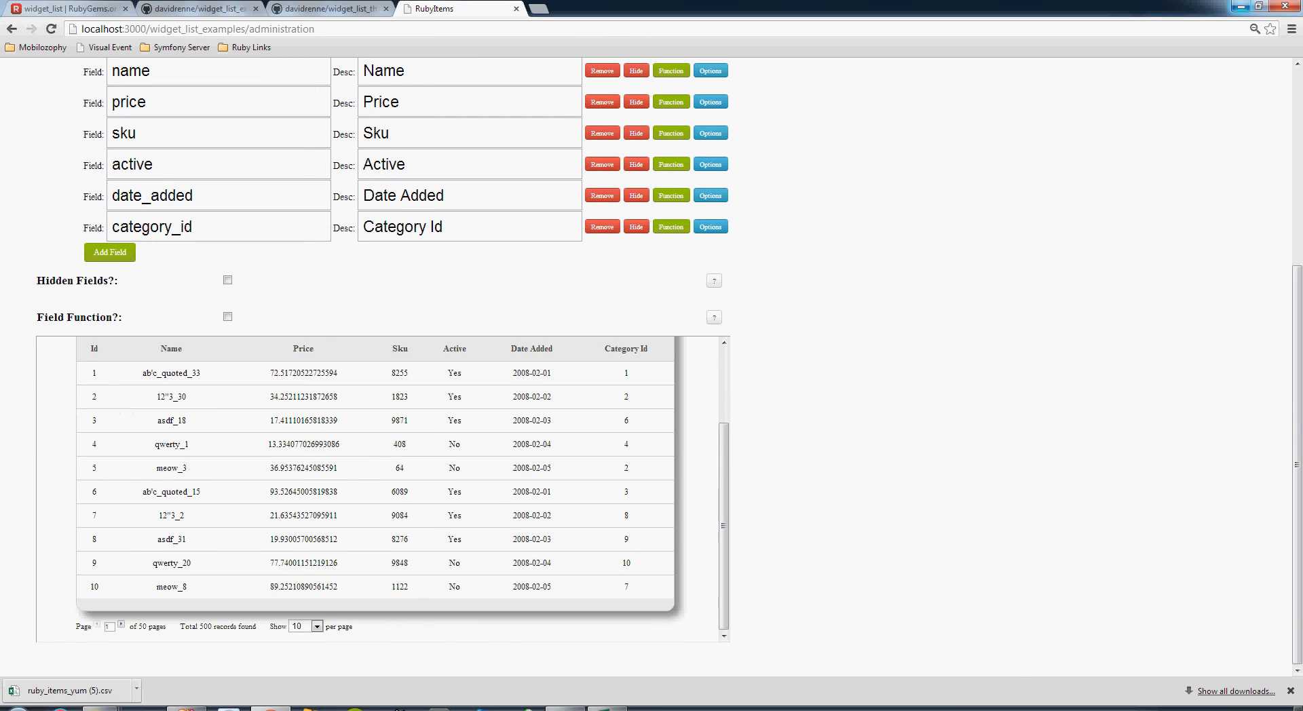
{"action": "scroll", "scroll_direction": "up", "scroll_amount": 3}
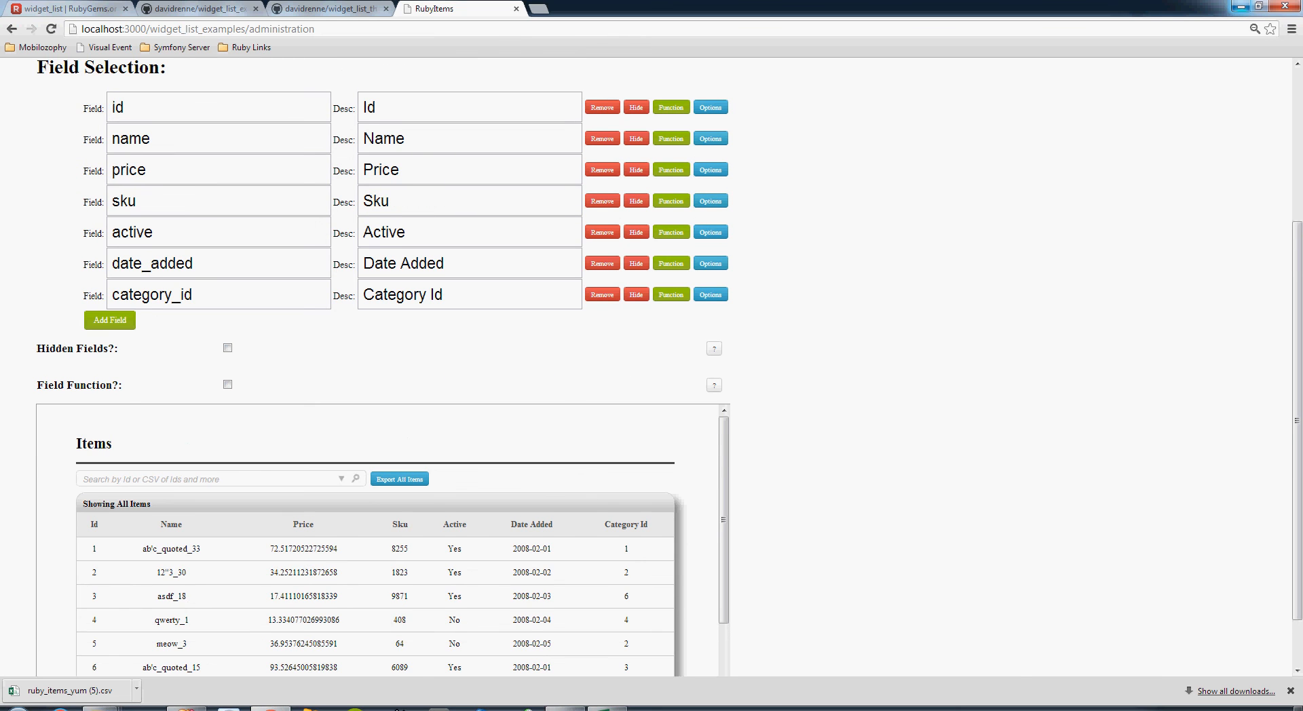
{"action": "scroll", "scroll_direction": "down", "scroll_amount": 3}
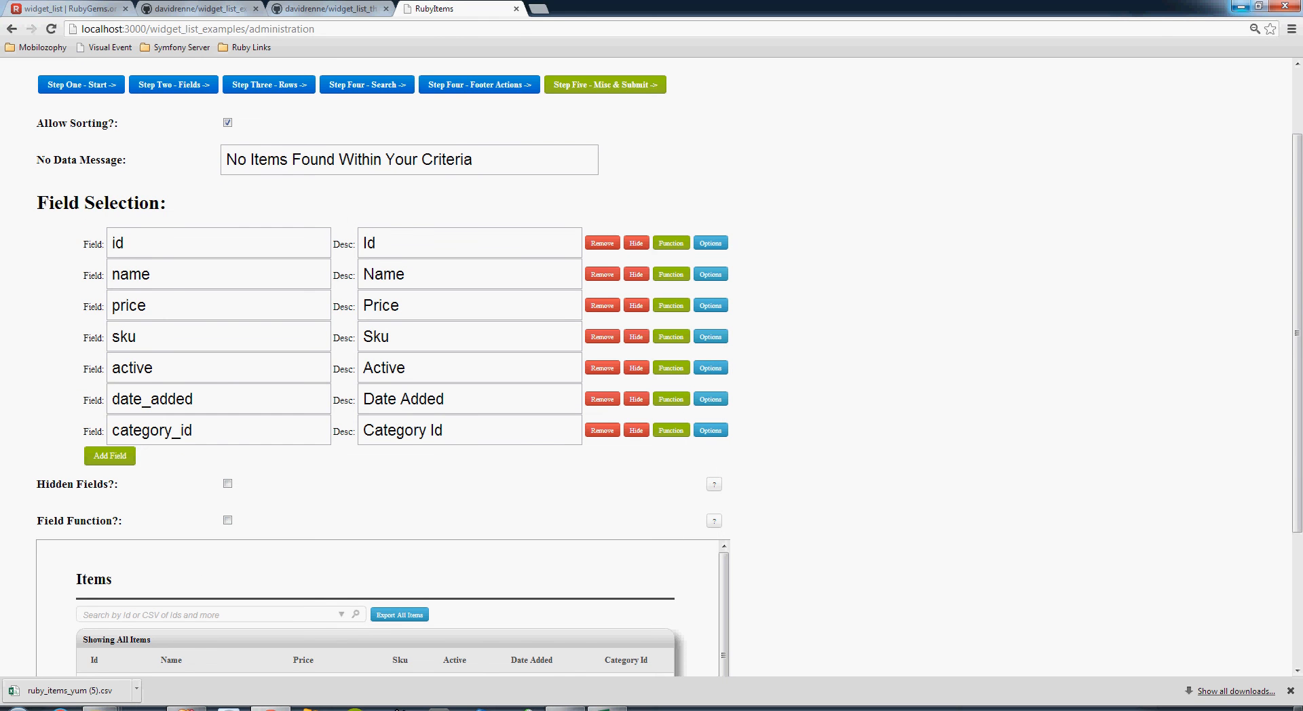
{"action": "left_click", "coordinate": [81, 84]}
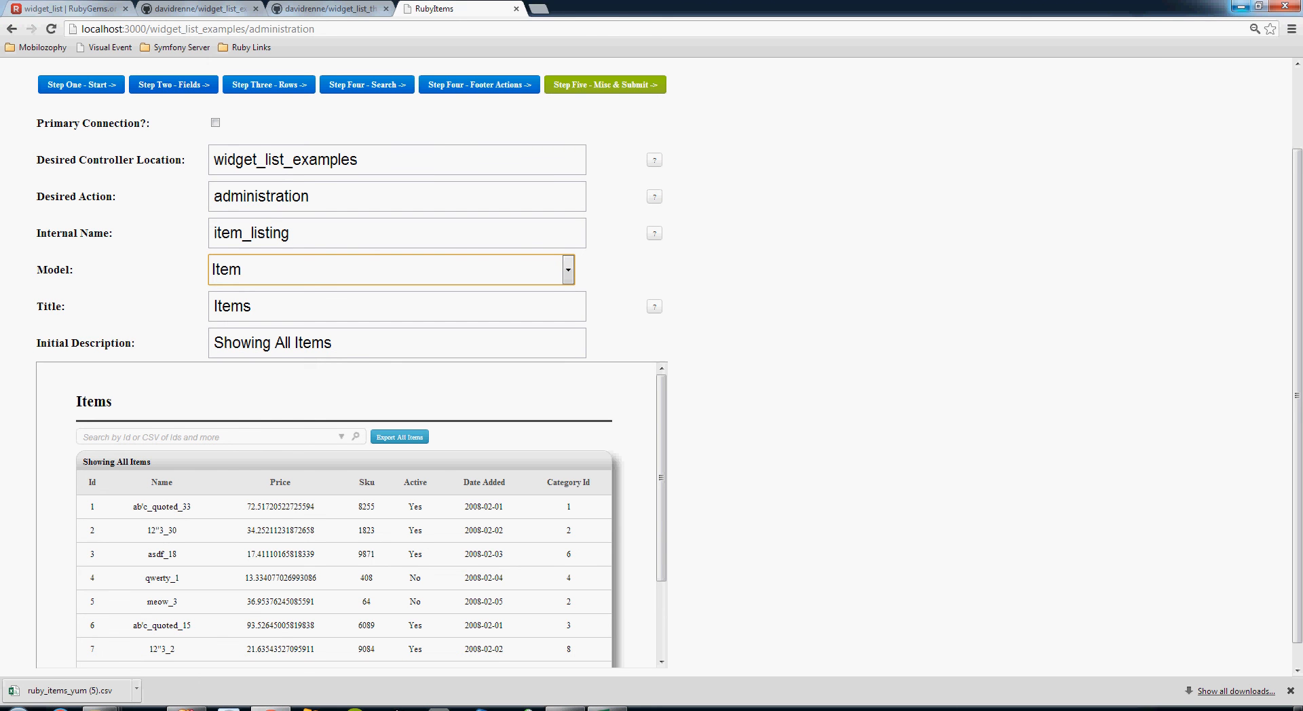
Keep Item as the model and reopen the Model dropdown listing.
{"action": "left_click", "coordinate": [567, 269]}
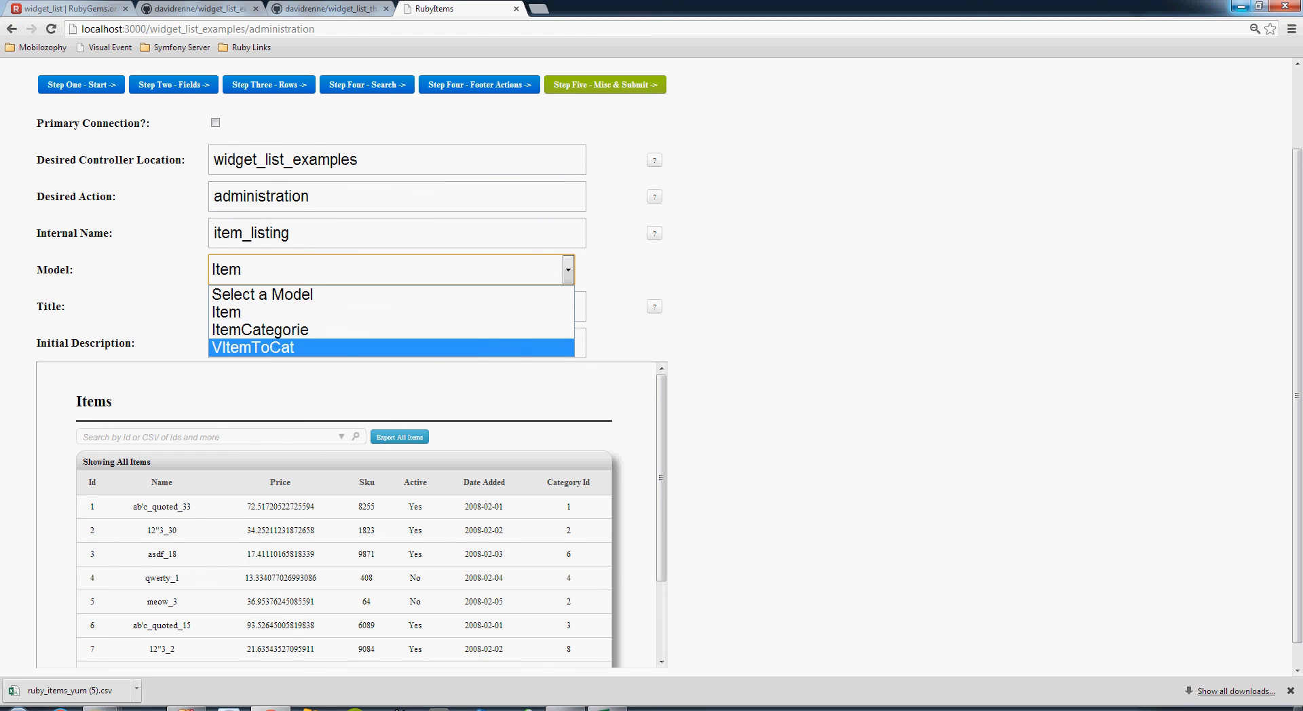
{"action": "left_click", "coordinate": [226, 294]}
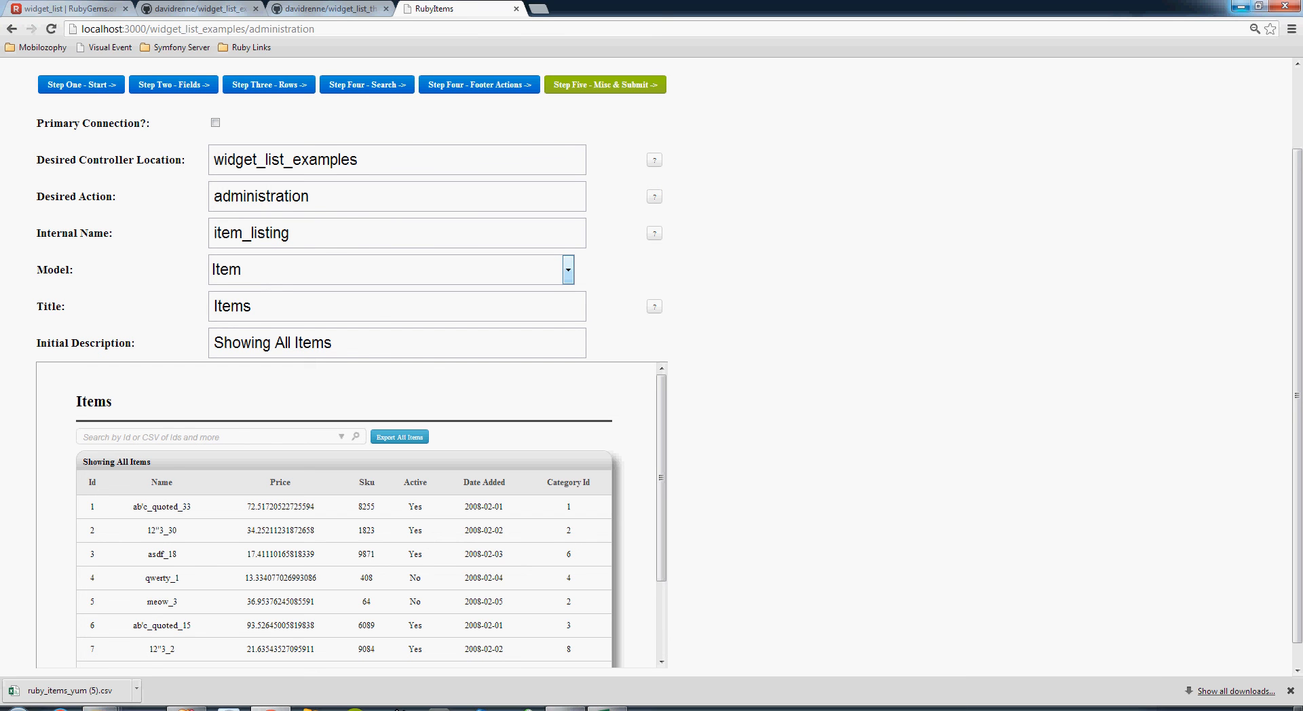
{"action": "left_click", "coordinate": [568, 270]}
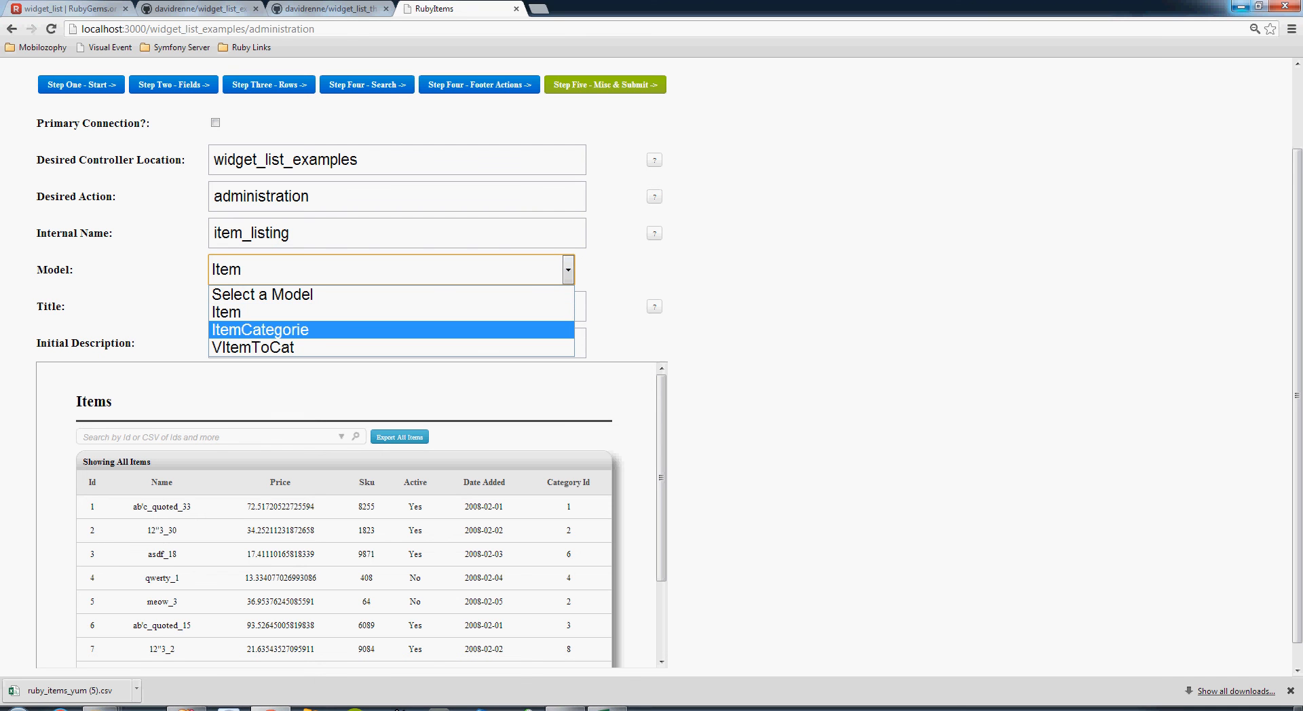
Set the list's model to VItemToCat and keep it selected in the Model dropdown.
{"action": "left_click", "coordinate": [252, 347]}
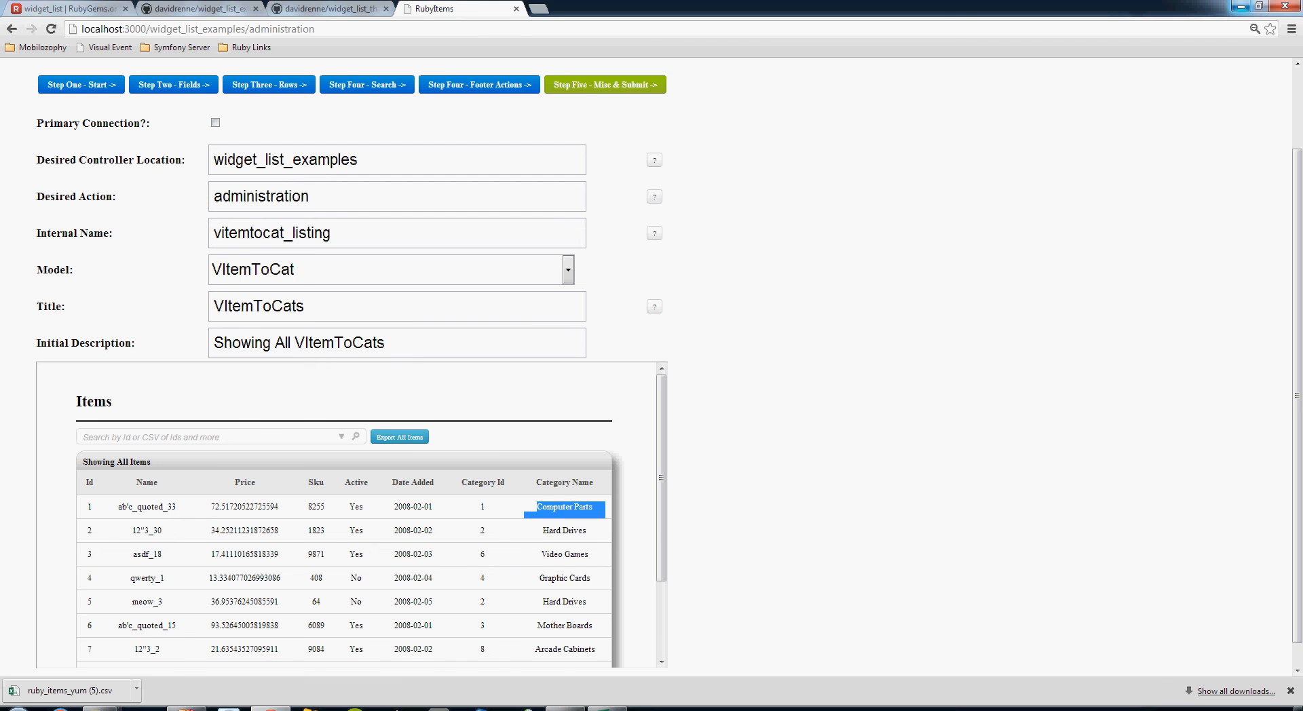
{"action": "left_click", "coordinate": [568, 270]}
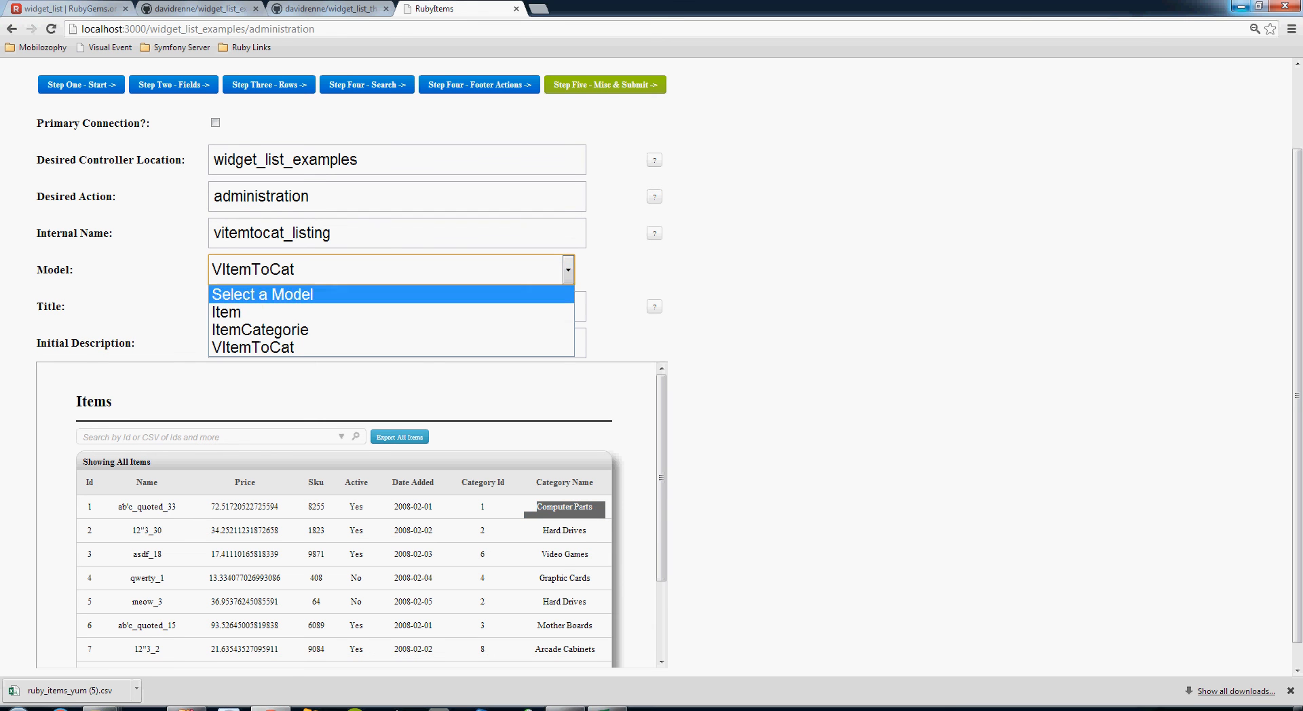
{"action": "left_click", "coordinate": [253, 347]}
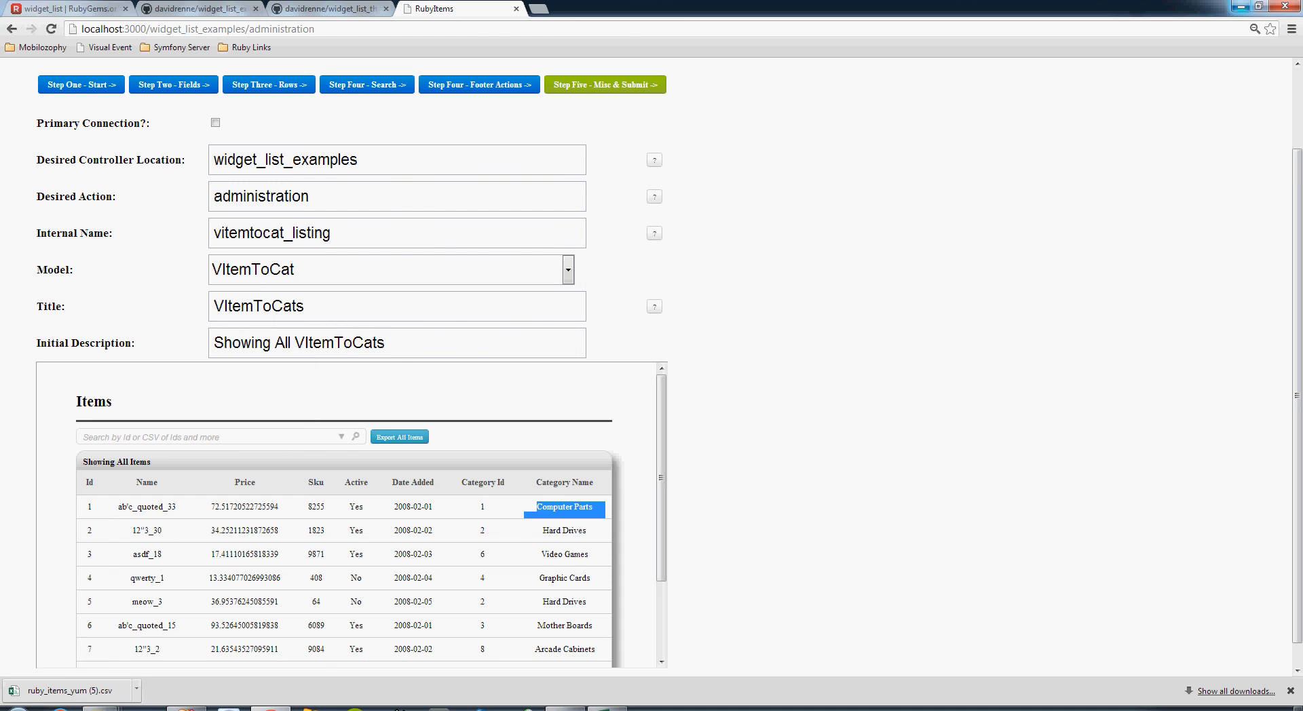
{"action": "left_click", "coordinate": [482, 507]}
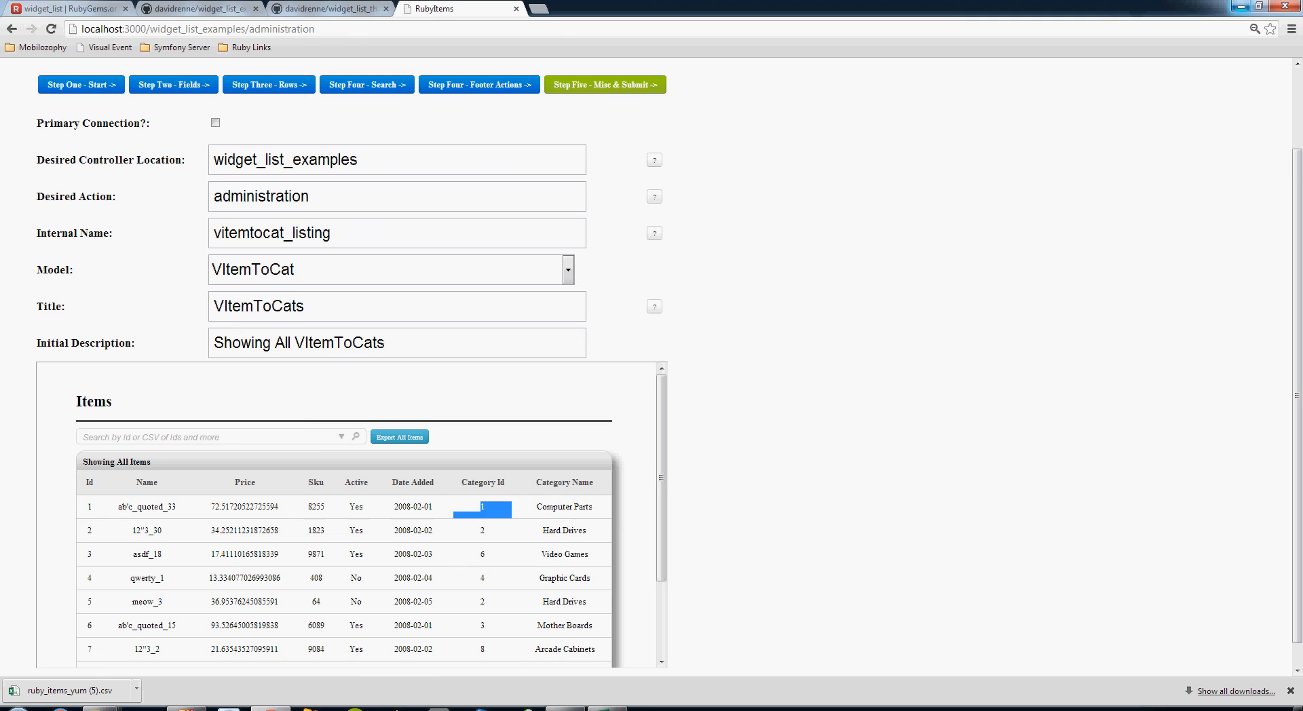
Highlight the 'Computer Parts' text in the preview's Category Name column.
{"action": "left_click", "coordinate": [563, 507]}
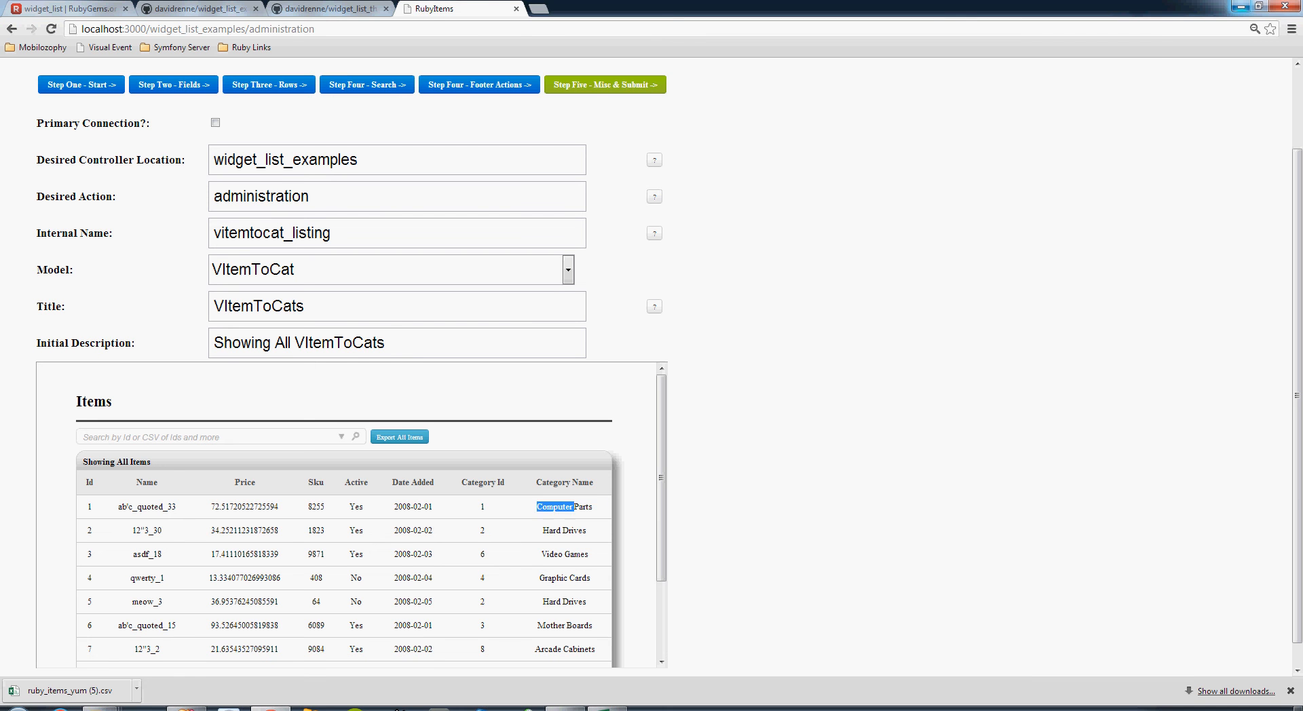
{"action": "double_click", "coordinate": [563, 507]}
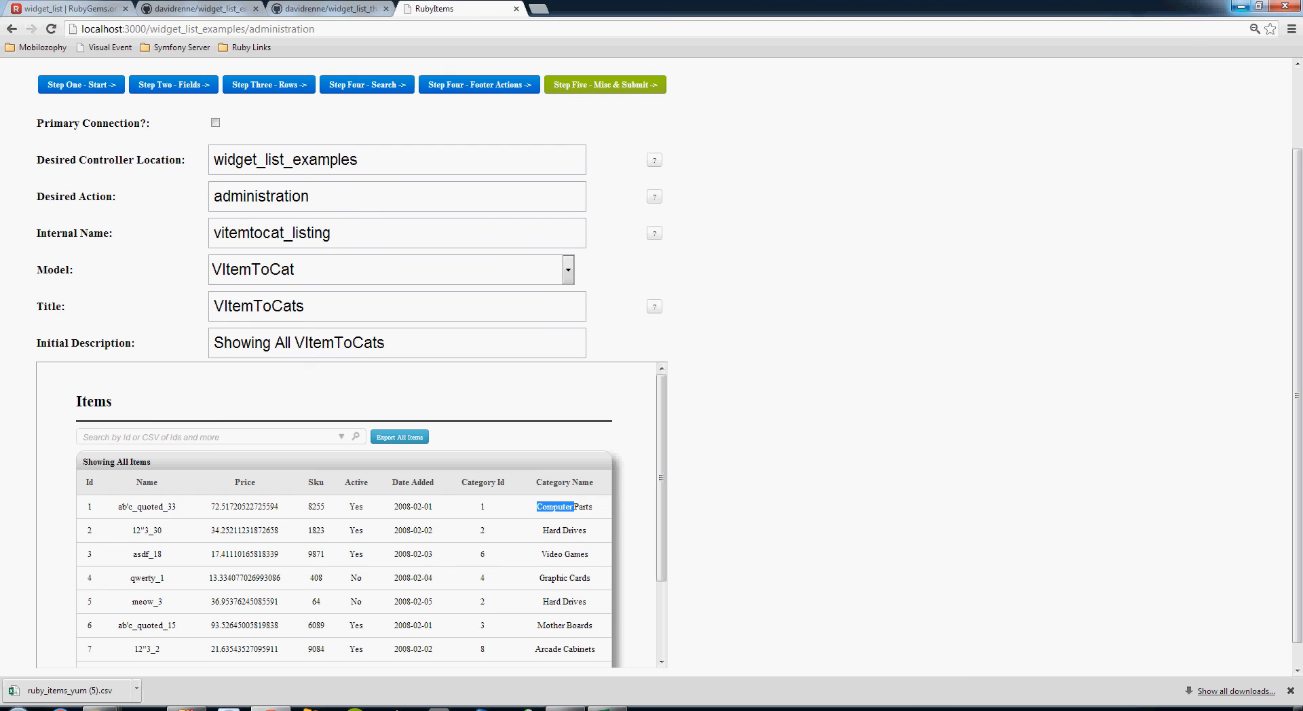
{"action": "double_click", "coordinate": [563, 506]}
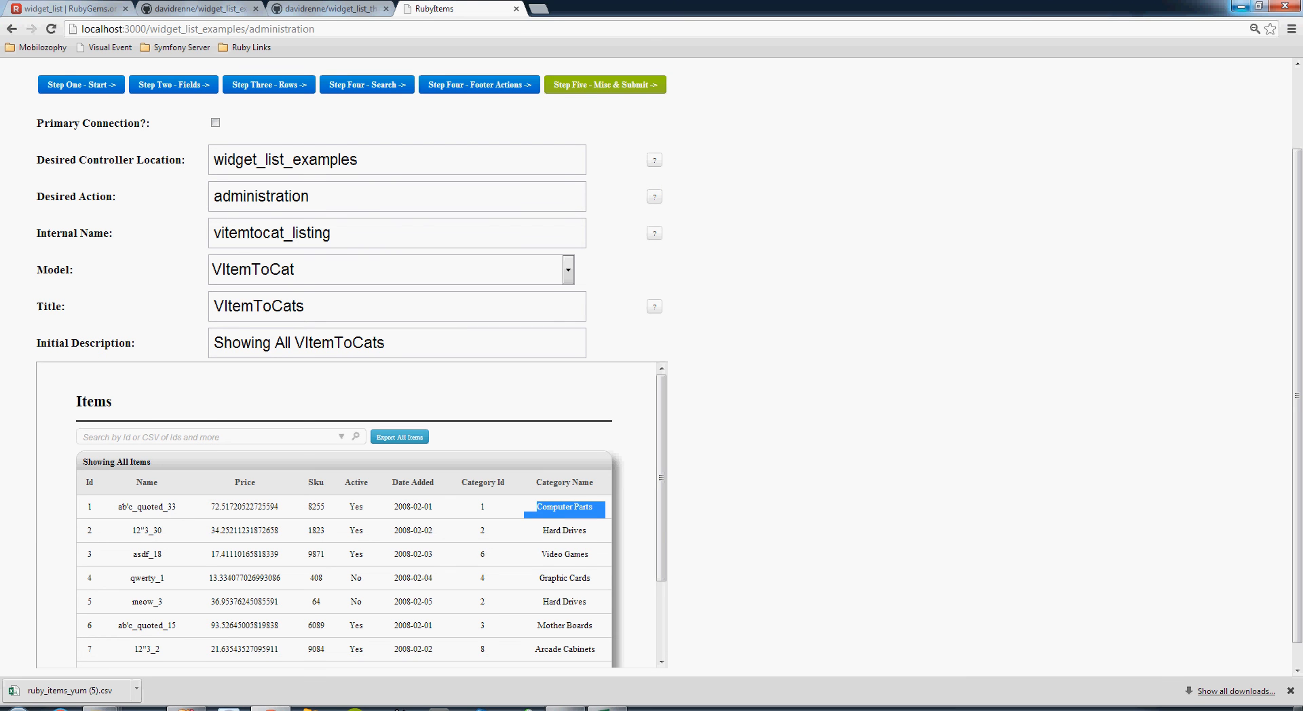
{"action": "left_click", "coordinate": [567, 270]}
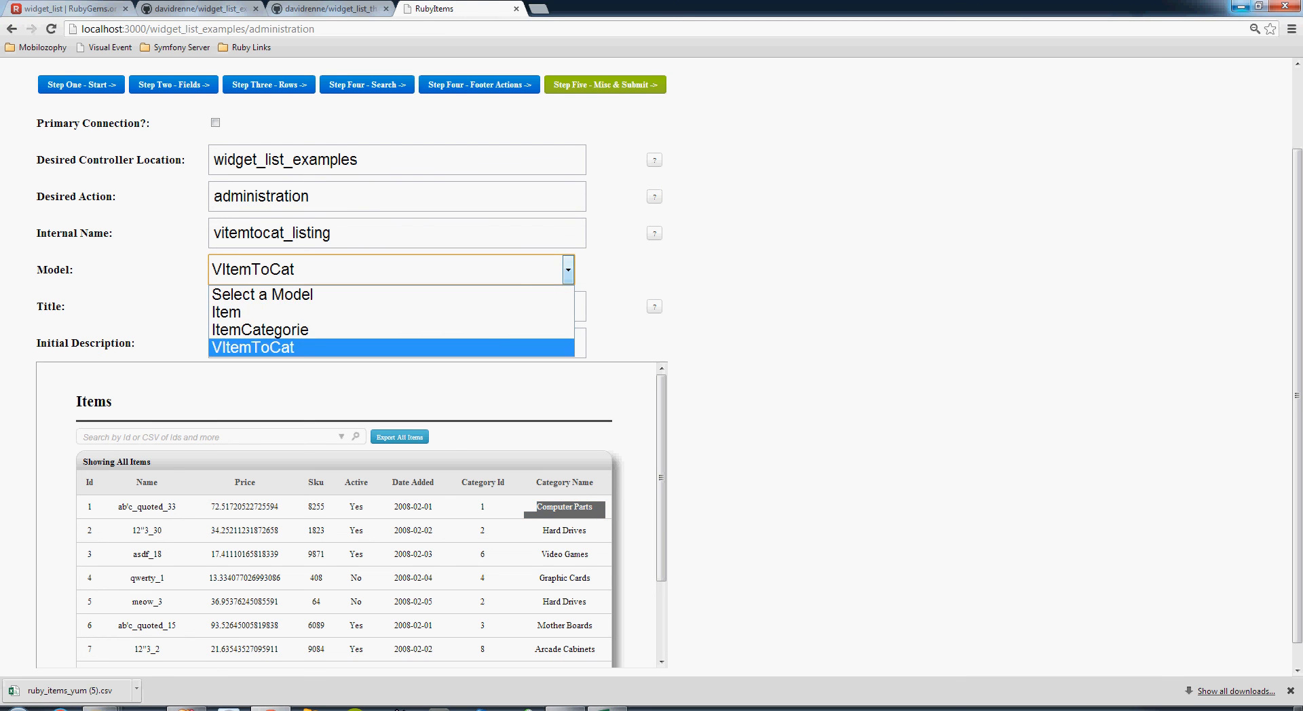
Switch the model to Item and accept the 'Items' title suggestion.
{"action": "left_click", "coordinate": [225, 311]}
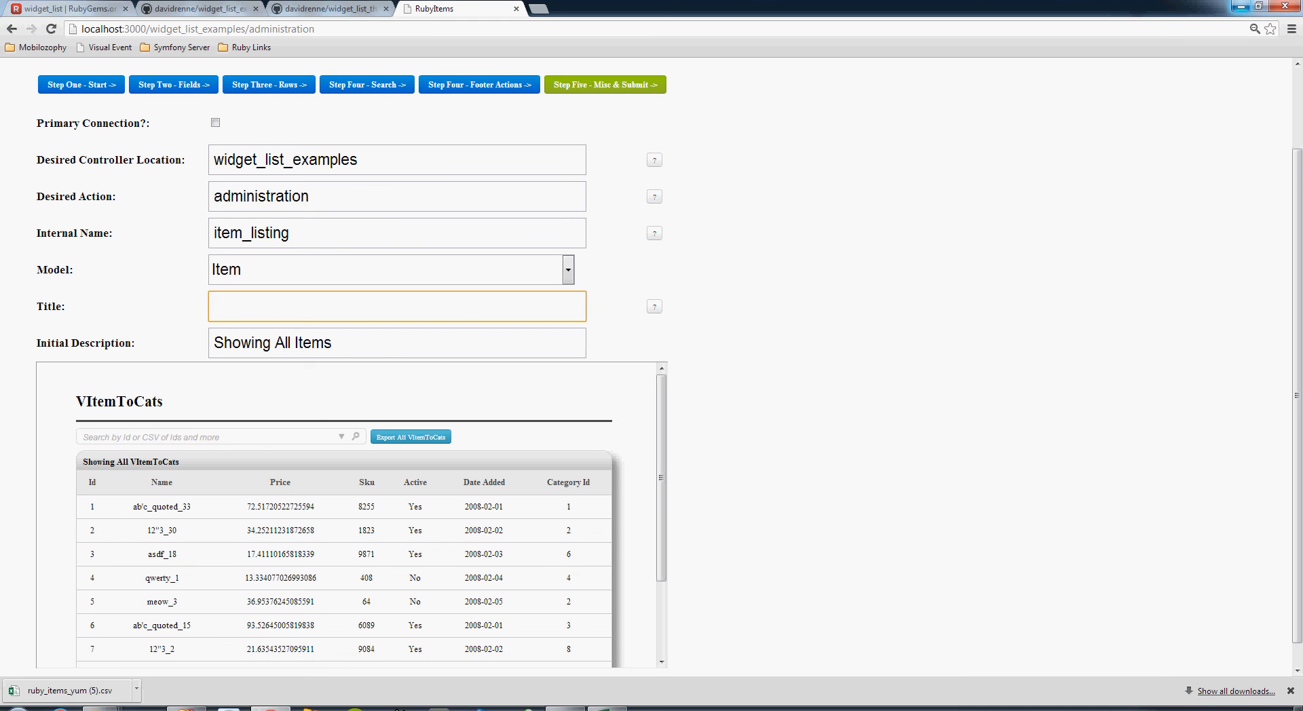
{"action": "type", "text": "items"}
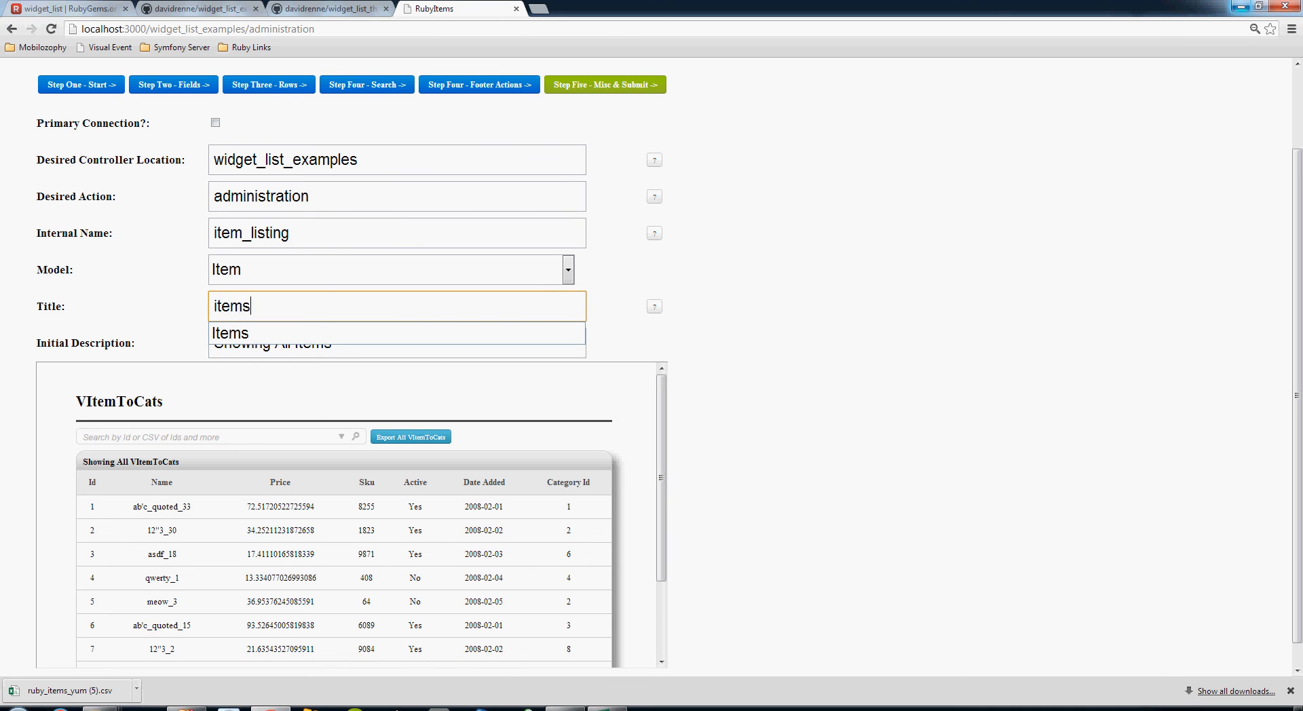
{"action": "type", "text": ".id"}
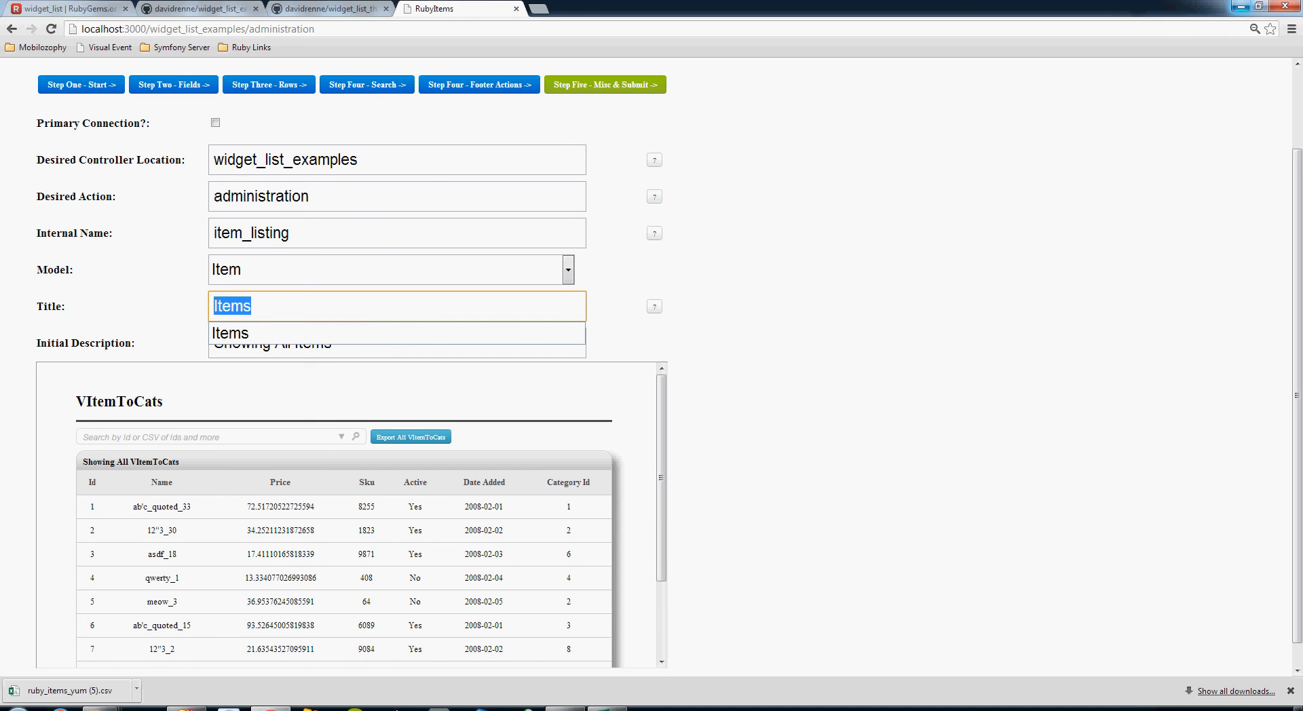
{"action": "left_click", "coordinate": [396, 306]}
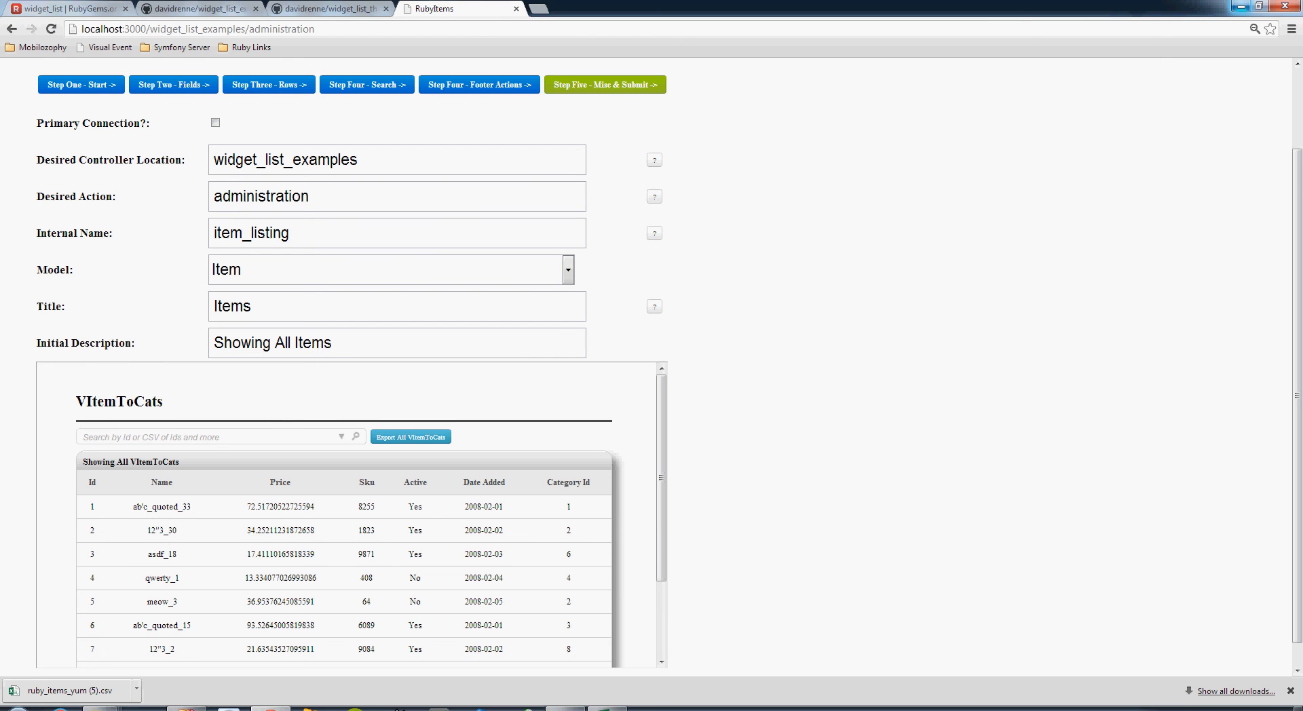
Accept the suggested Desired Controller Location and check it.
{"action": "scroll", "scroll_direction": "up", "scroll_amount": 3}
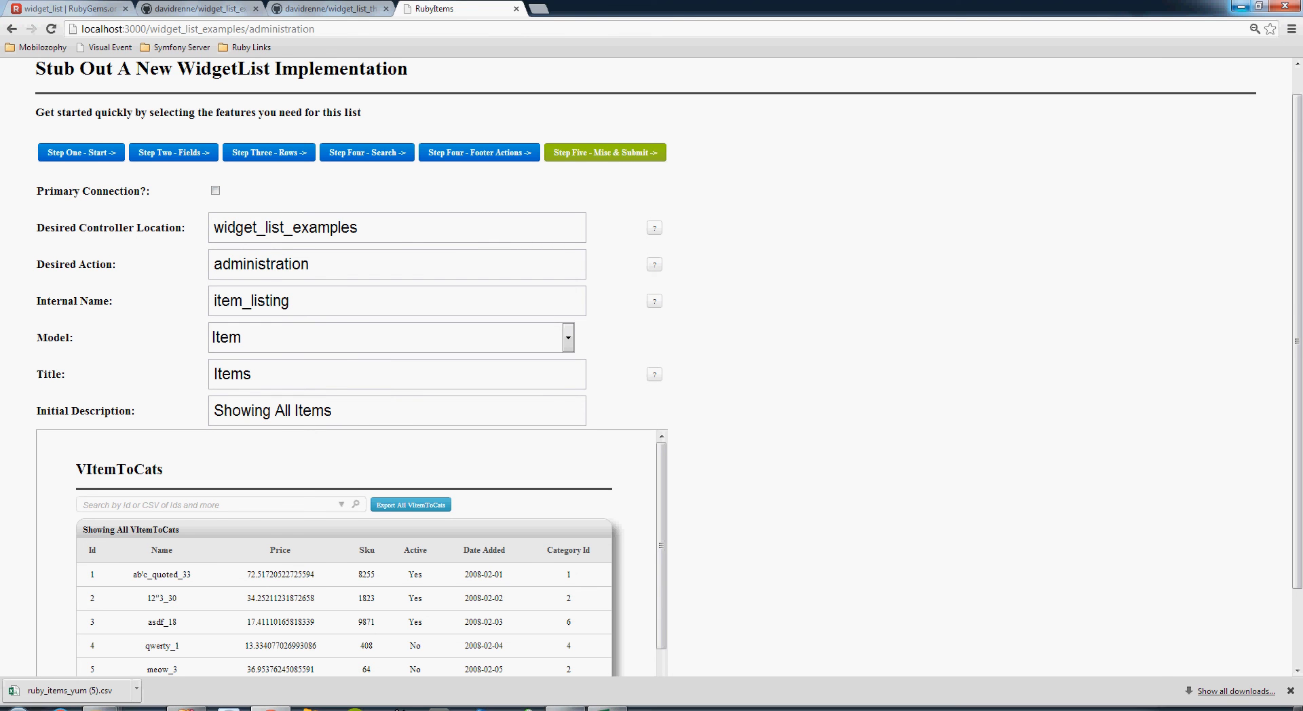
{"action": "double_click", "coordinate": [110, 226]}
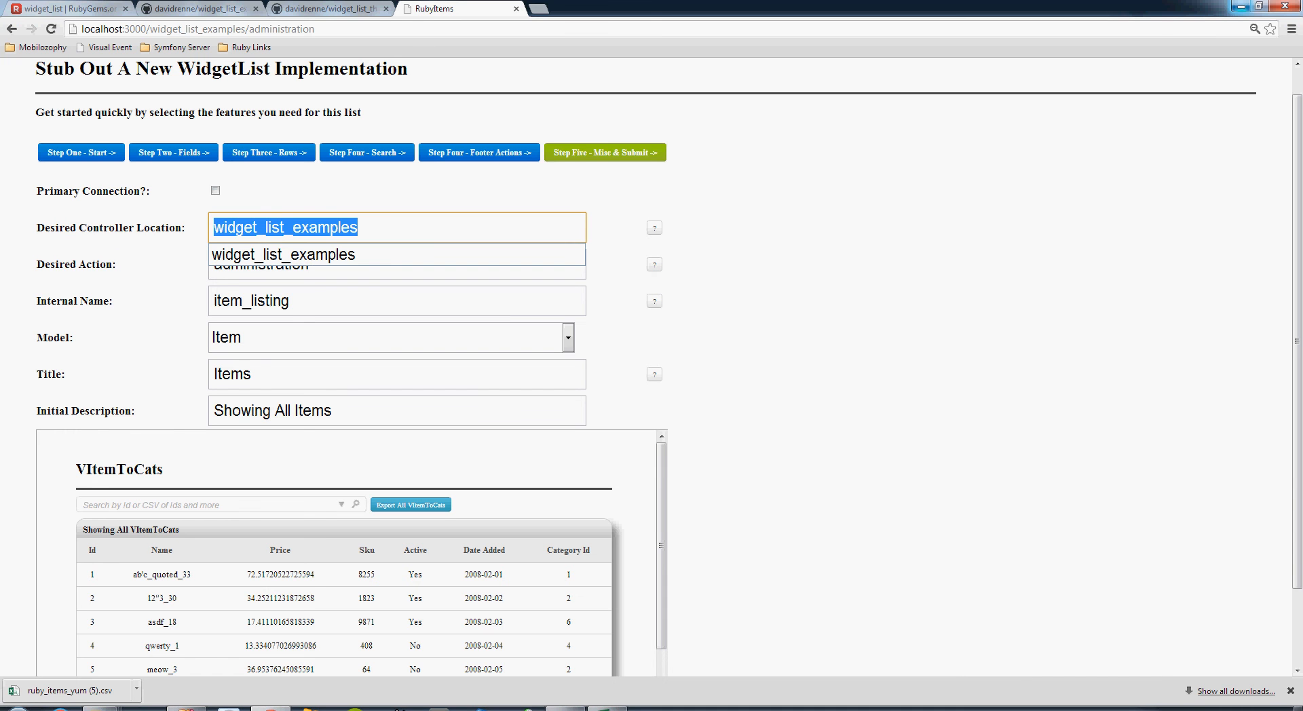
{"action": "left_click", "coordinate": [396, 227]}
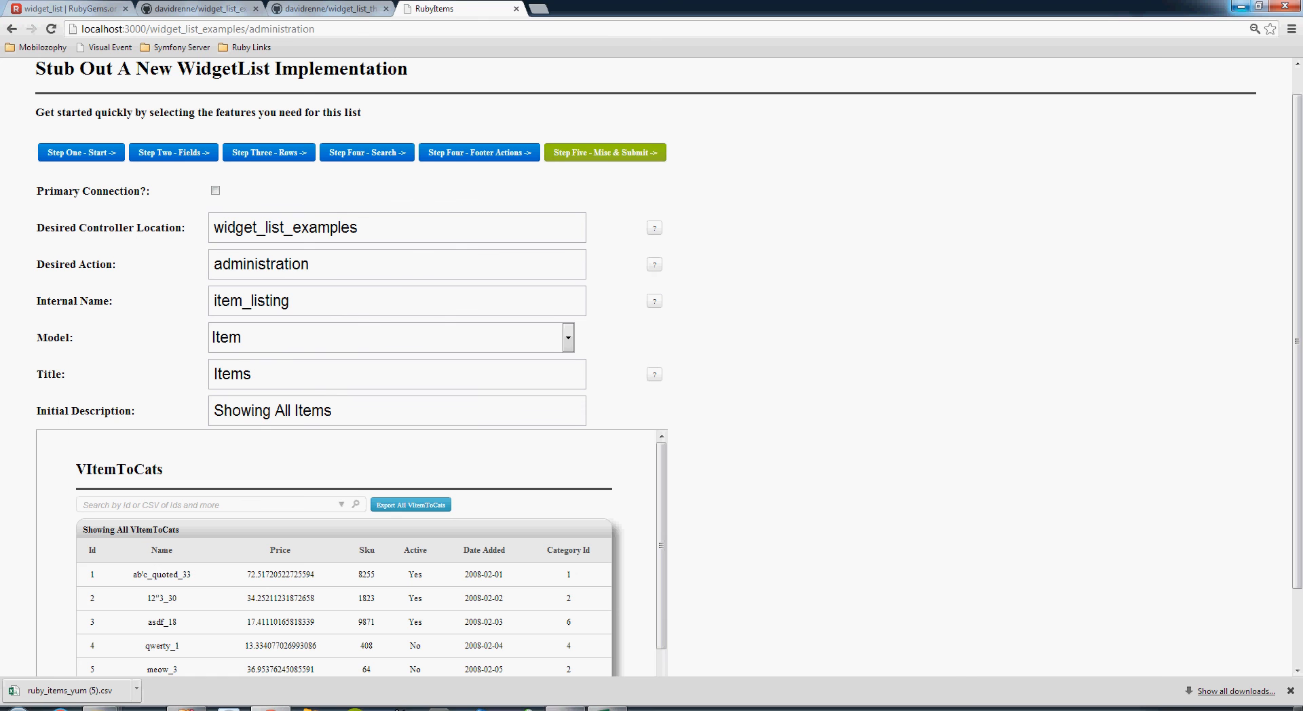
{"action": "left_click", "coordinate": [396, 264]}
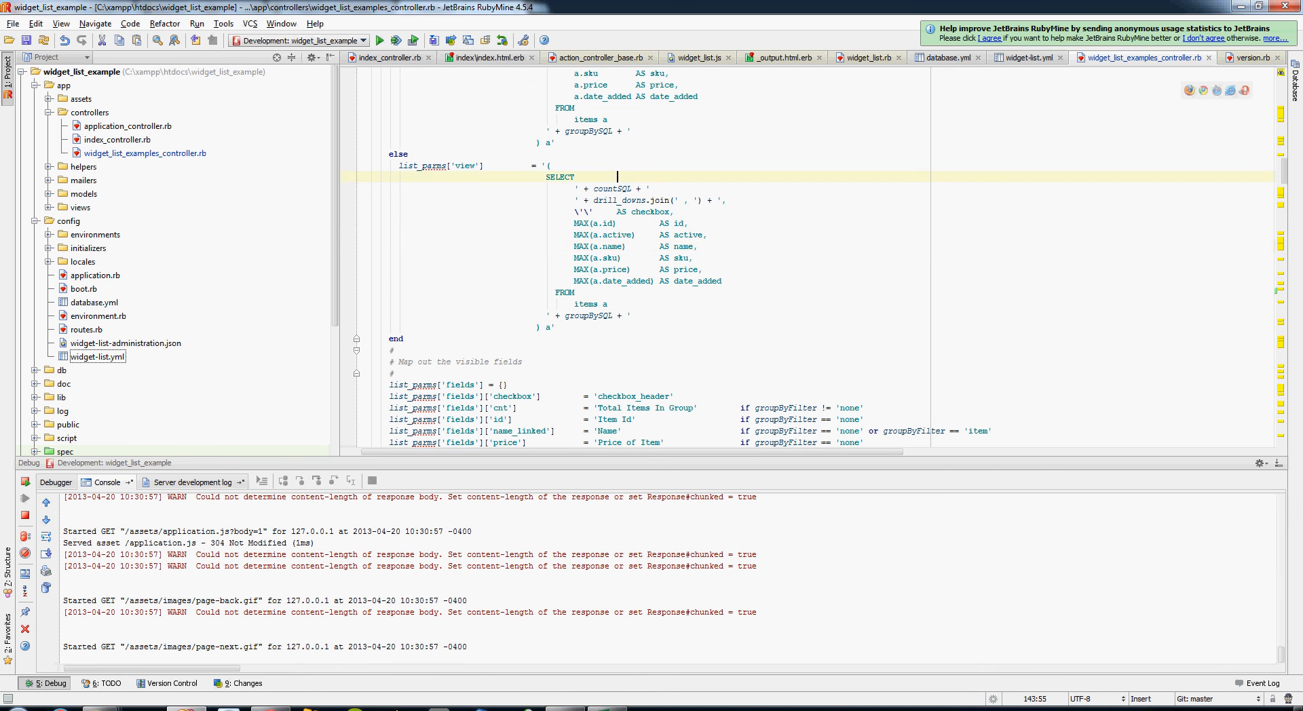
Scroll widget_list_examples_controller.rb down to def administration and click inside it.
{"action": "scroll", "scroll_direction": "down", "scroll_amount": 3}
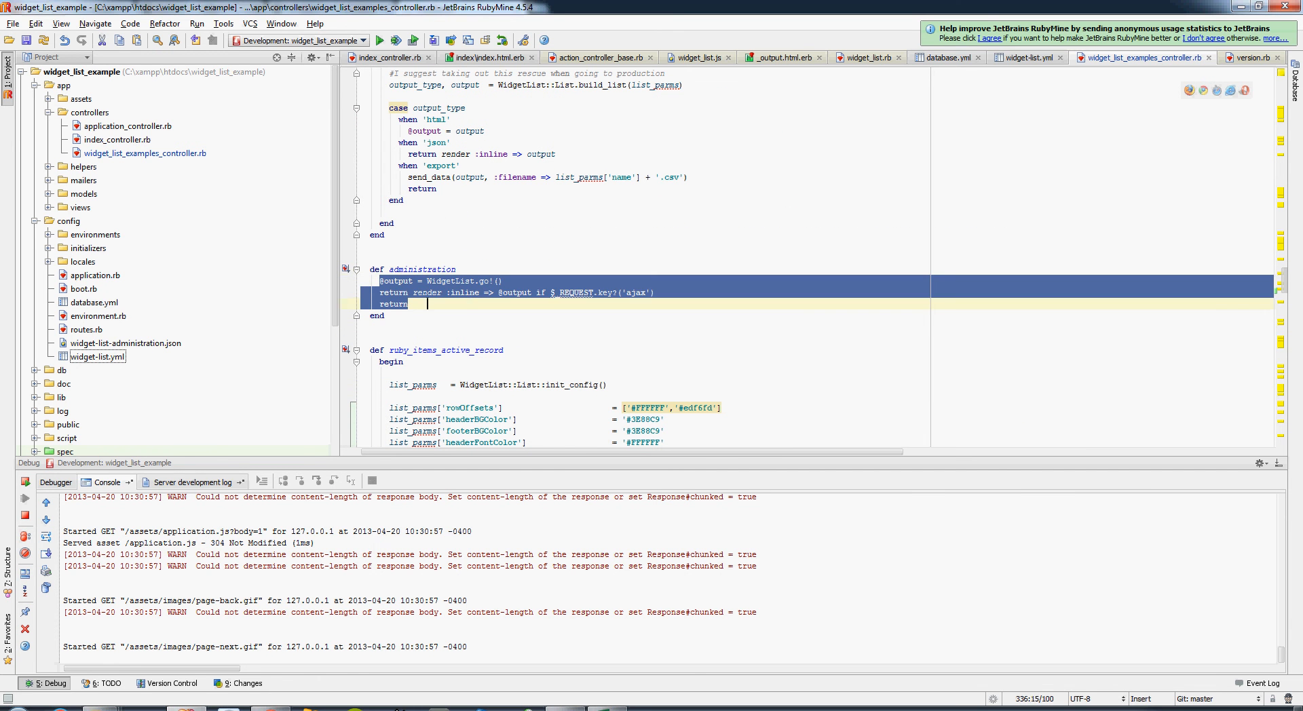
{"action": "left_click", "coordinate": [376, 315]}
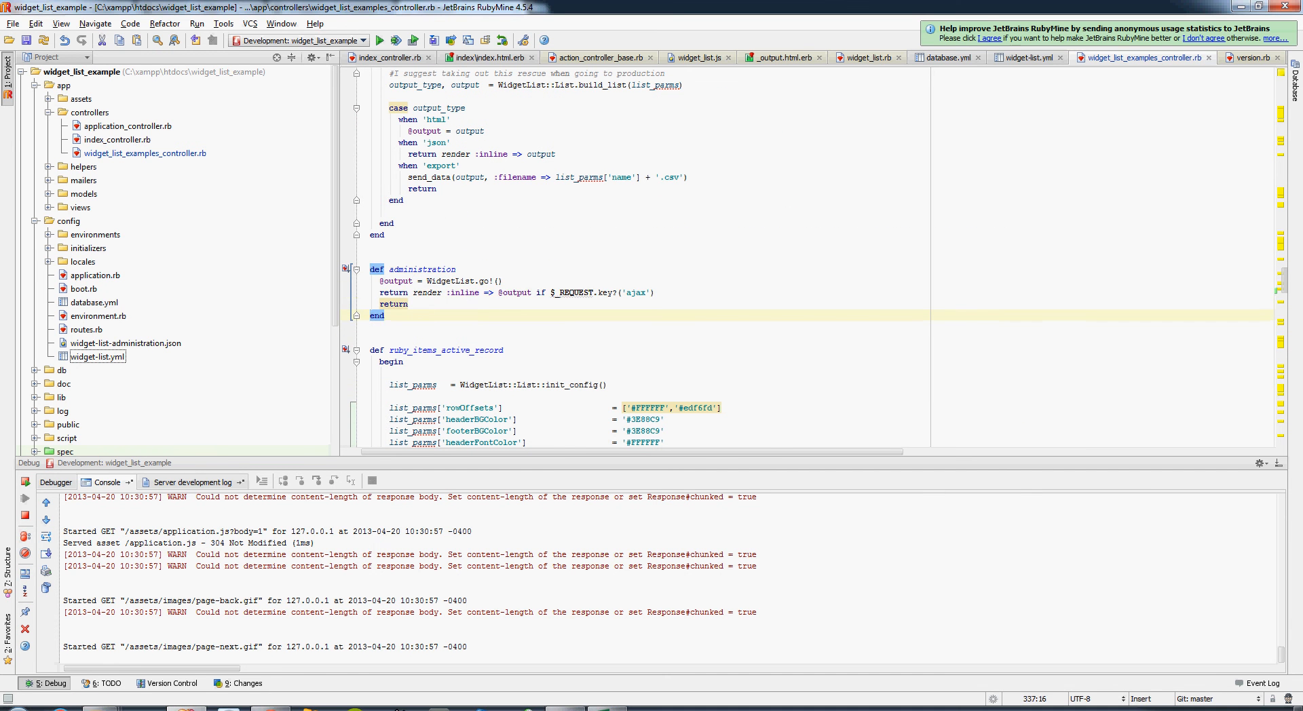